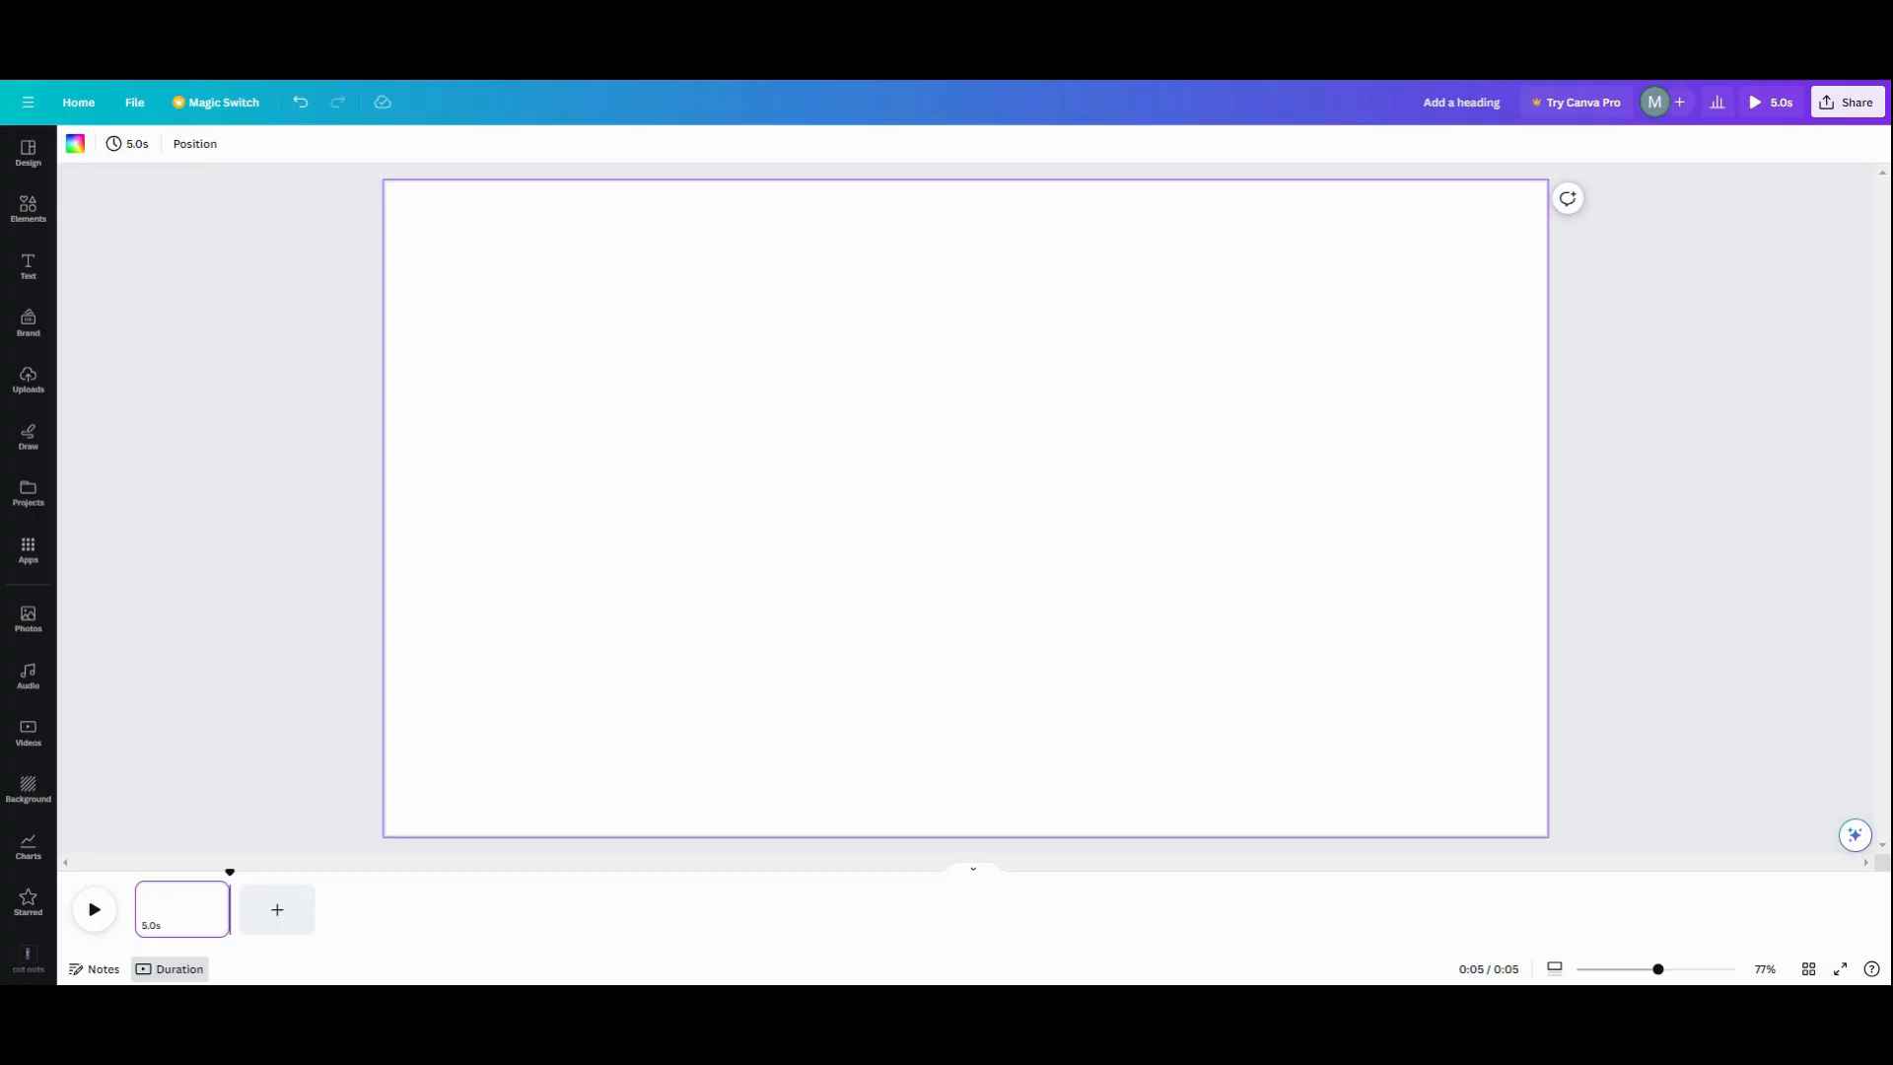
Add a square from Elements and stretch it into a long thin horizontal bar
left_click(26, 207)
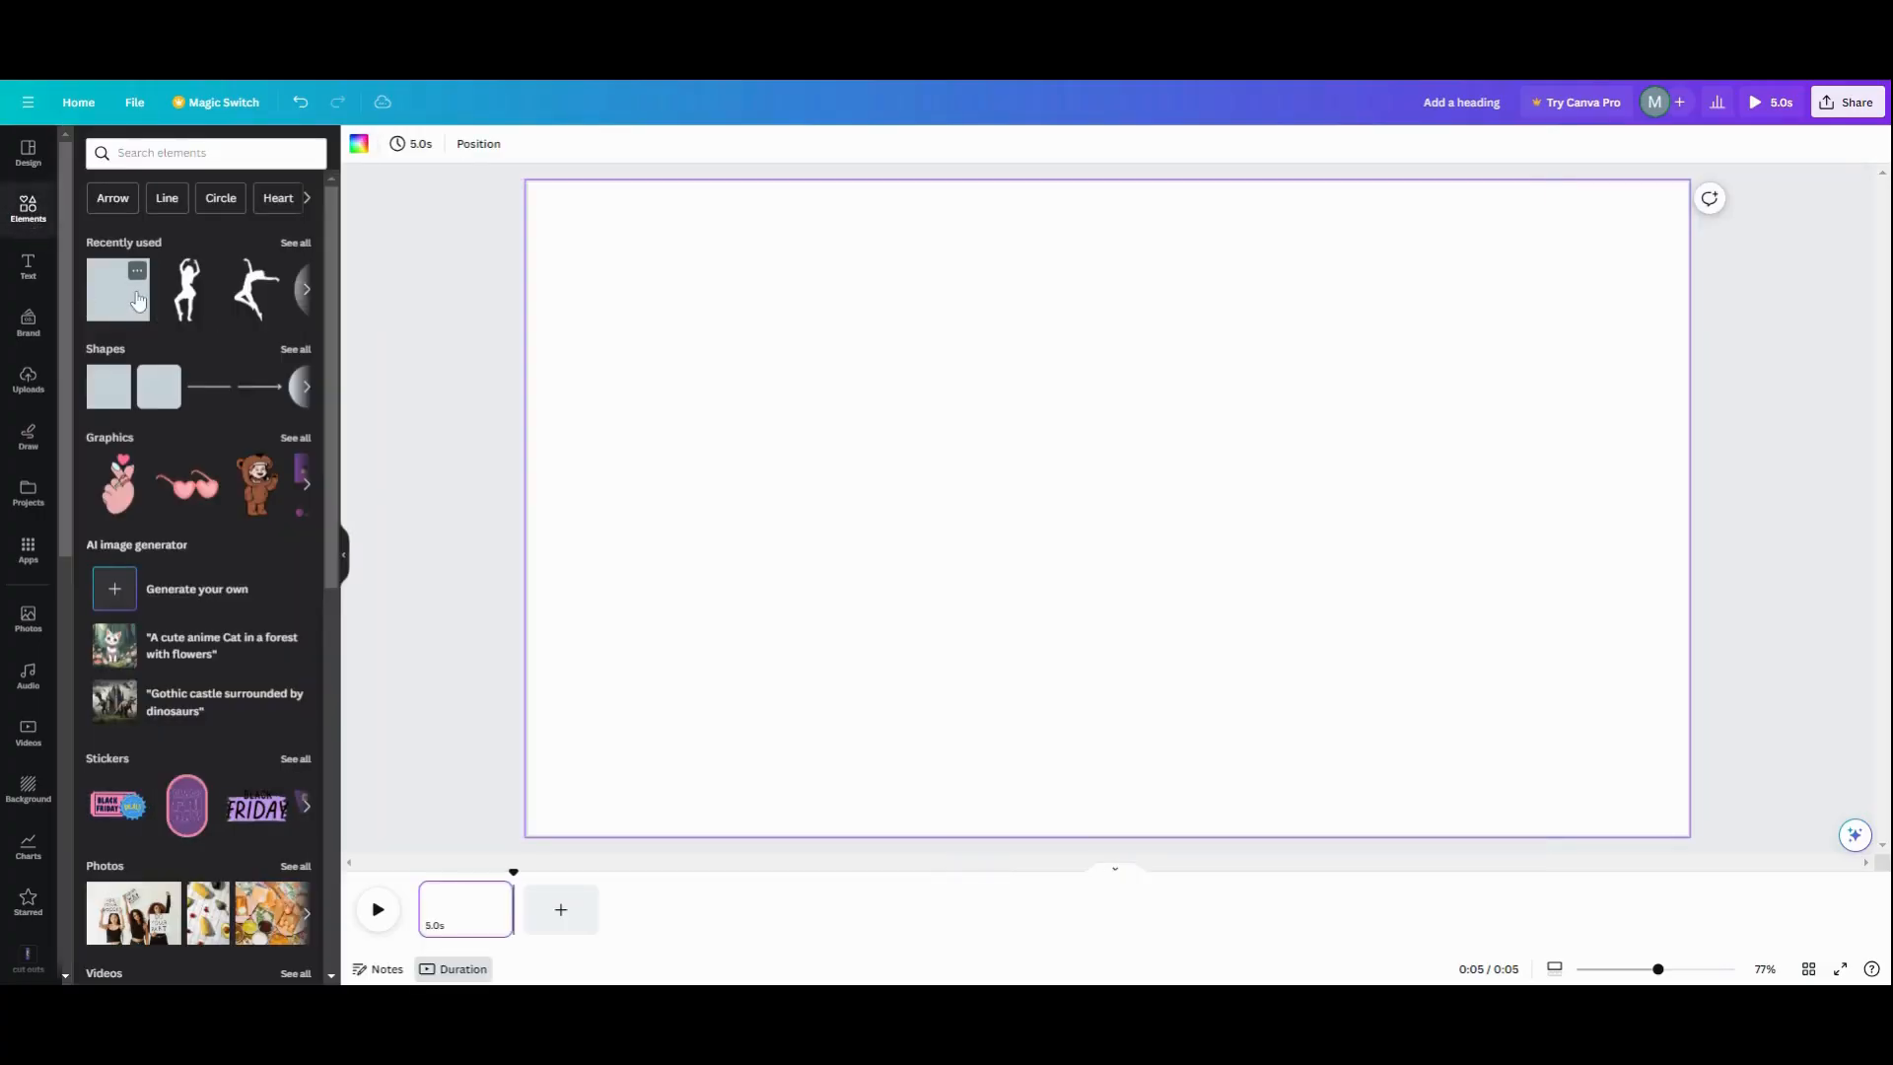
left_click(116, 288)
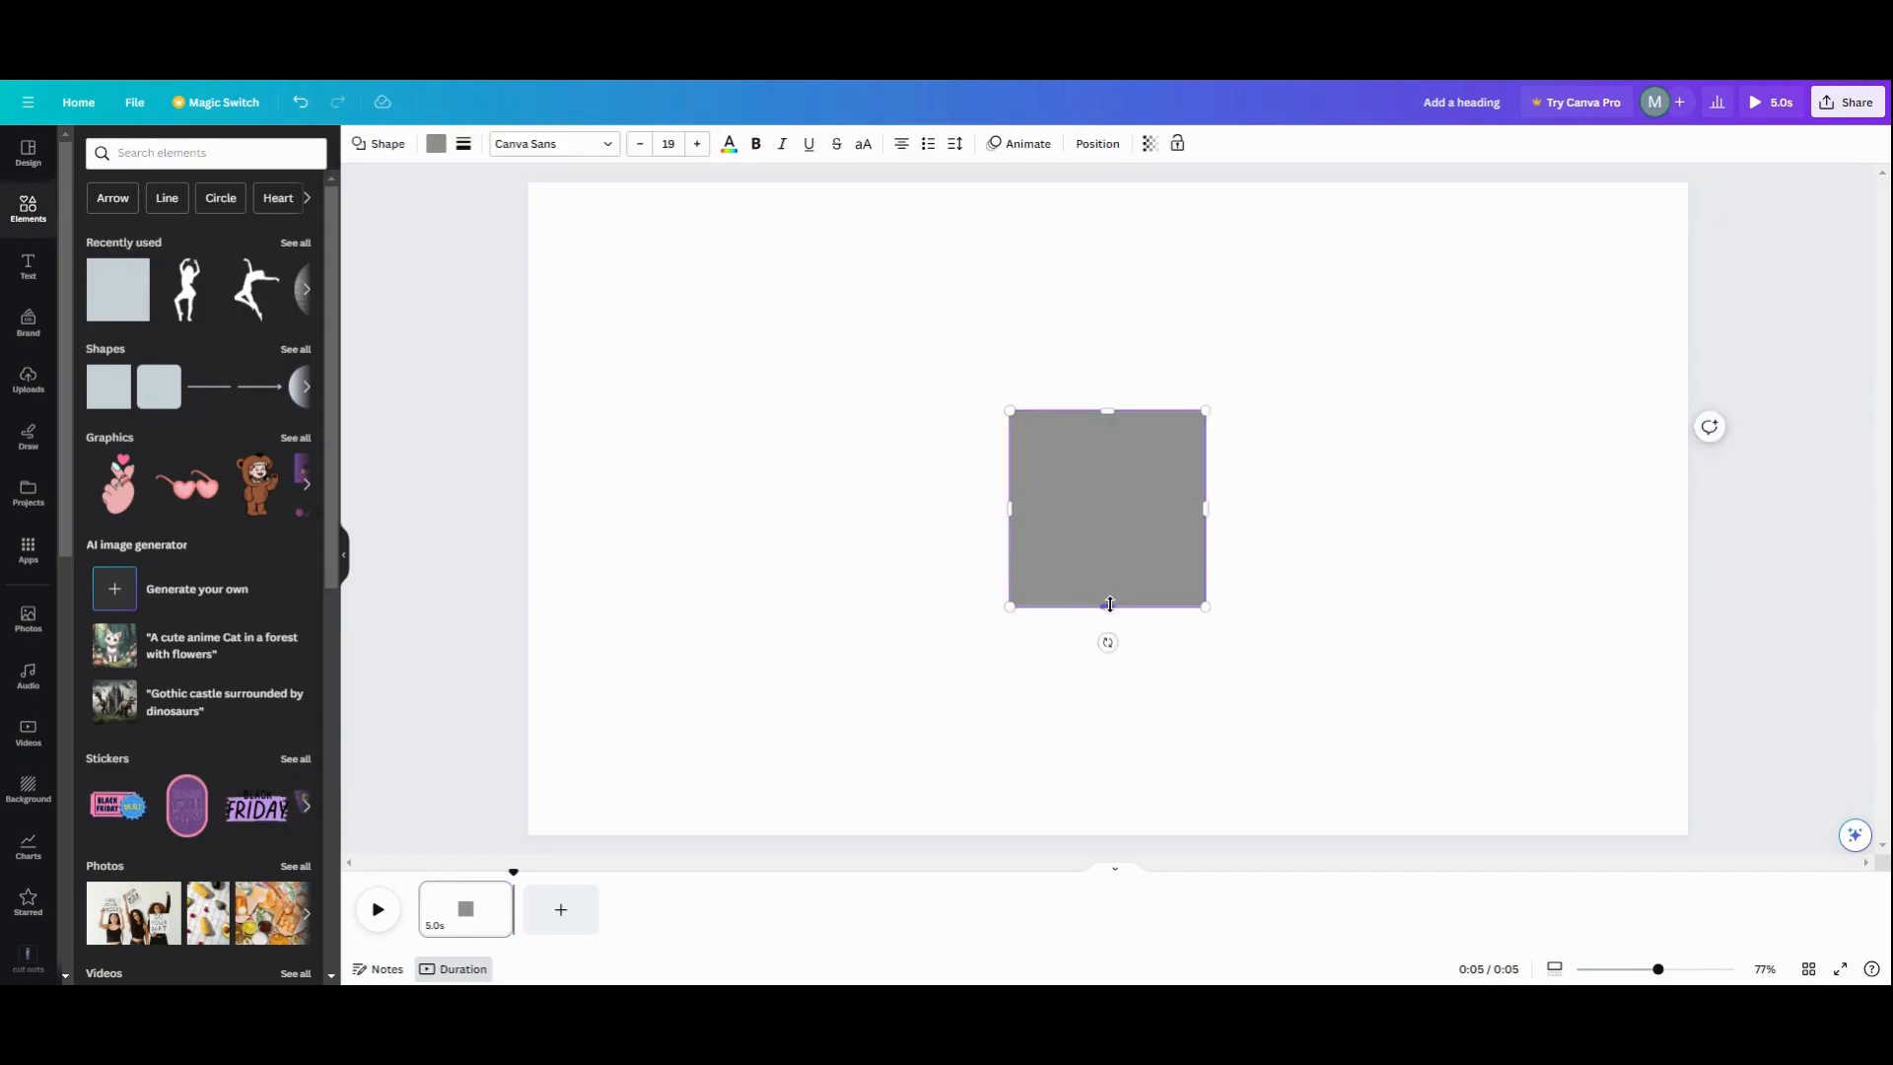
left_click_drag(1106, 603, 1106, 434)
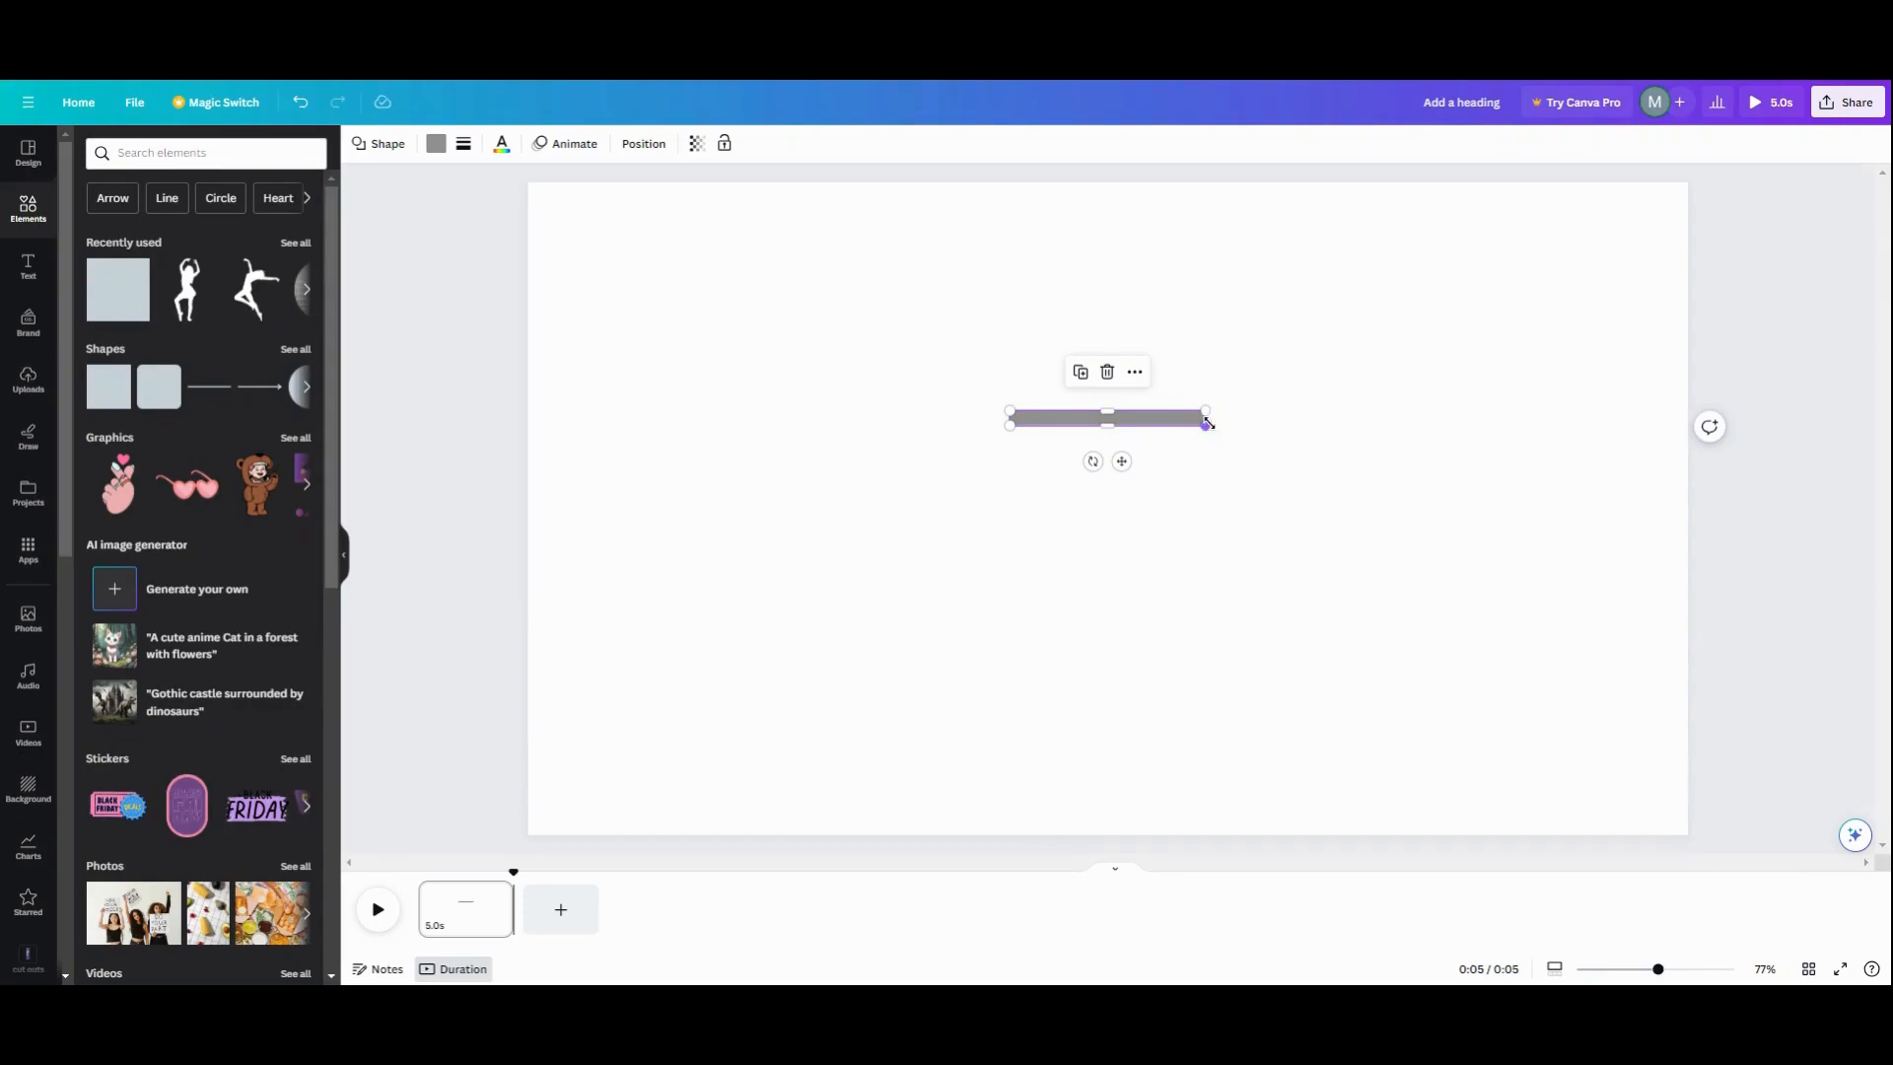
left_click_drag(1205, 418, 1326, 434)
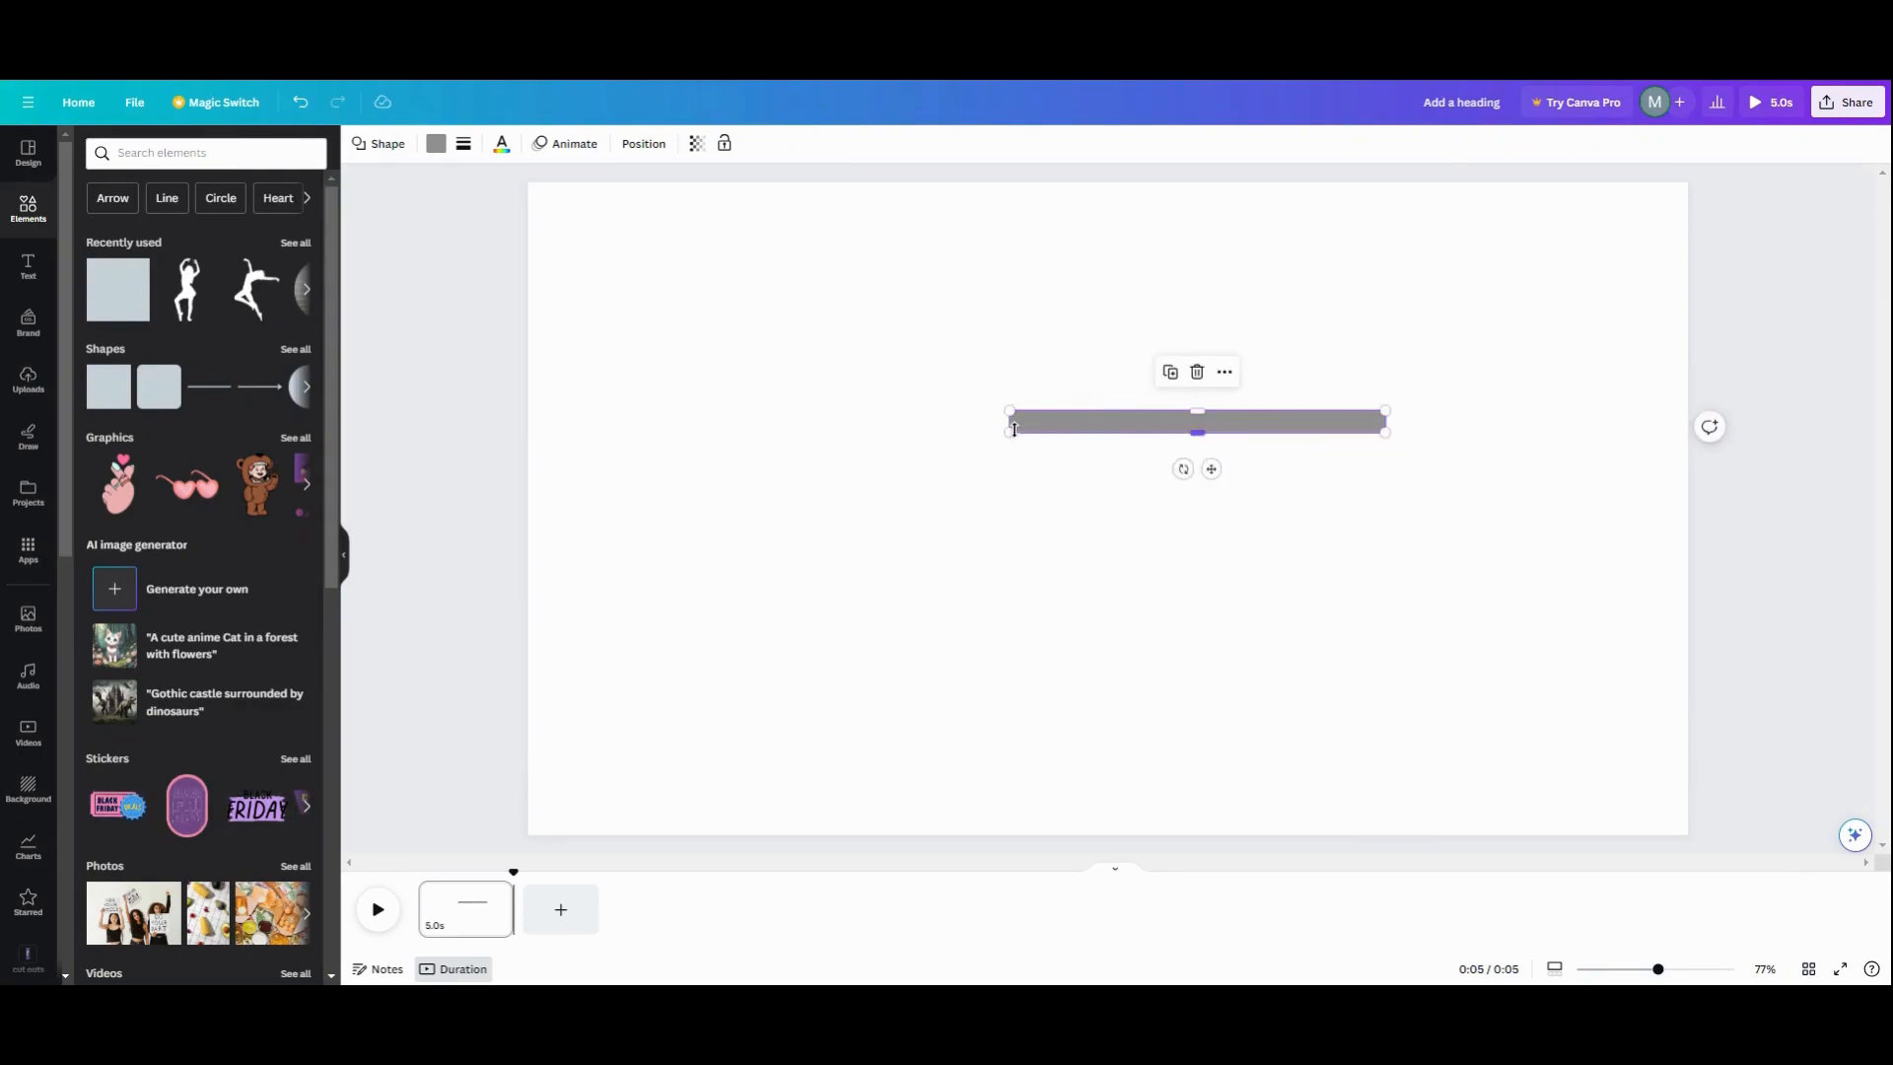
left_click_drag(1009, 422, 893, 422)
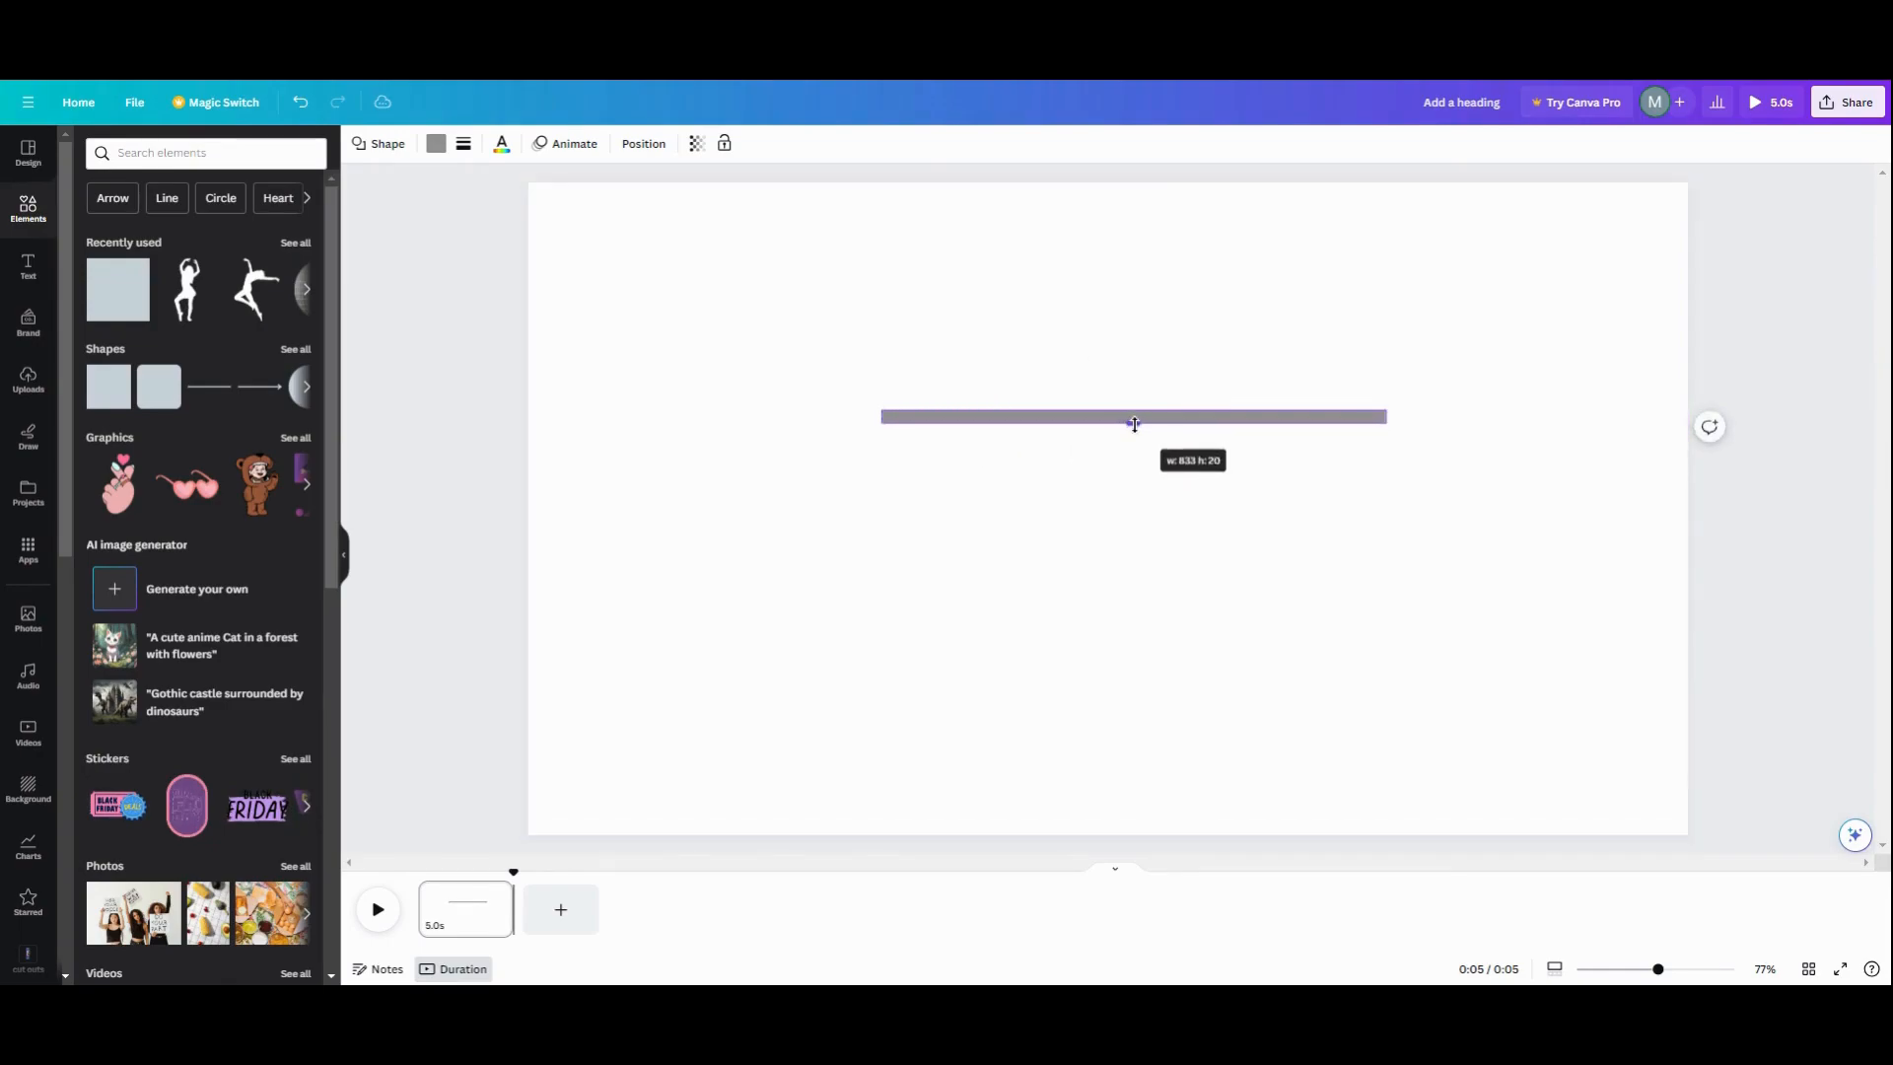
left_click(1132, 416)
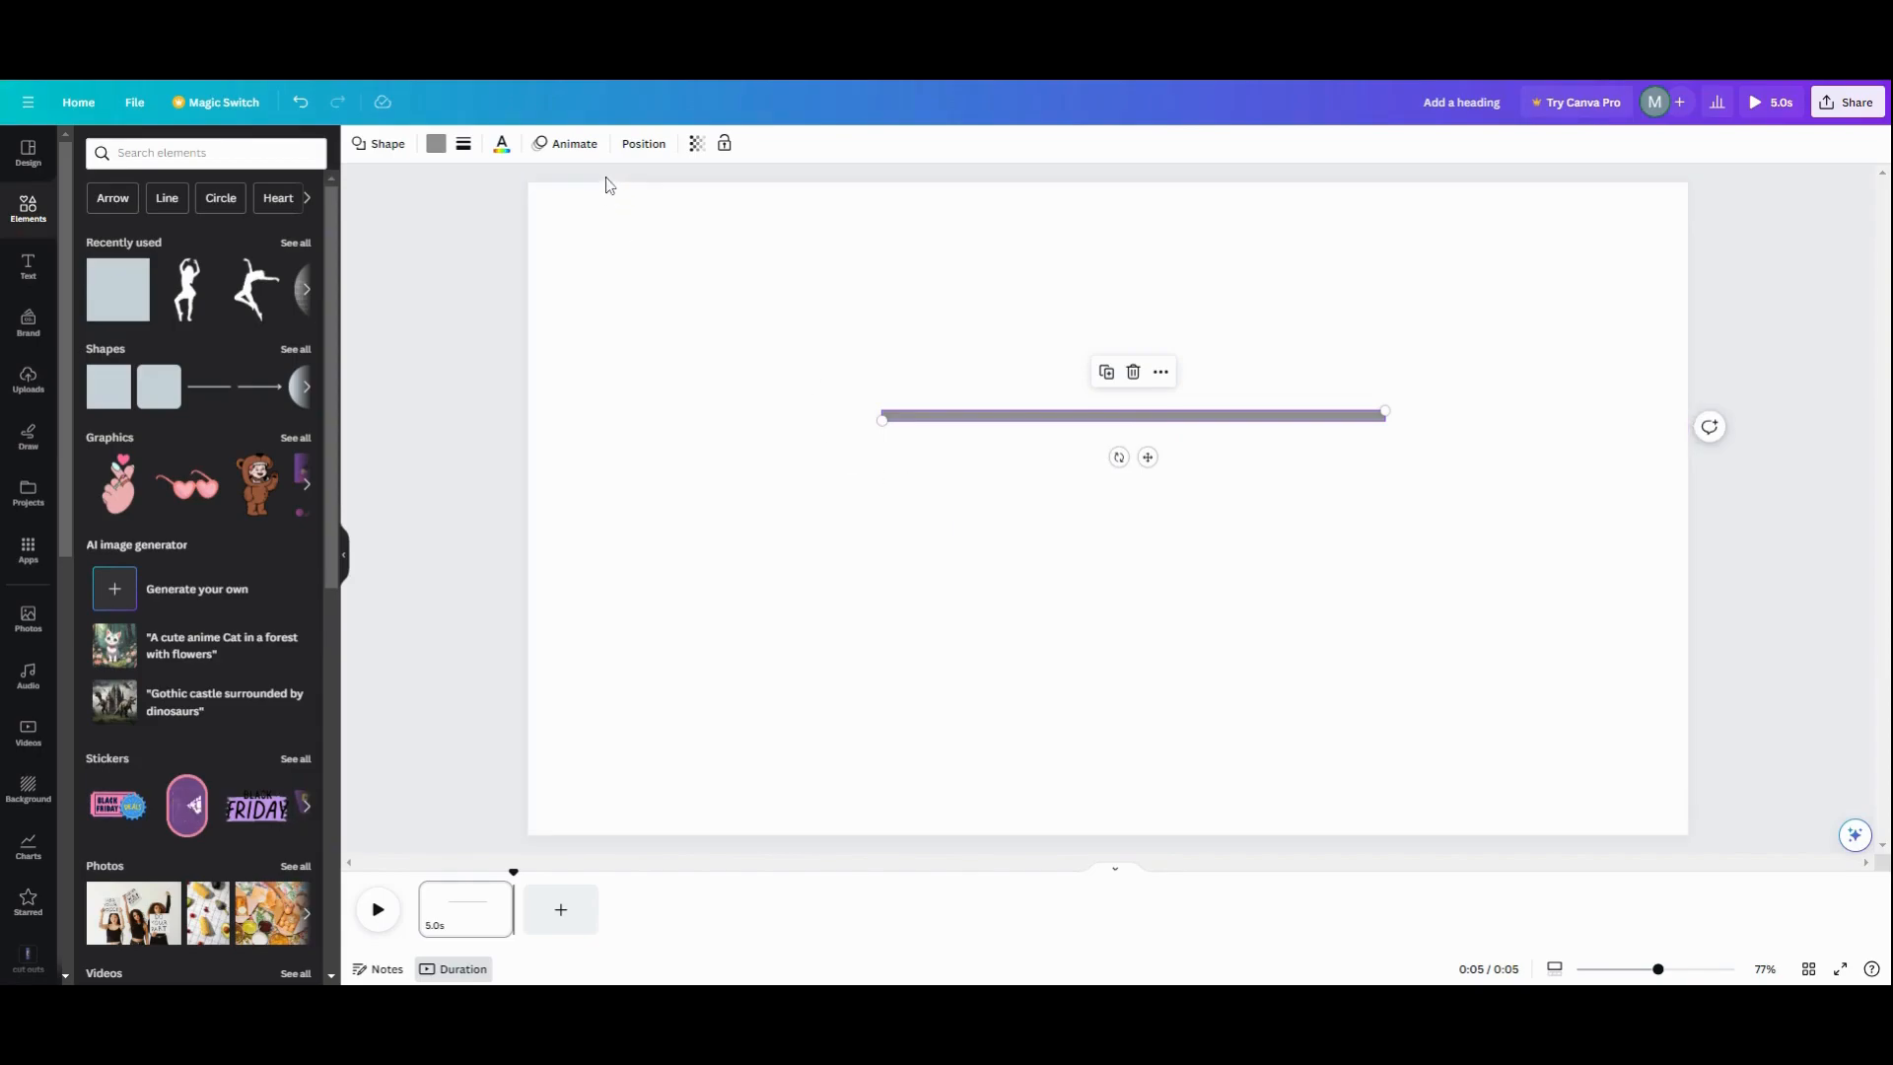
Adjust the bar's border and corner settings in Border style
left_click(461, 144)
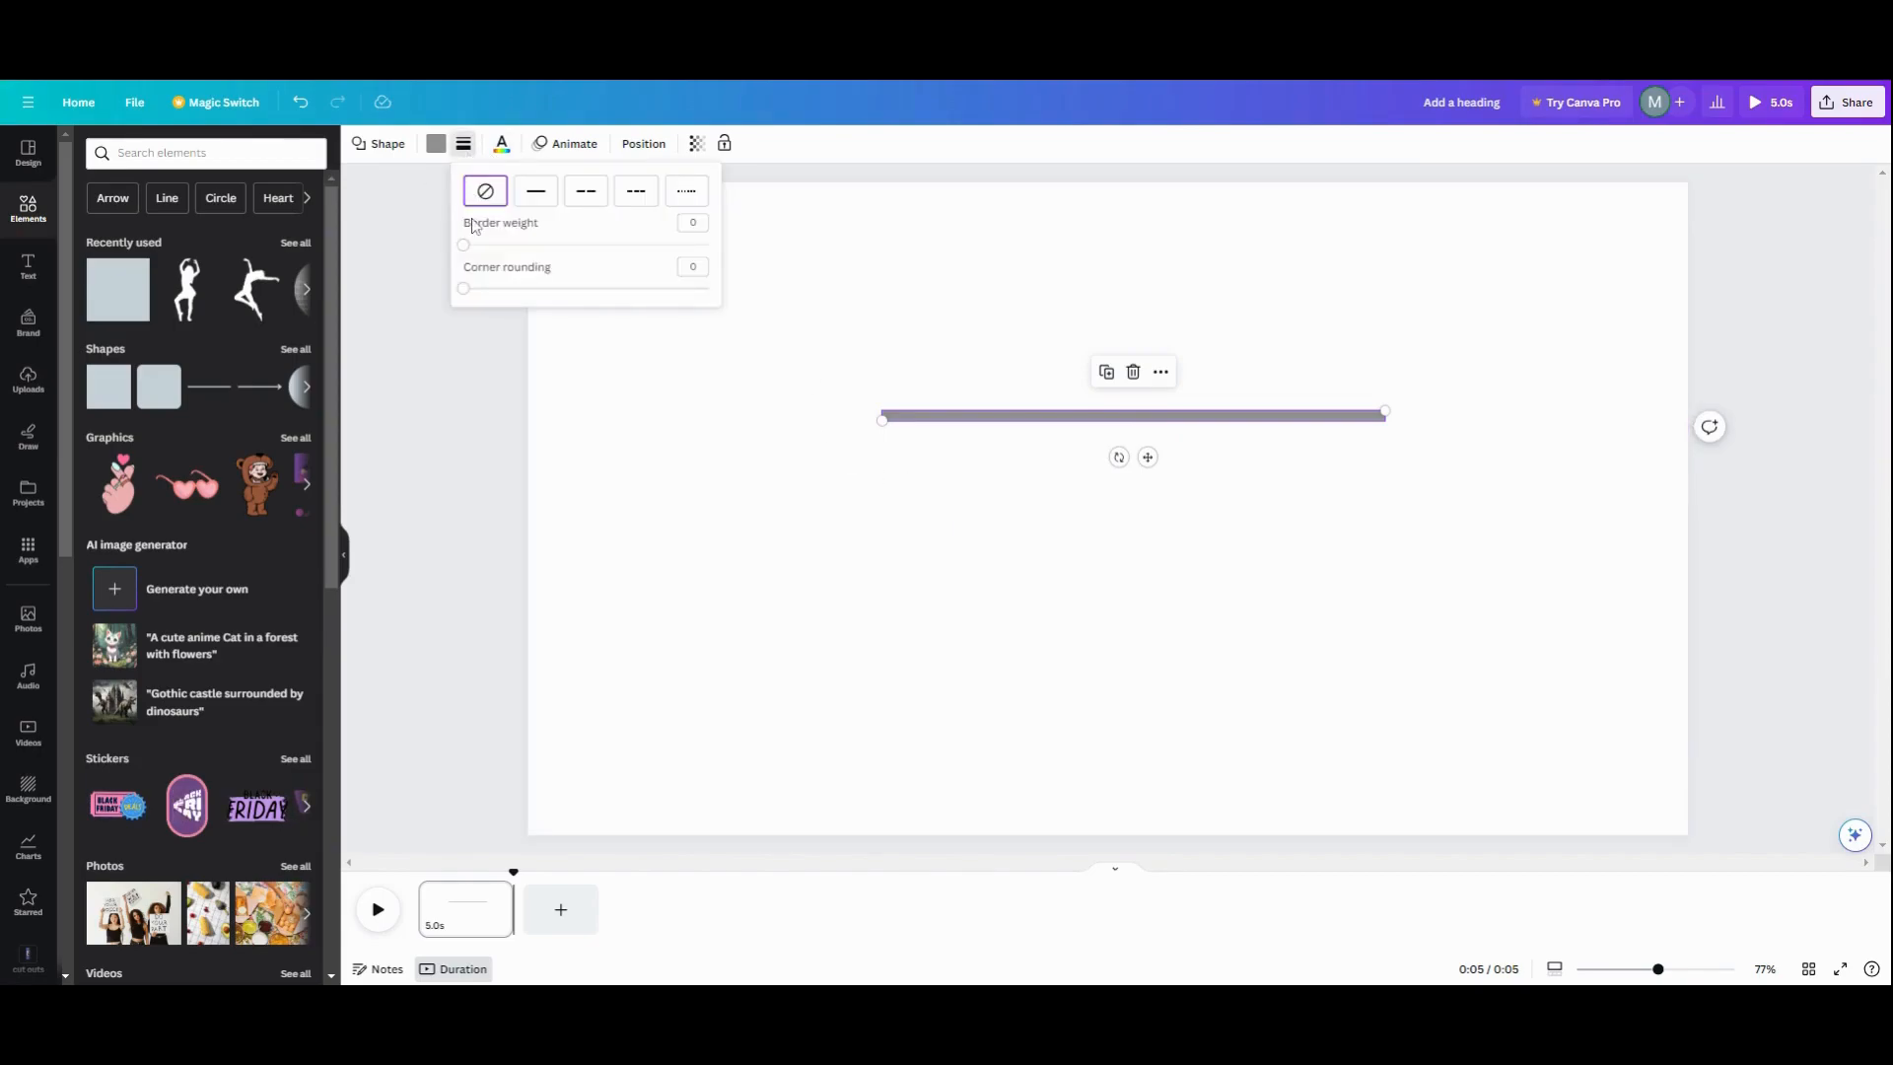
left_click_drag(464, 288, 481, 288)
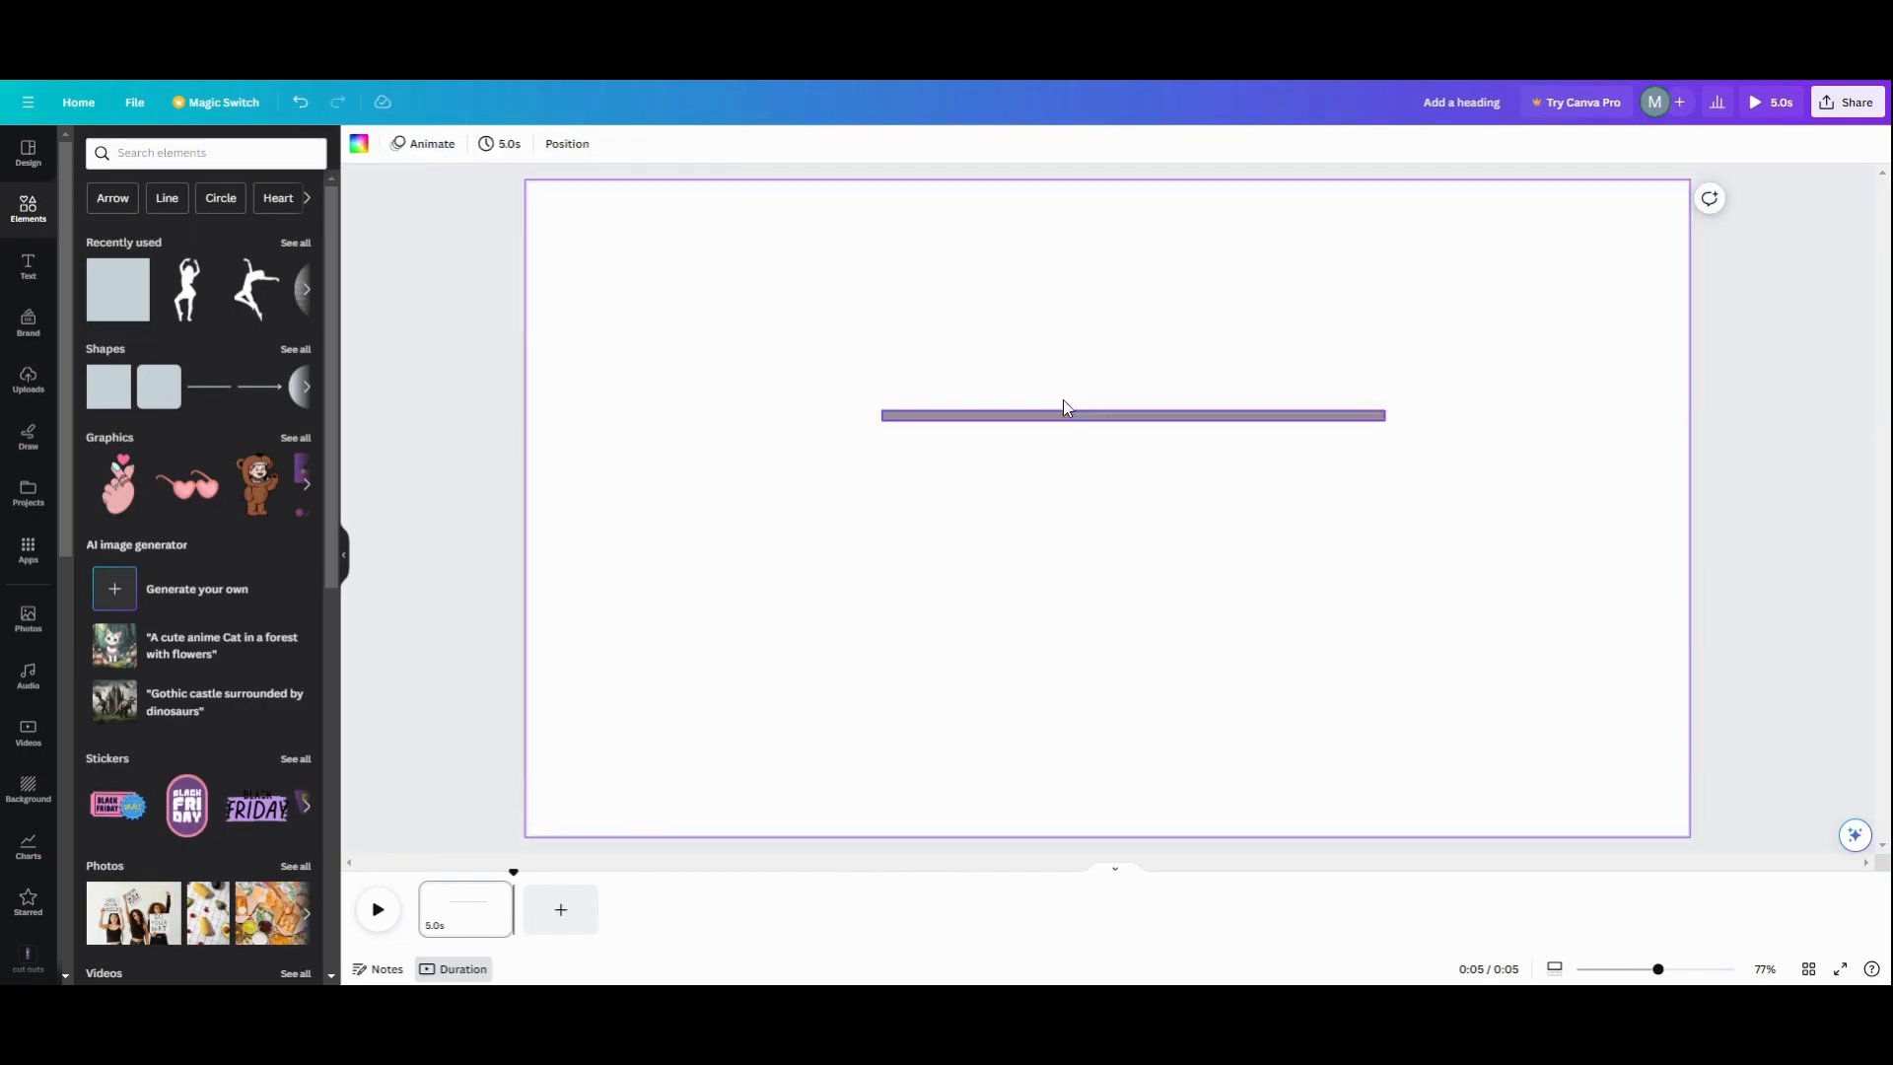
Fill the bar with a grey-to-white gradient and duplicate it just below
left_click(1131, 414)
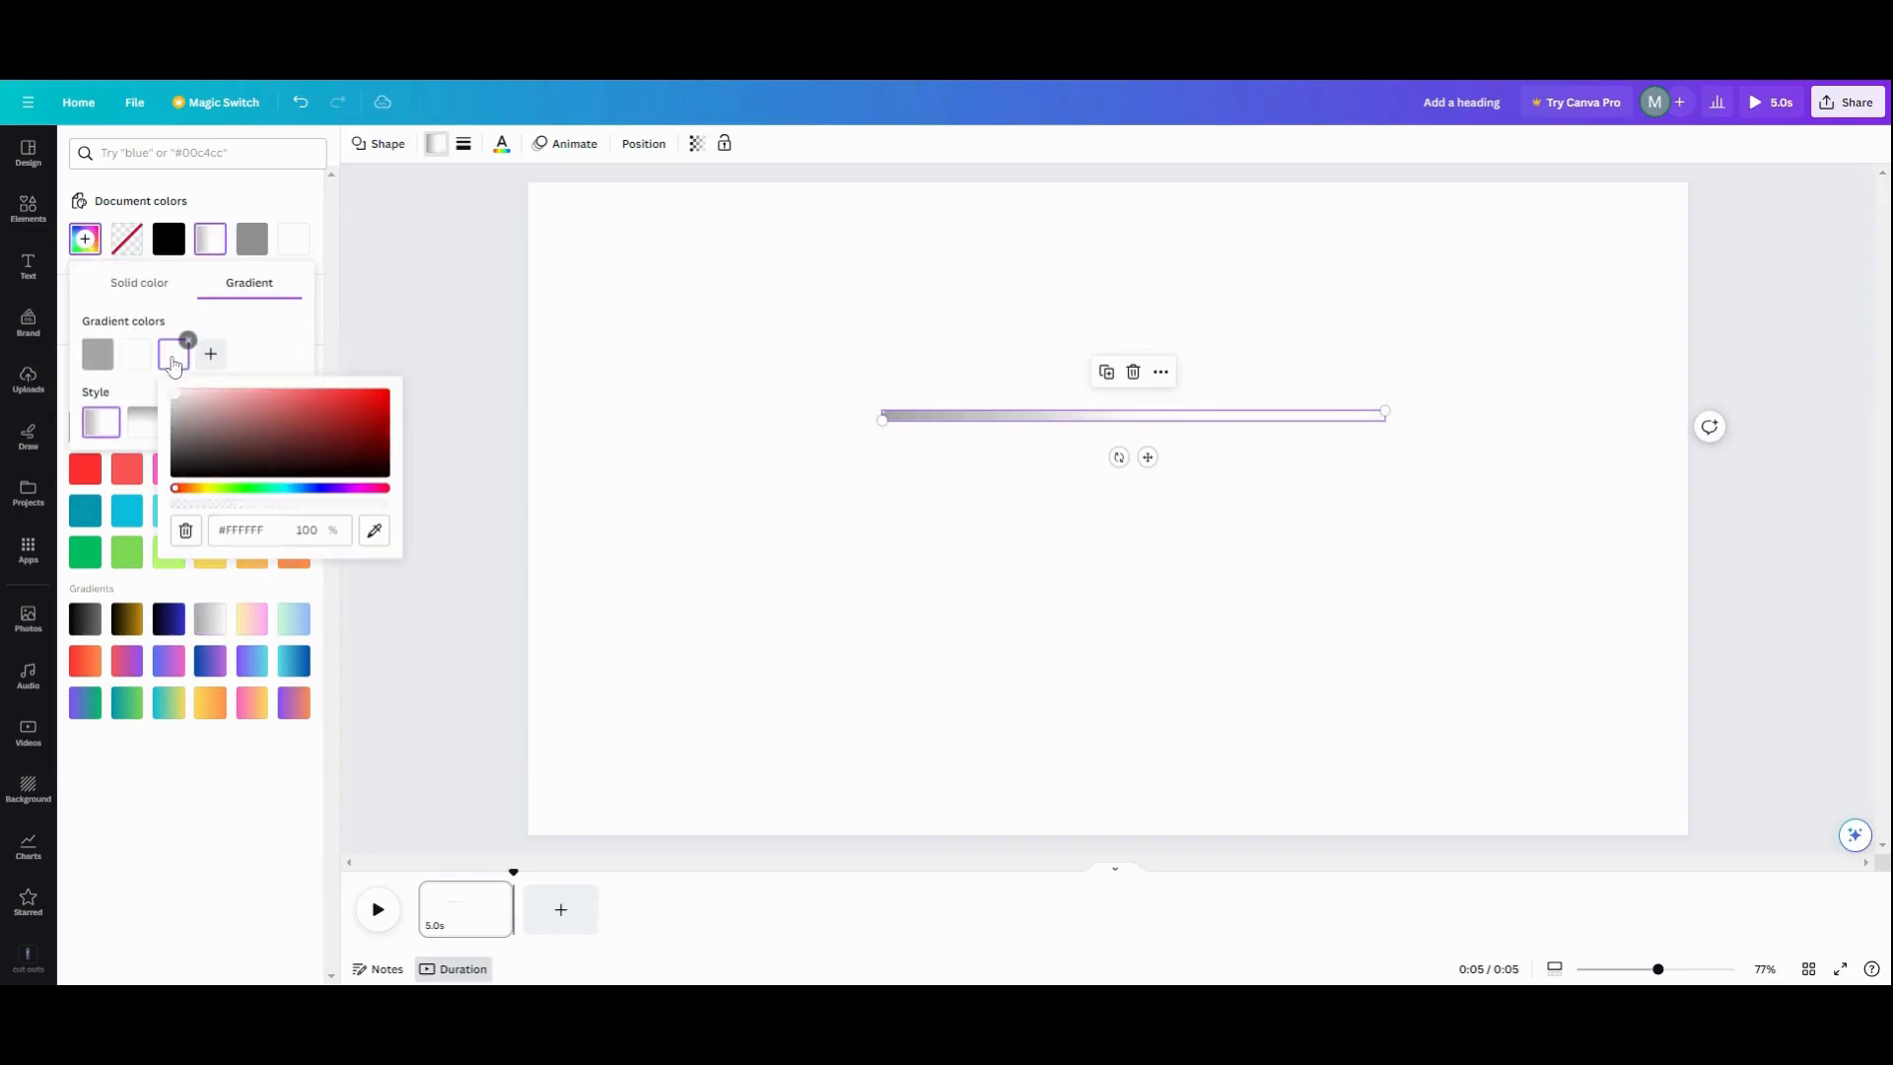
left_click(173, 353)
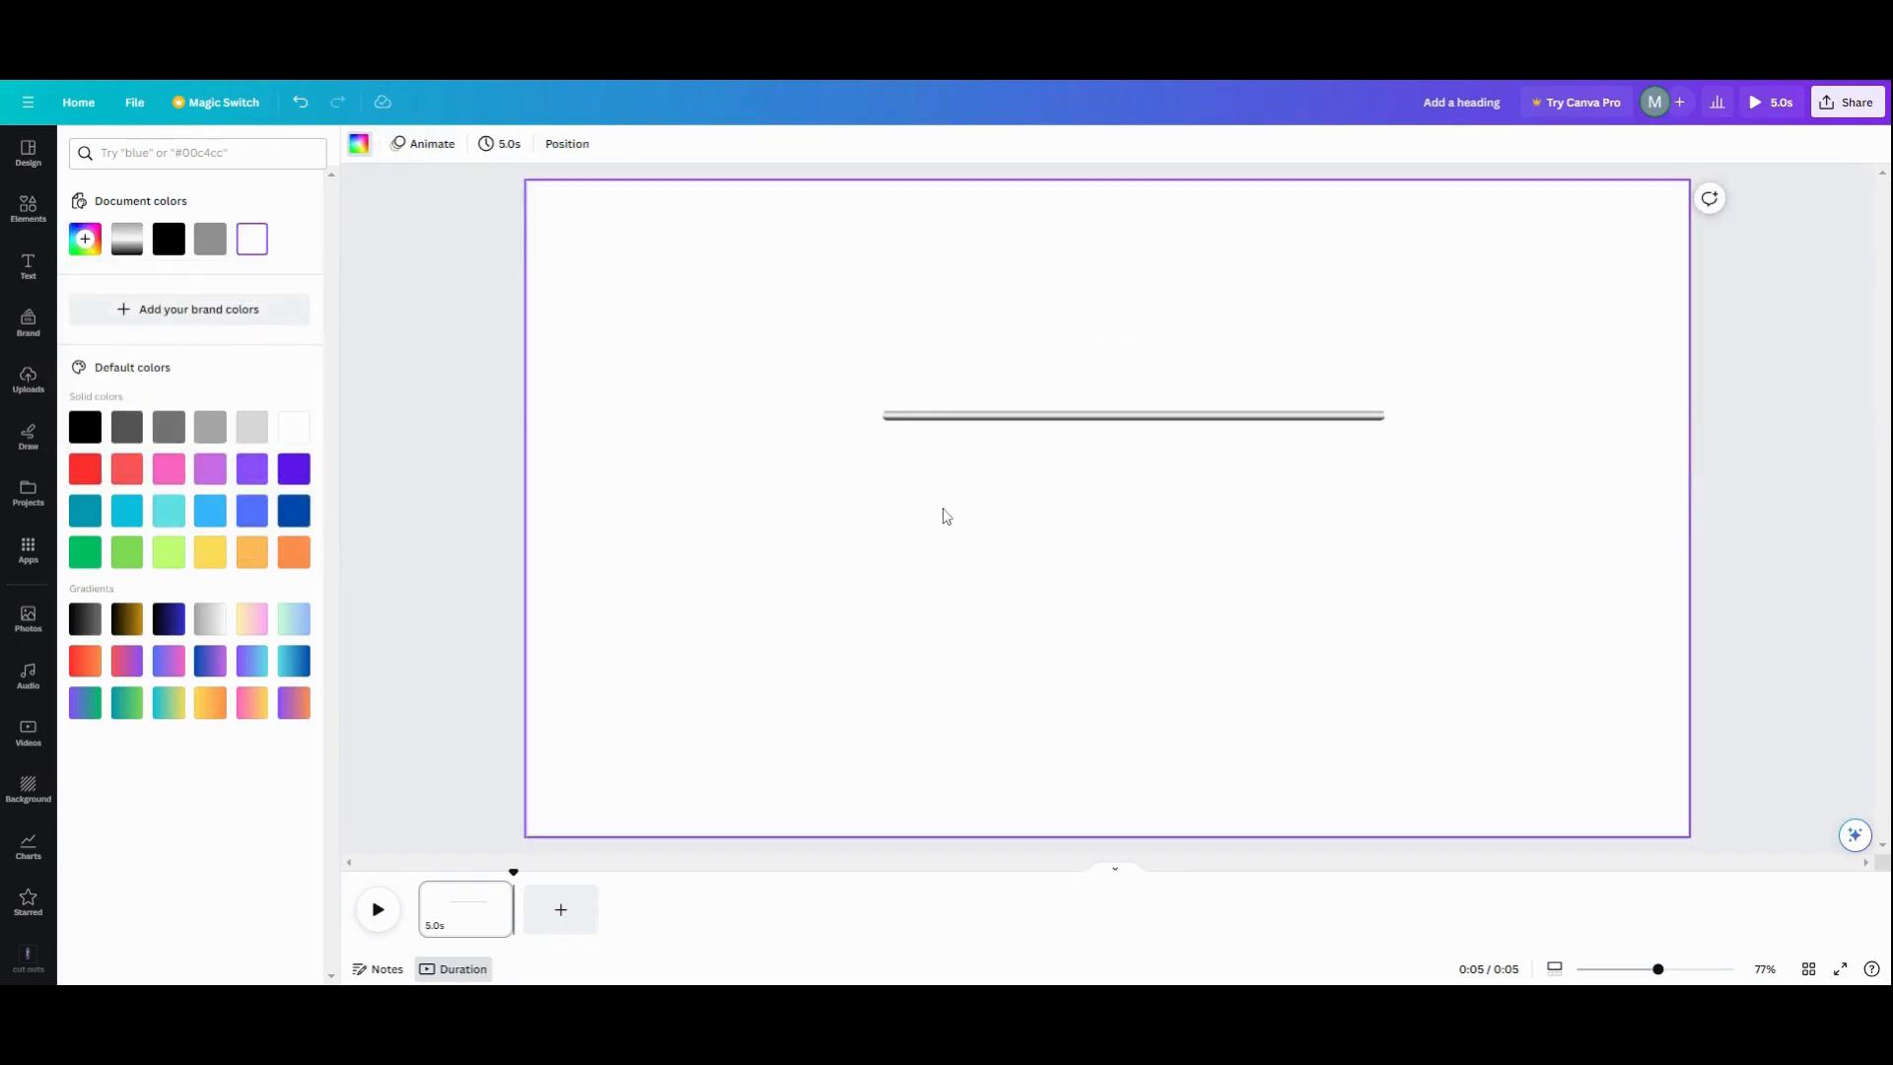
left_click(1132, 416)
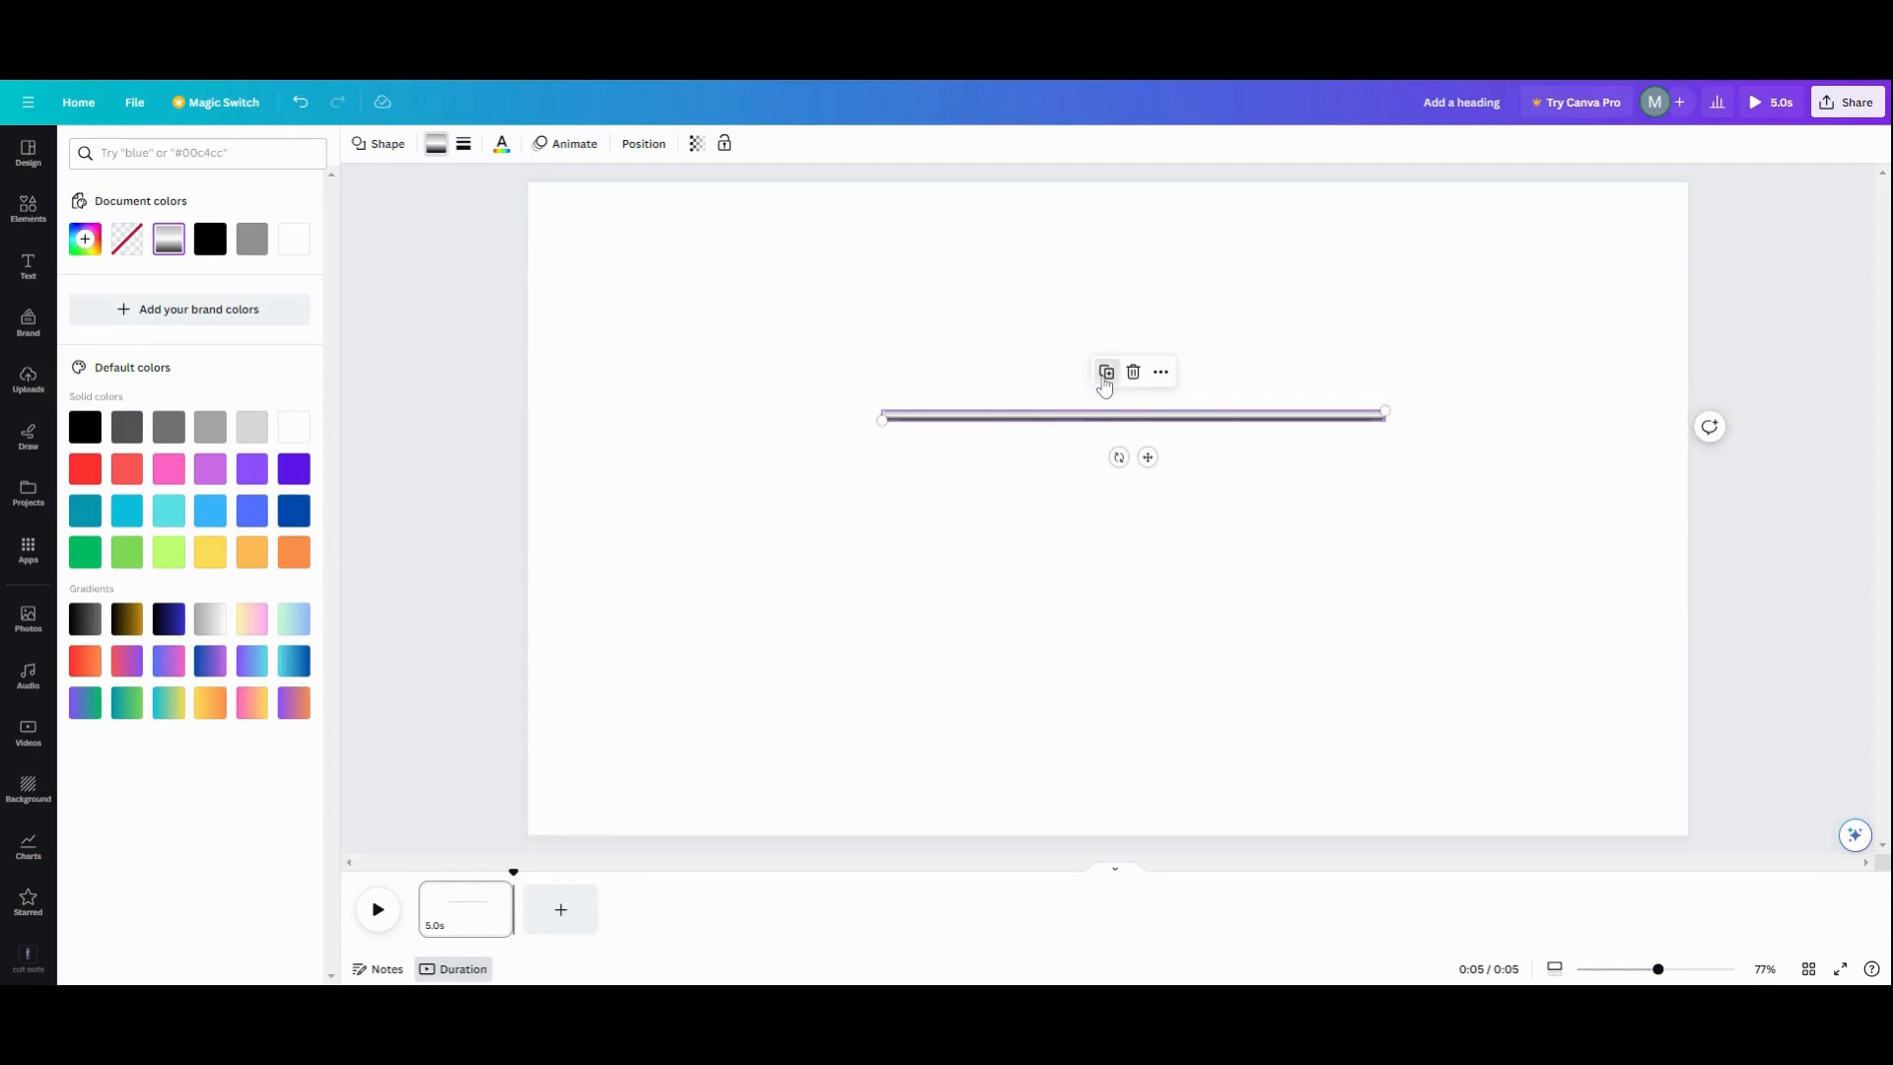
left_click(1106, 373)
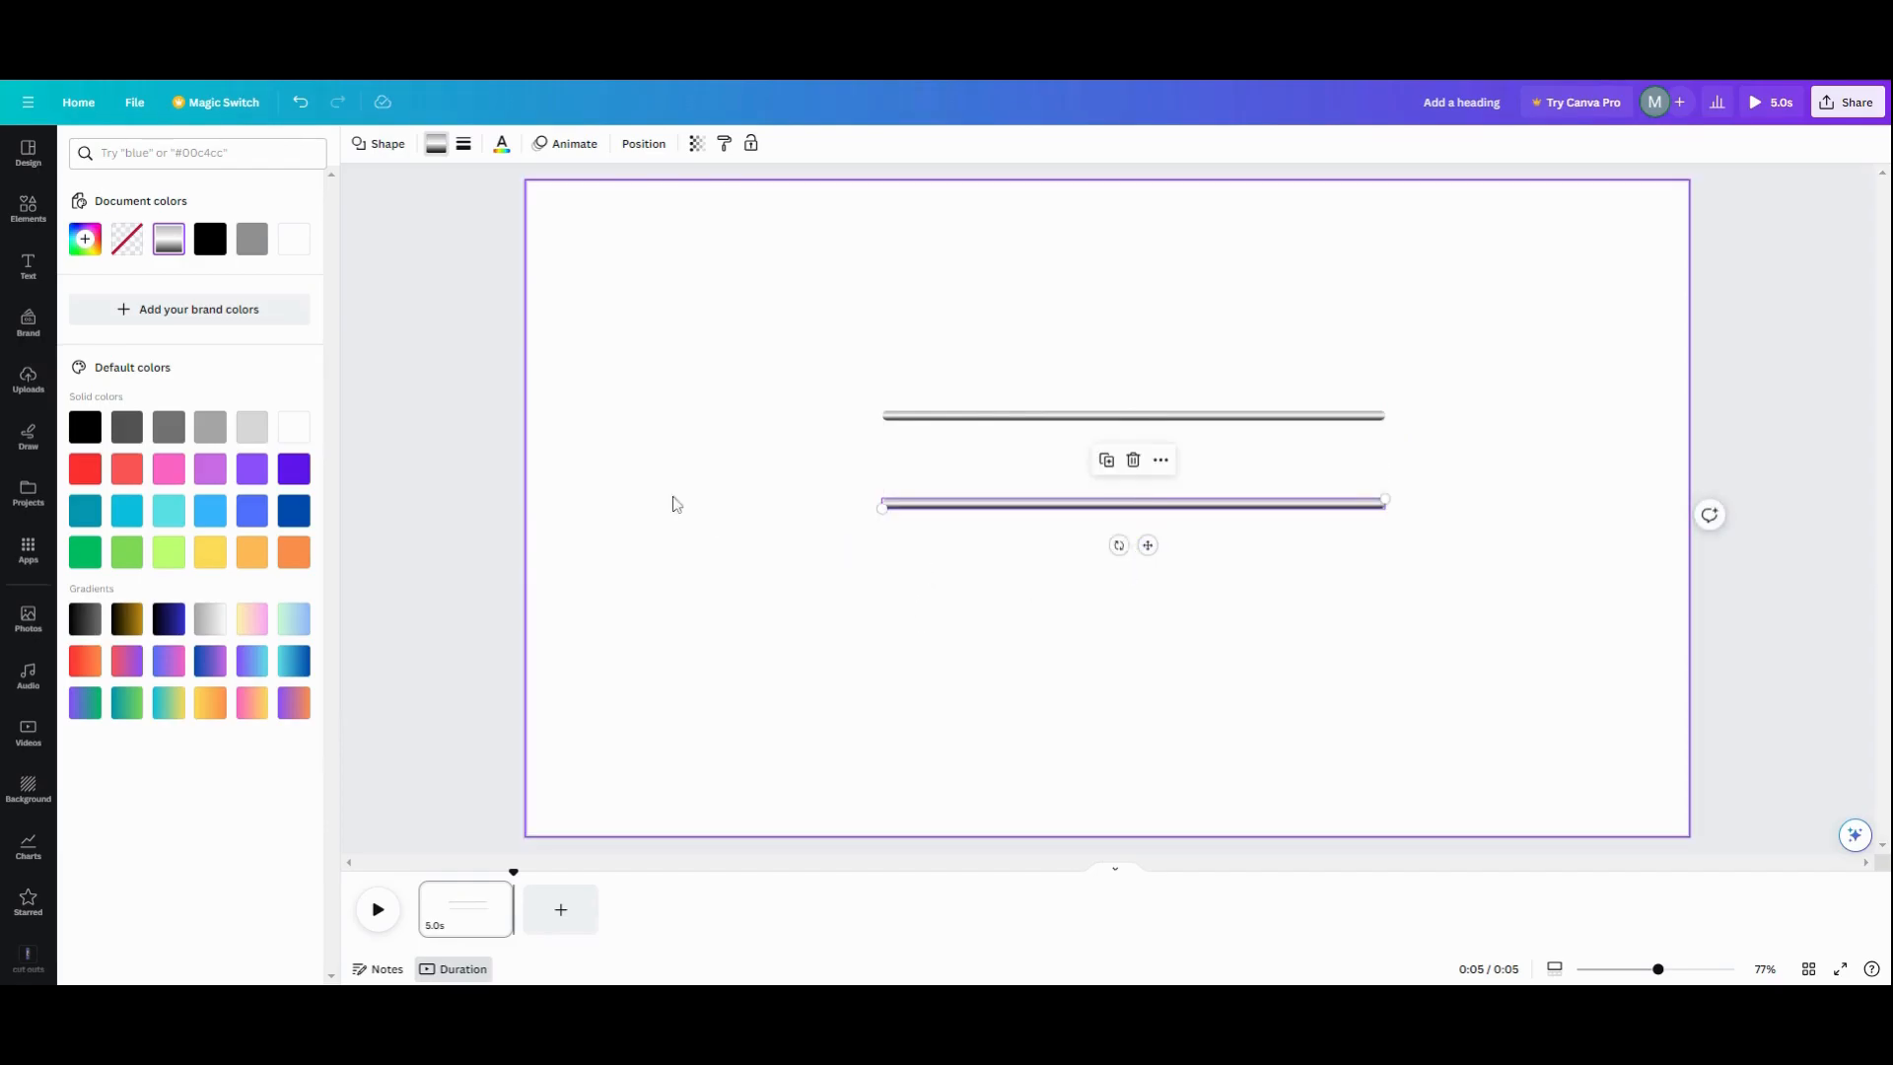
Add a heading reading Michelle and place it between the two bars
left_click(28, 268)
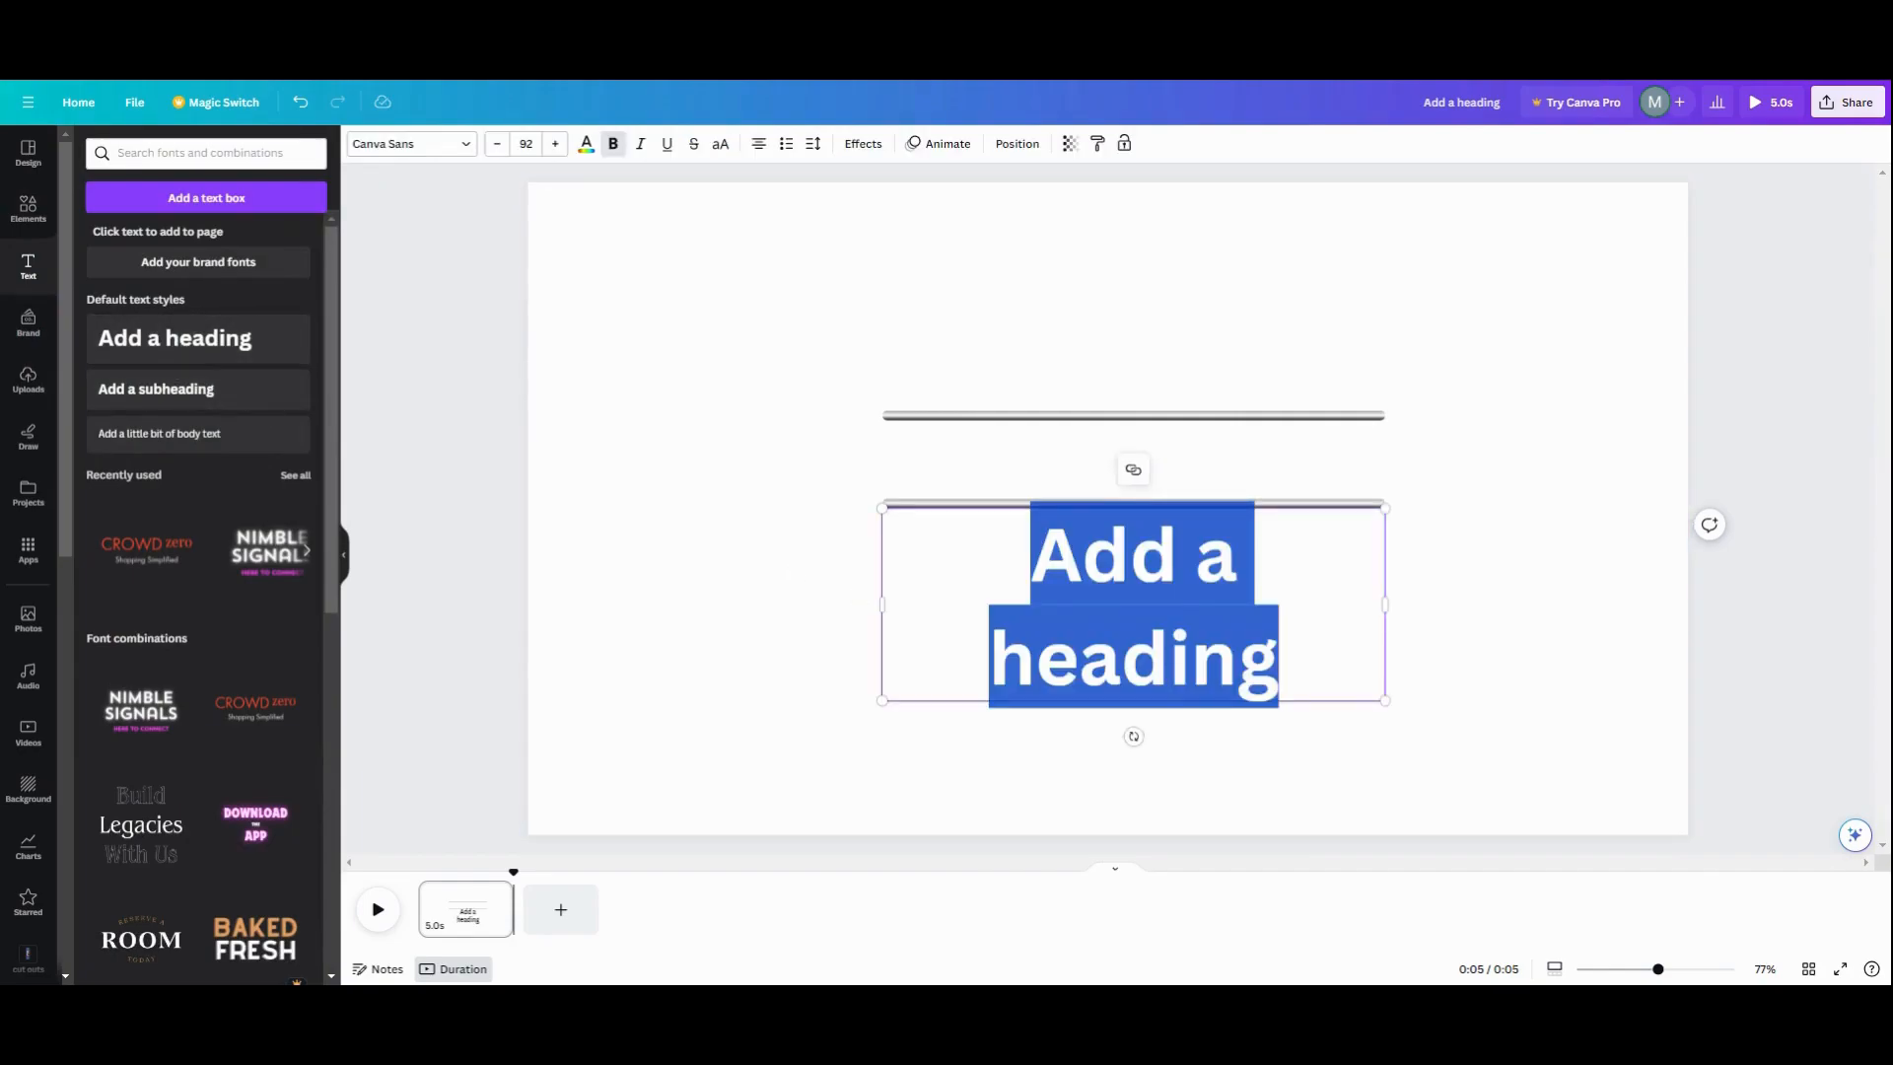
type("Mich")
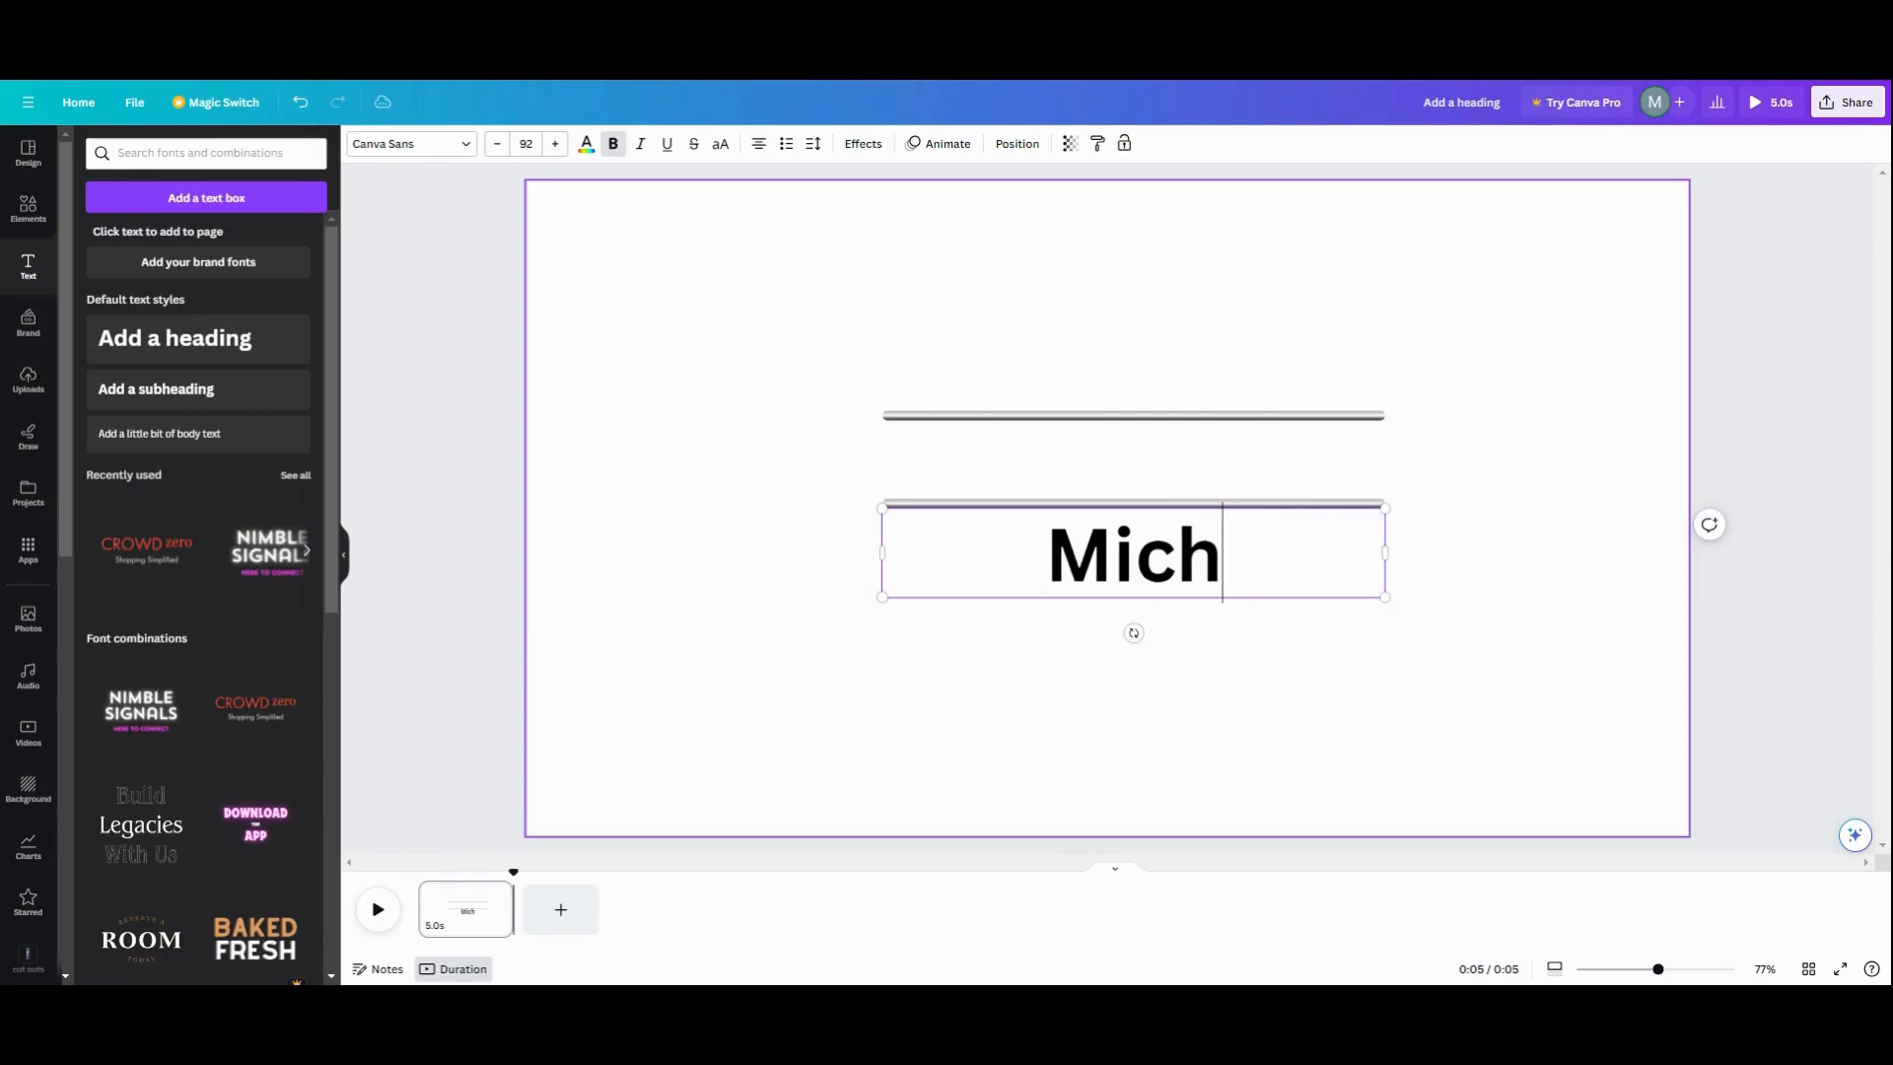
type("elle")
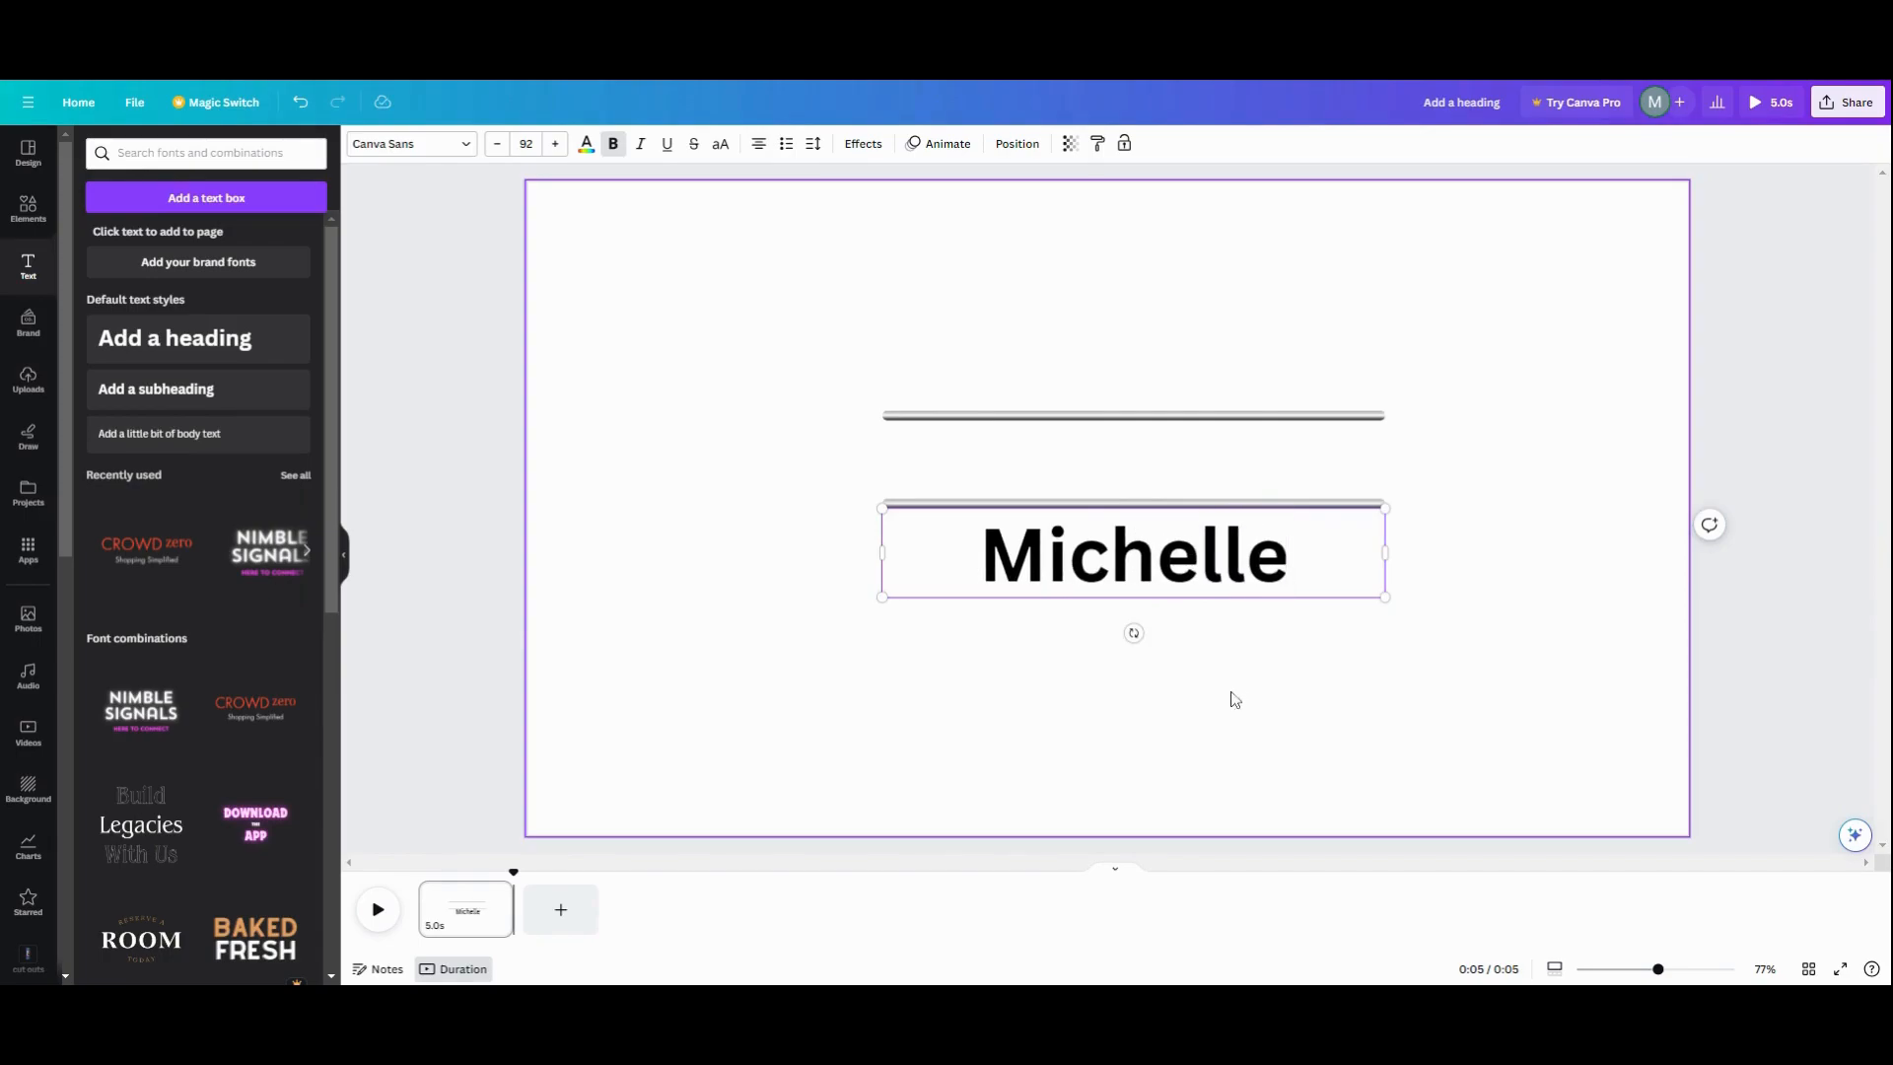
left_click(1132, 556)
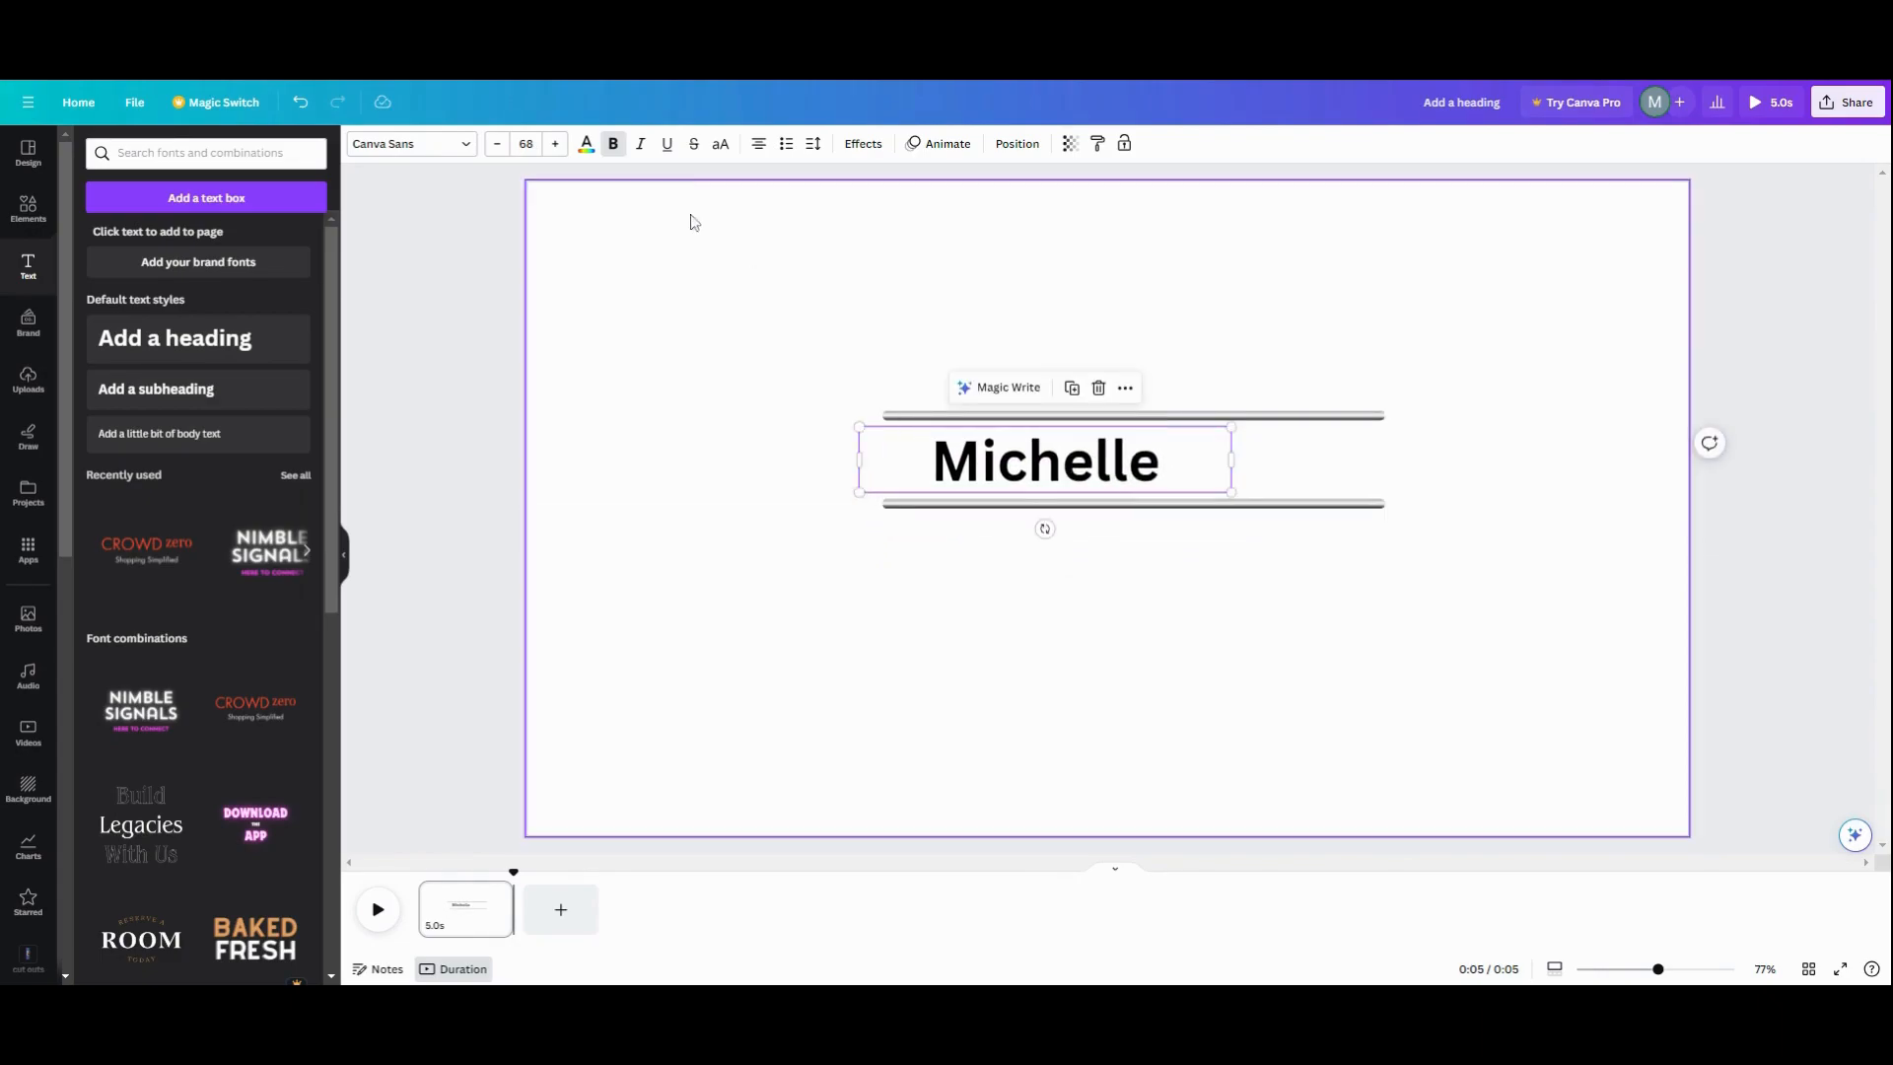
Set the name in the Gagalin font and add a TOTH text box
left_click(410, 144)
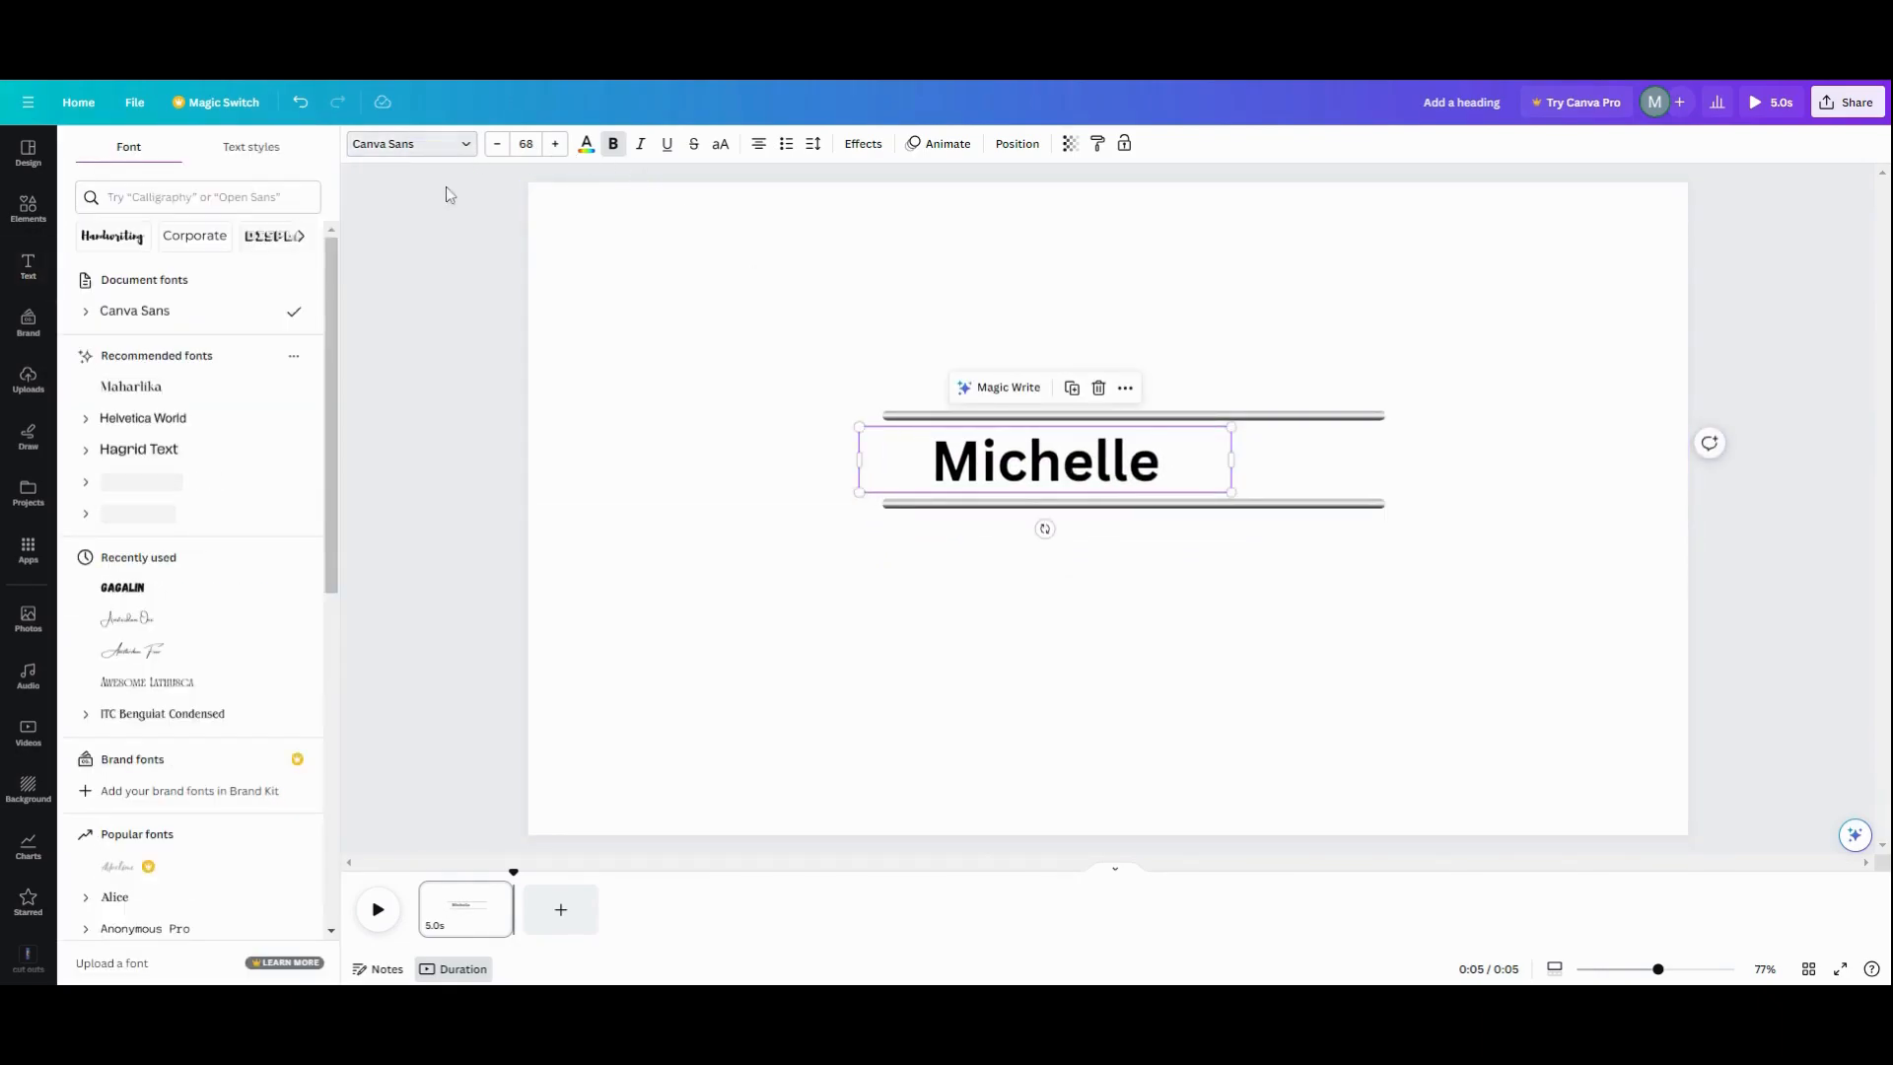
left_click(122, 588)
type("T")
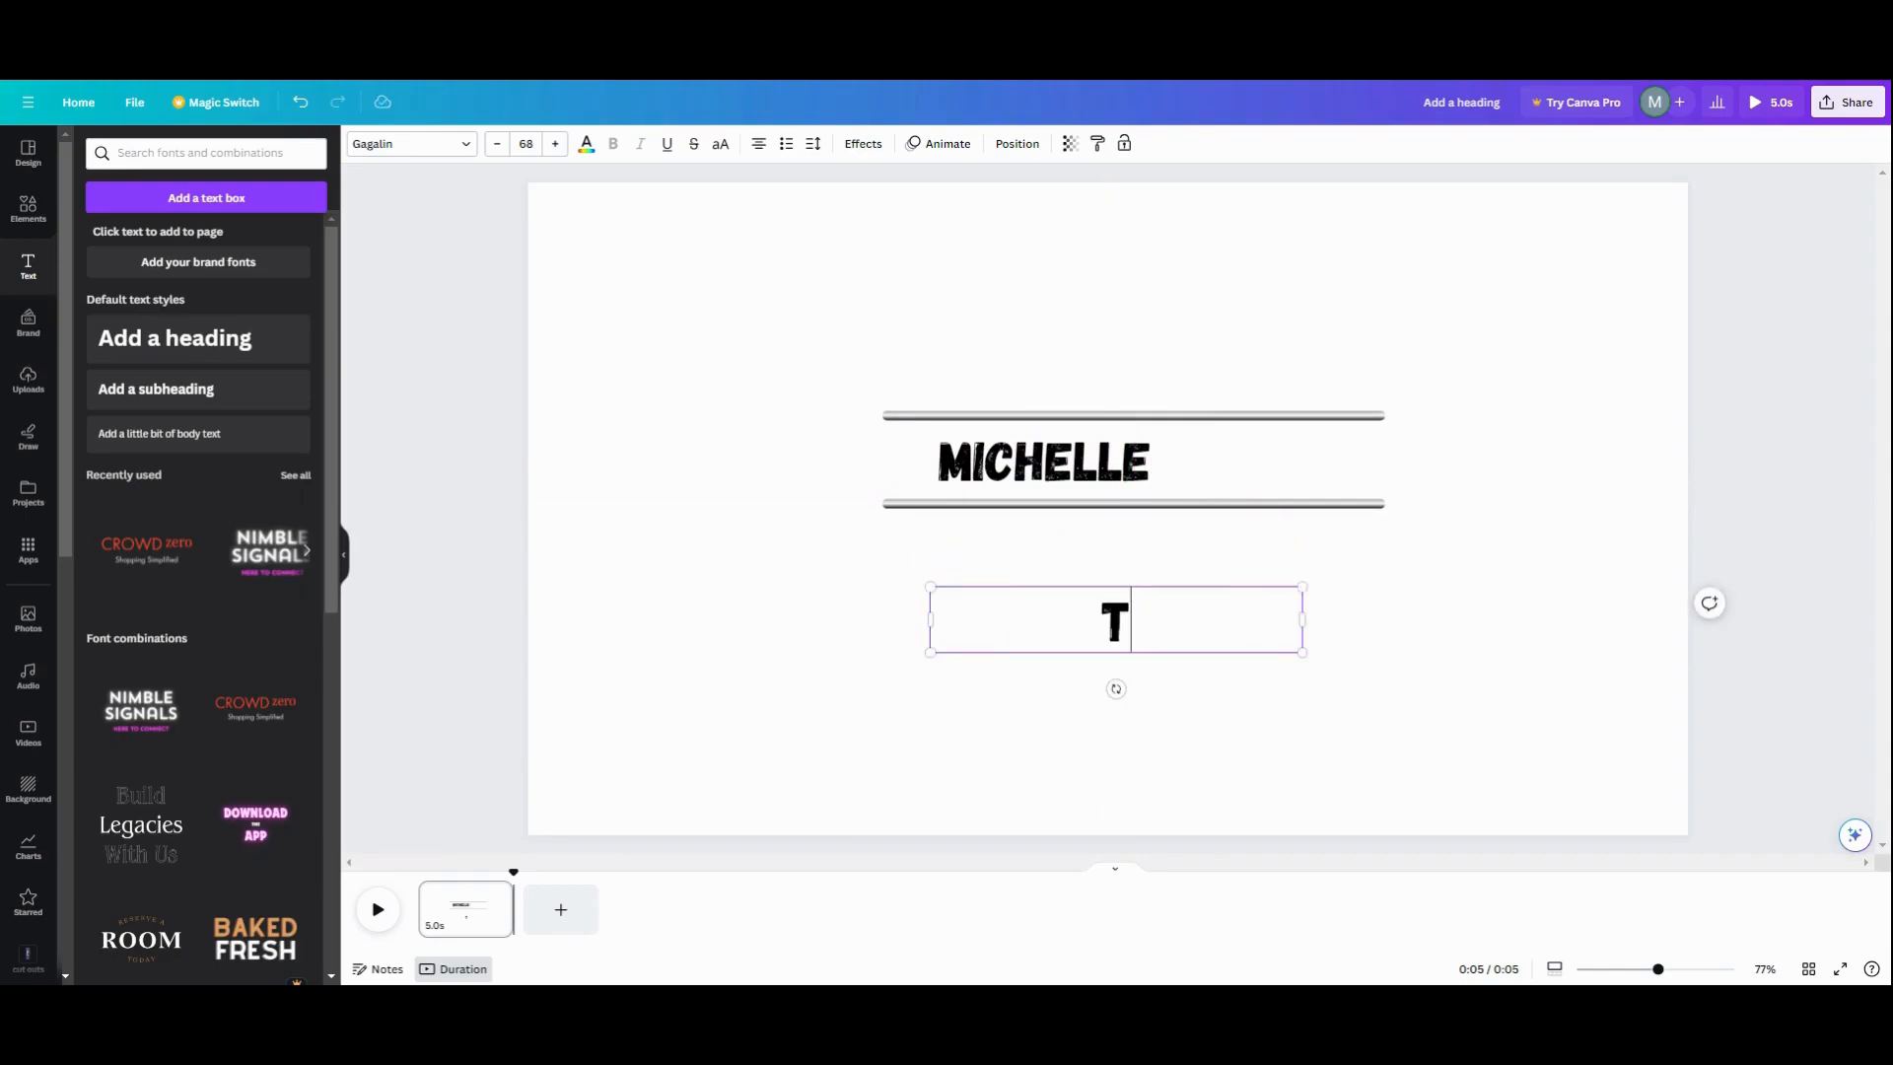
type("OTH")
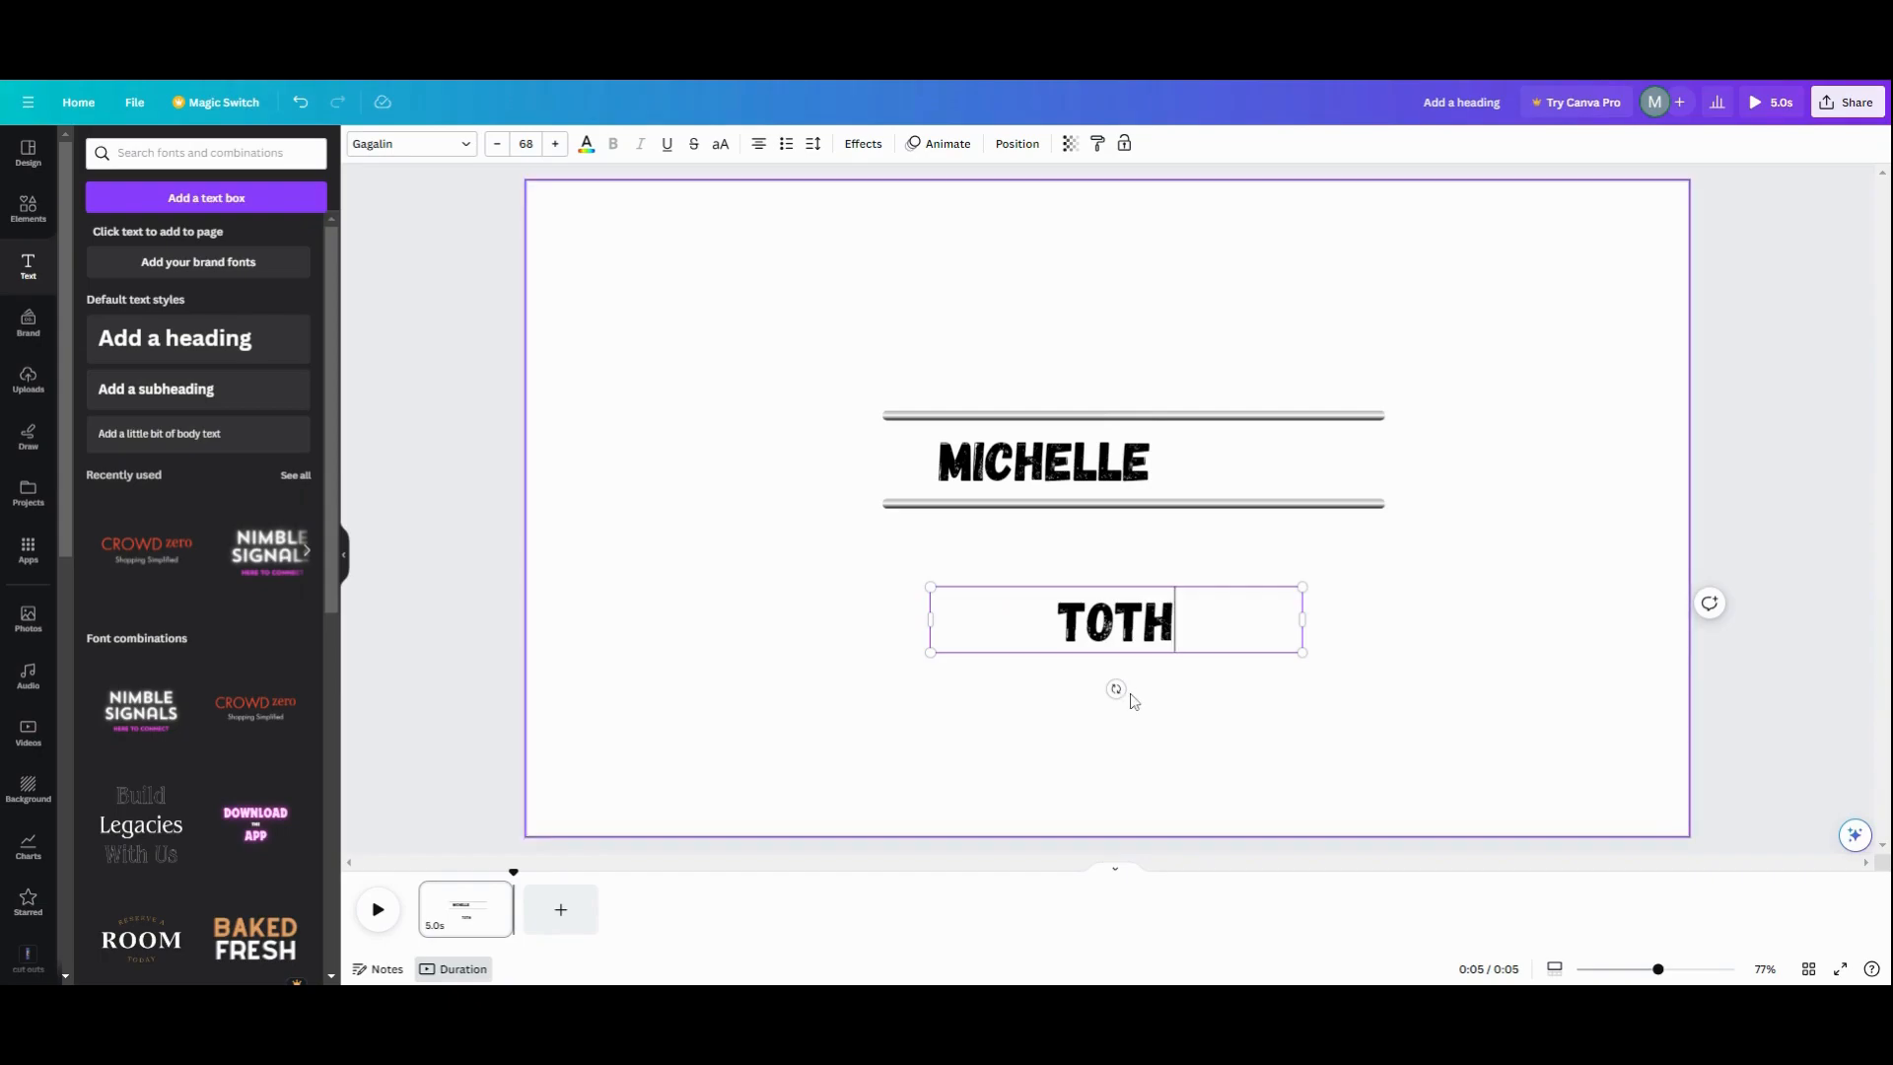
left_click_drag(1114, 688, 1130, 690)
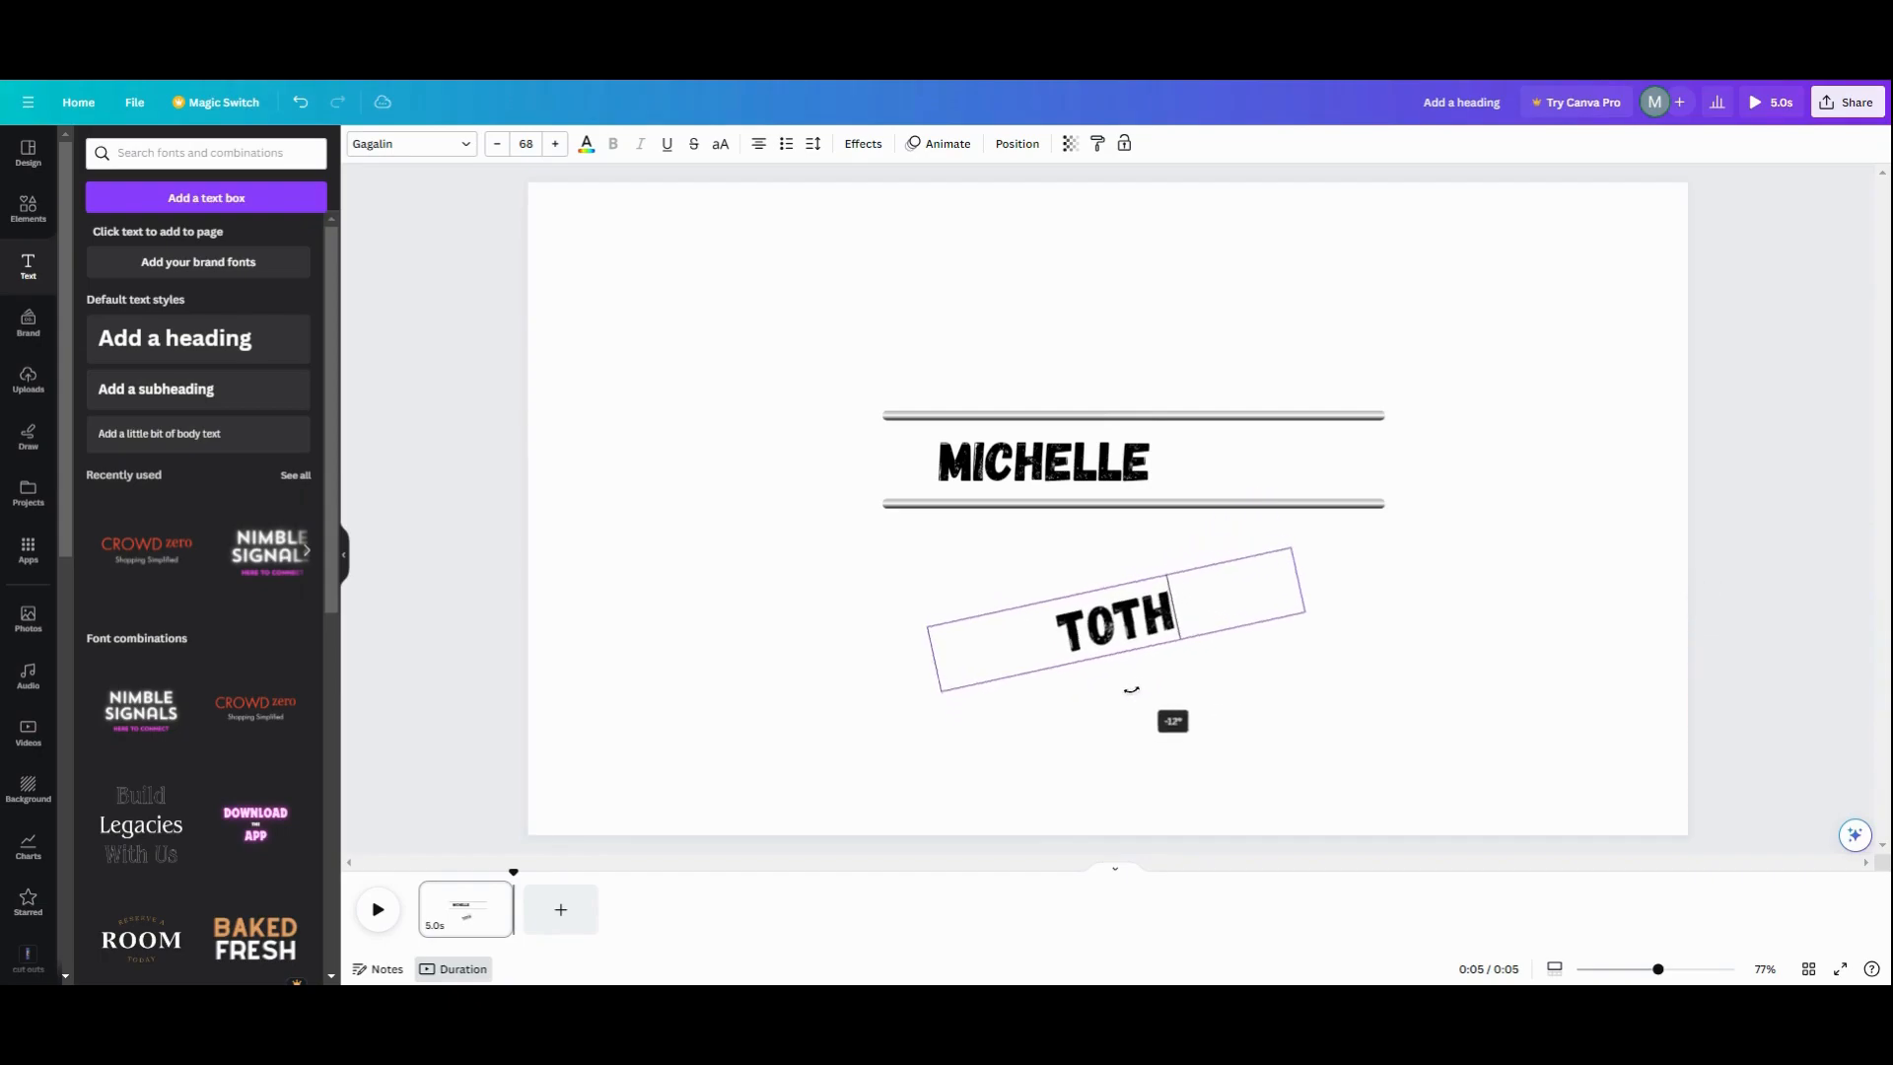
left_click_drag(1171, 722, 1148, 761)
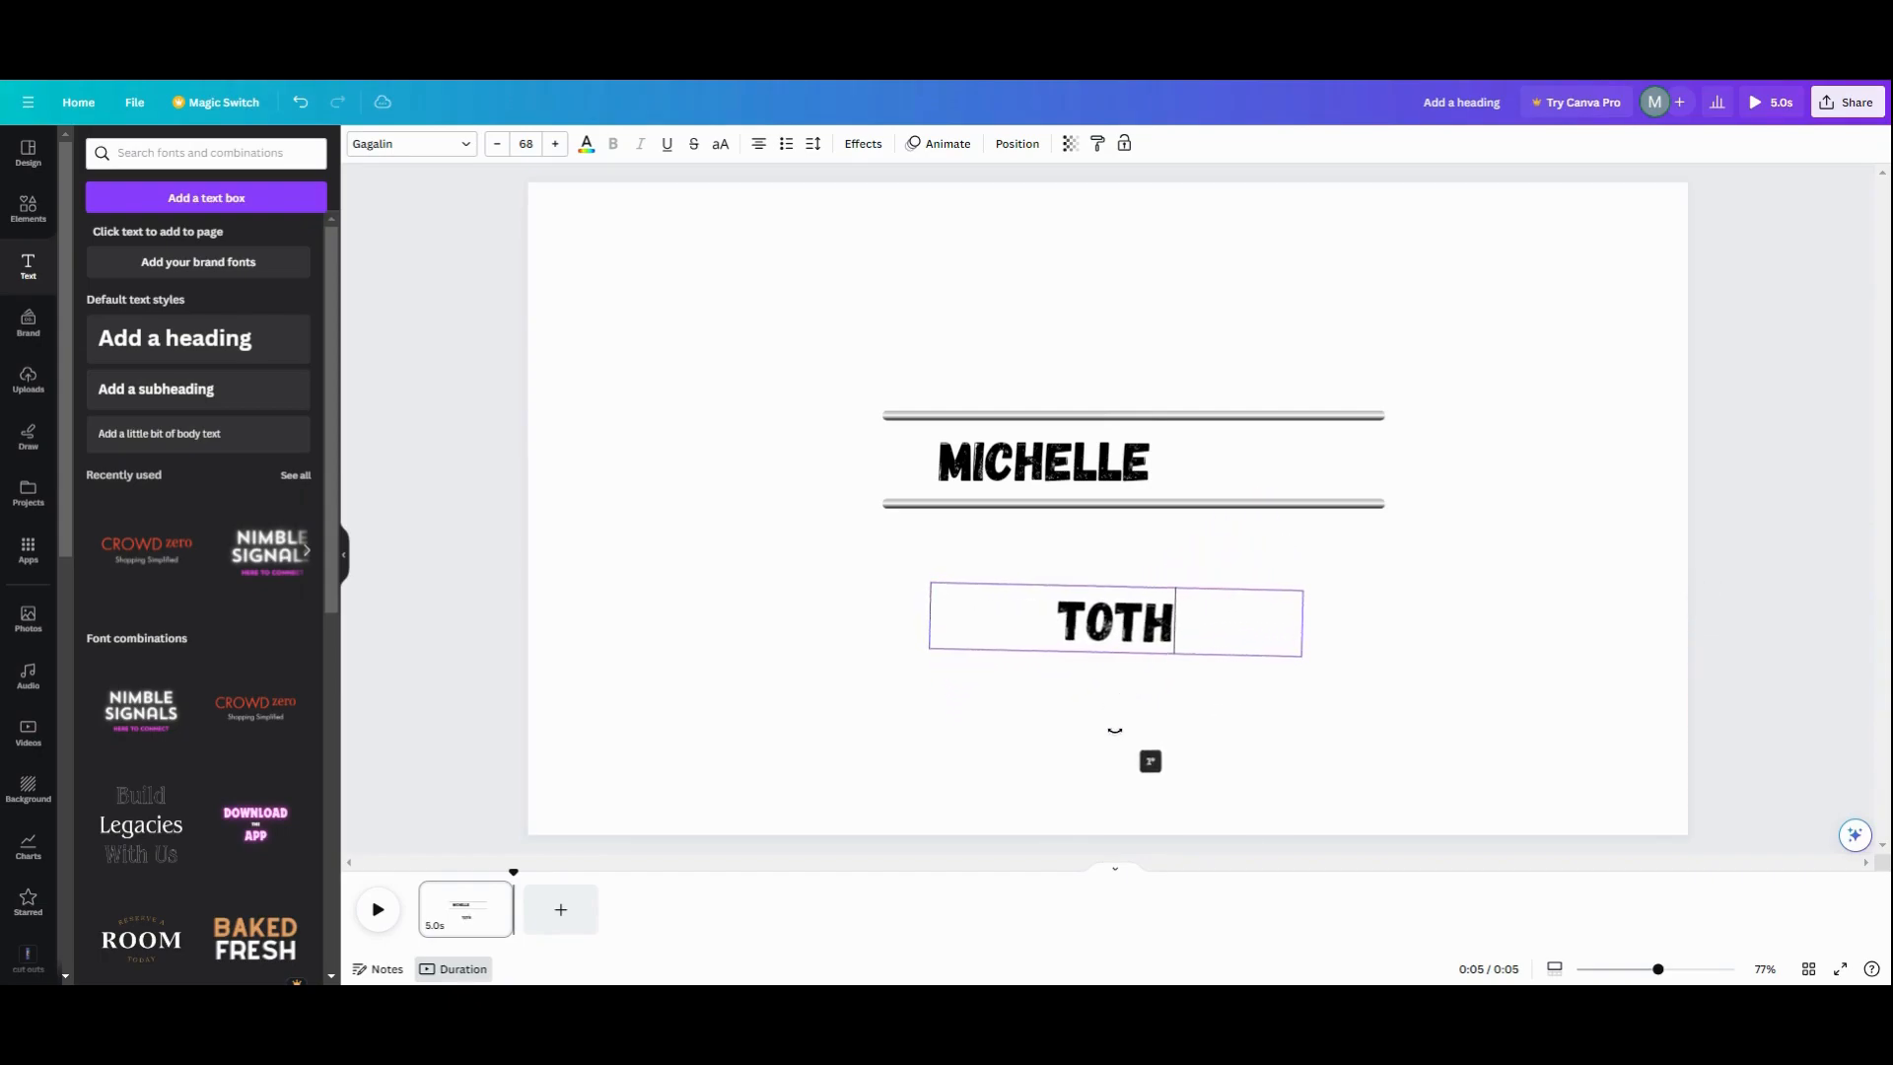
left_click(1113, 621)
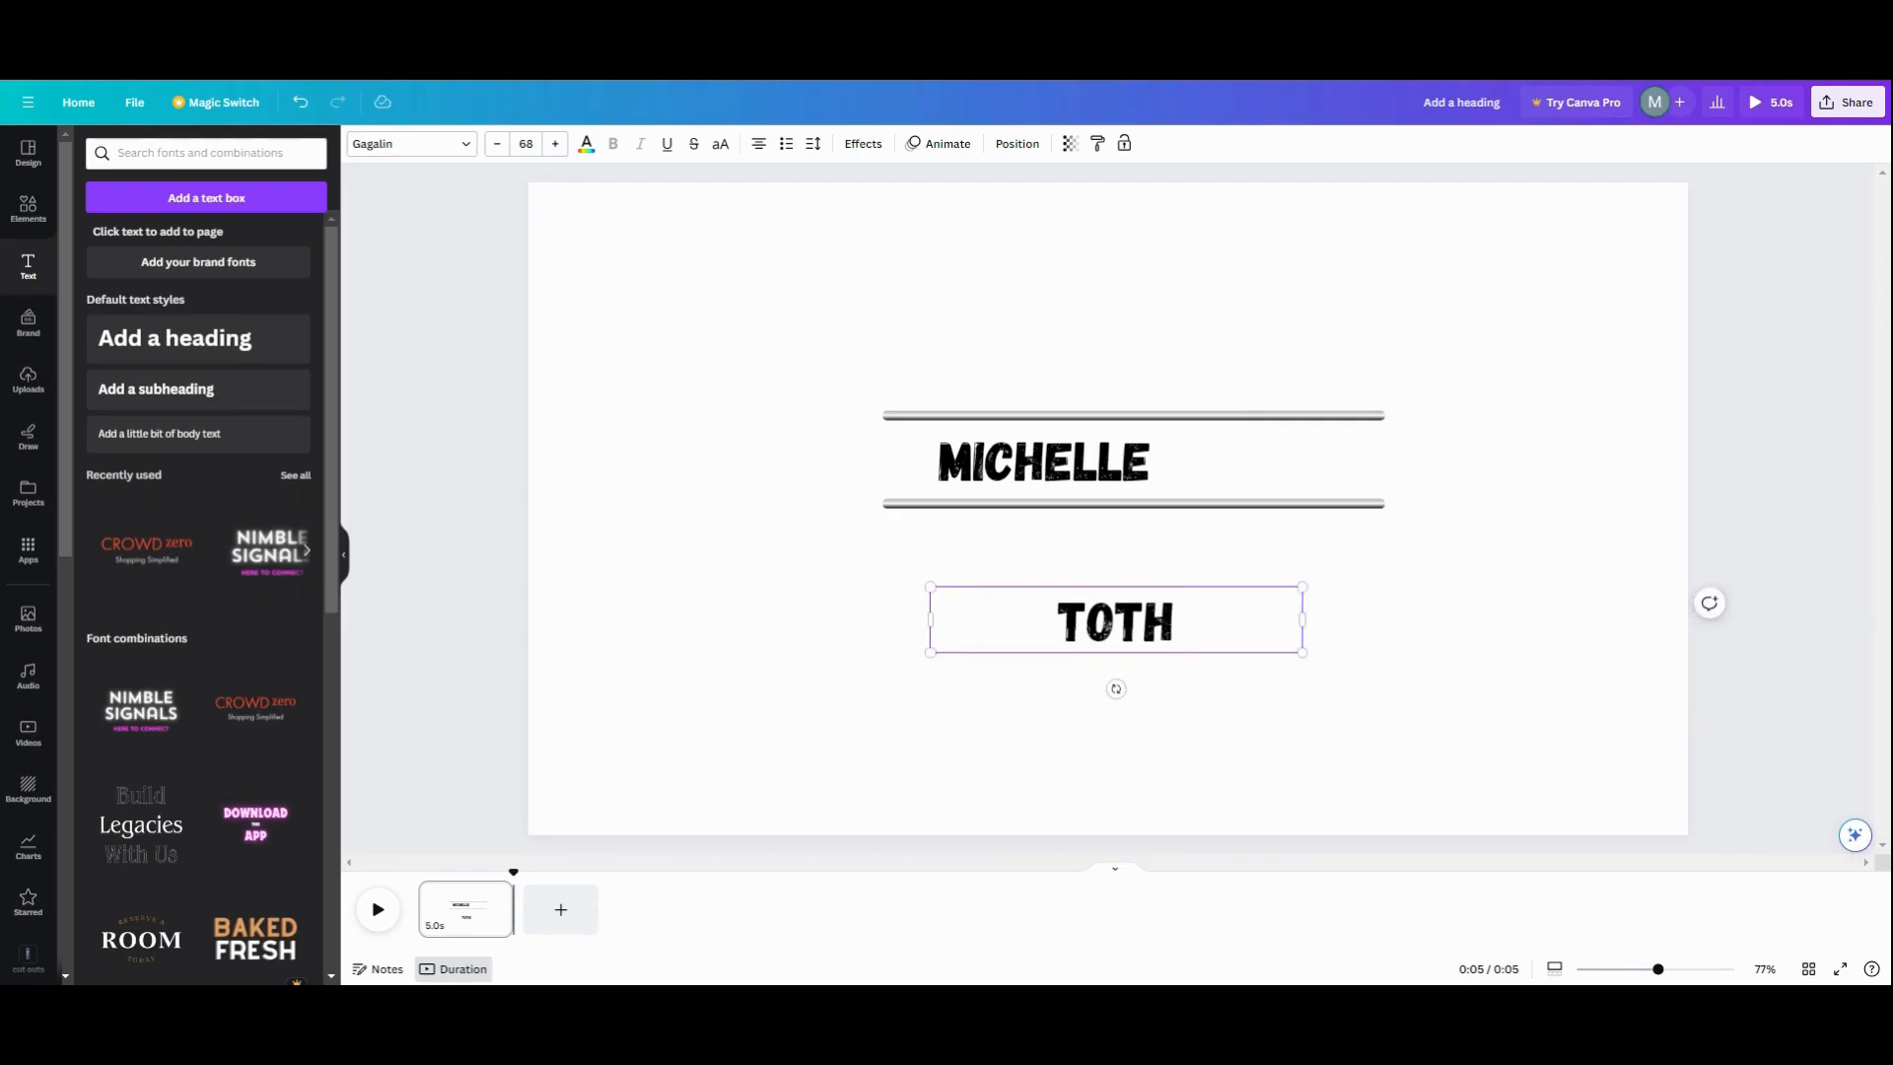
left_click_drag(1116, 621, 1303, 467)
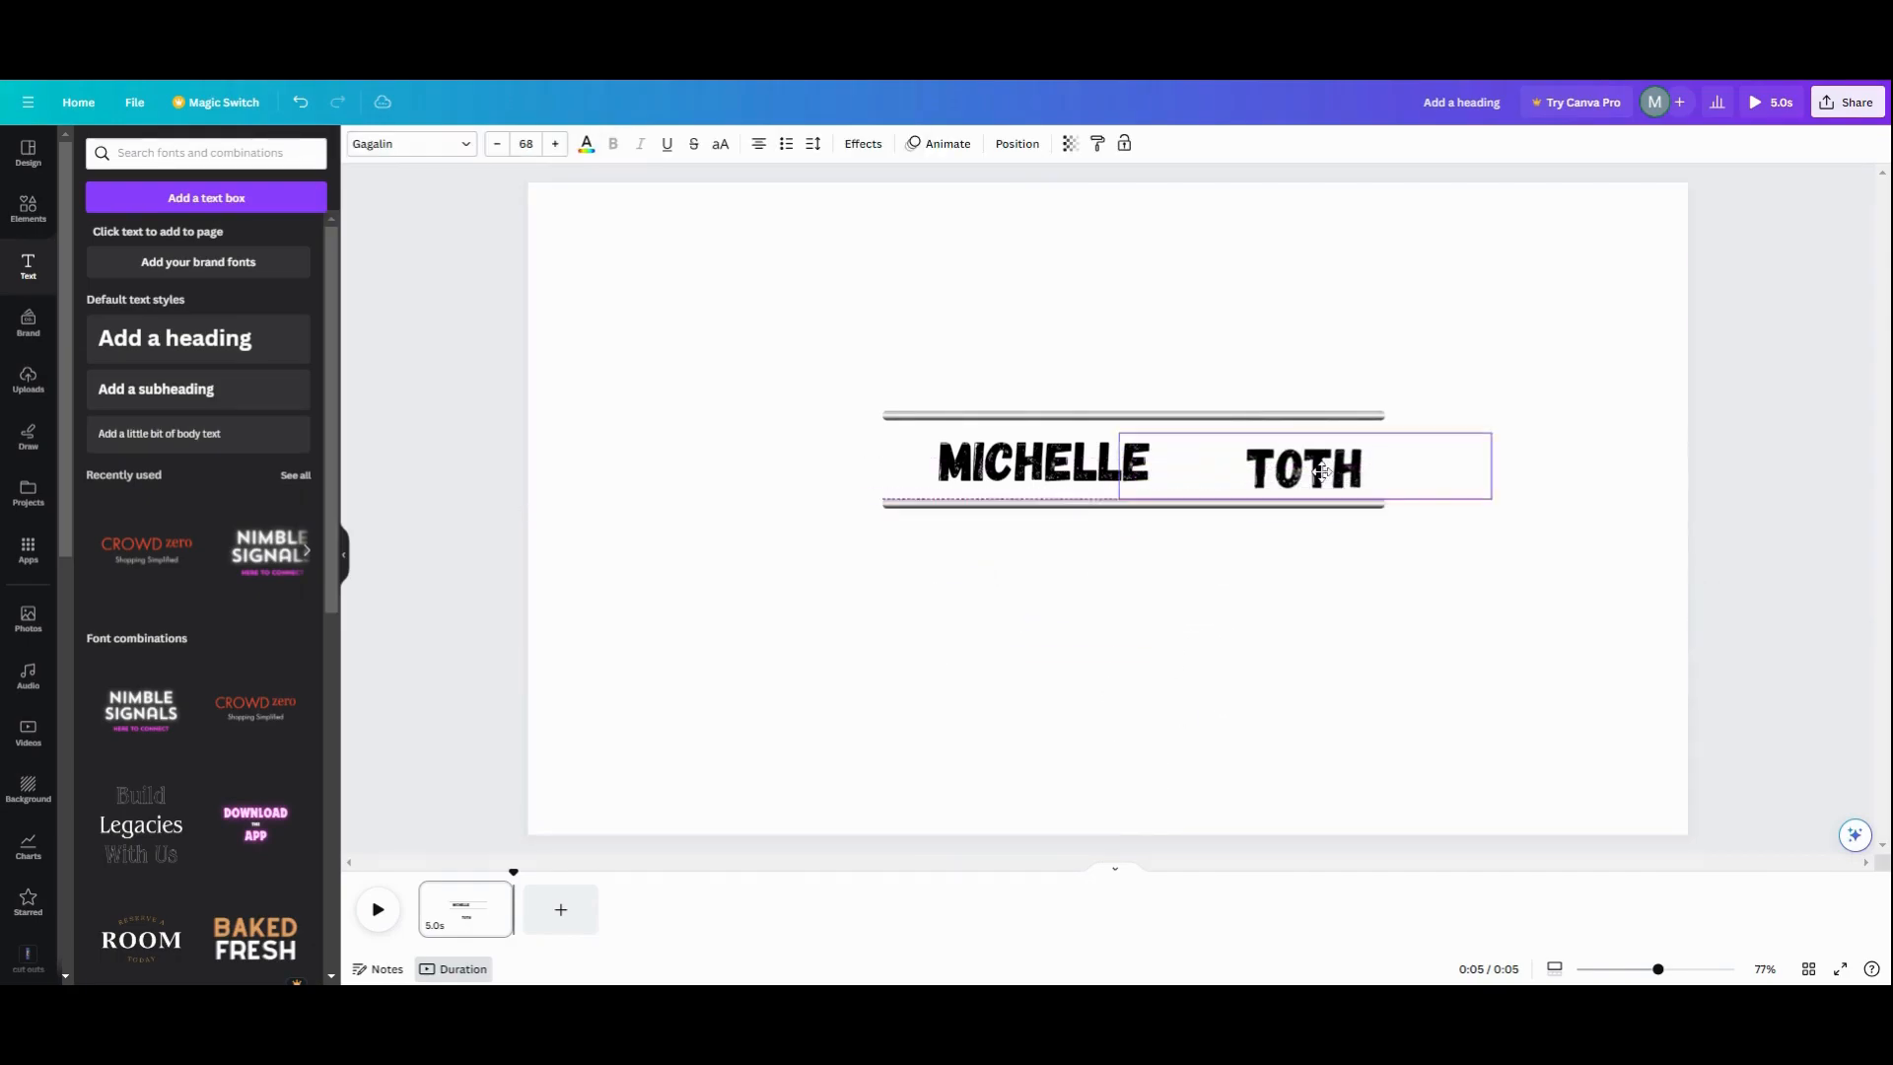
left_click_drag(1304, 469, 1231, 461)
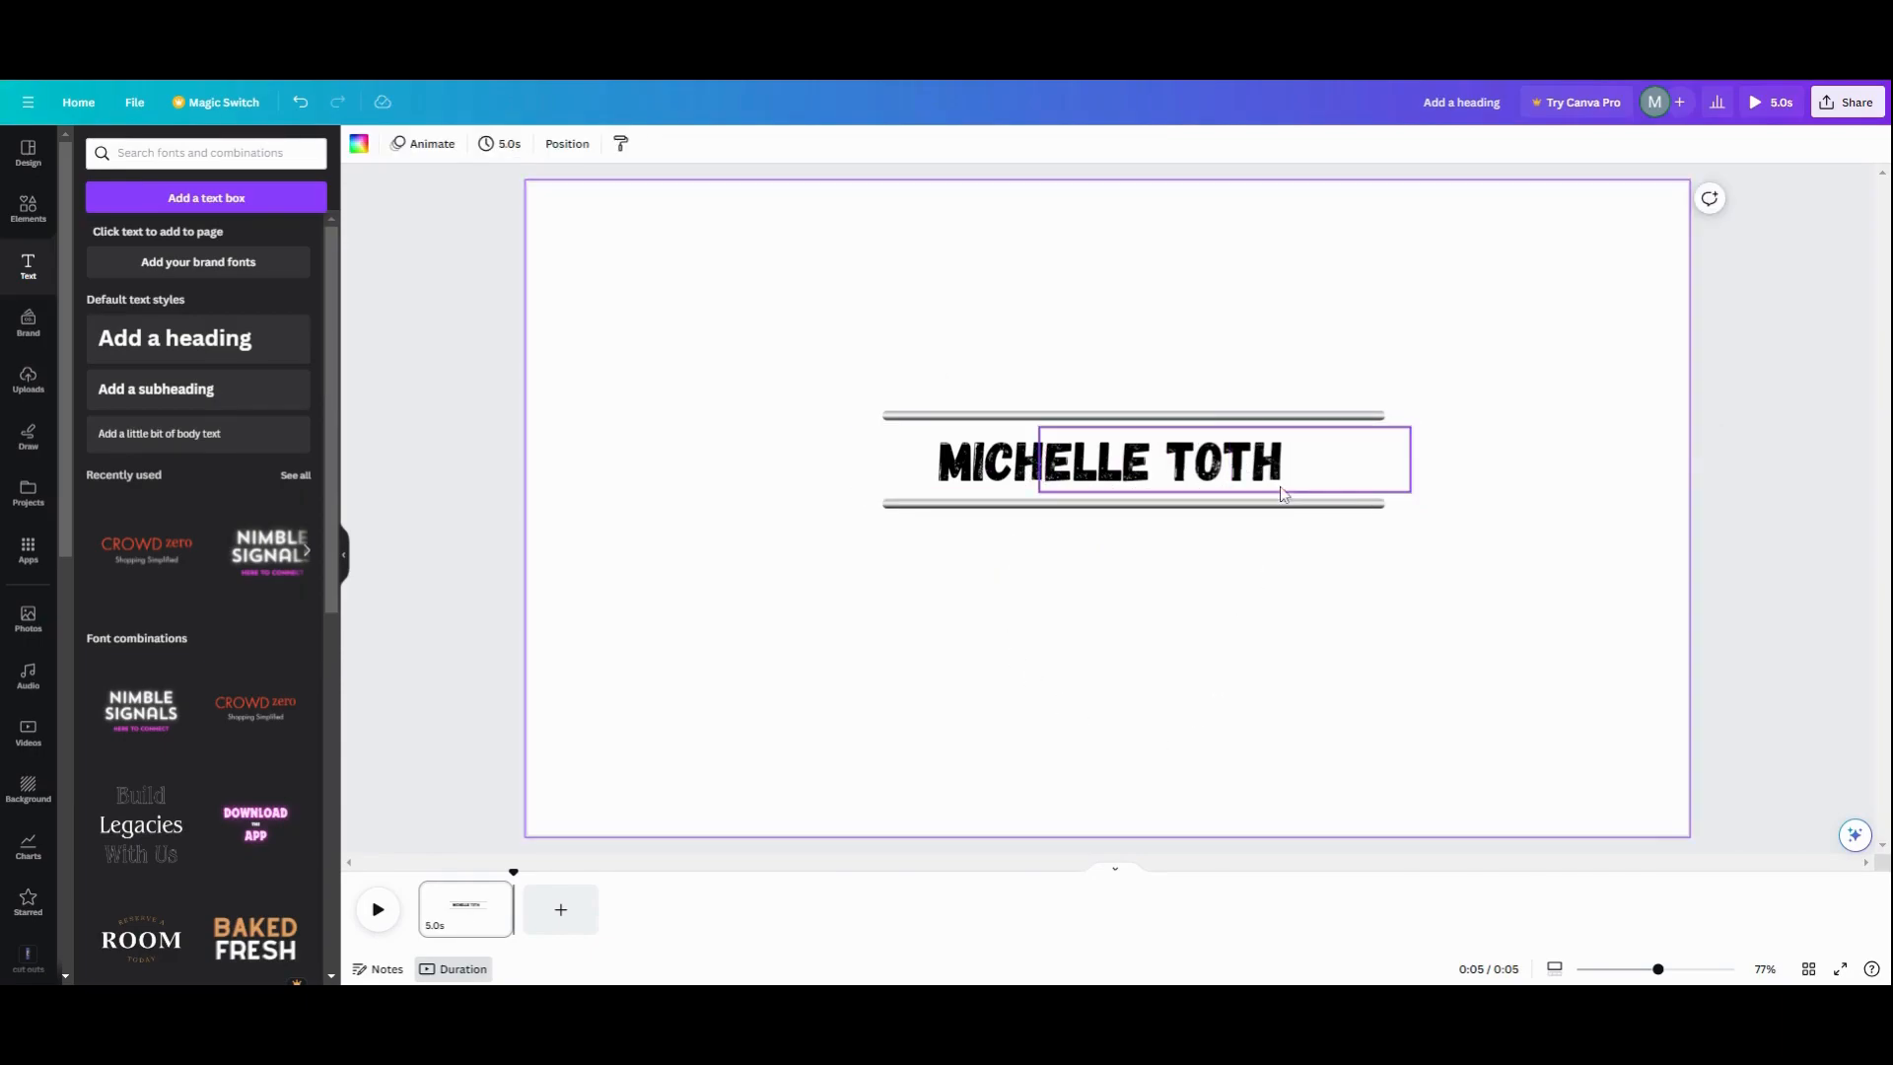
double_click(1225, 461)
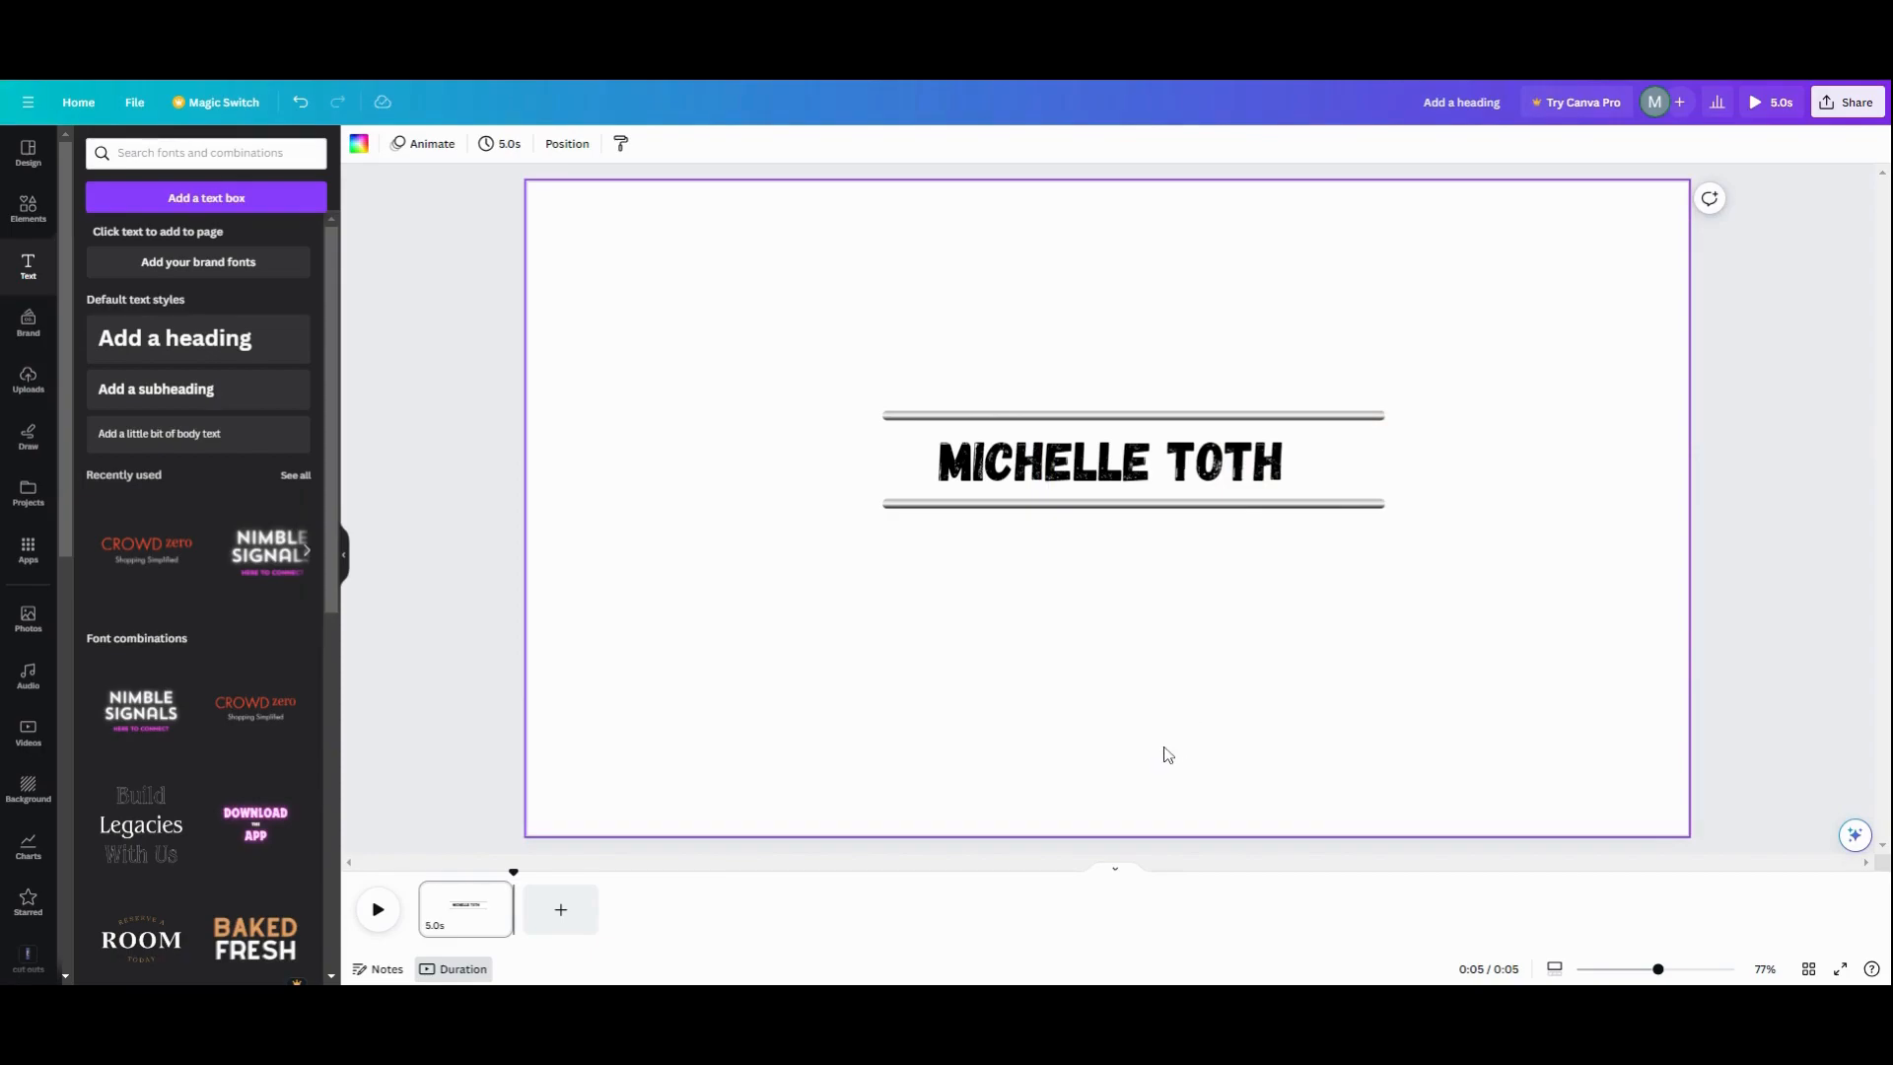
Change the page background to solid purple
left_click(1108, 461)
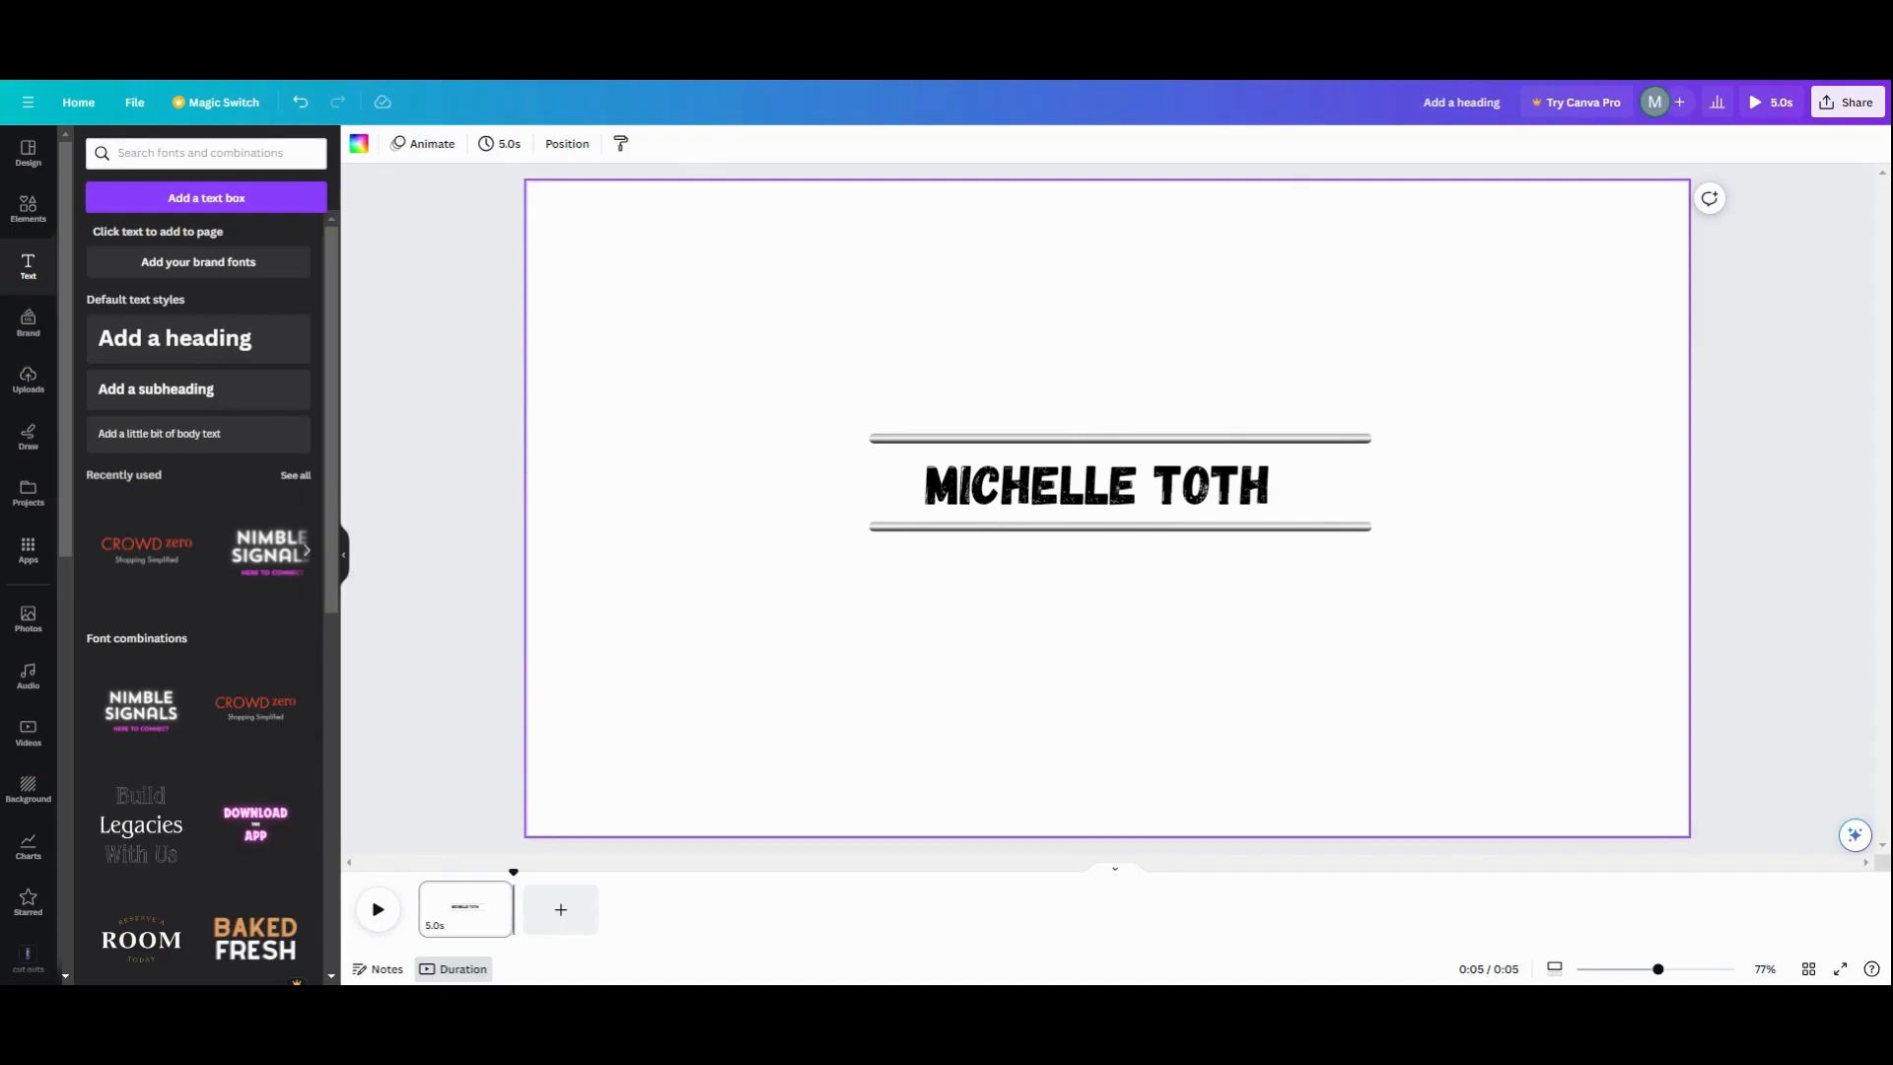
mouse_move(767, 251)
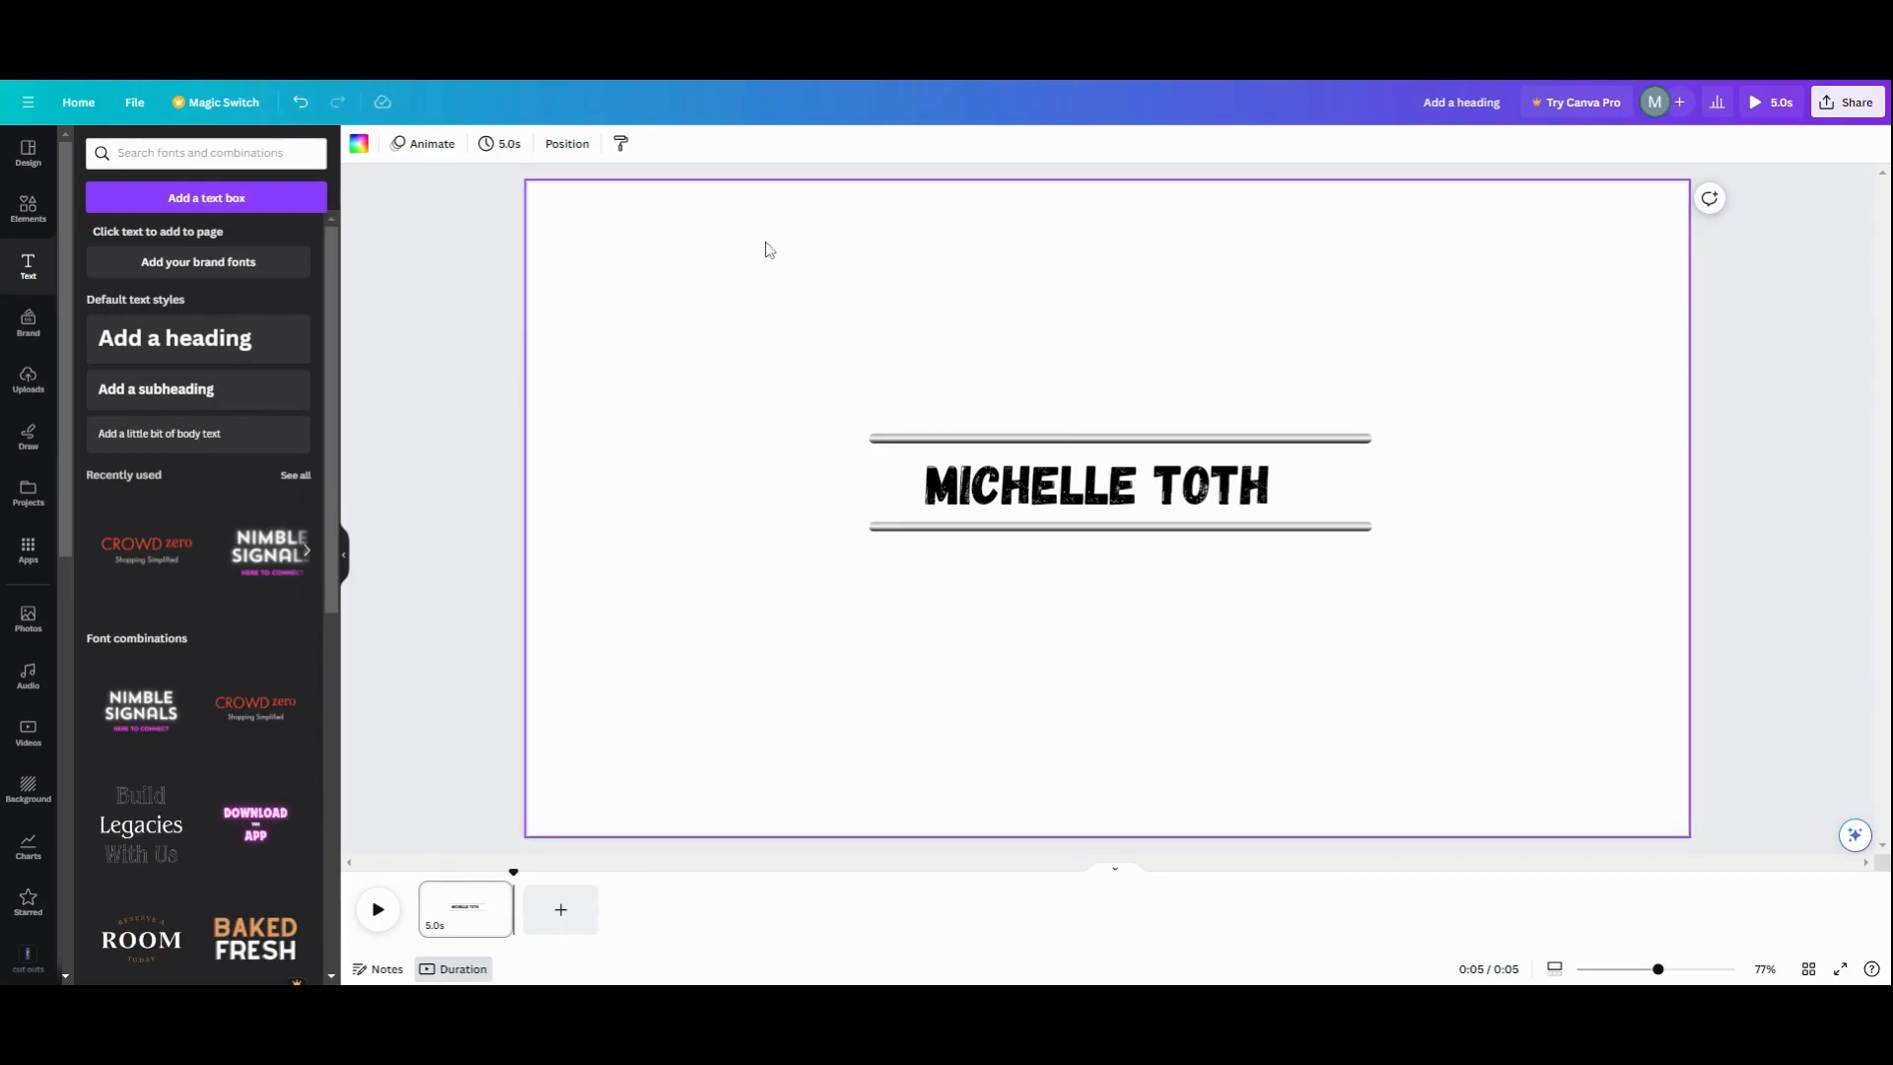
mouse_move(576, 278)
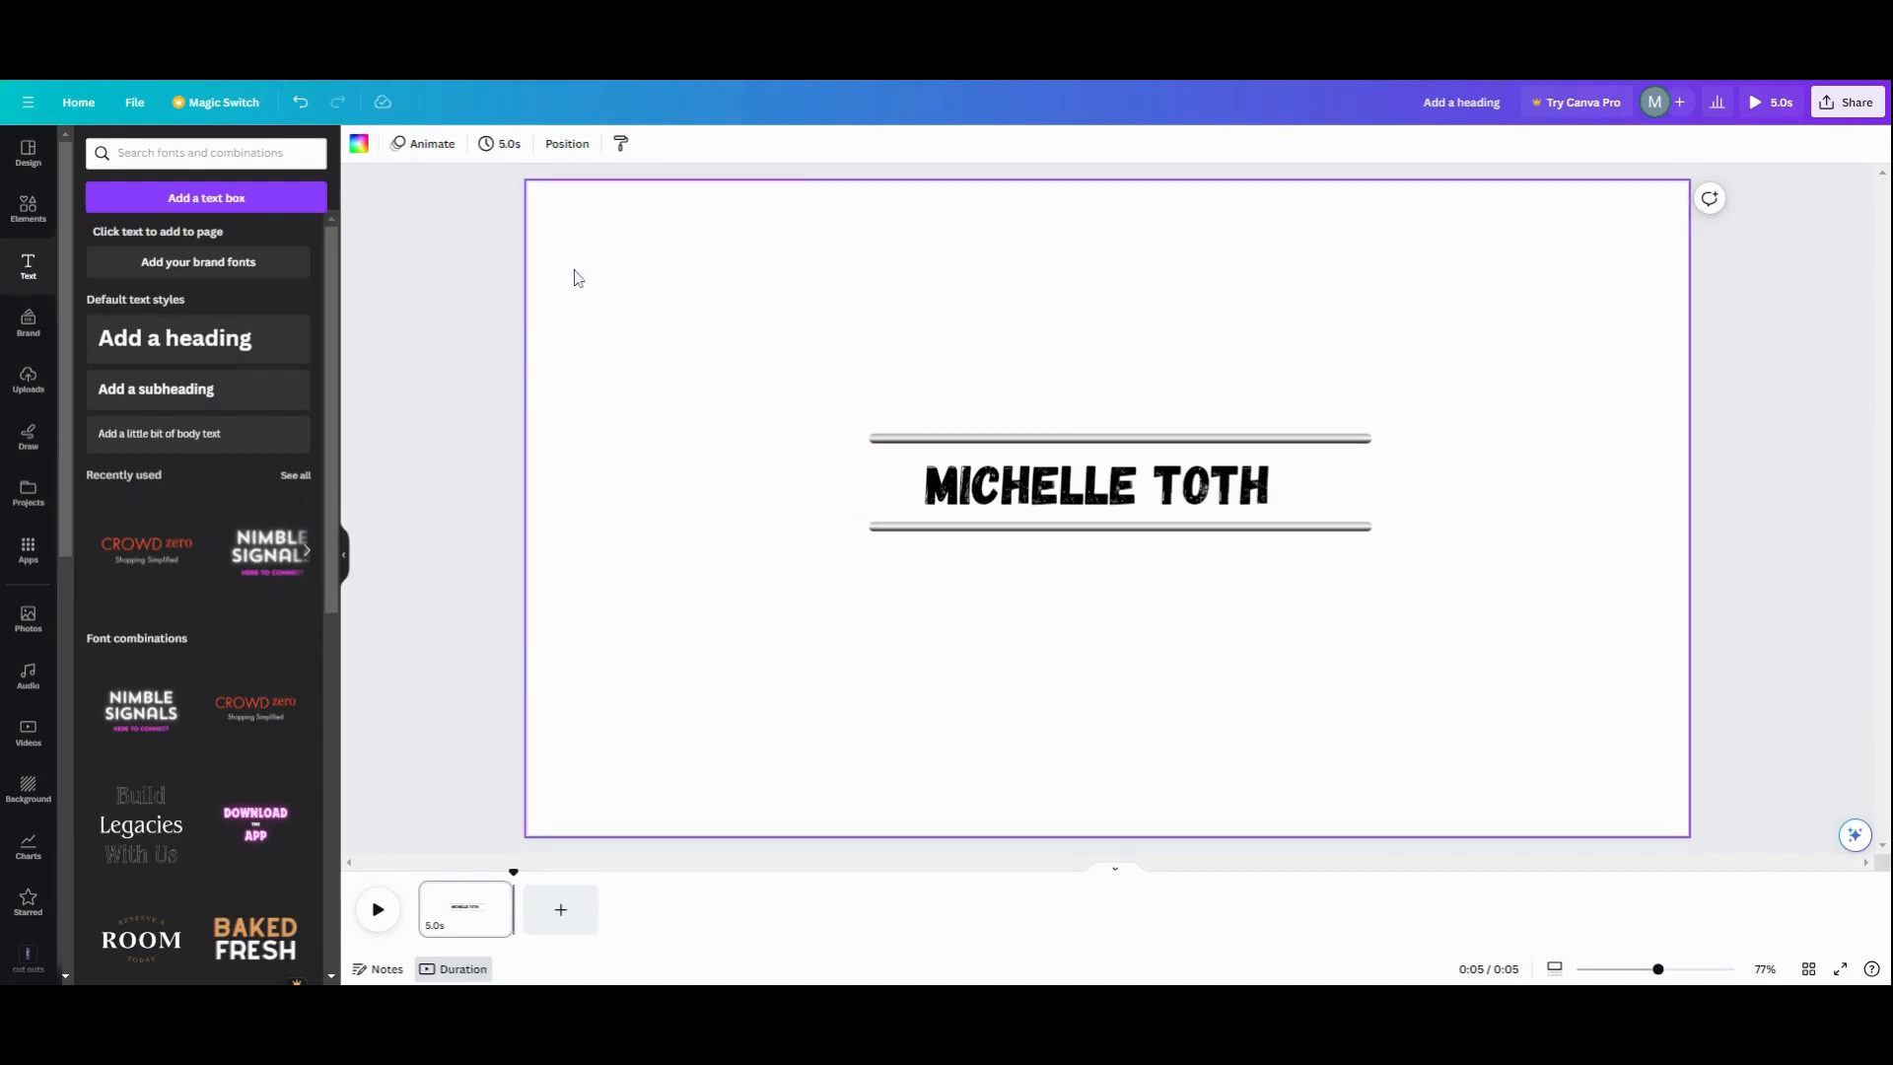
mouse_move(609, 342)
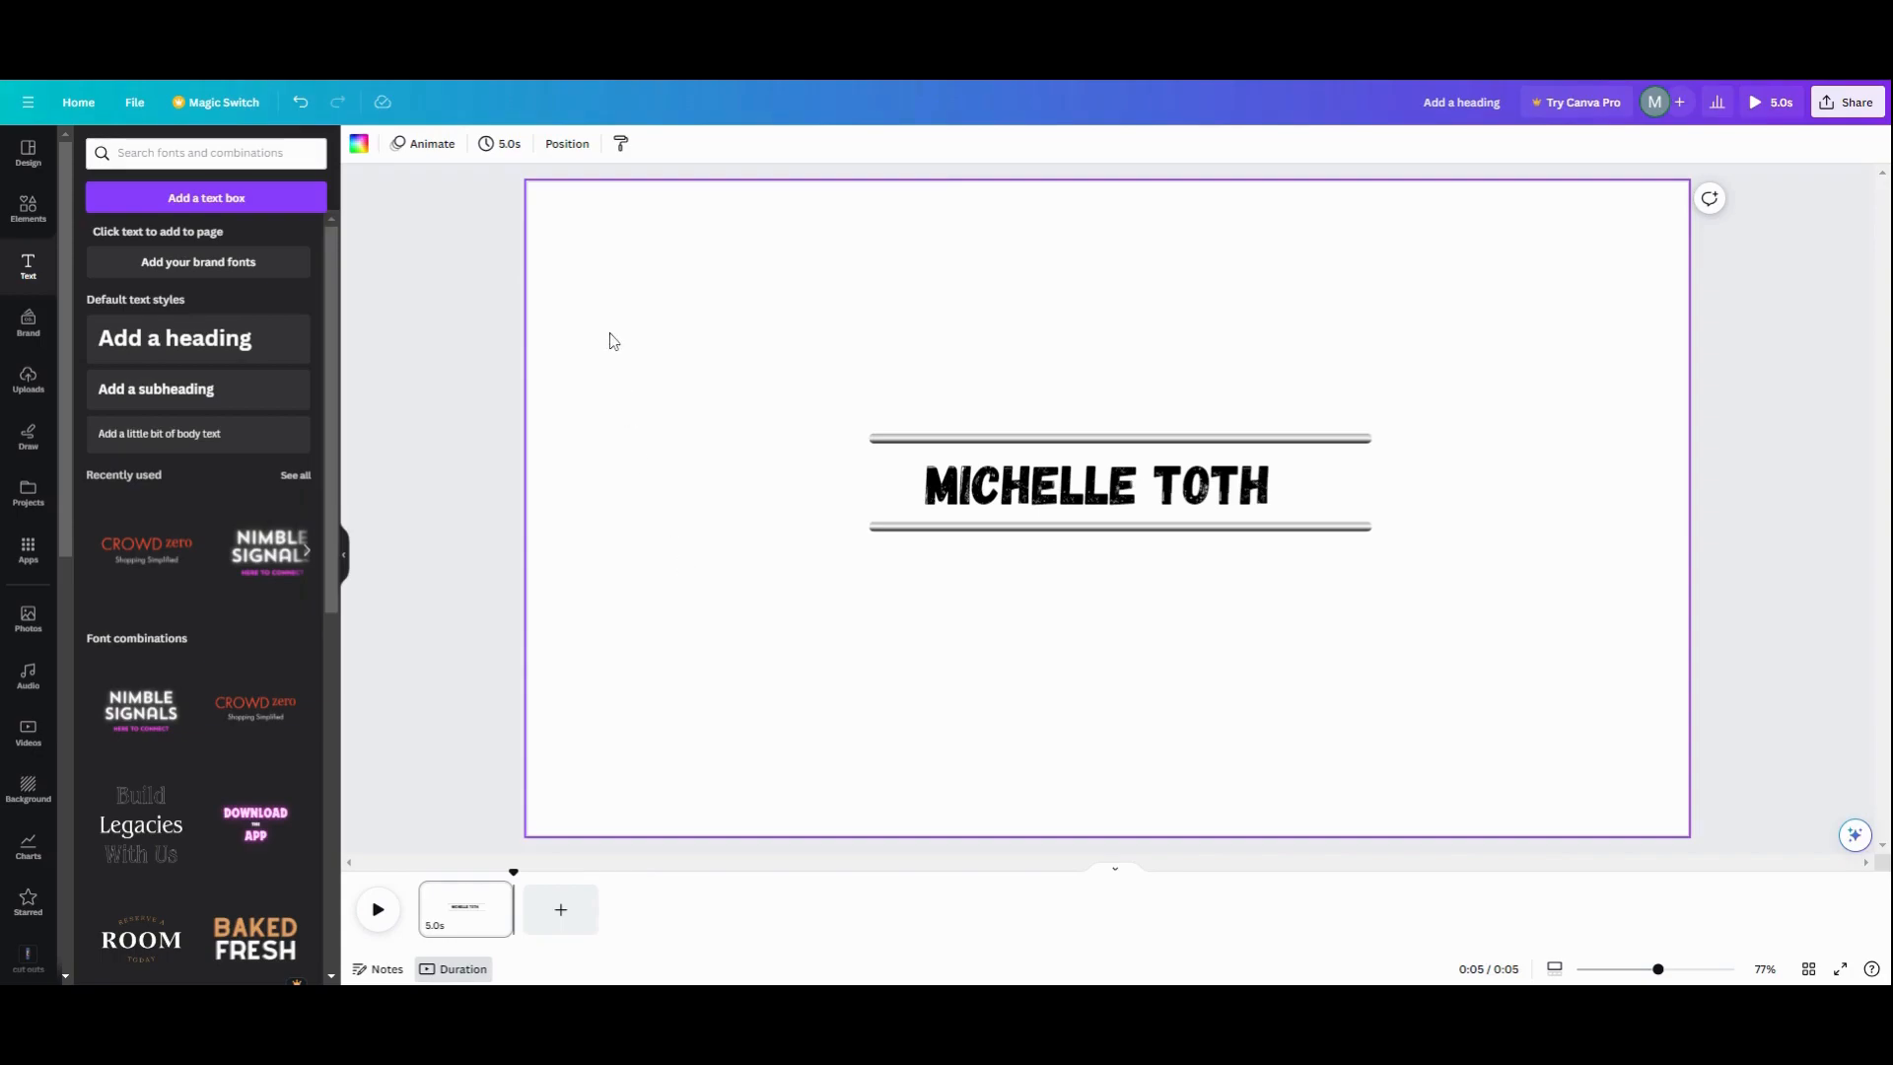
mouse_move(591, 235)
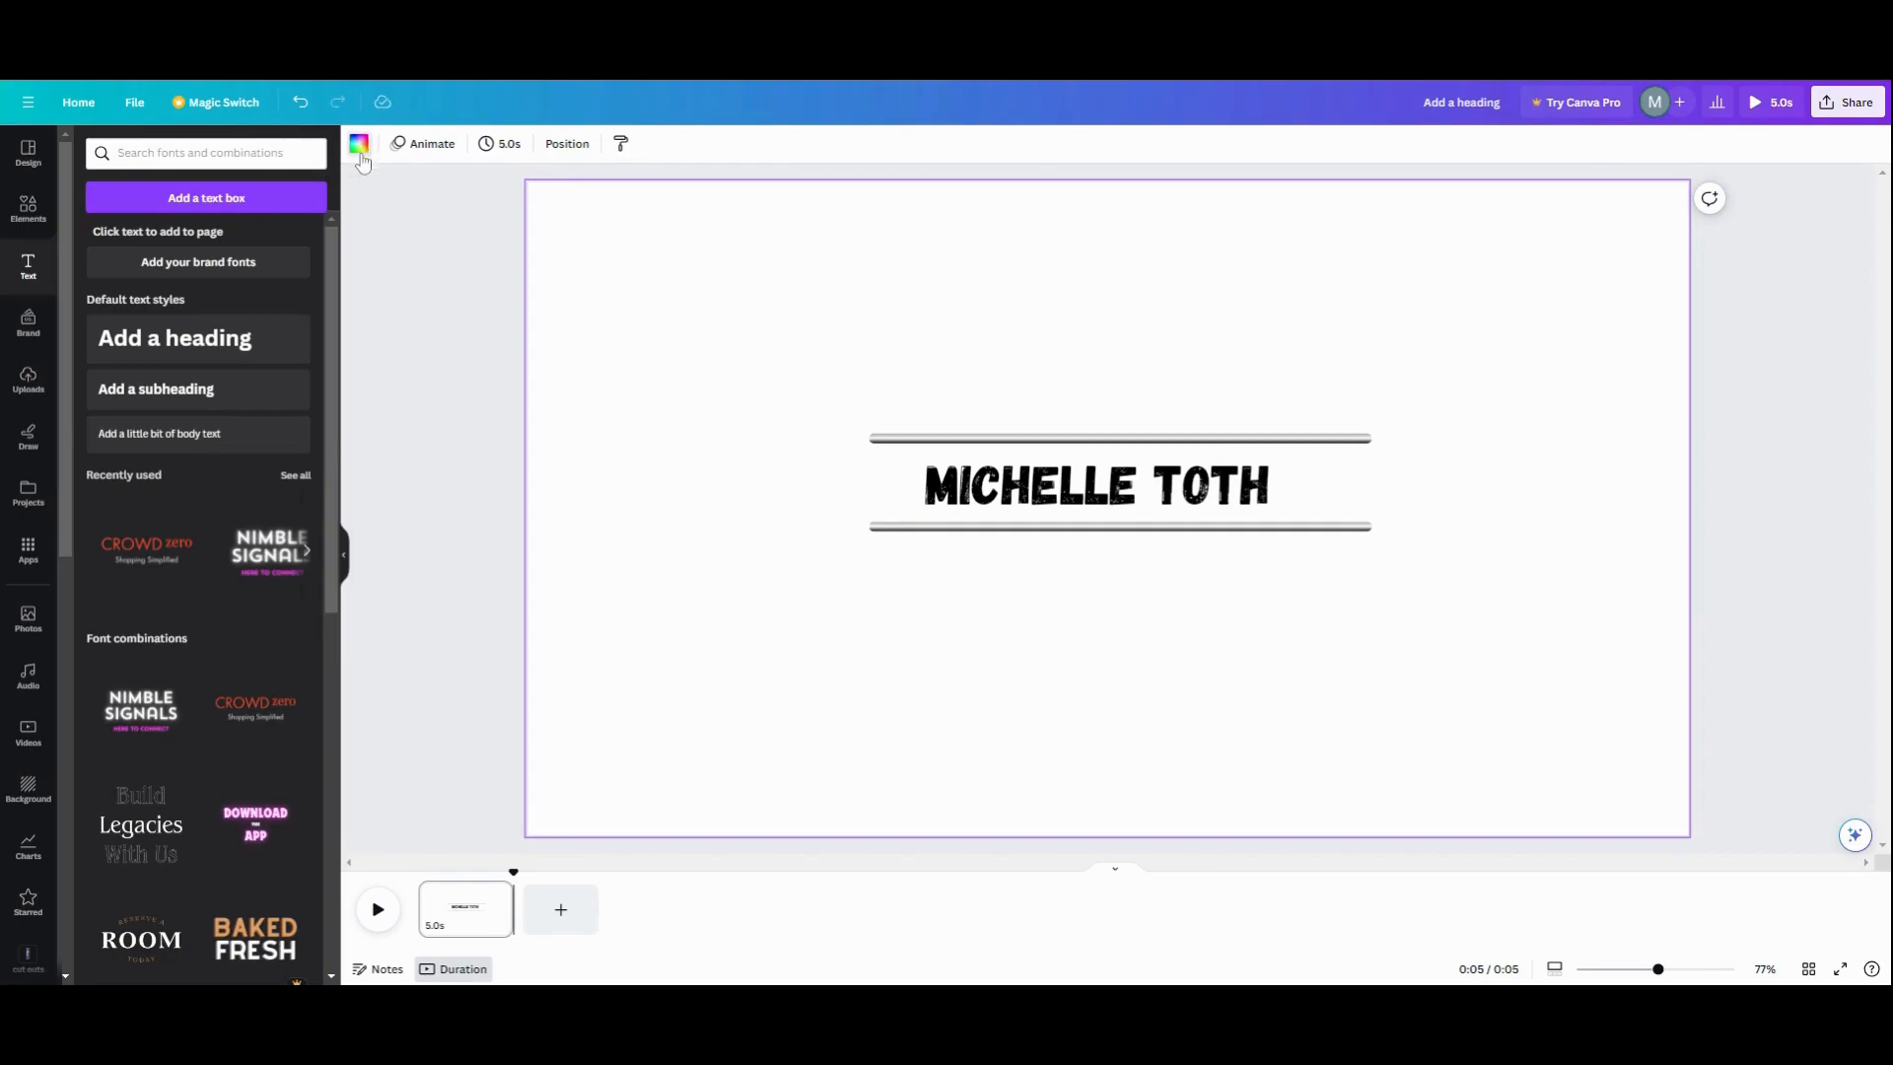
left_click(358, 144)
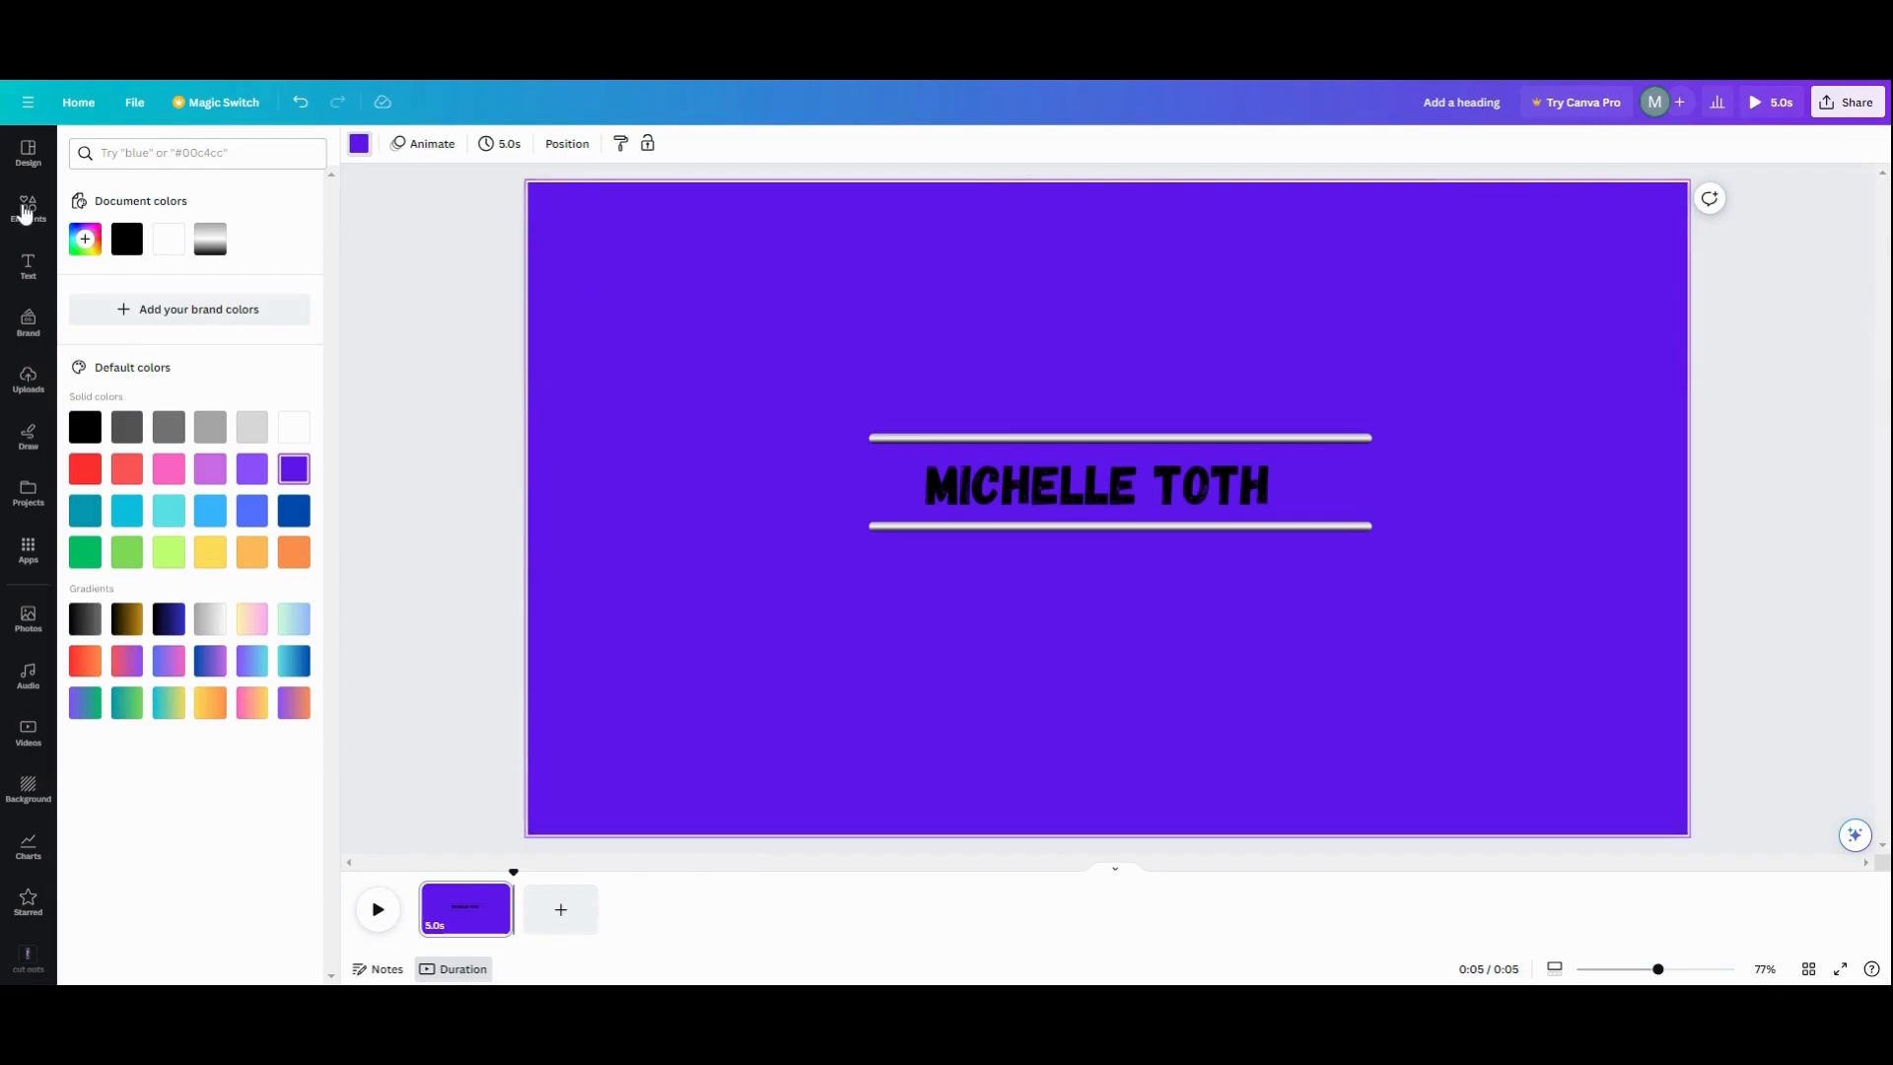
Place black squares above and below the bars, each stretched to the bars' width
left_click(26, 207)
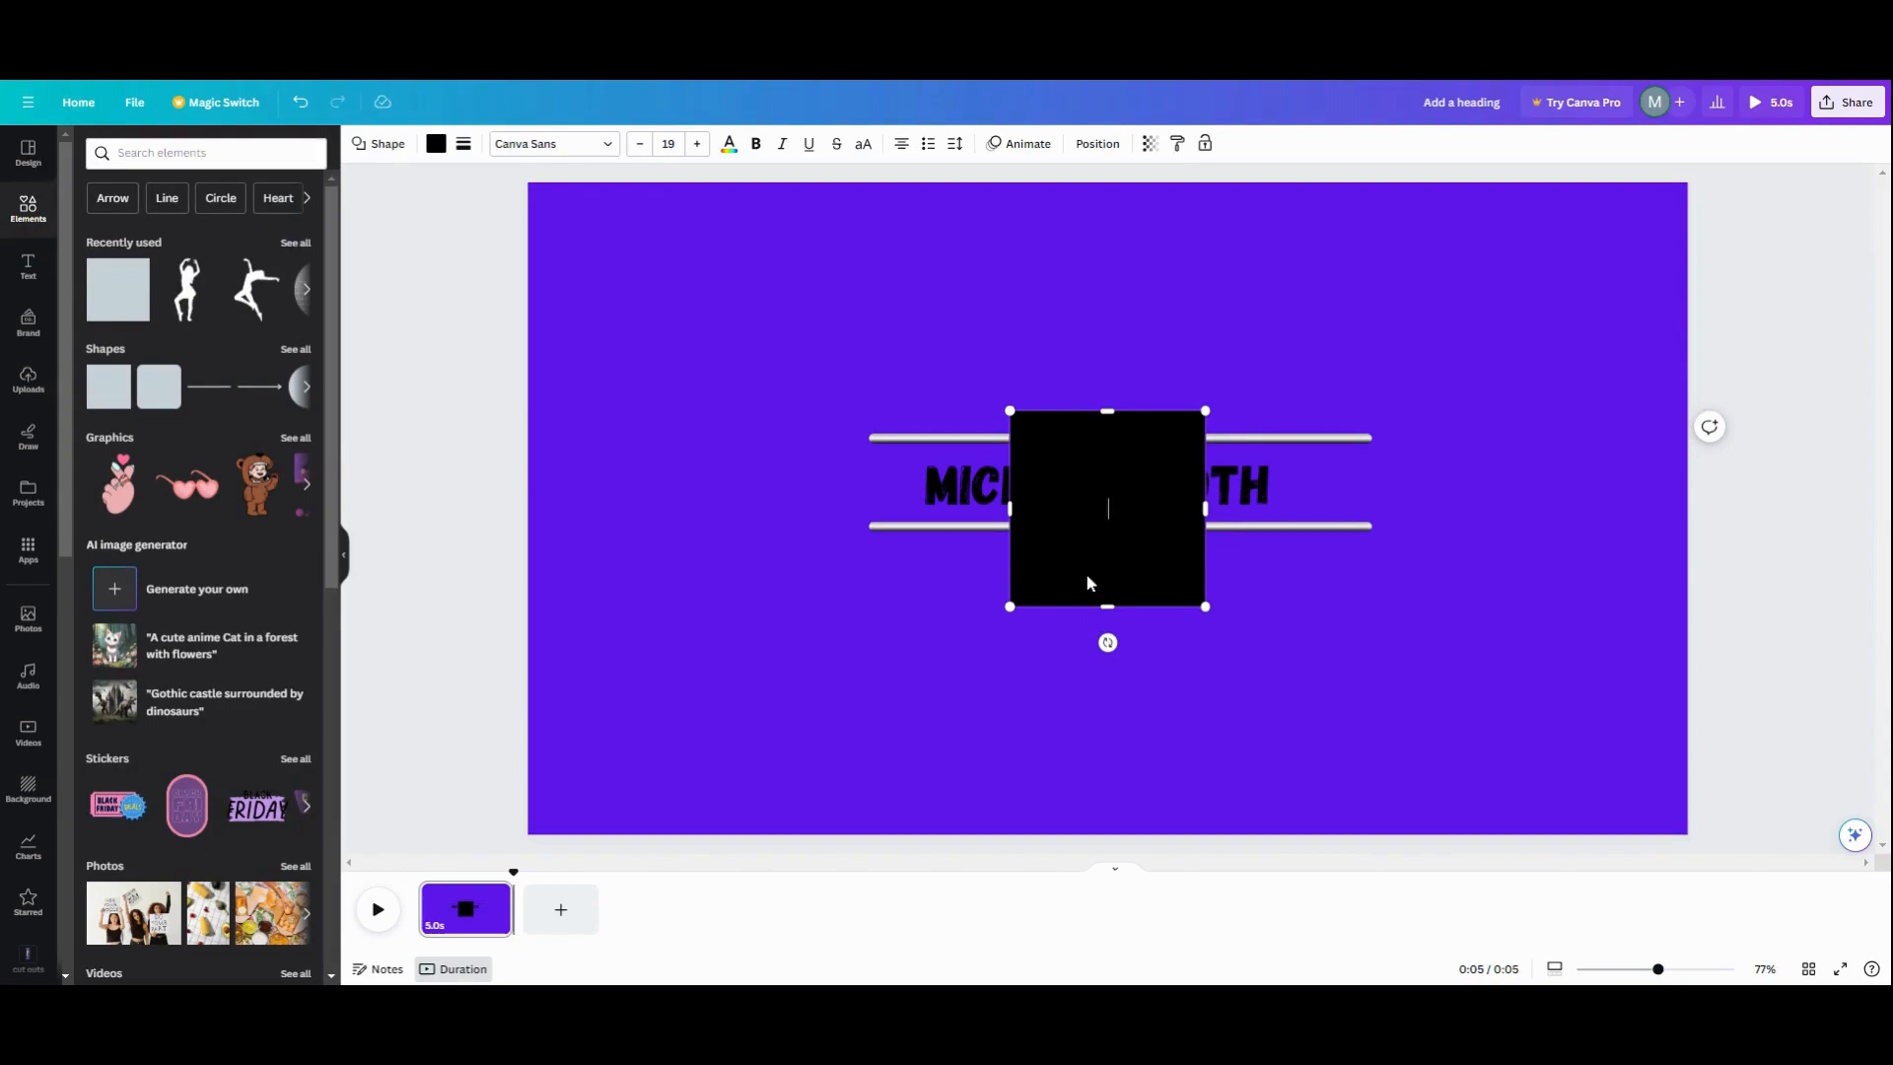
left_click_drag(1106, 506, 971, 337)
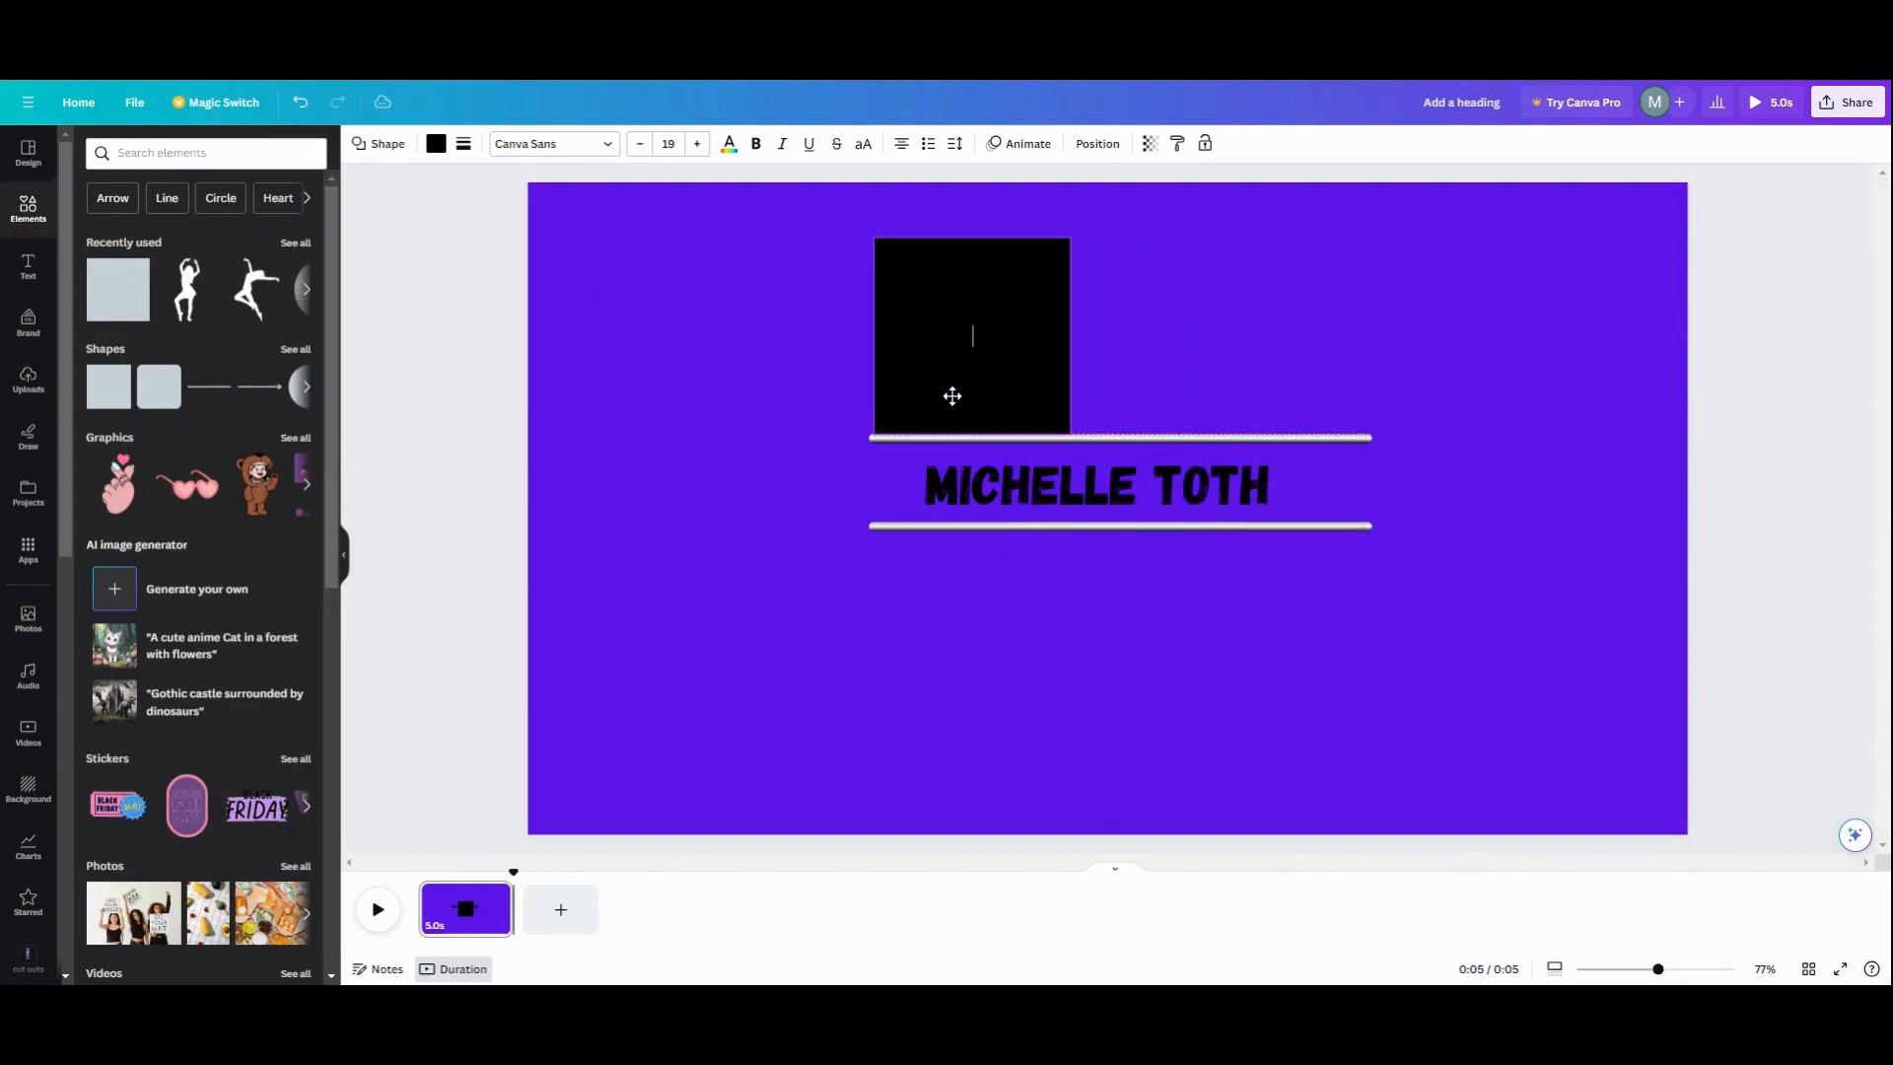
left_click(970, 335)
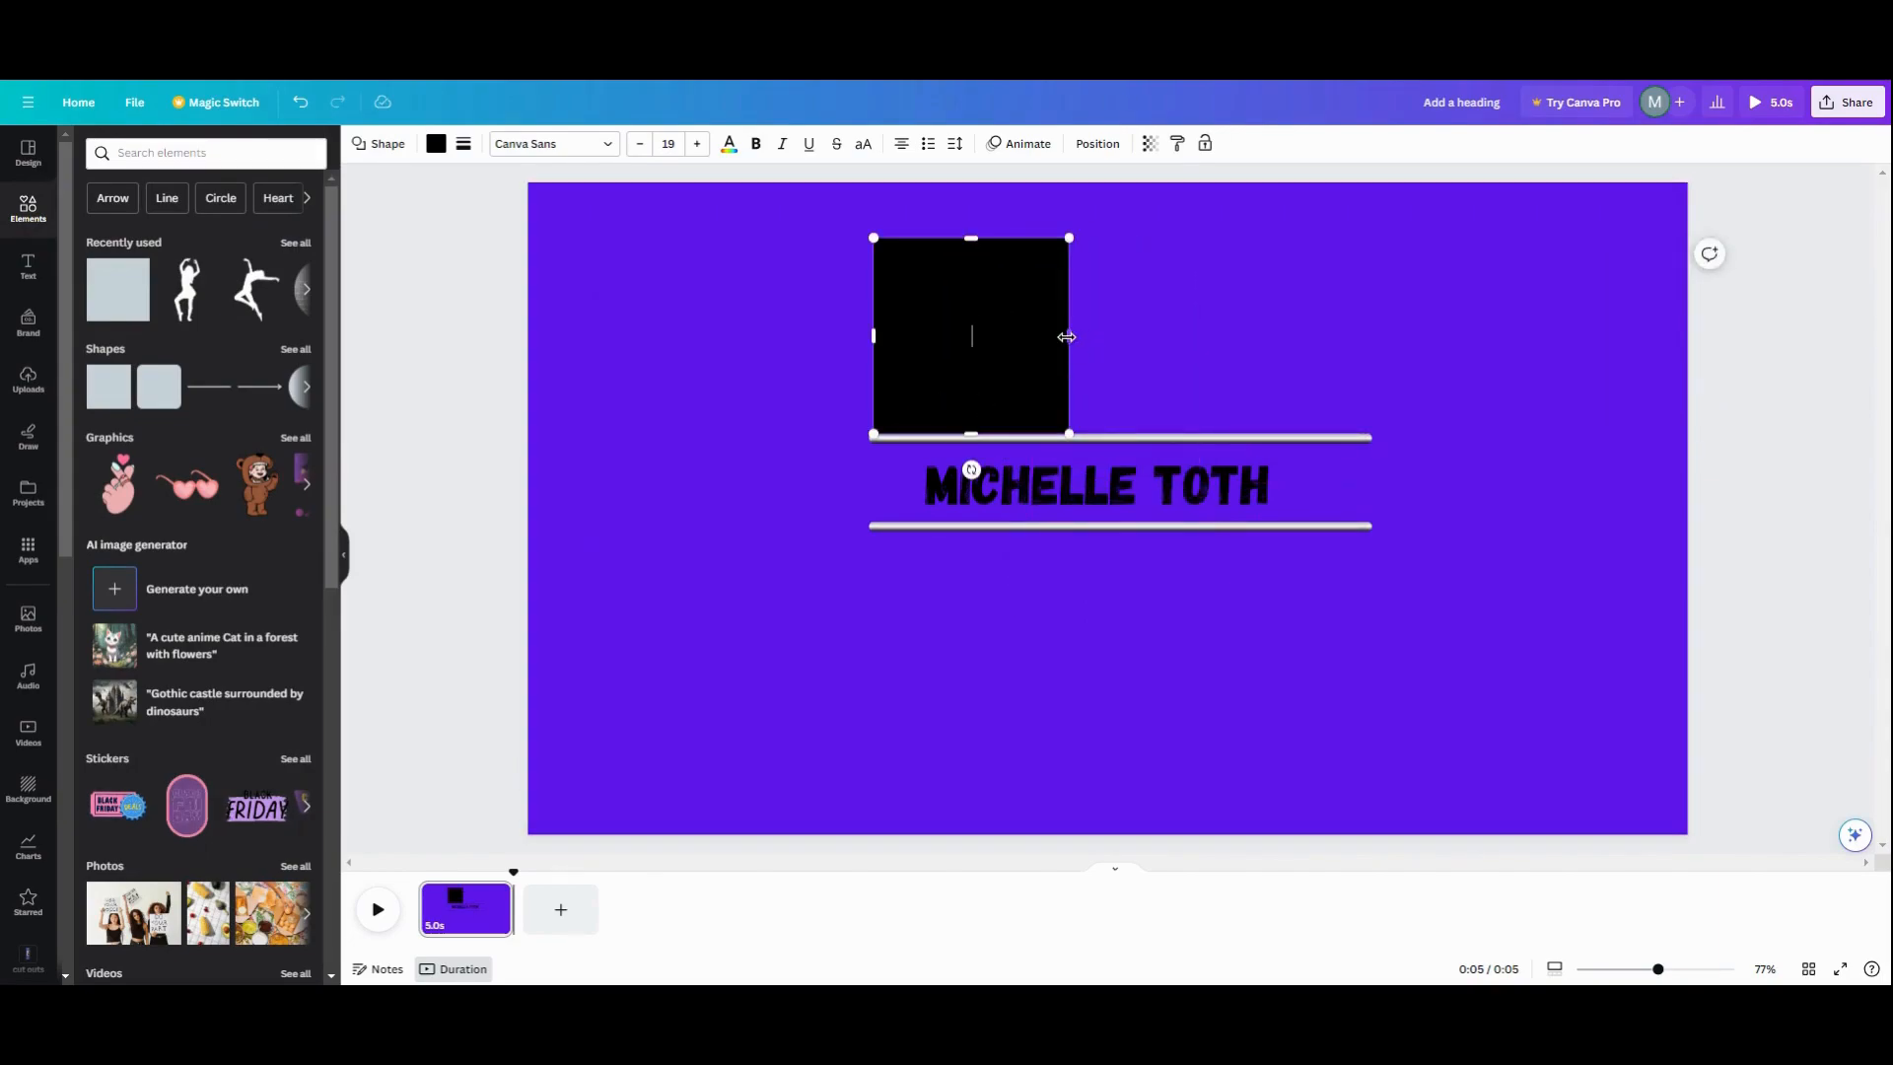
left_click_drag(1068, 336, 1364, 336)
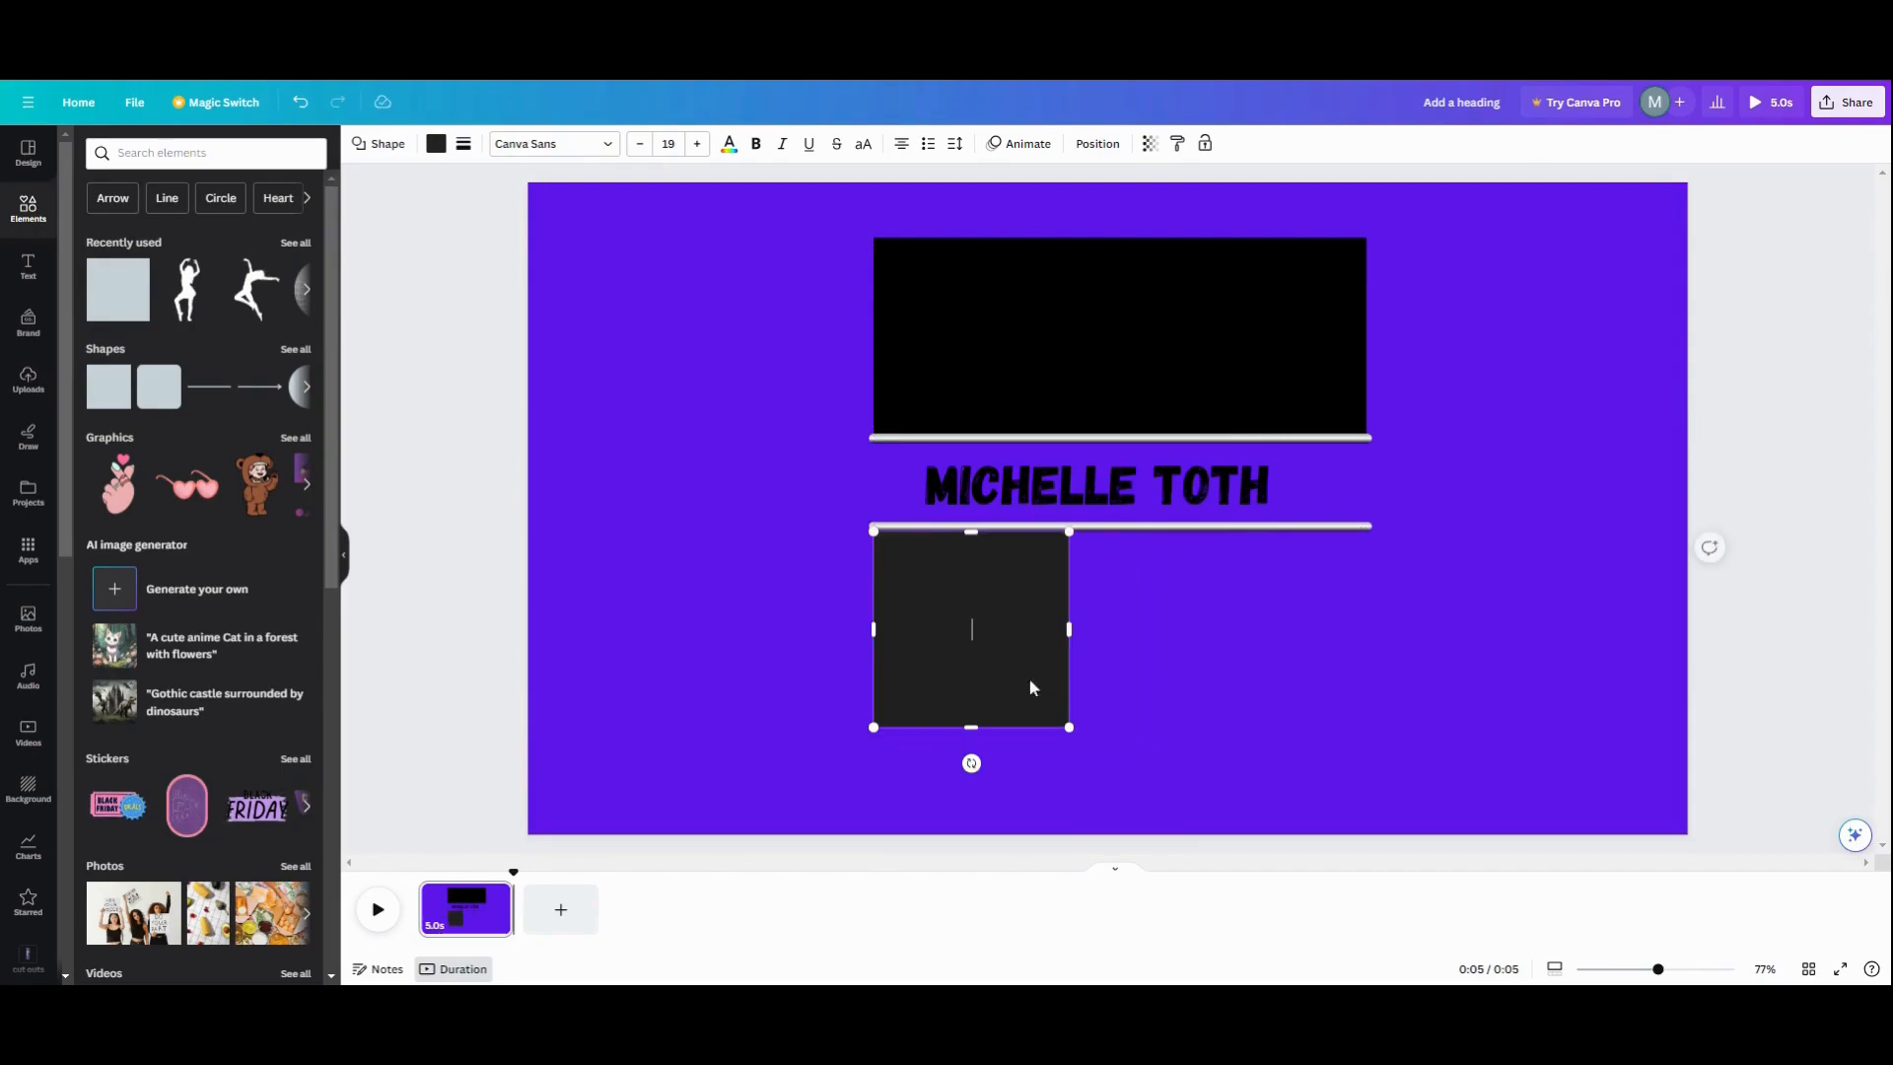
left_click_drag(1069, 629, 1194, 629)
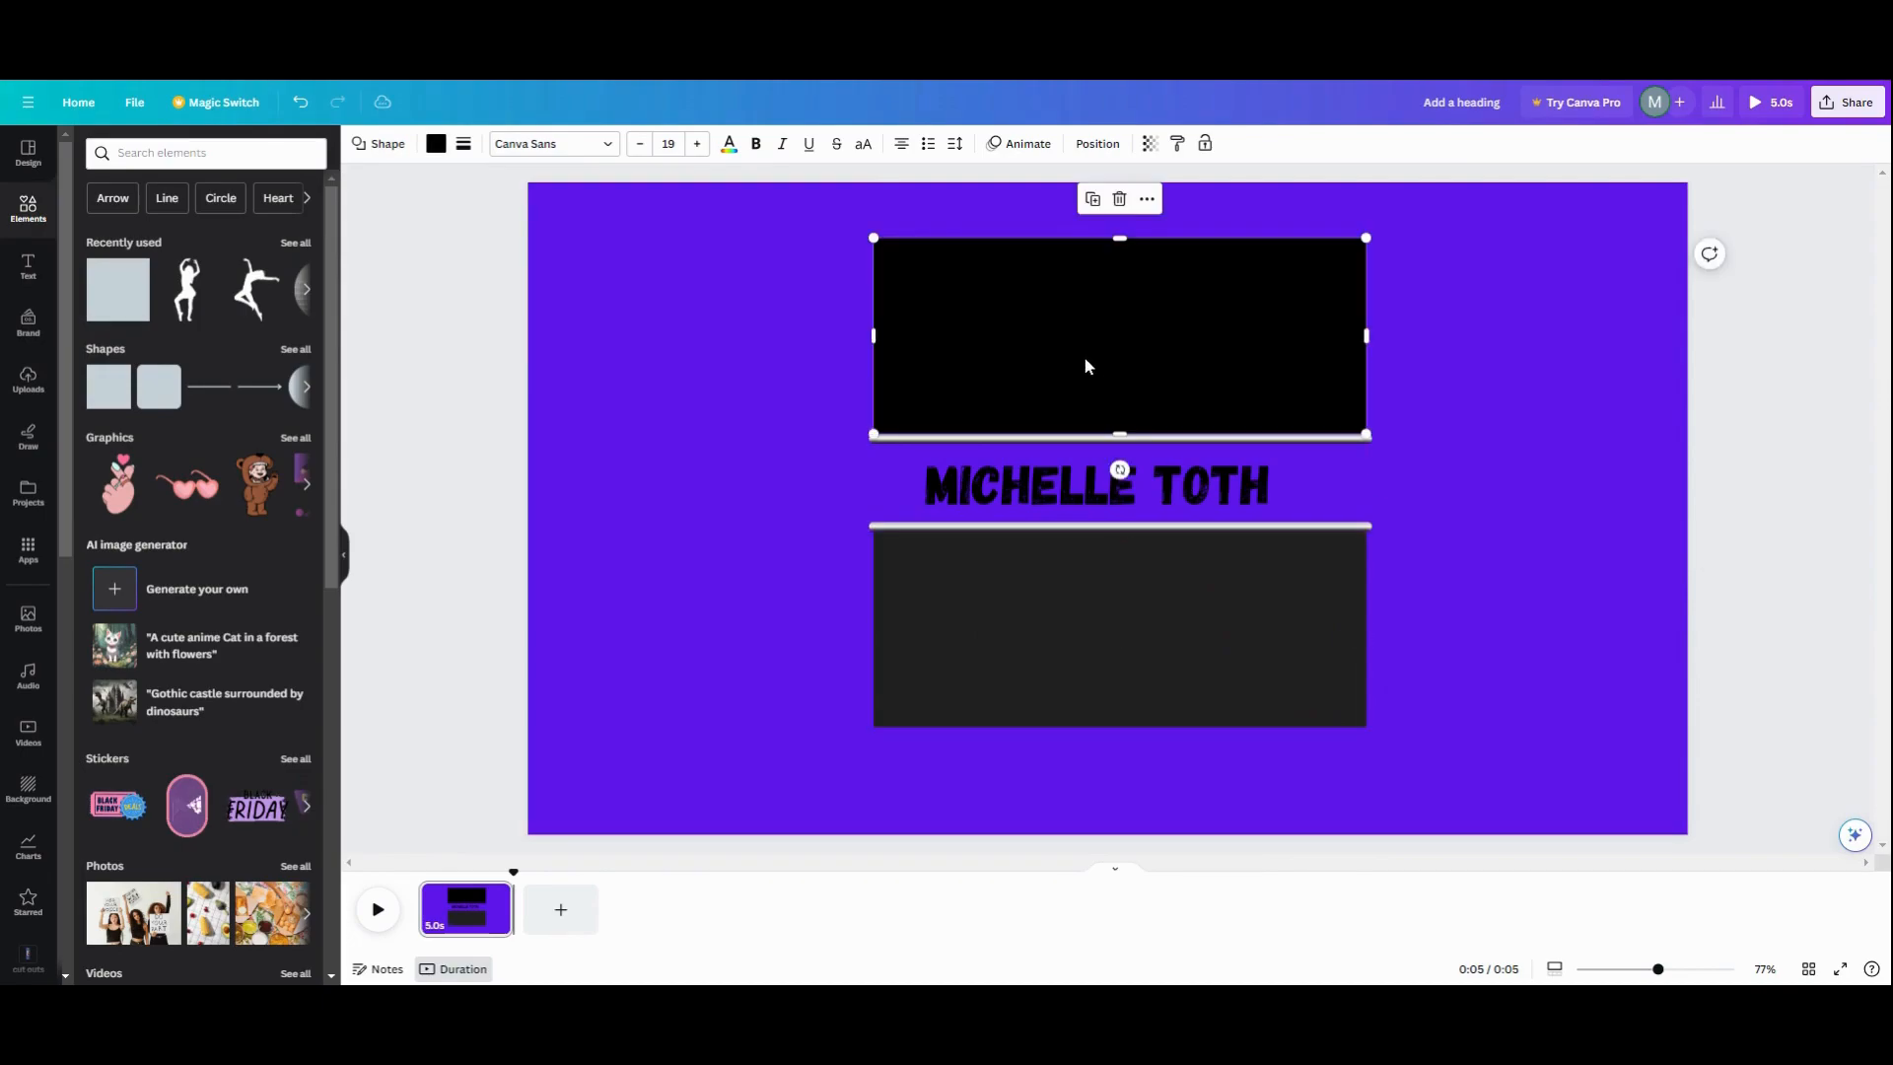
Recolour both rectangles from black to white
left_click(436, 142)
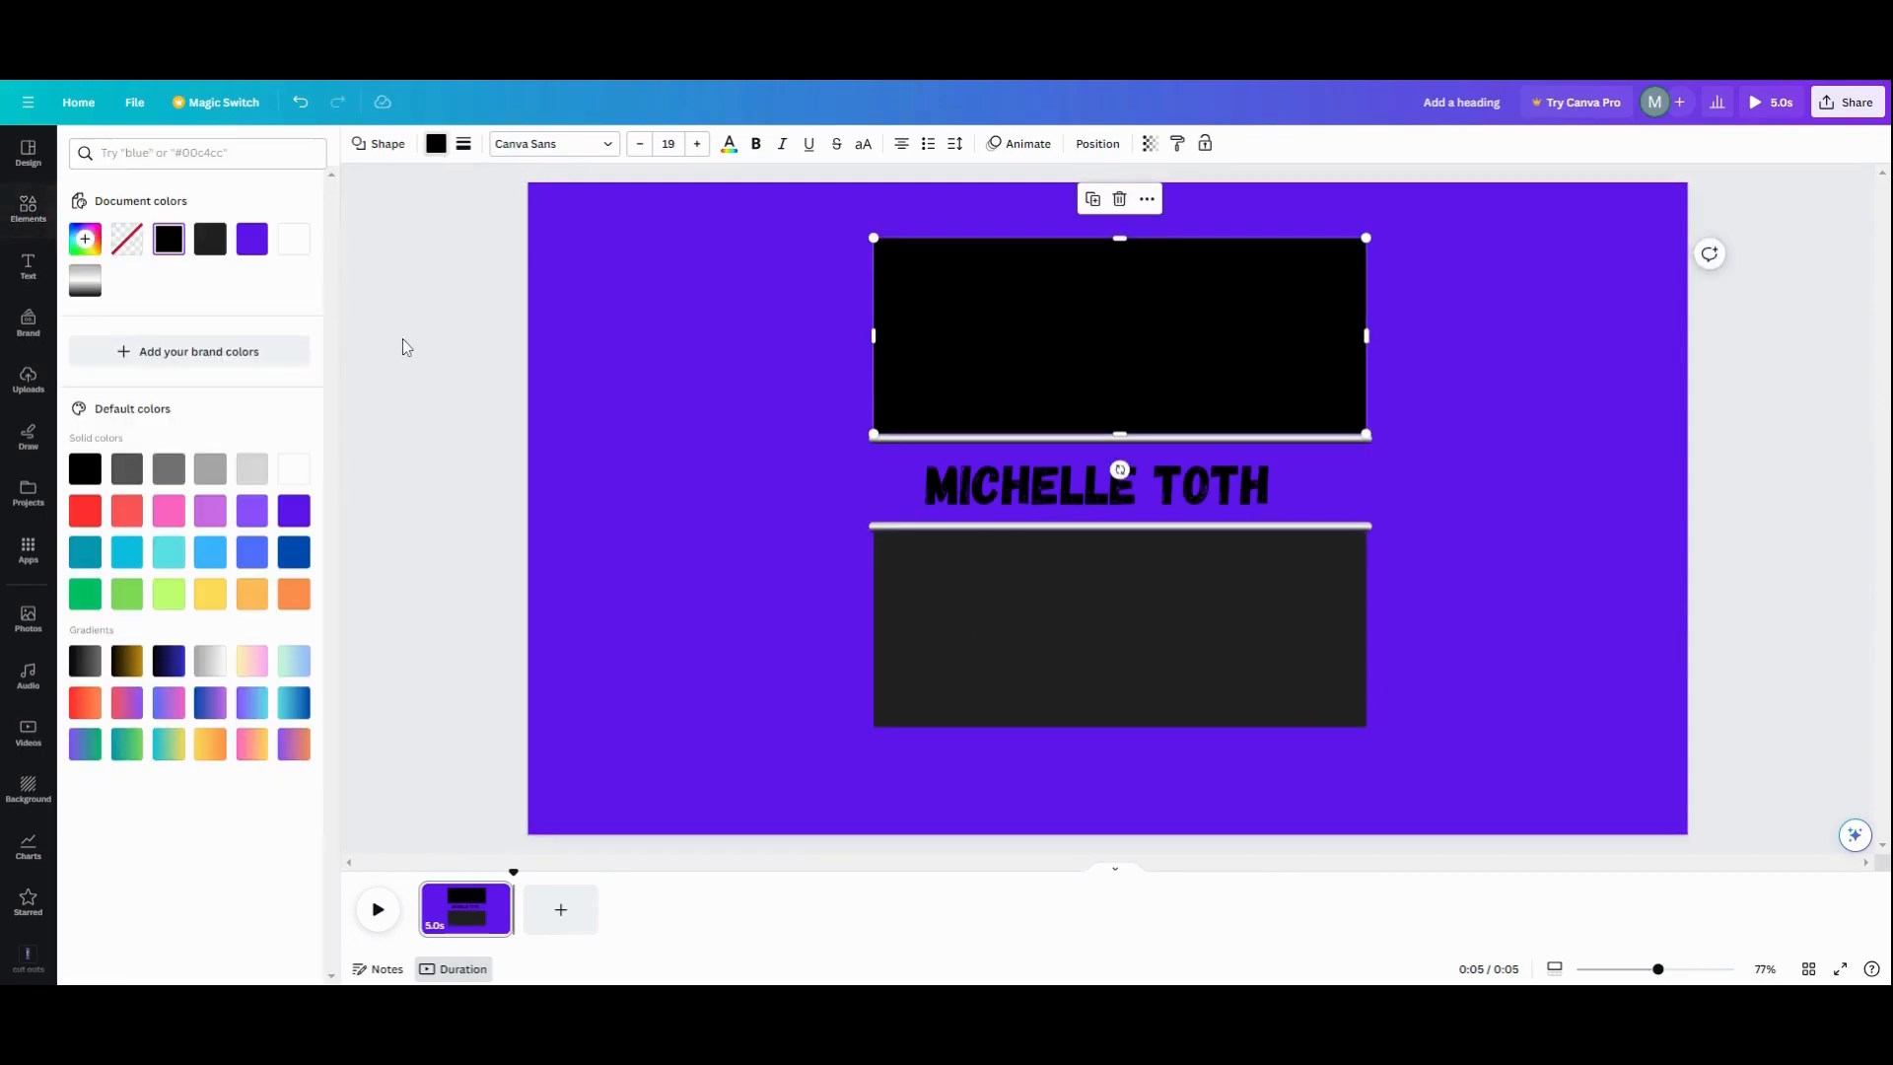
mouse_move(284, 475)
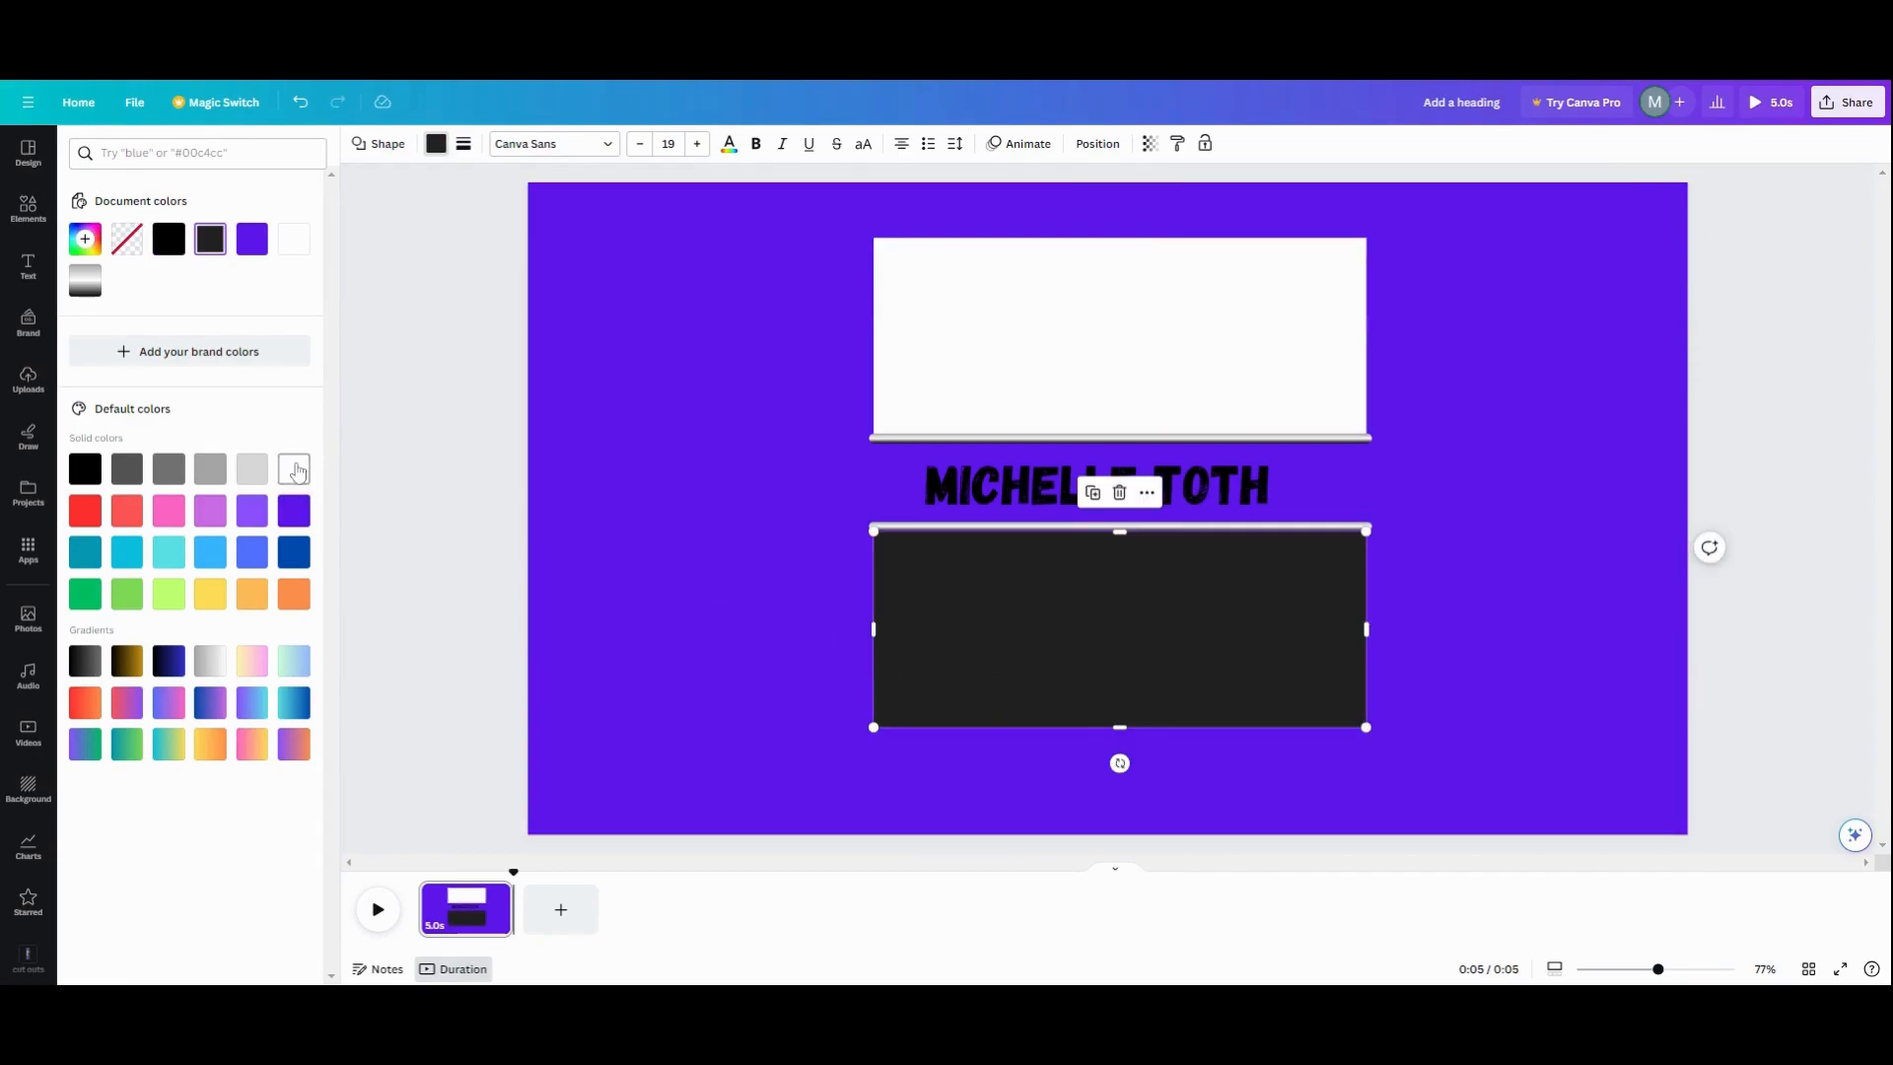
left_click(294, 469)
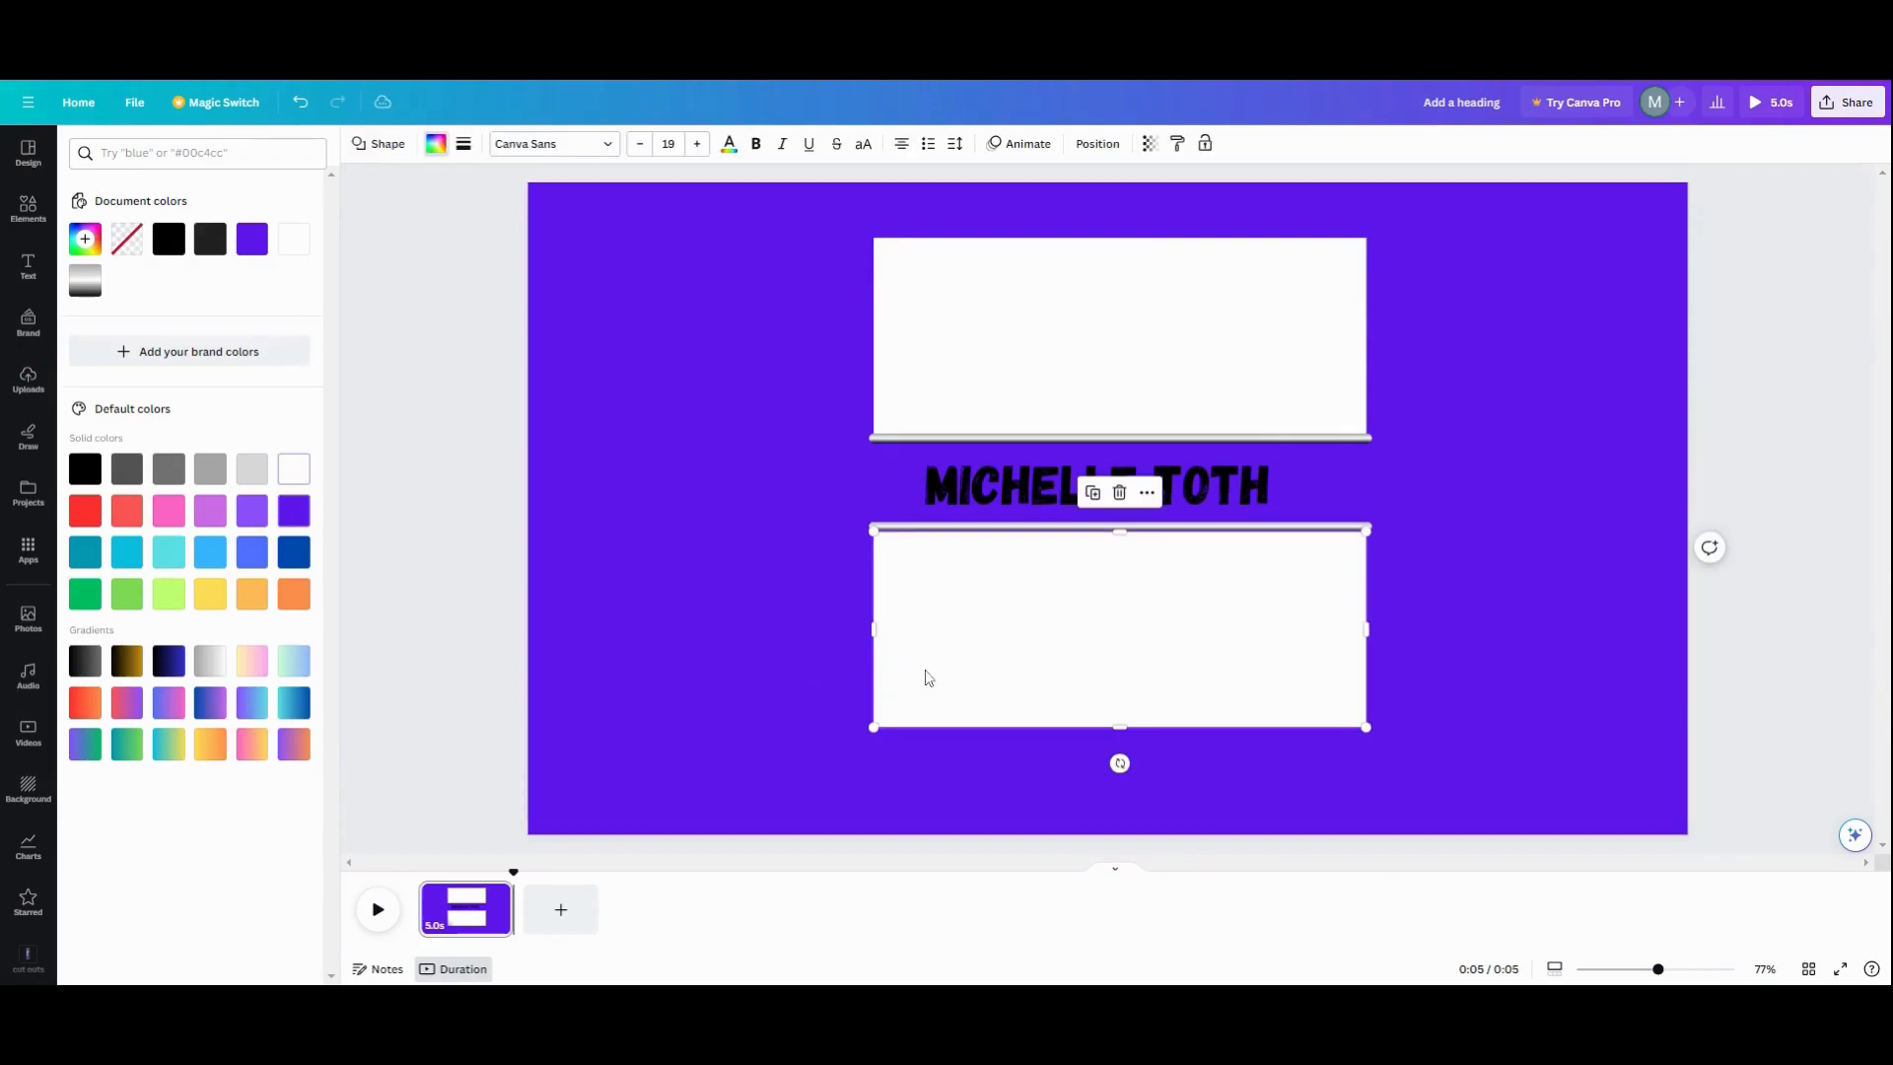
left_click(293, 469)
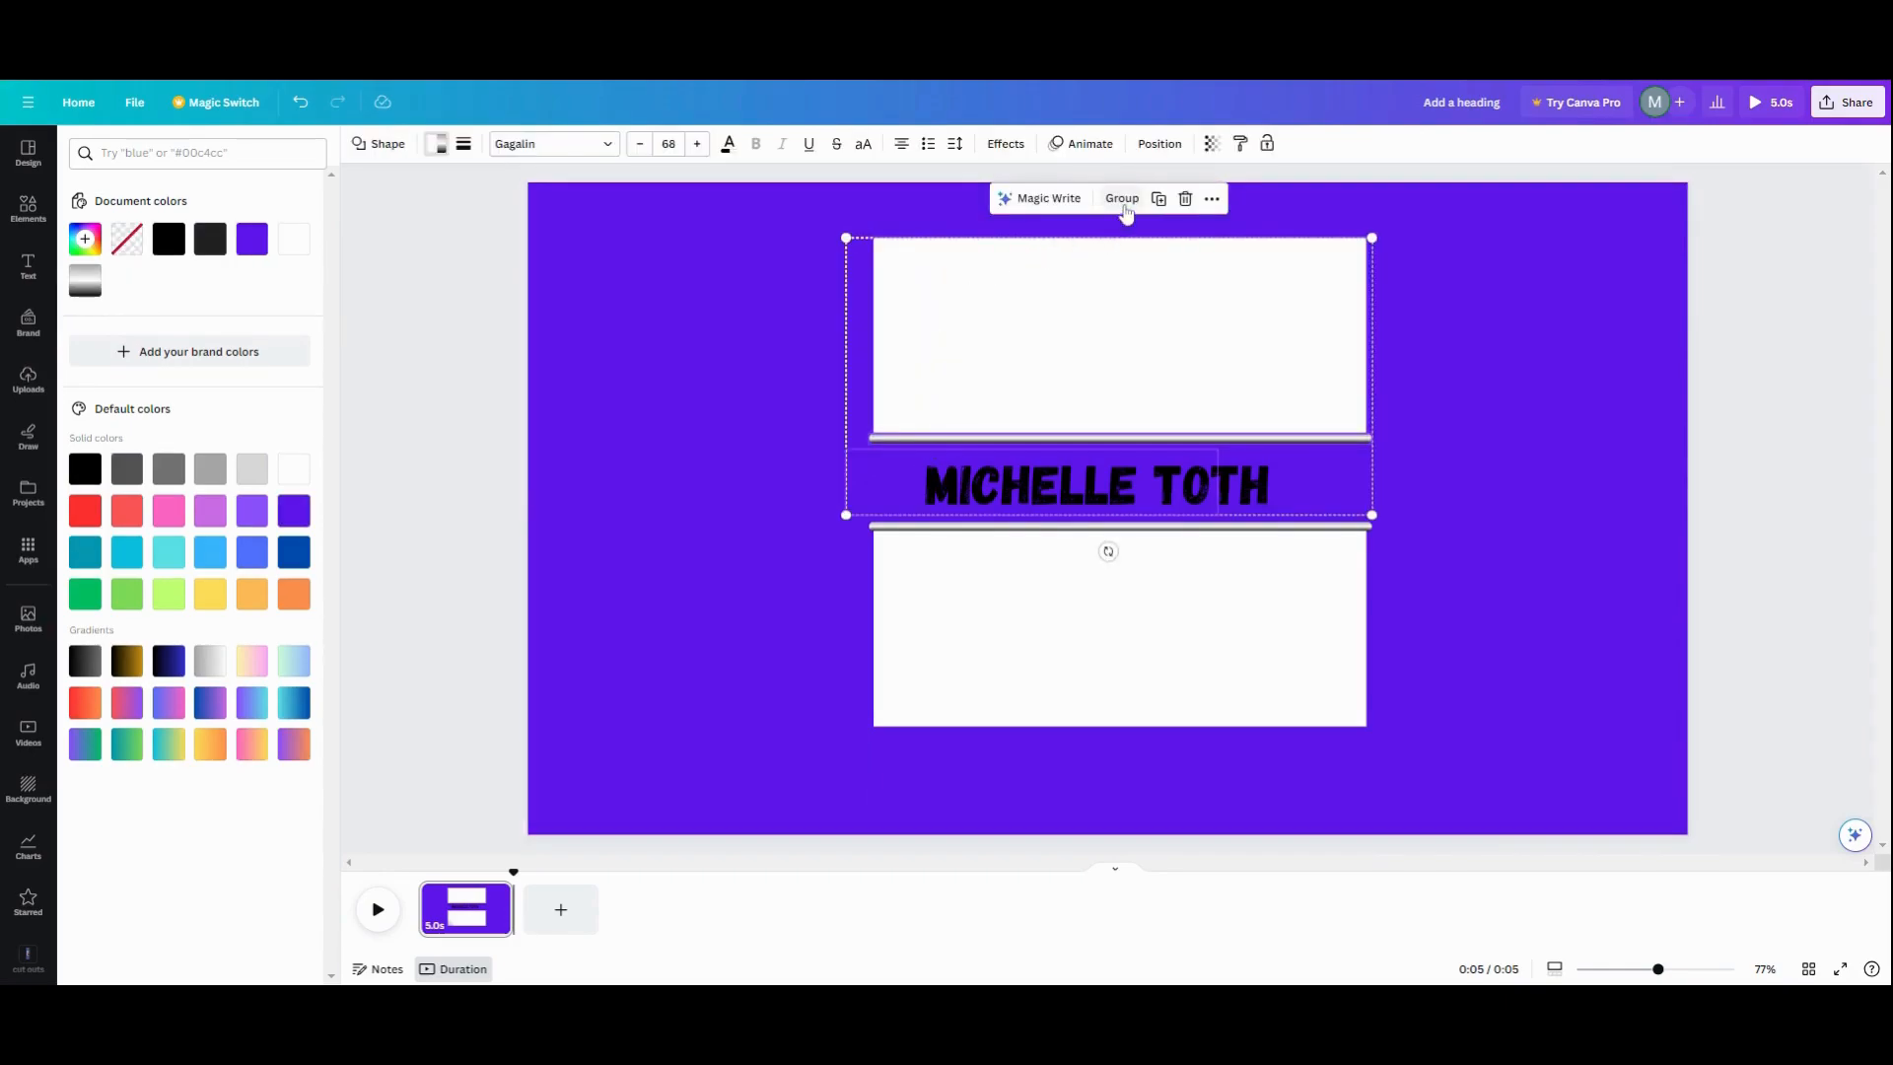
Group each mask with the name and bars, arranging layers via Position
left_click(1119, 197)
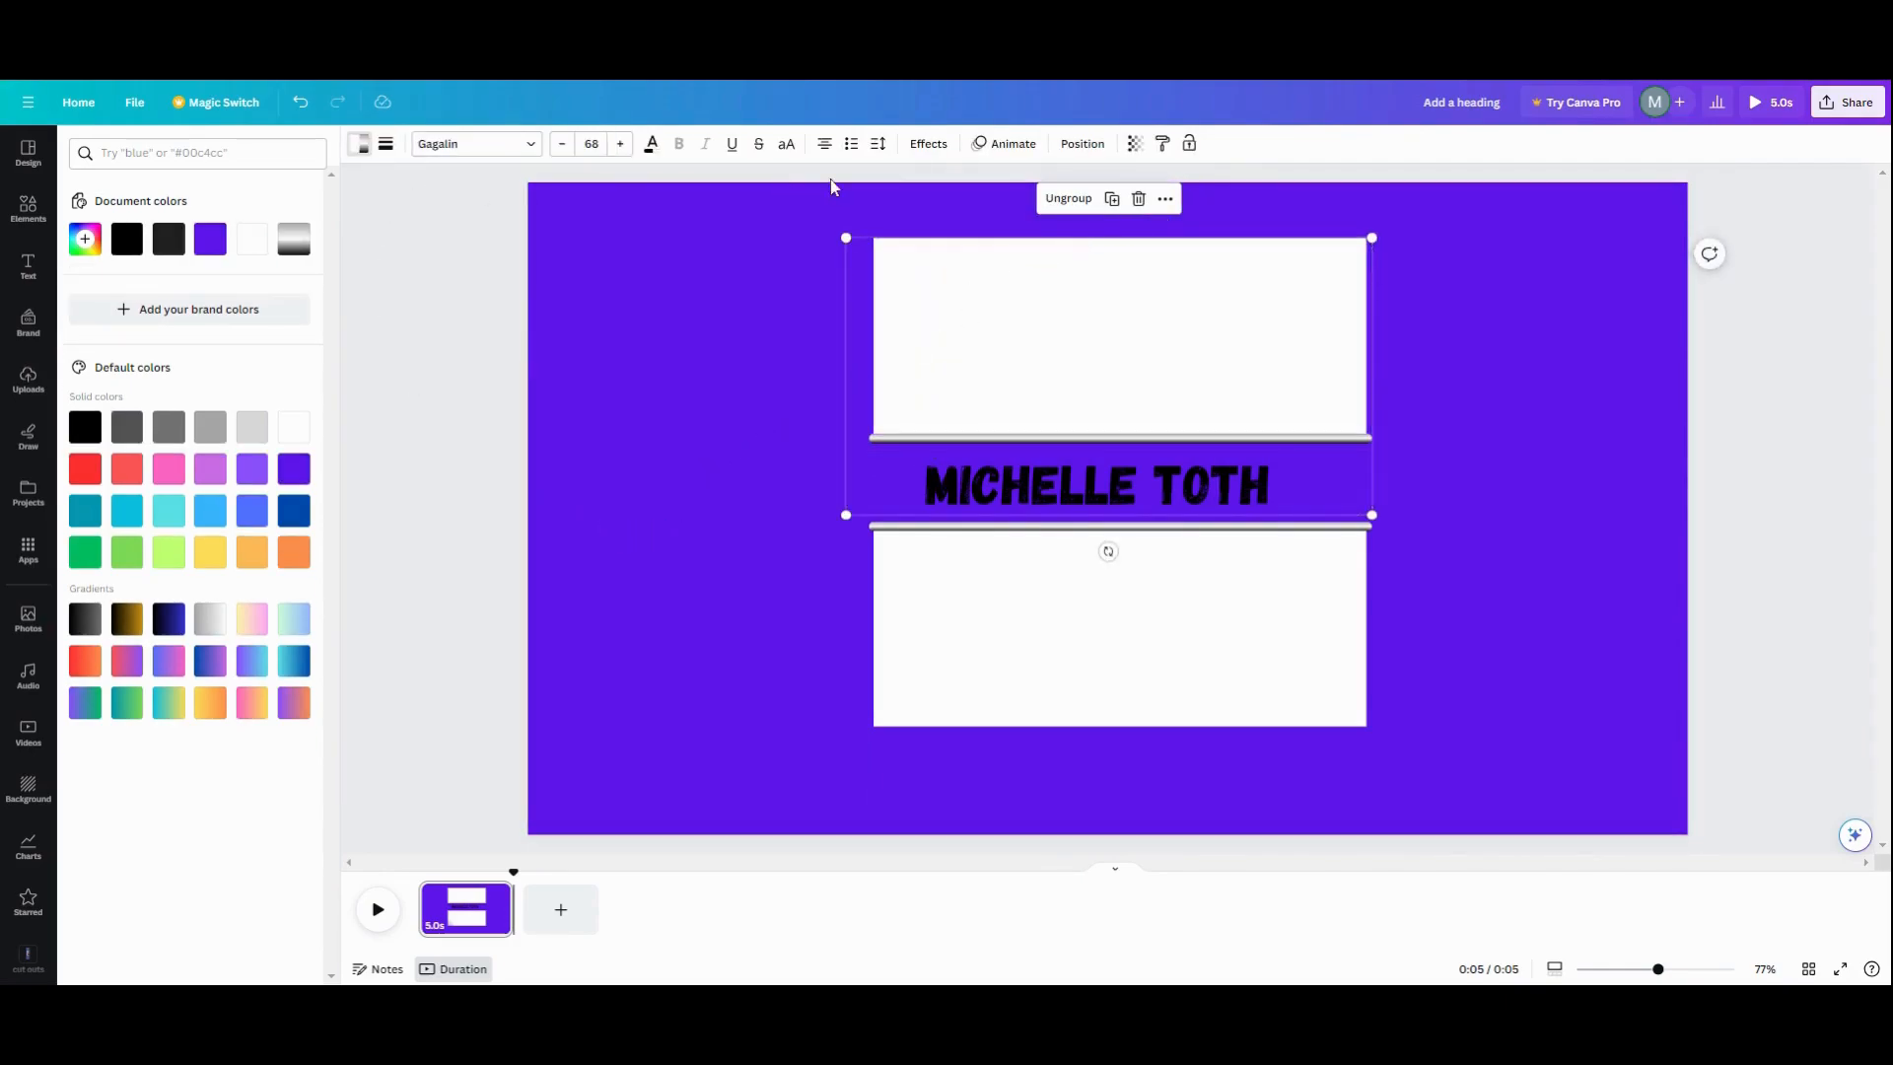
left_click(1081, 144)
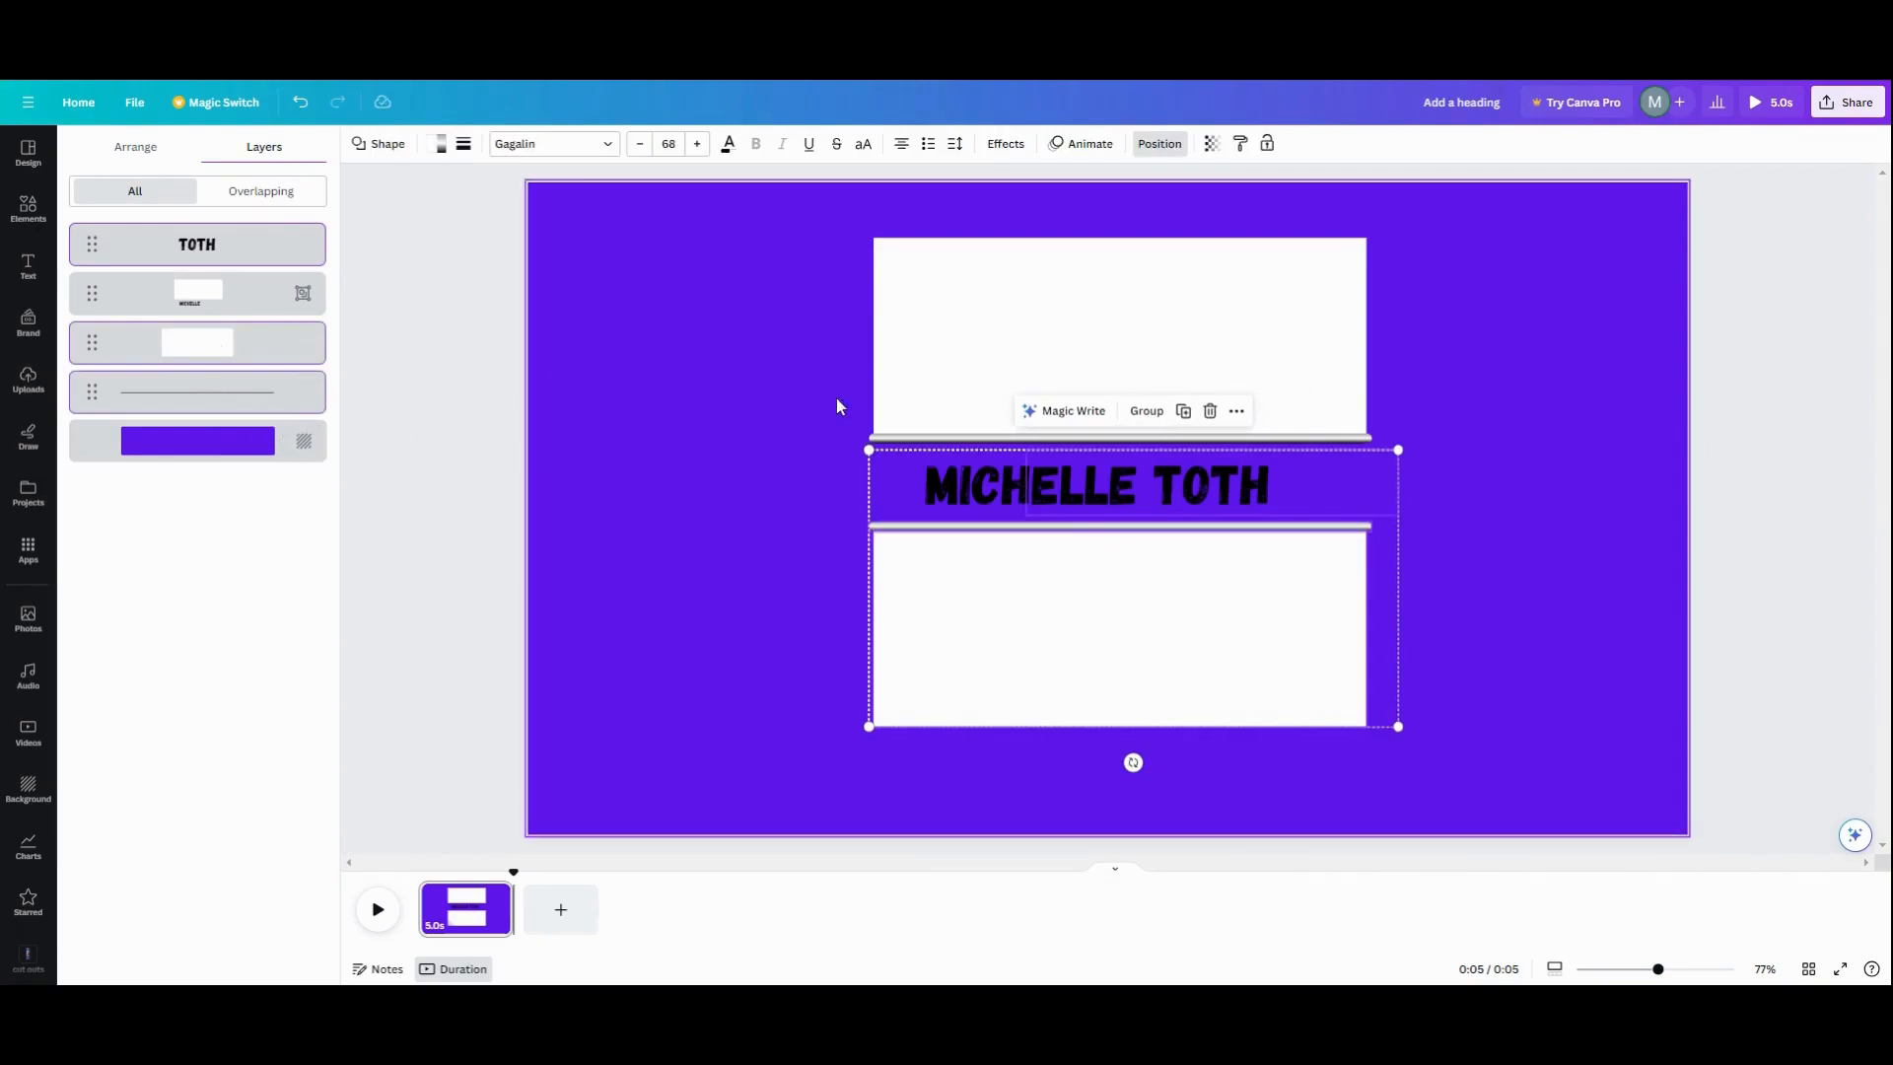
mouse_move(1182, 410)
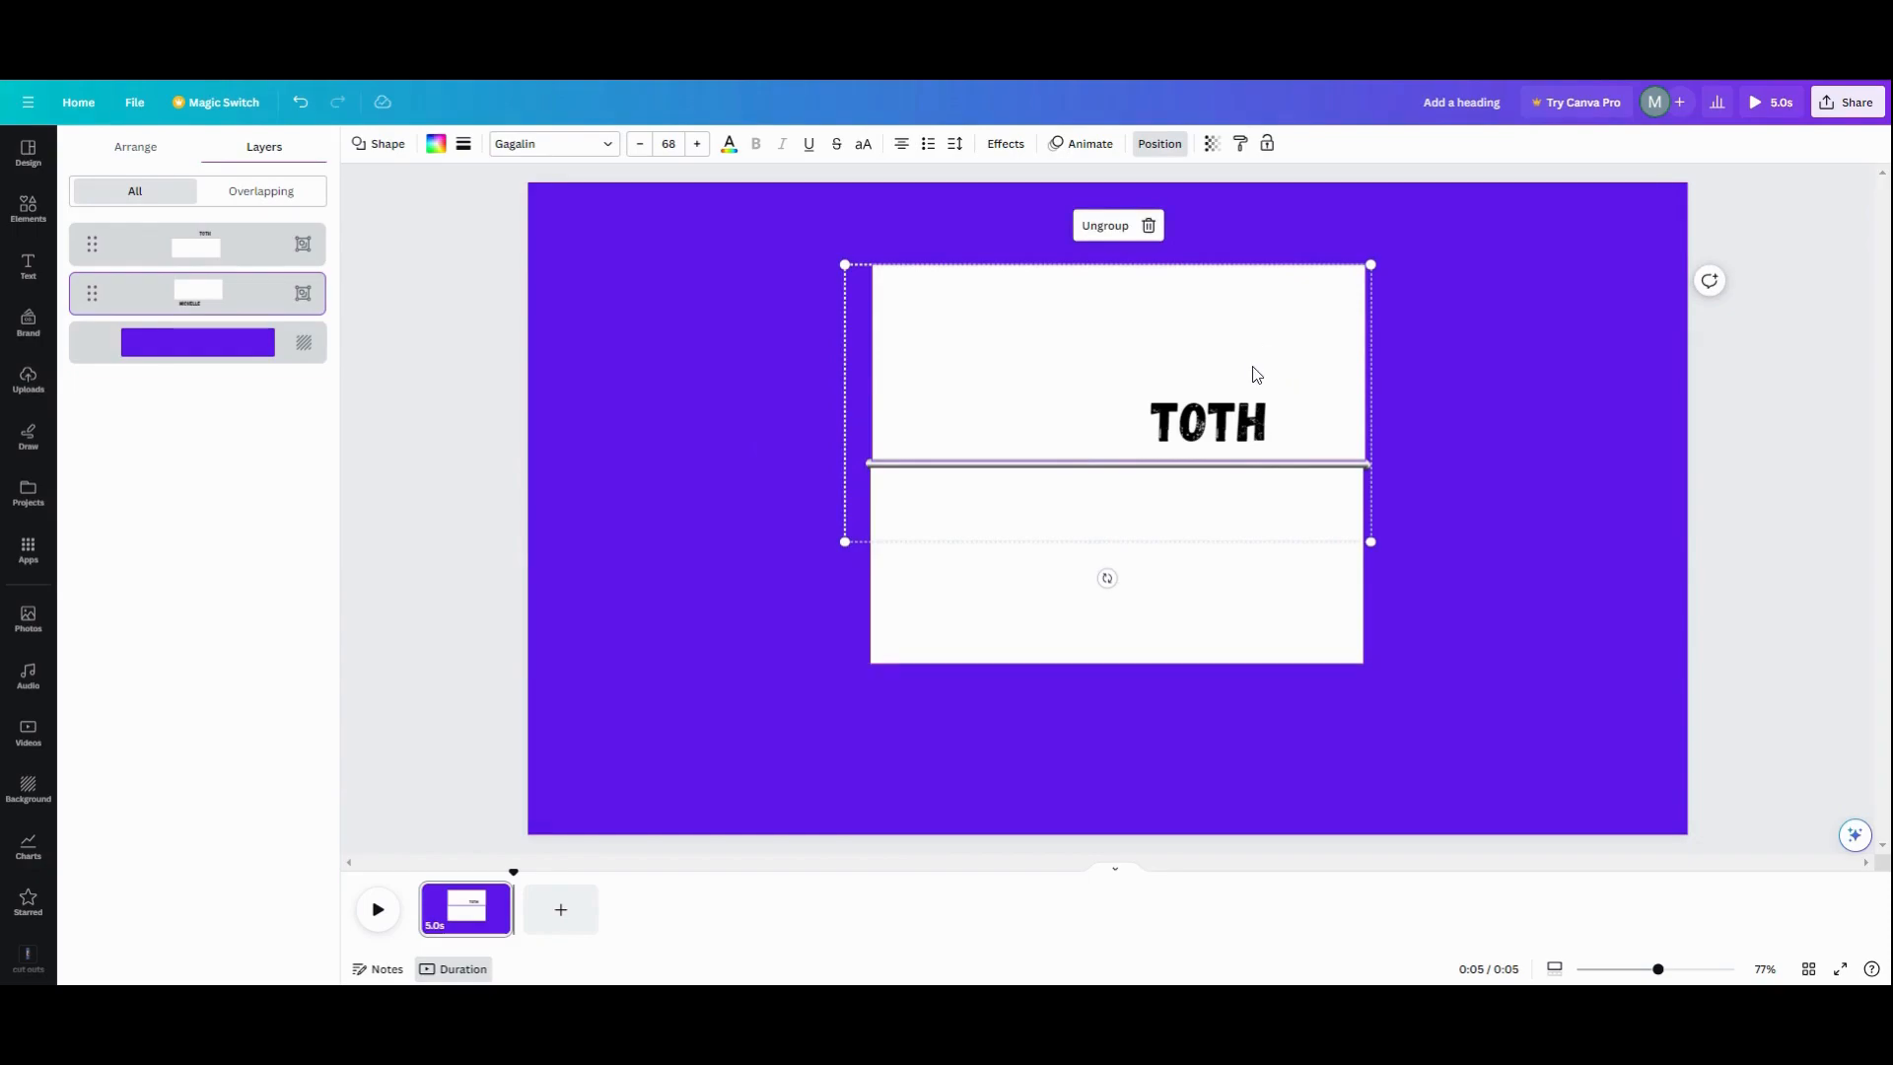
mouse_move(718, 617)
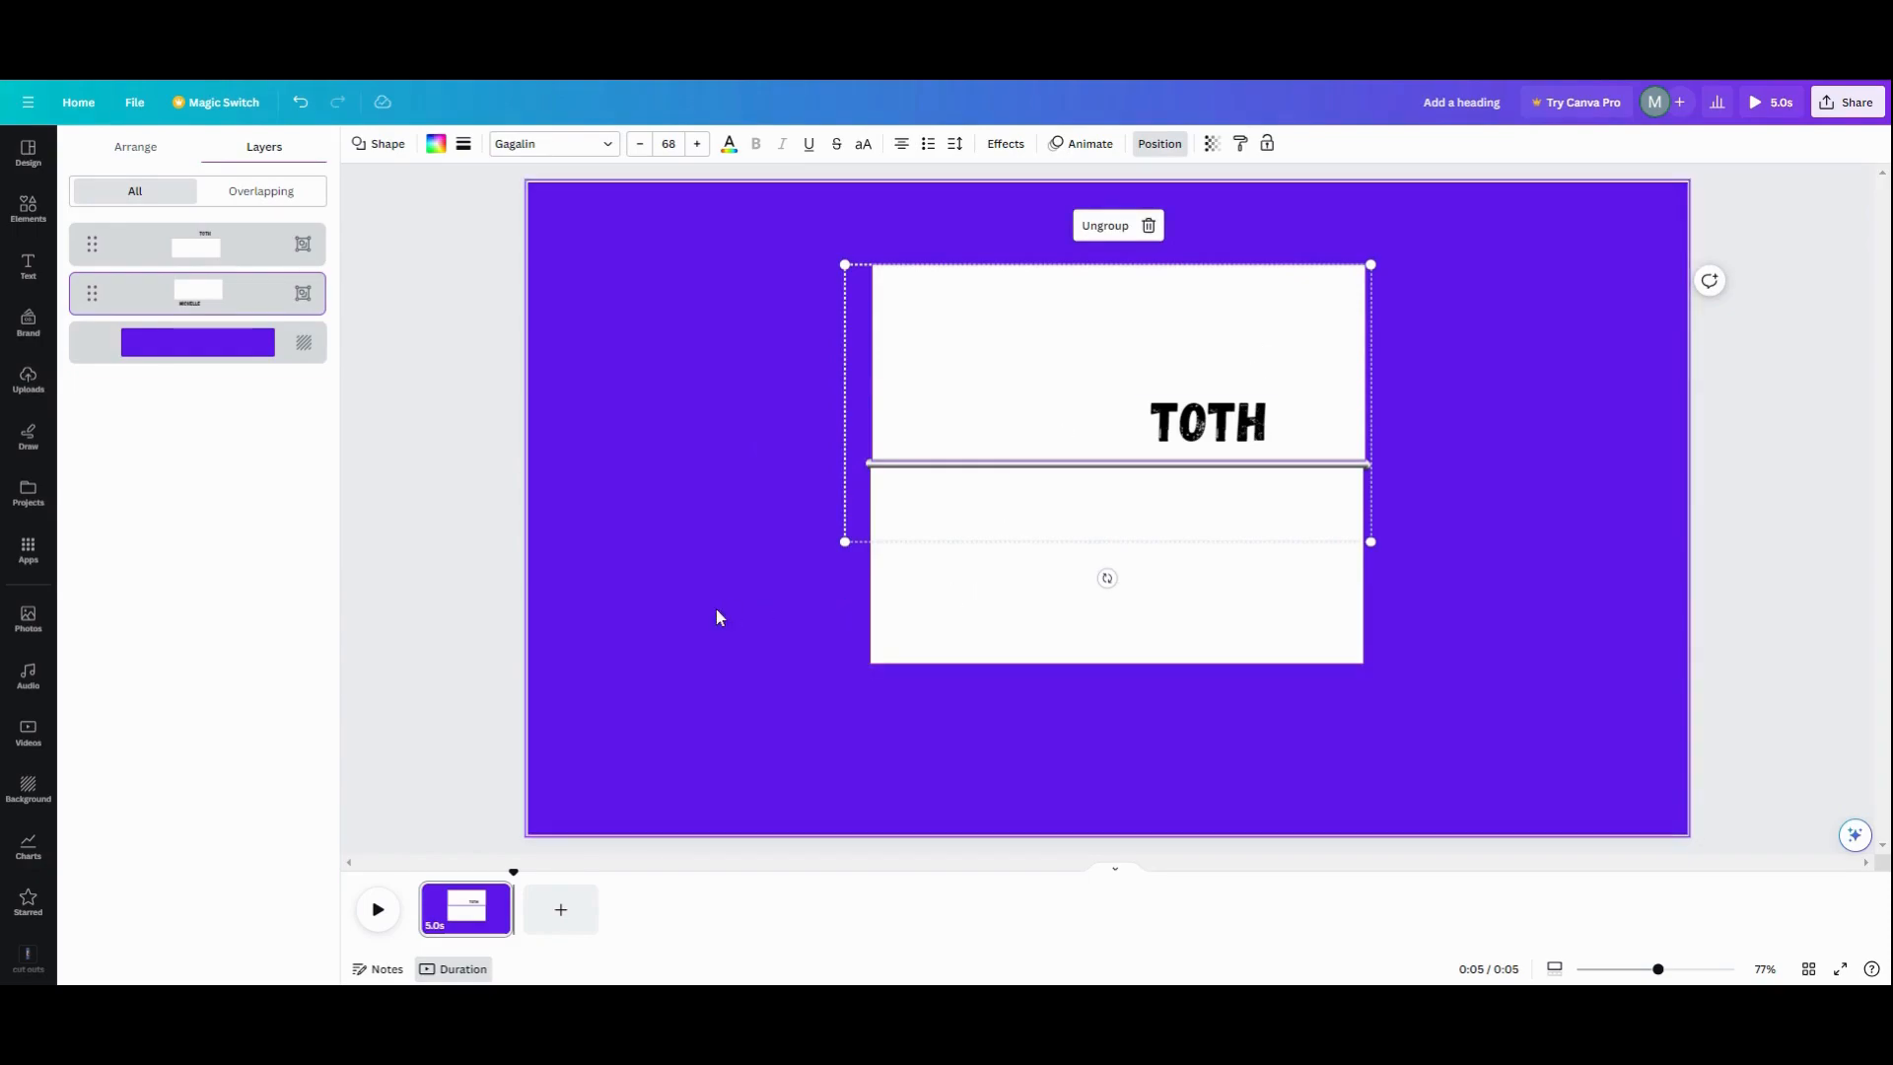
mouse_move(928, 375)
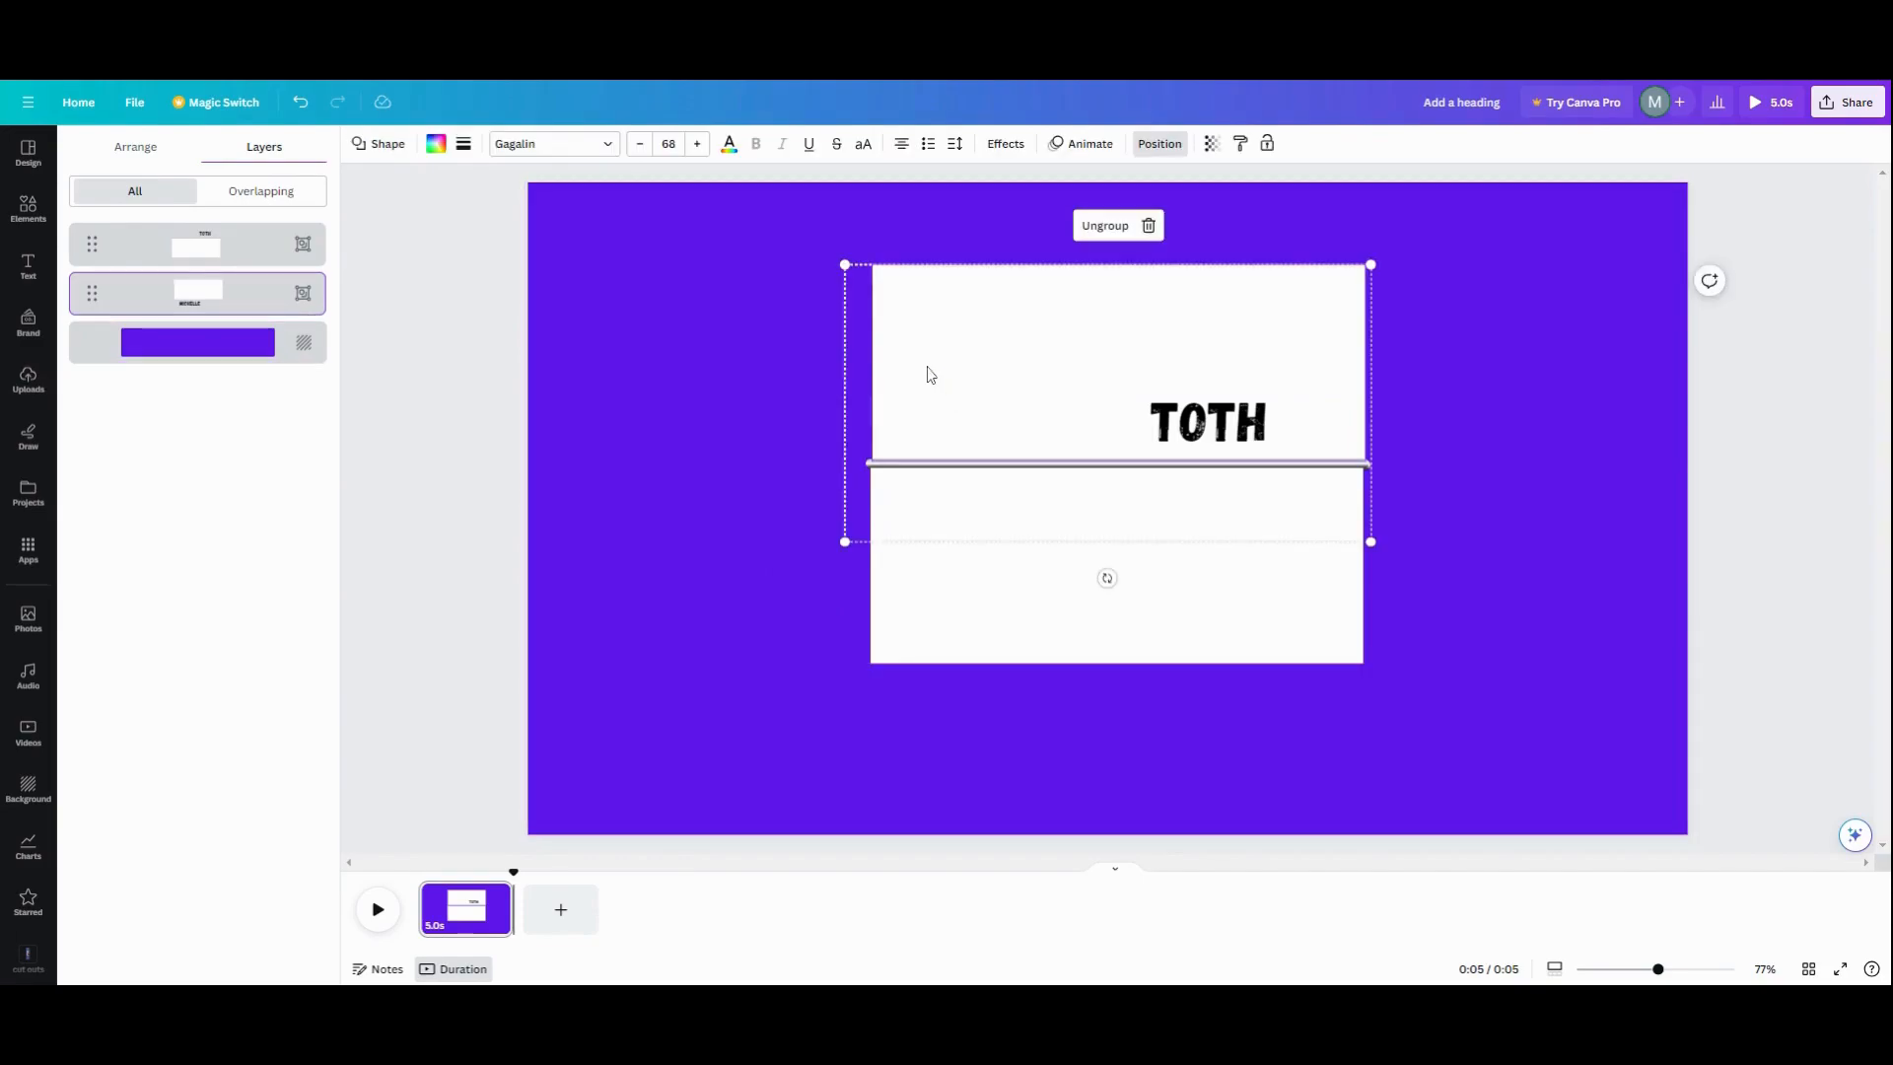
left_click(929, 374)
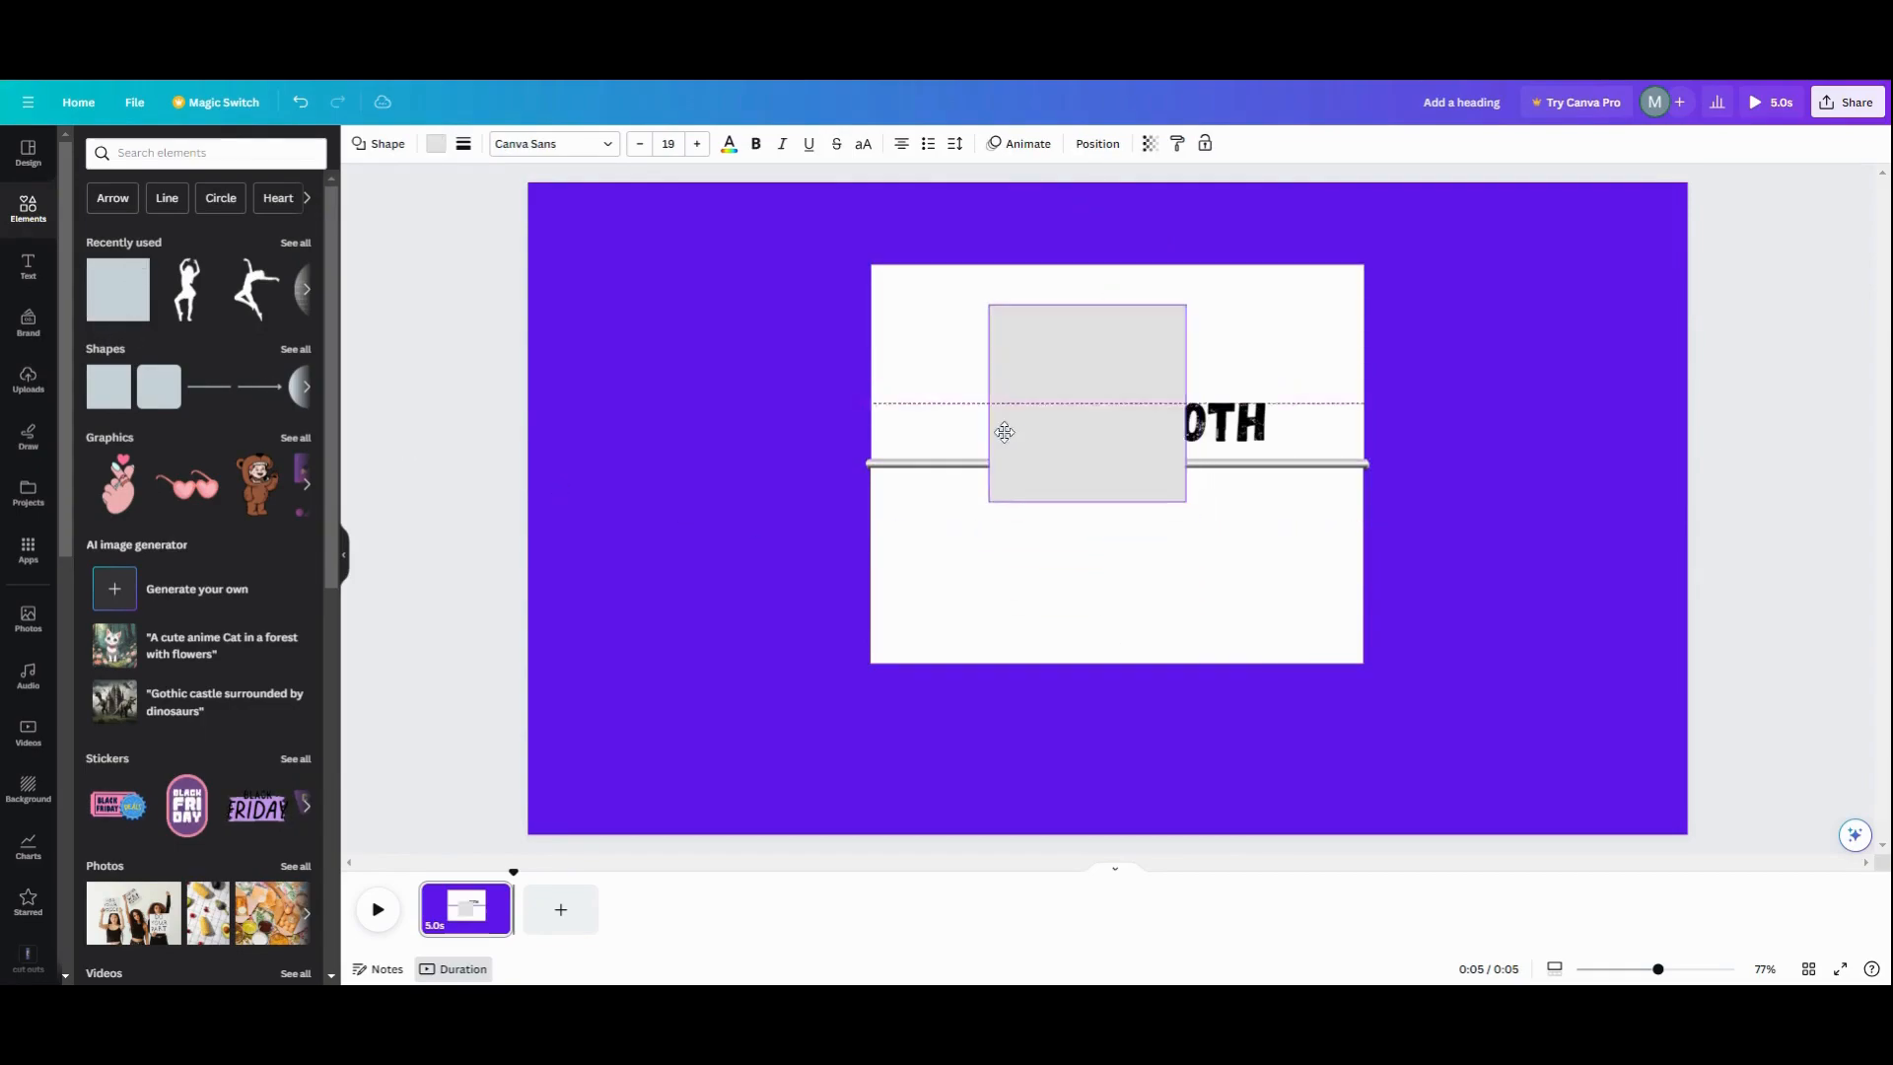
Place a new rectangle over the upper mask and leftover name, filled white
left_click_drag(1084, 404, 968, 363)
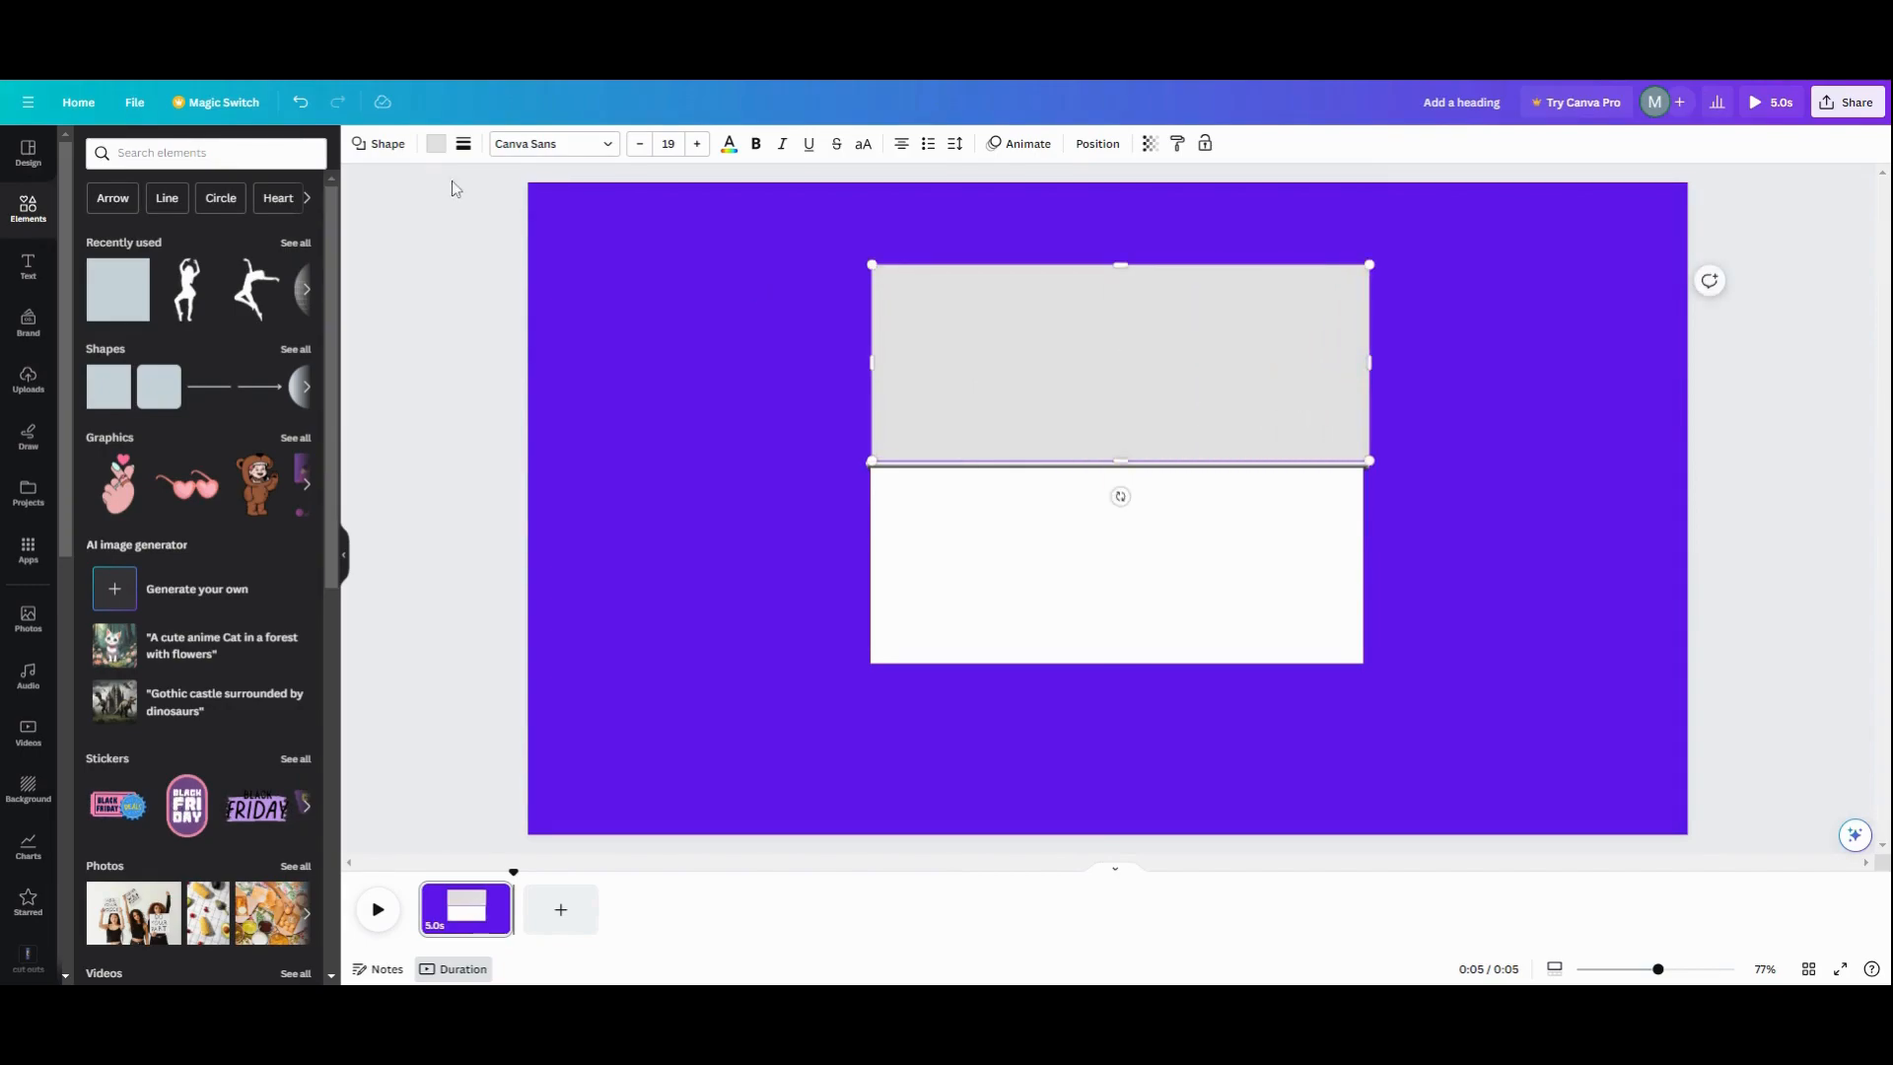
left_click(436, 144)
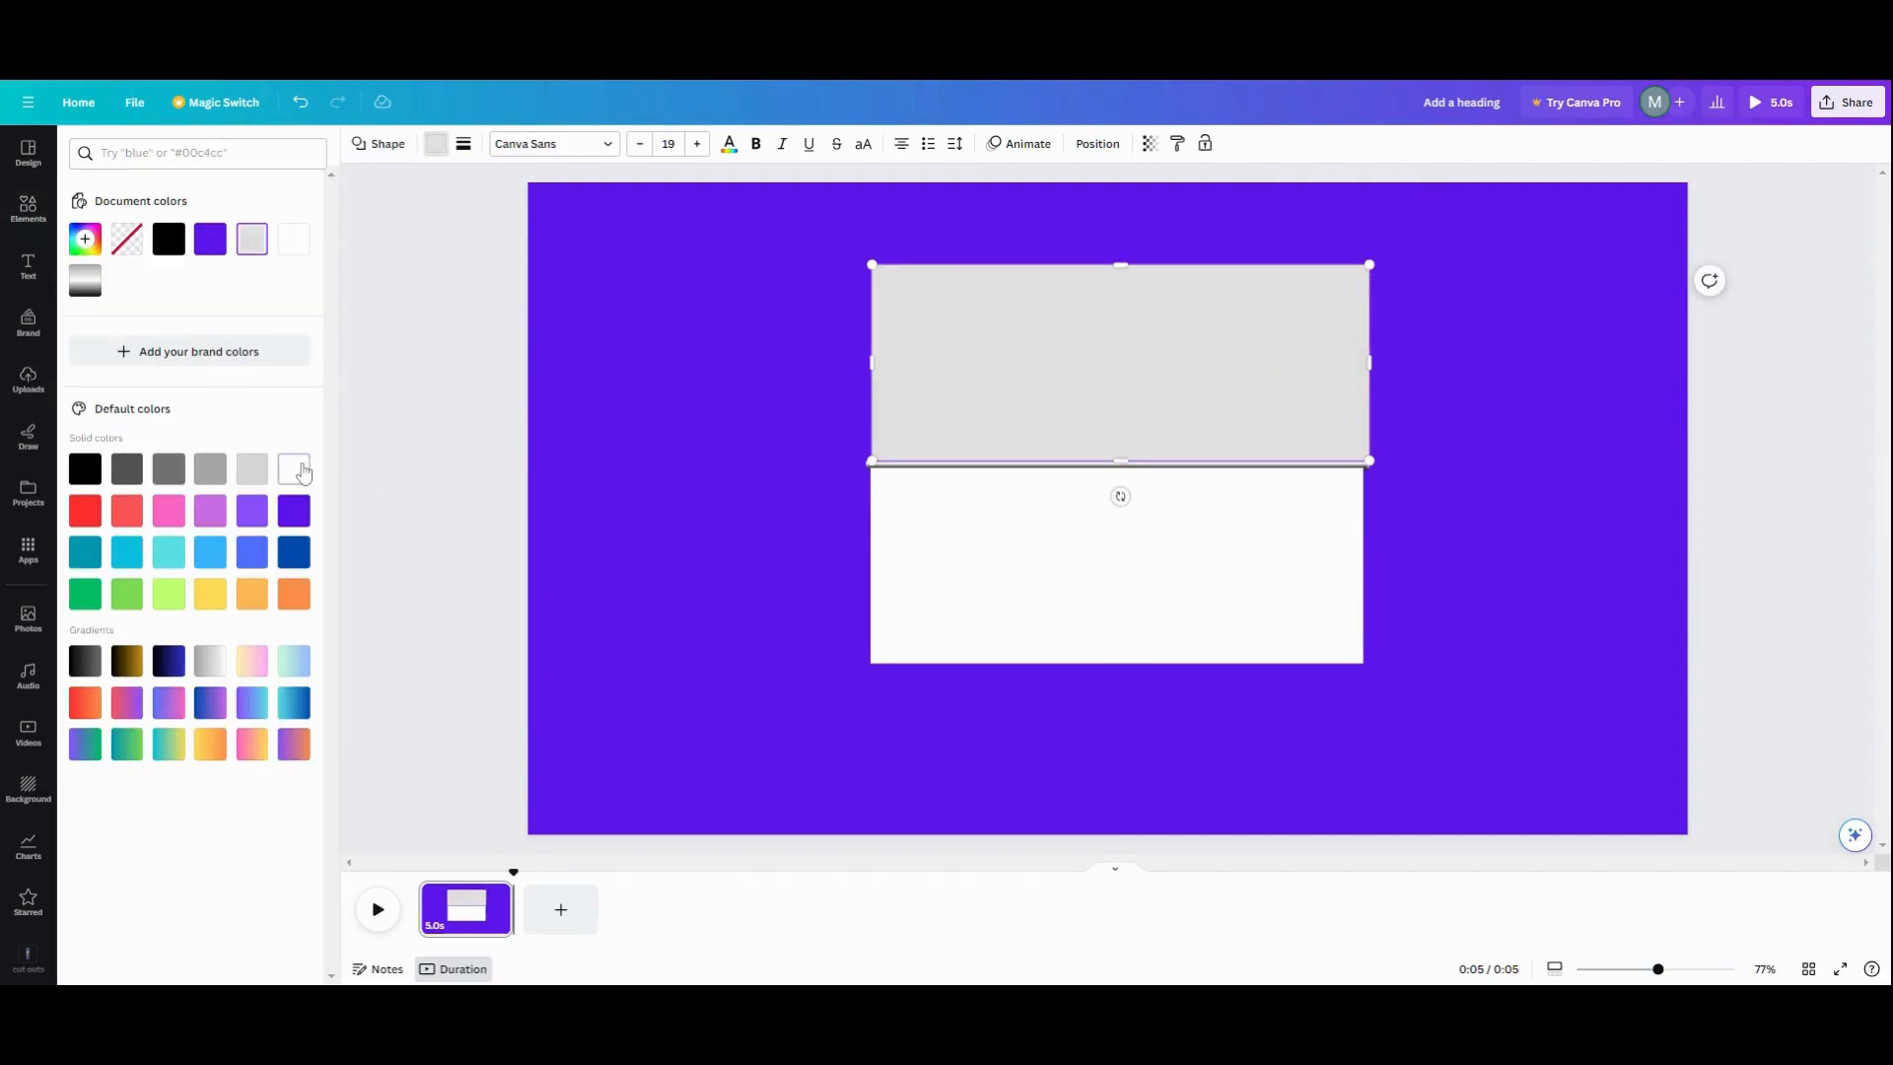
left_click(294, 469)
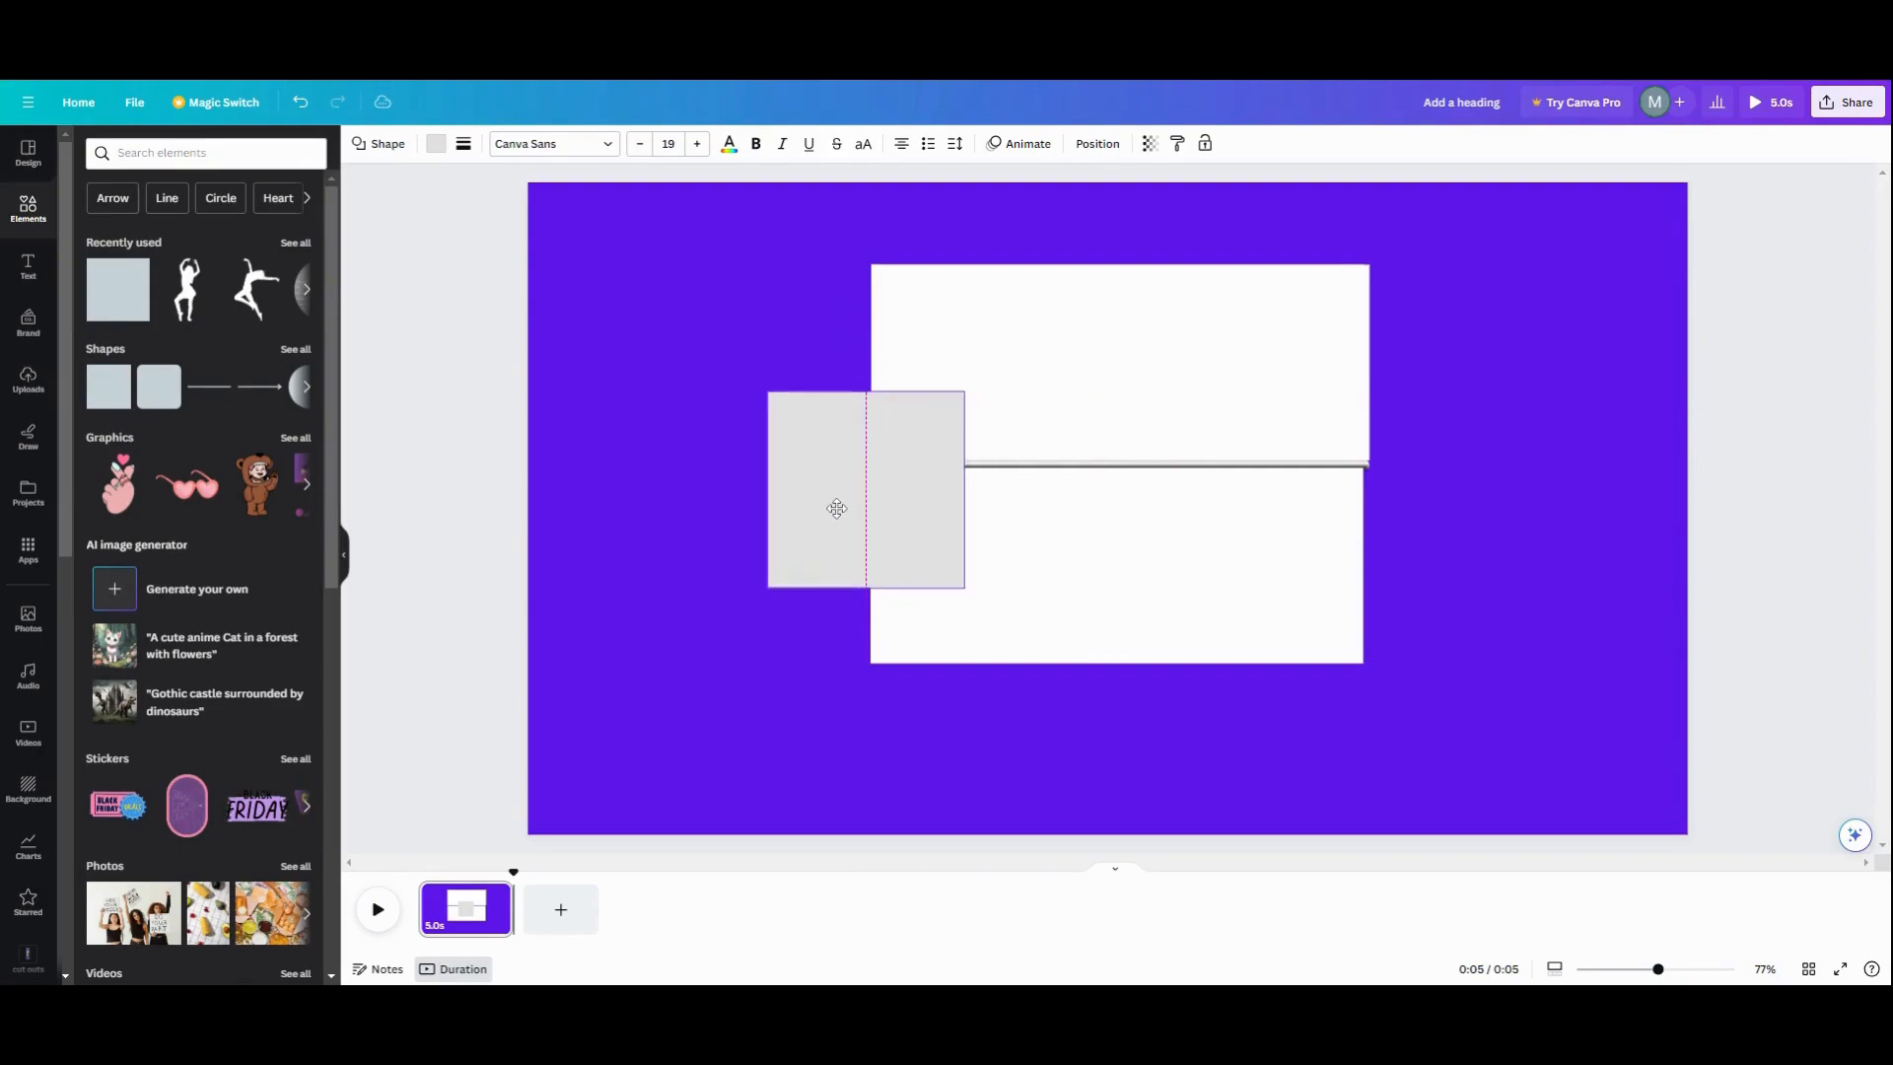
Flatten a square into a thin bar at the left seam and duplicate it to the right
left_click_drag(769, 489, 761, 471)
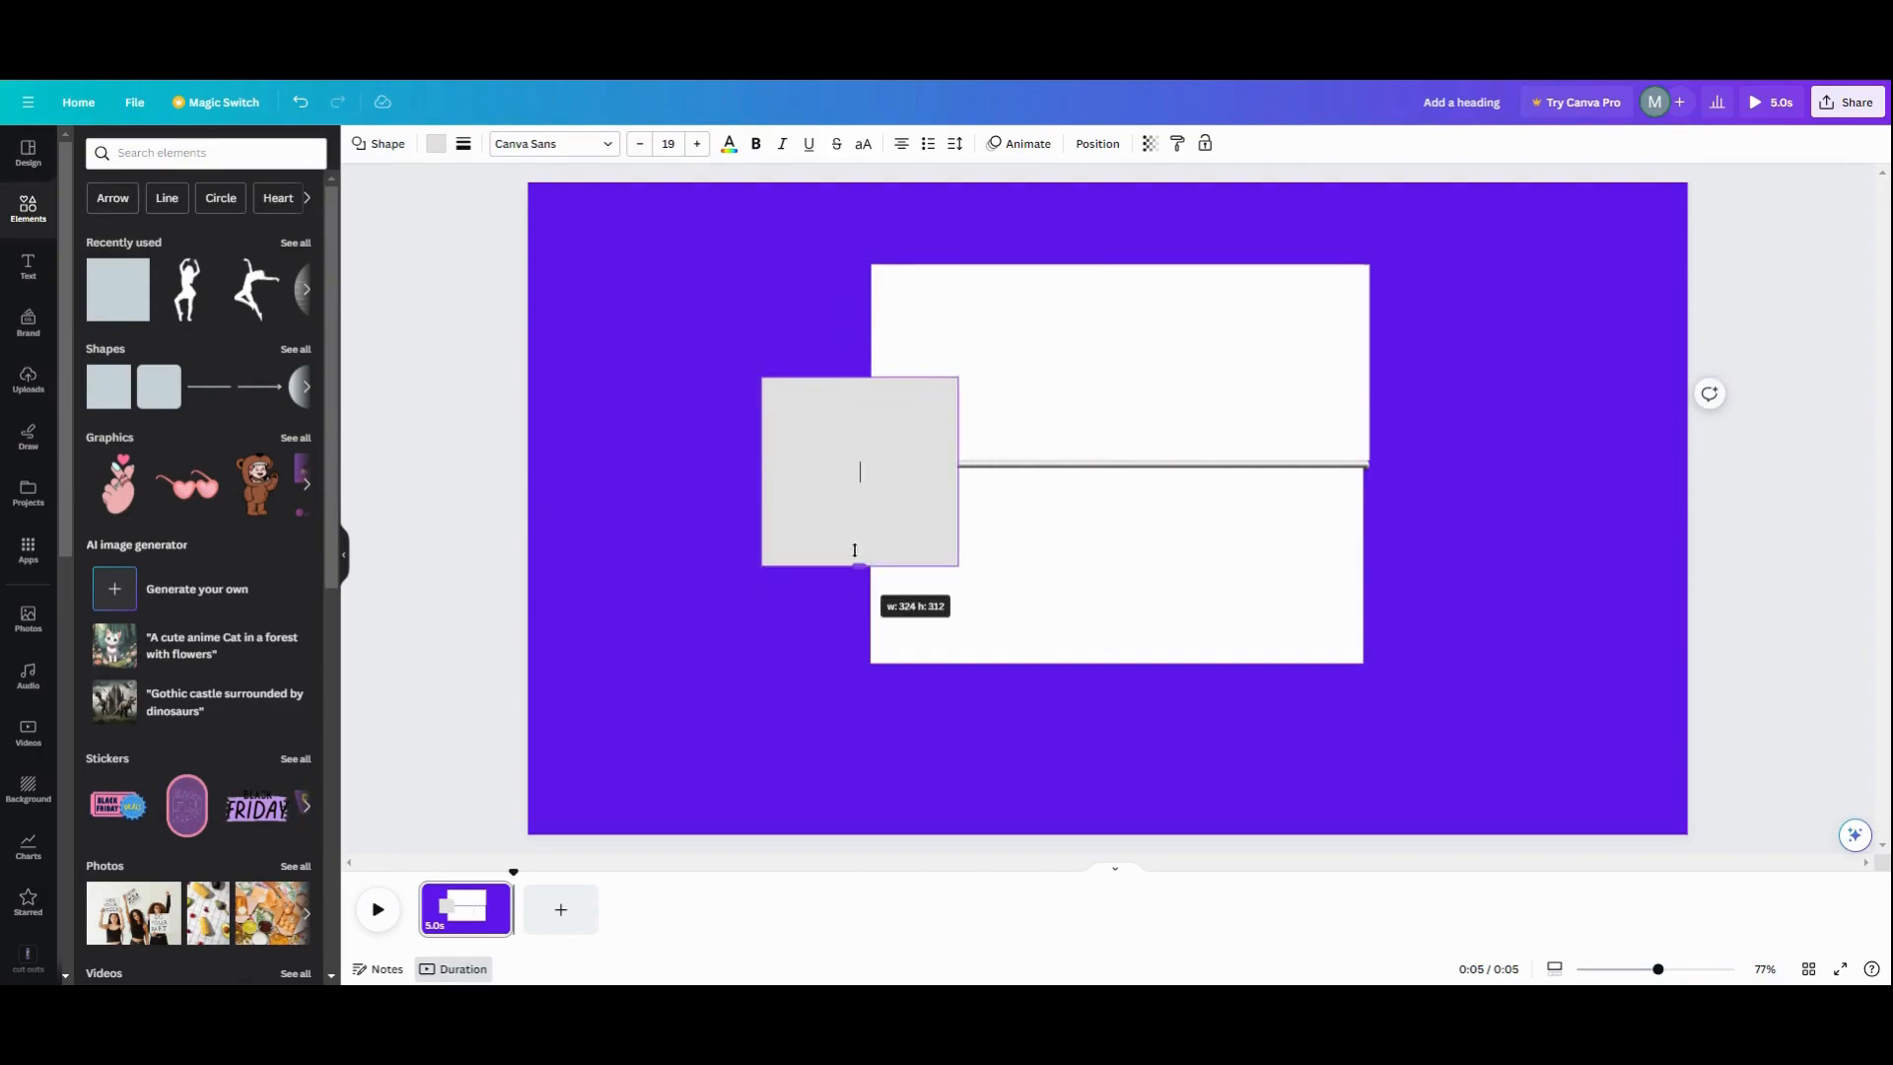
left_click_drag(859, 567, 859, 495)
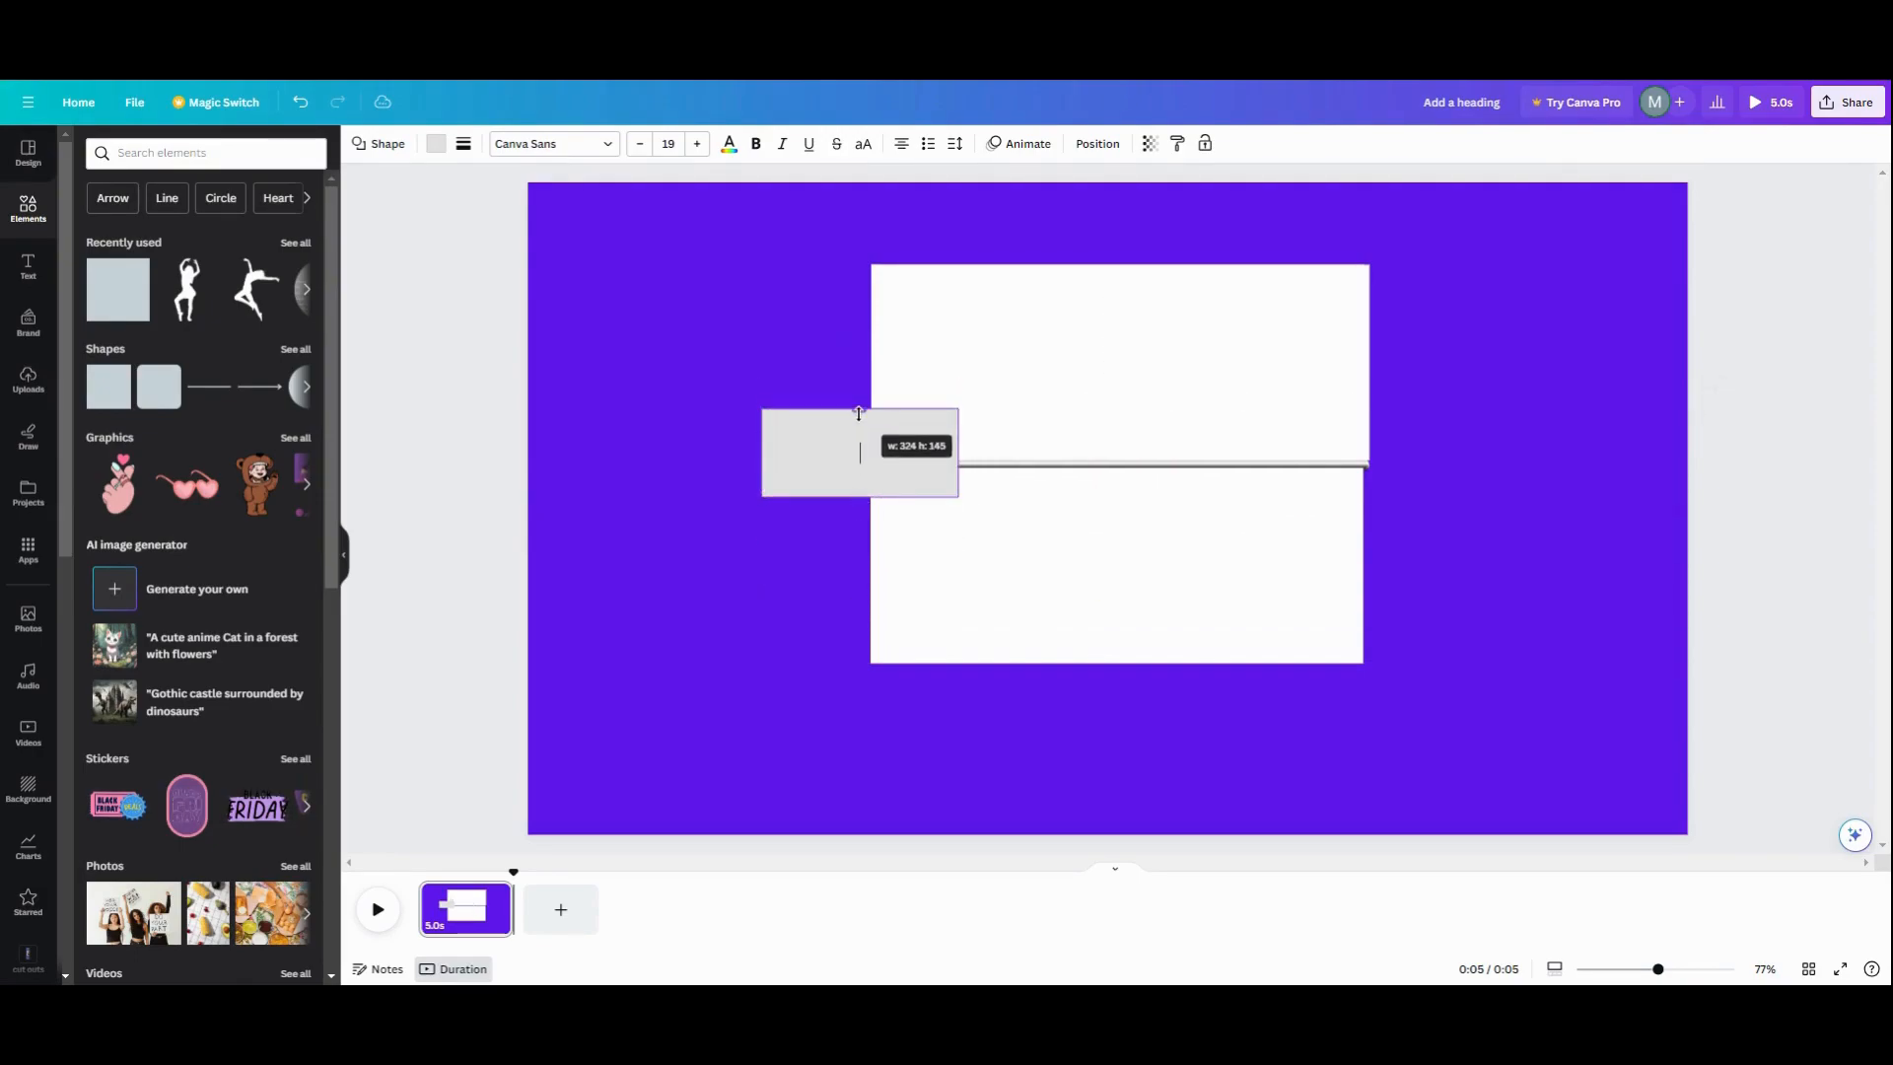
left_click_drag(761, 453, 716, 453)
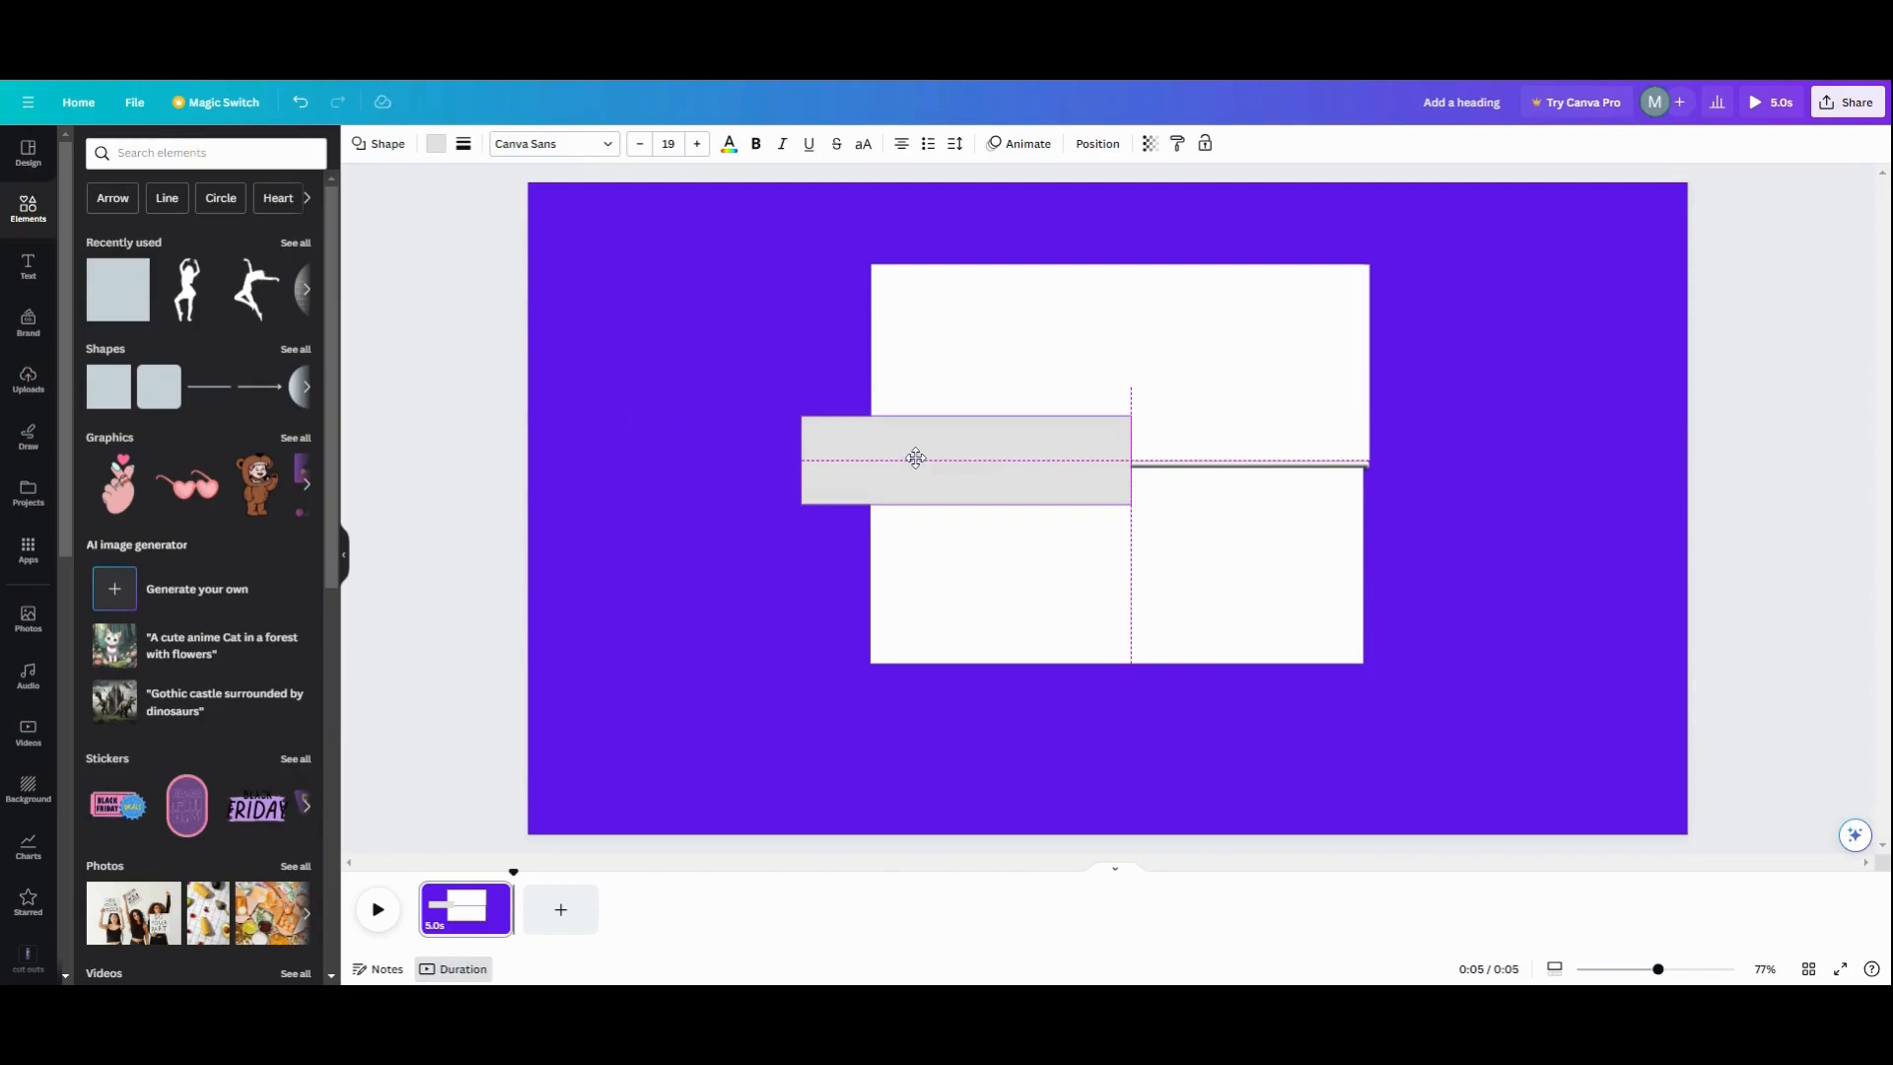
left_click(964, 461)
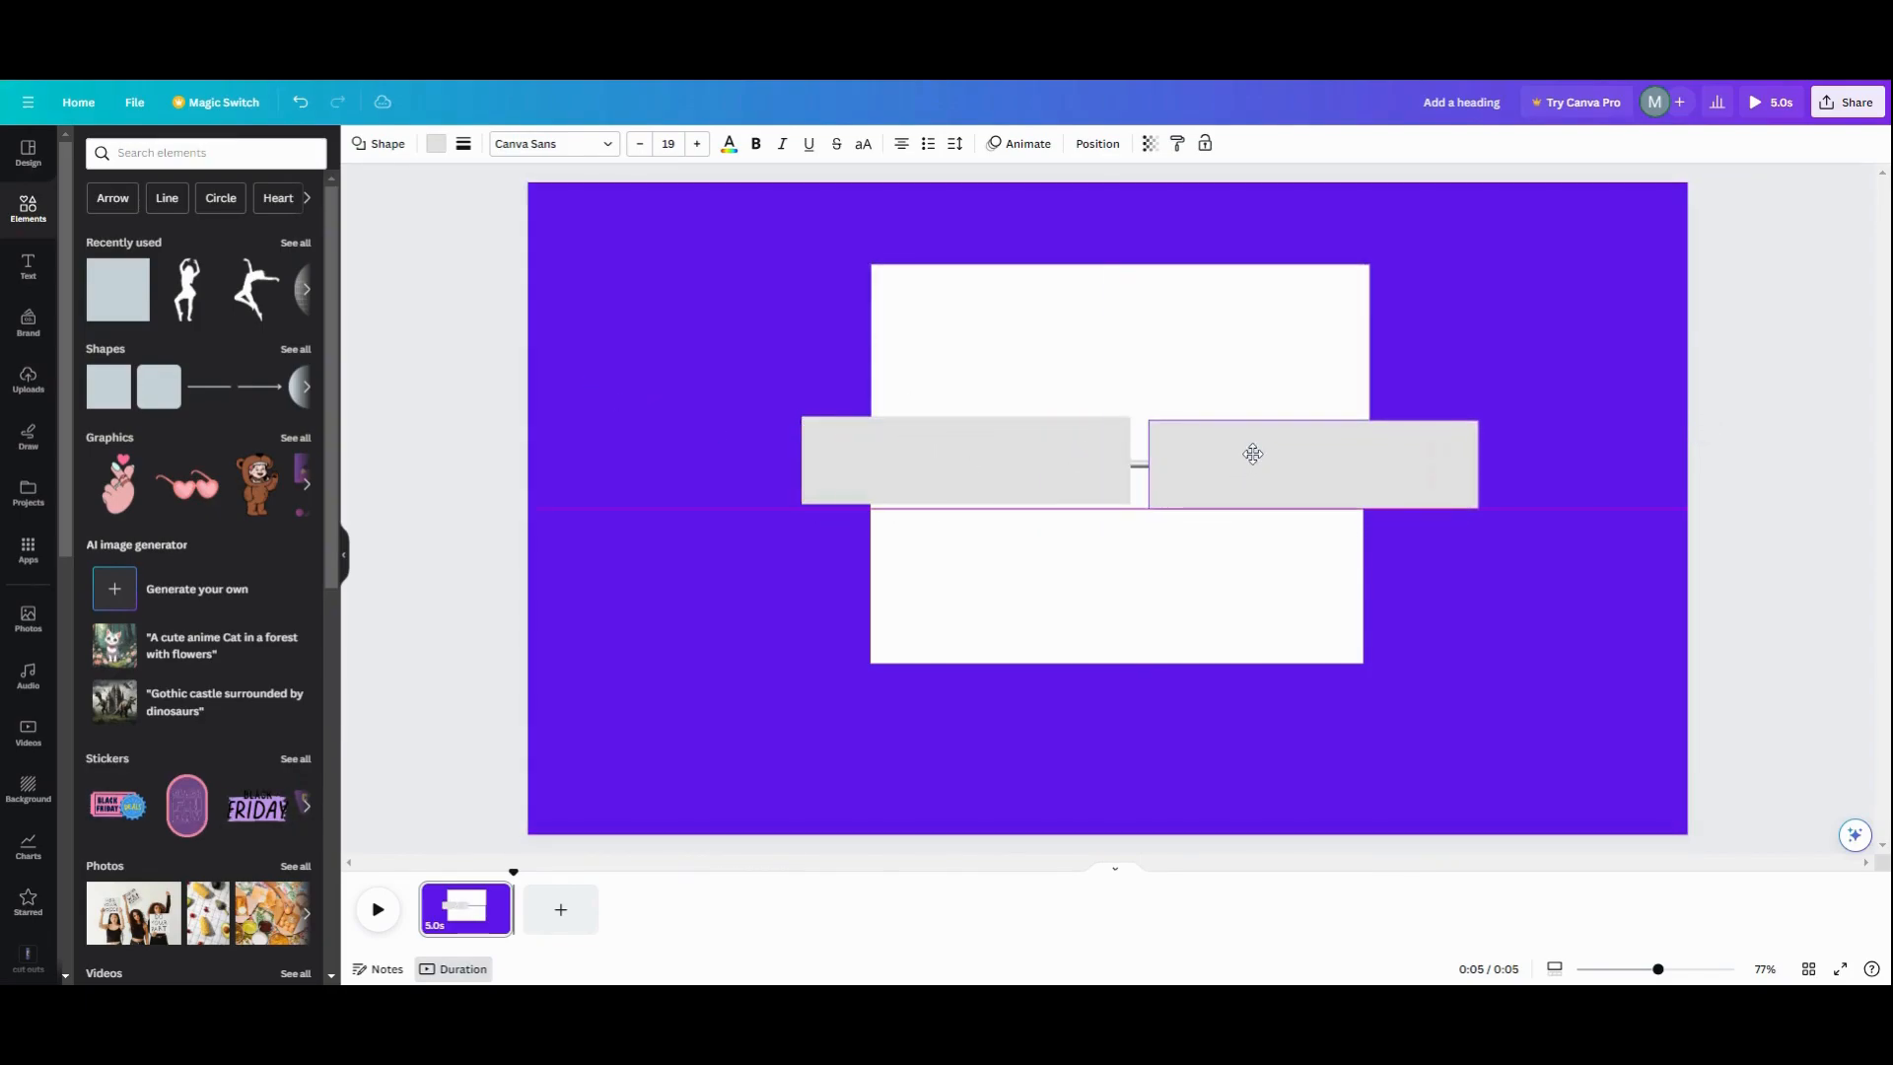
left_click_drag(1252, 453, 1234, 452)
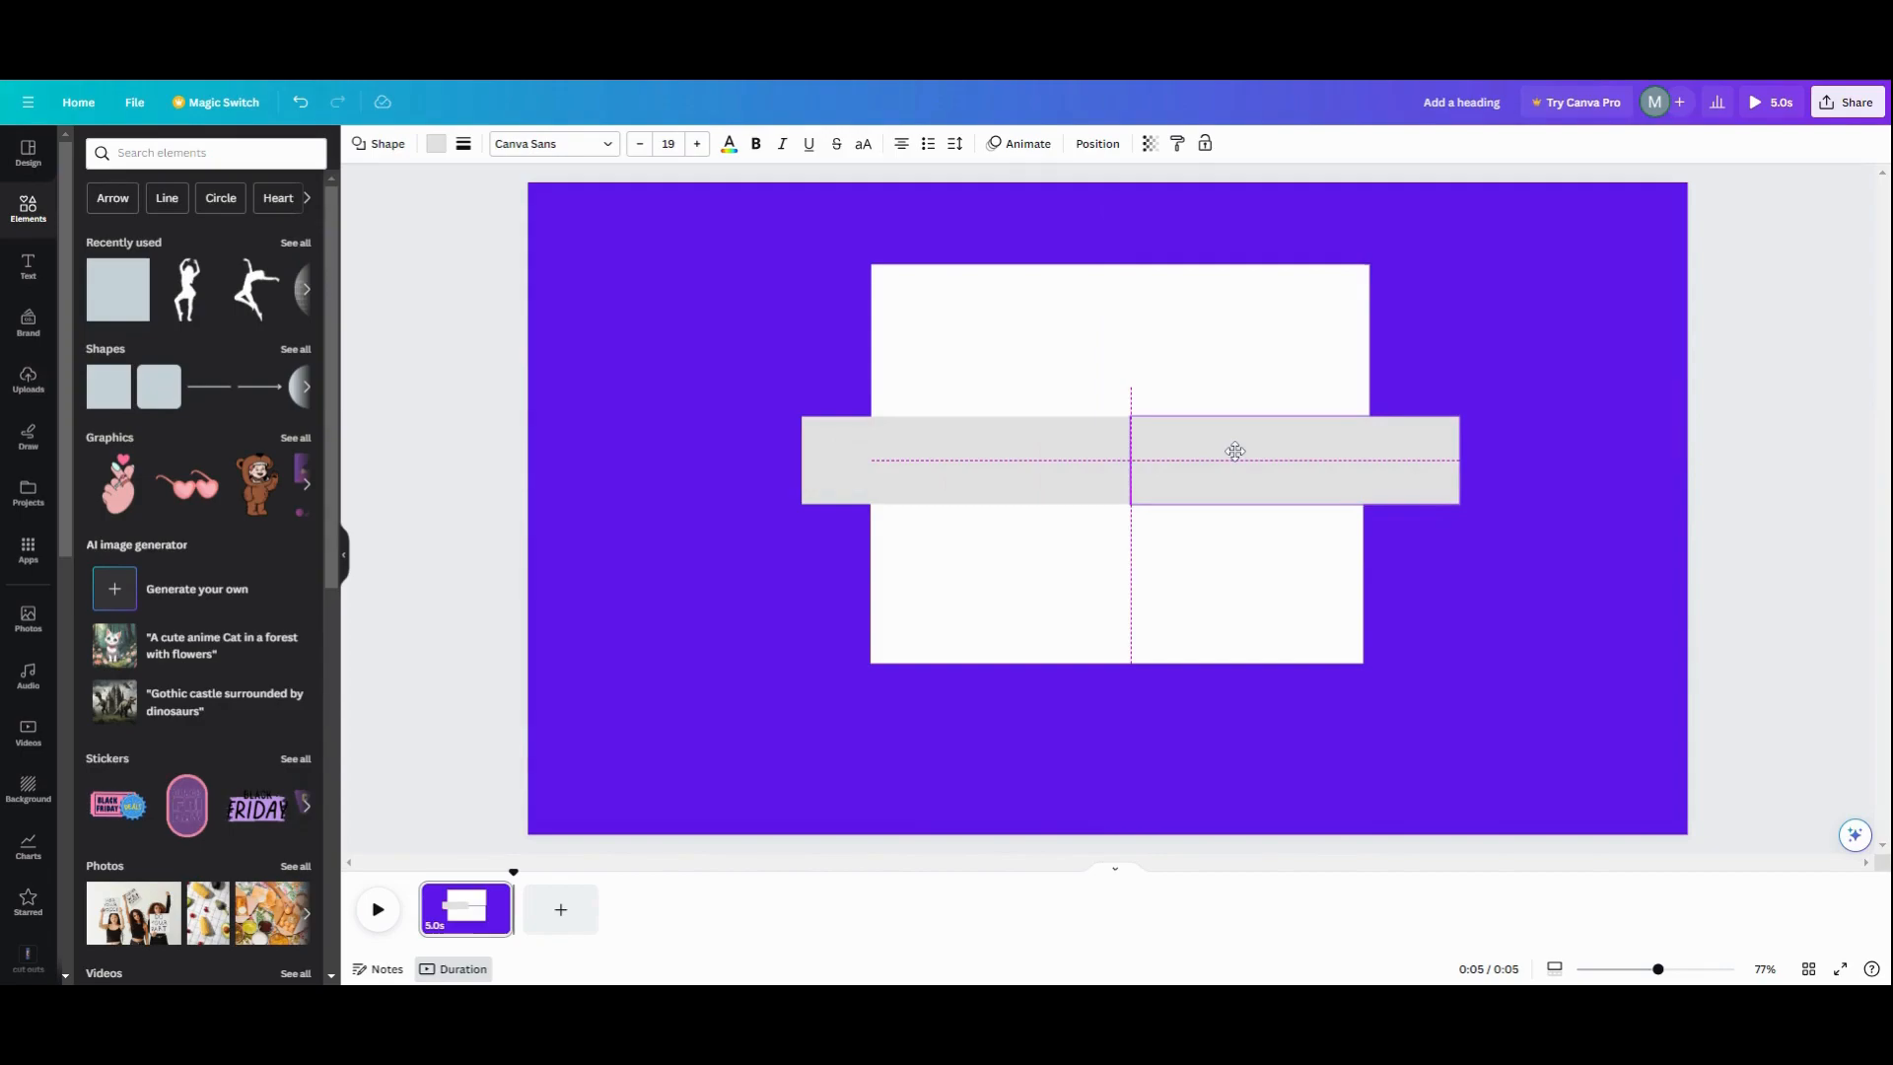
left_click(966, 460)
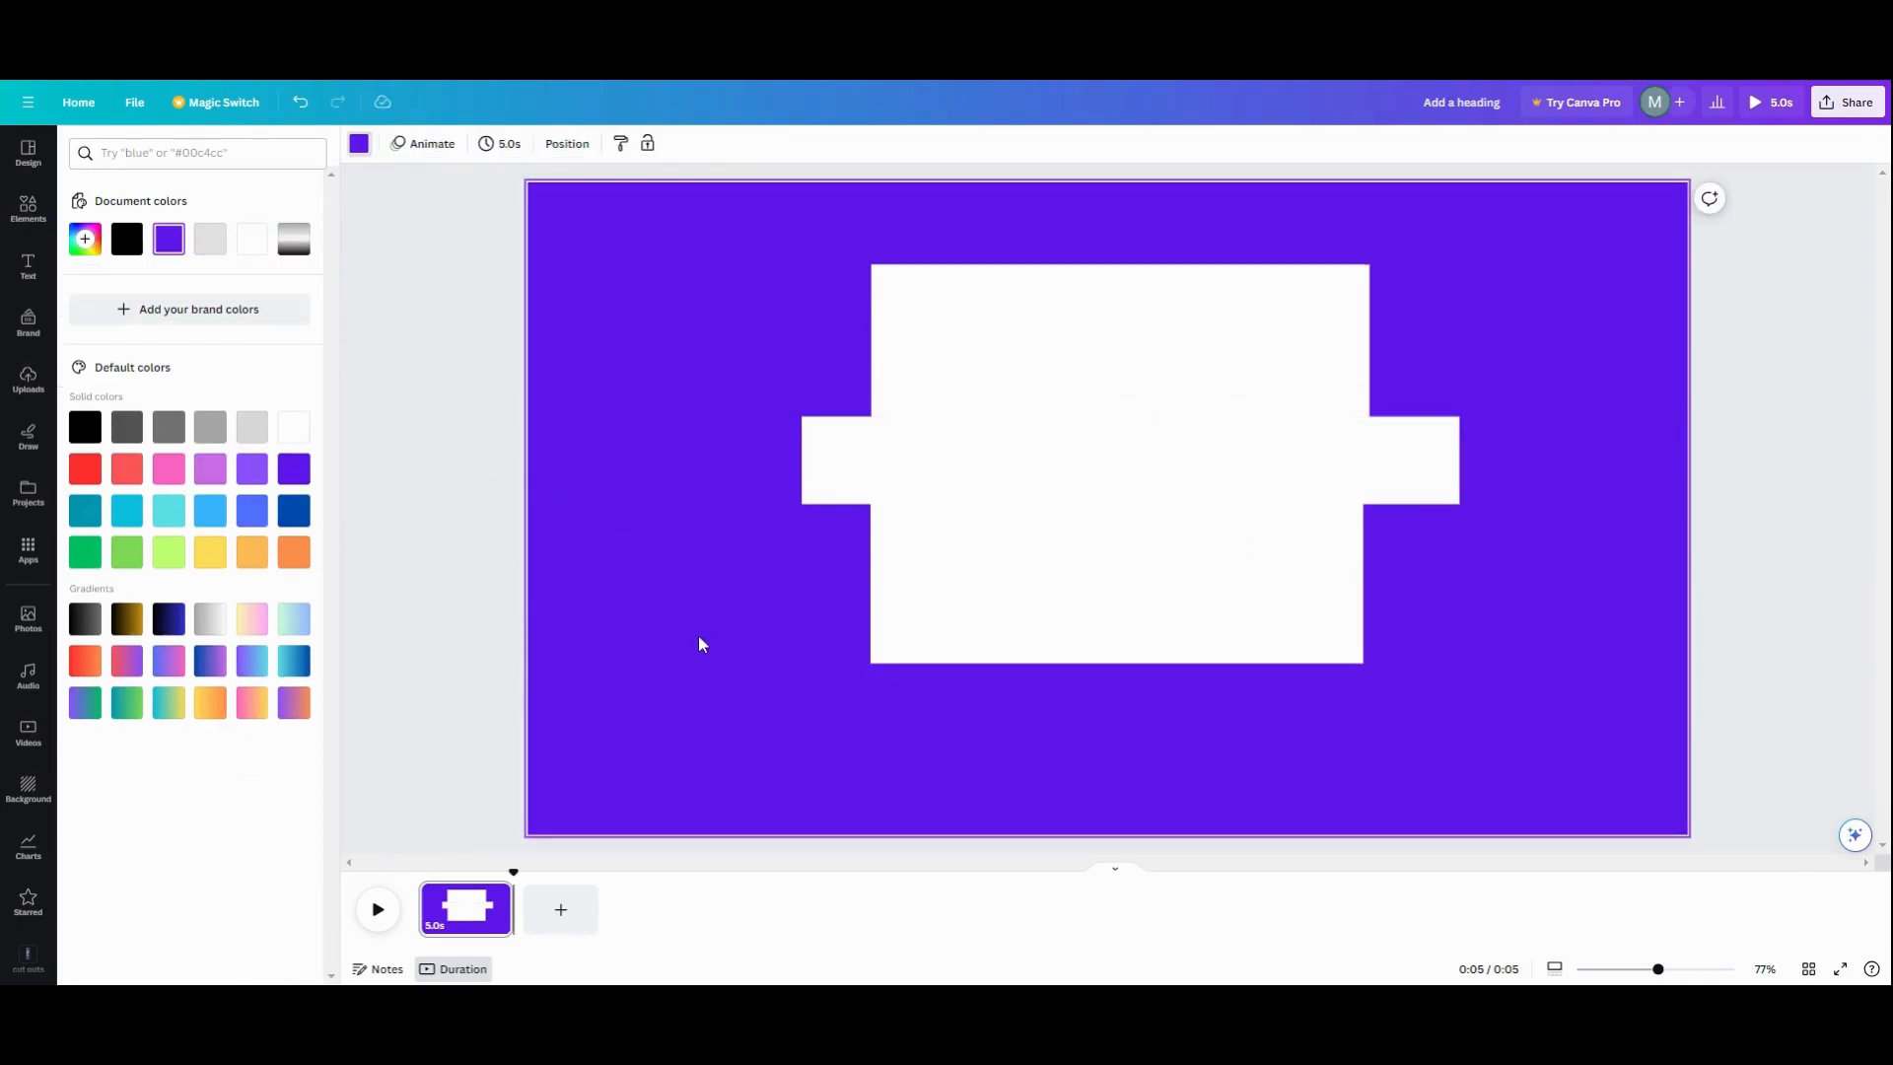
mouse_move(568, 373)
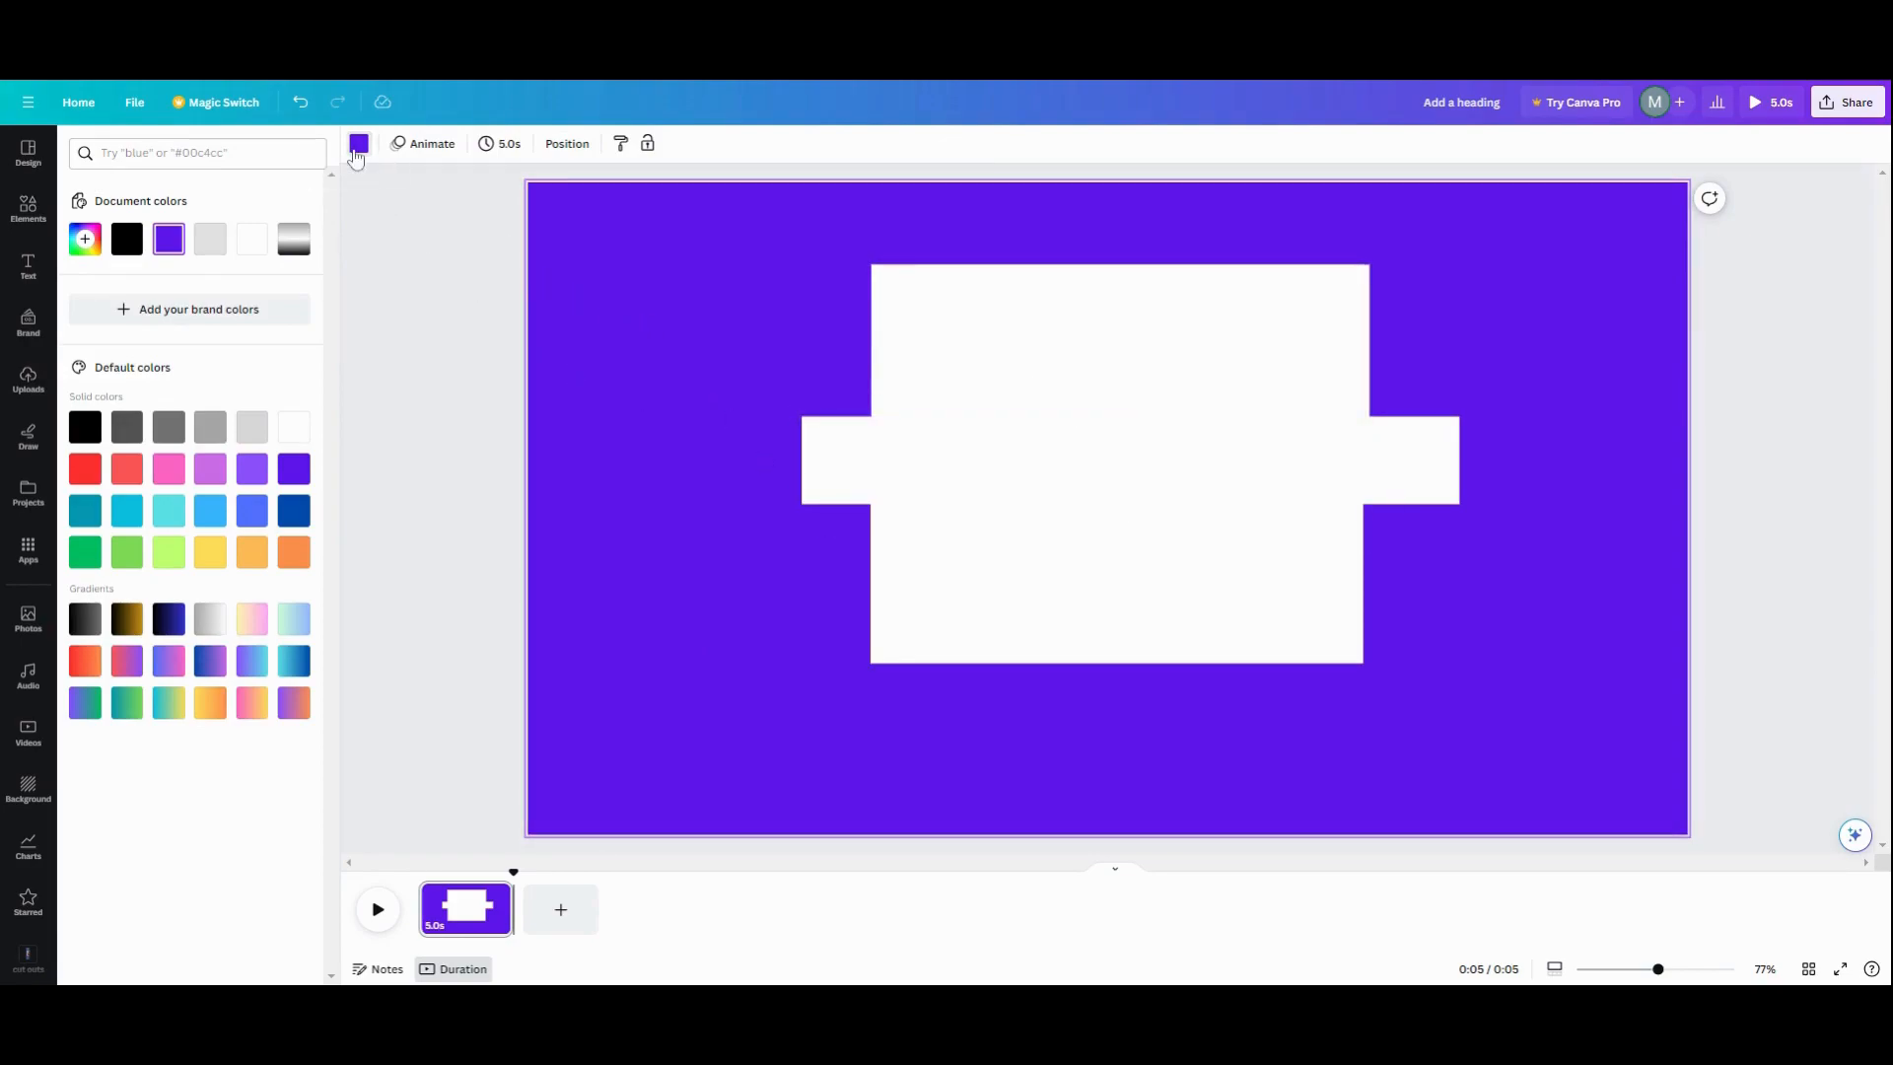
Switch the first page's background colour from purple to white so the masks blend in
left_click(27, 207)
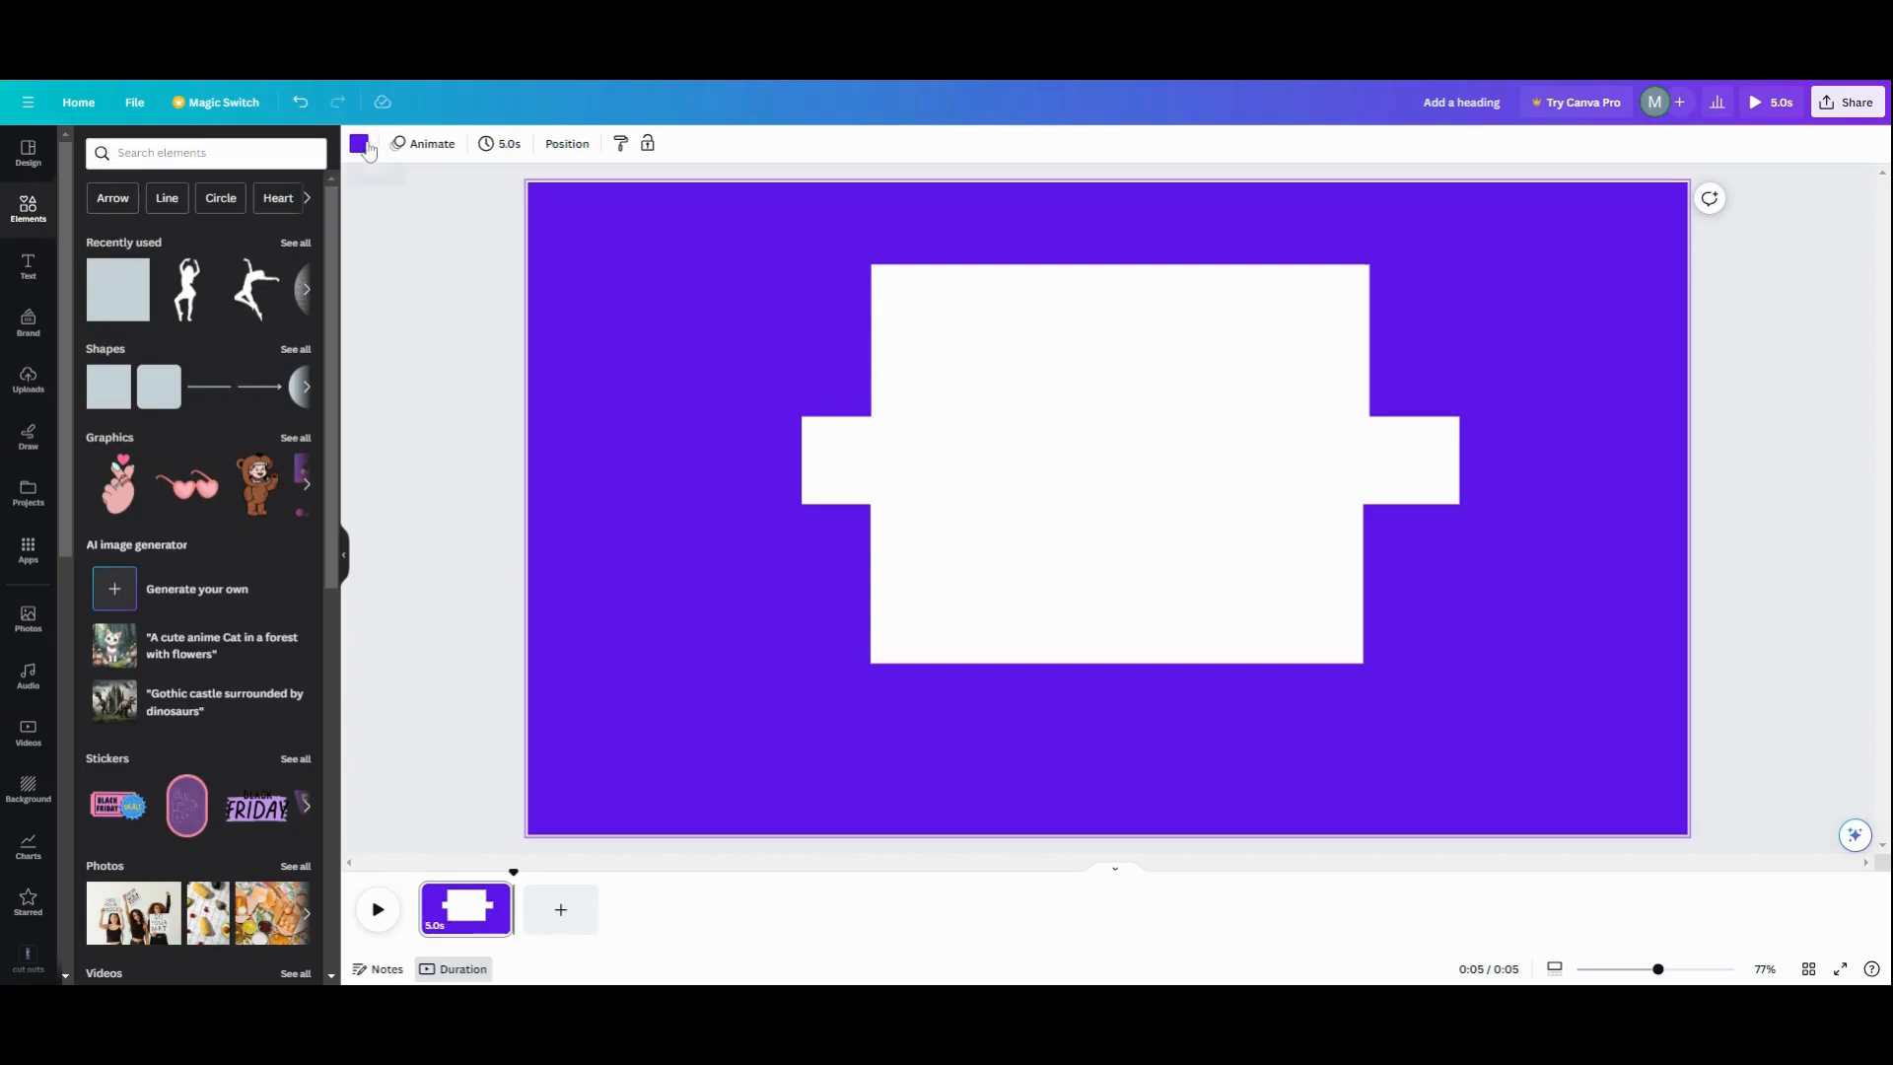
left_click(359, 144)
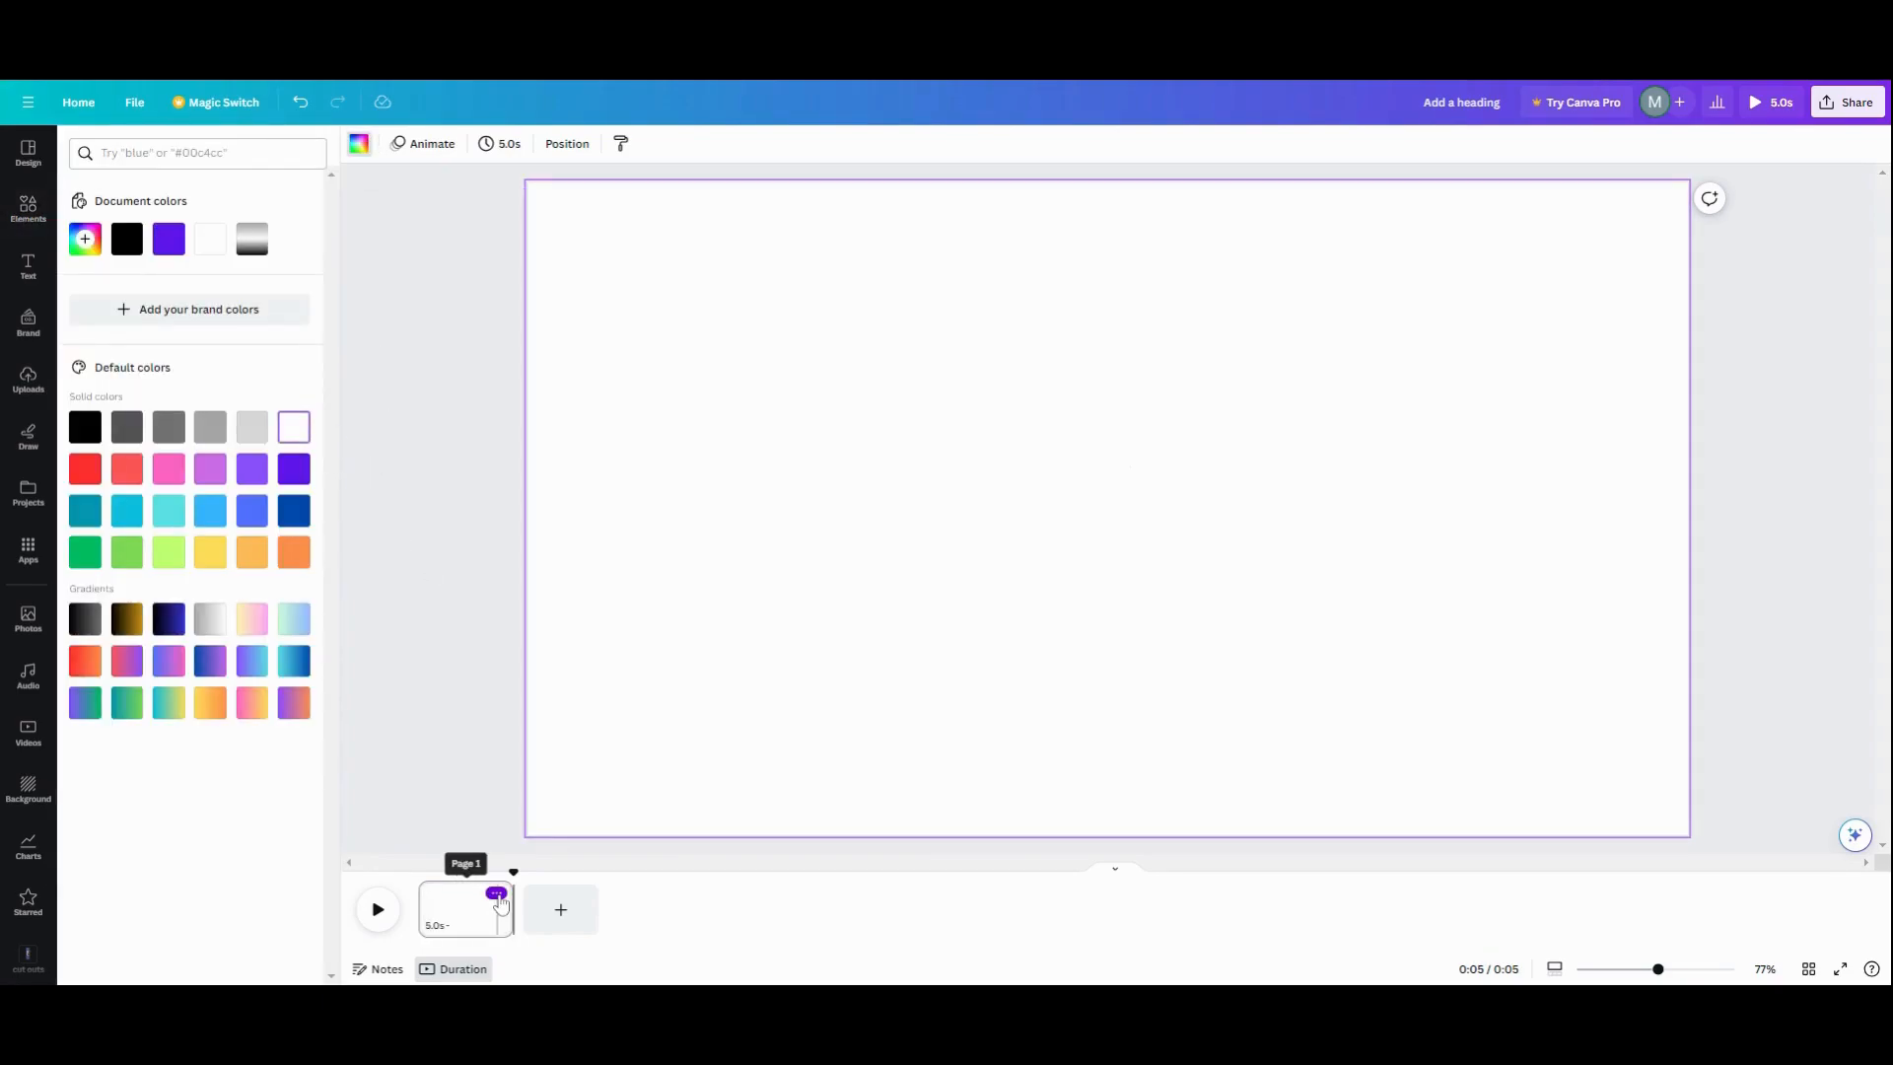
Duplicate the first page and slide one white mask past the right edge
left_click(497, 893)
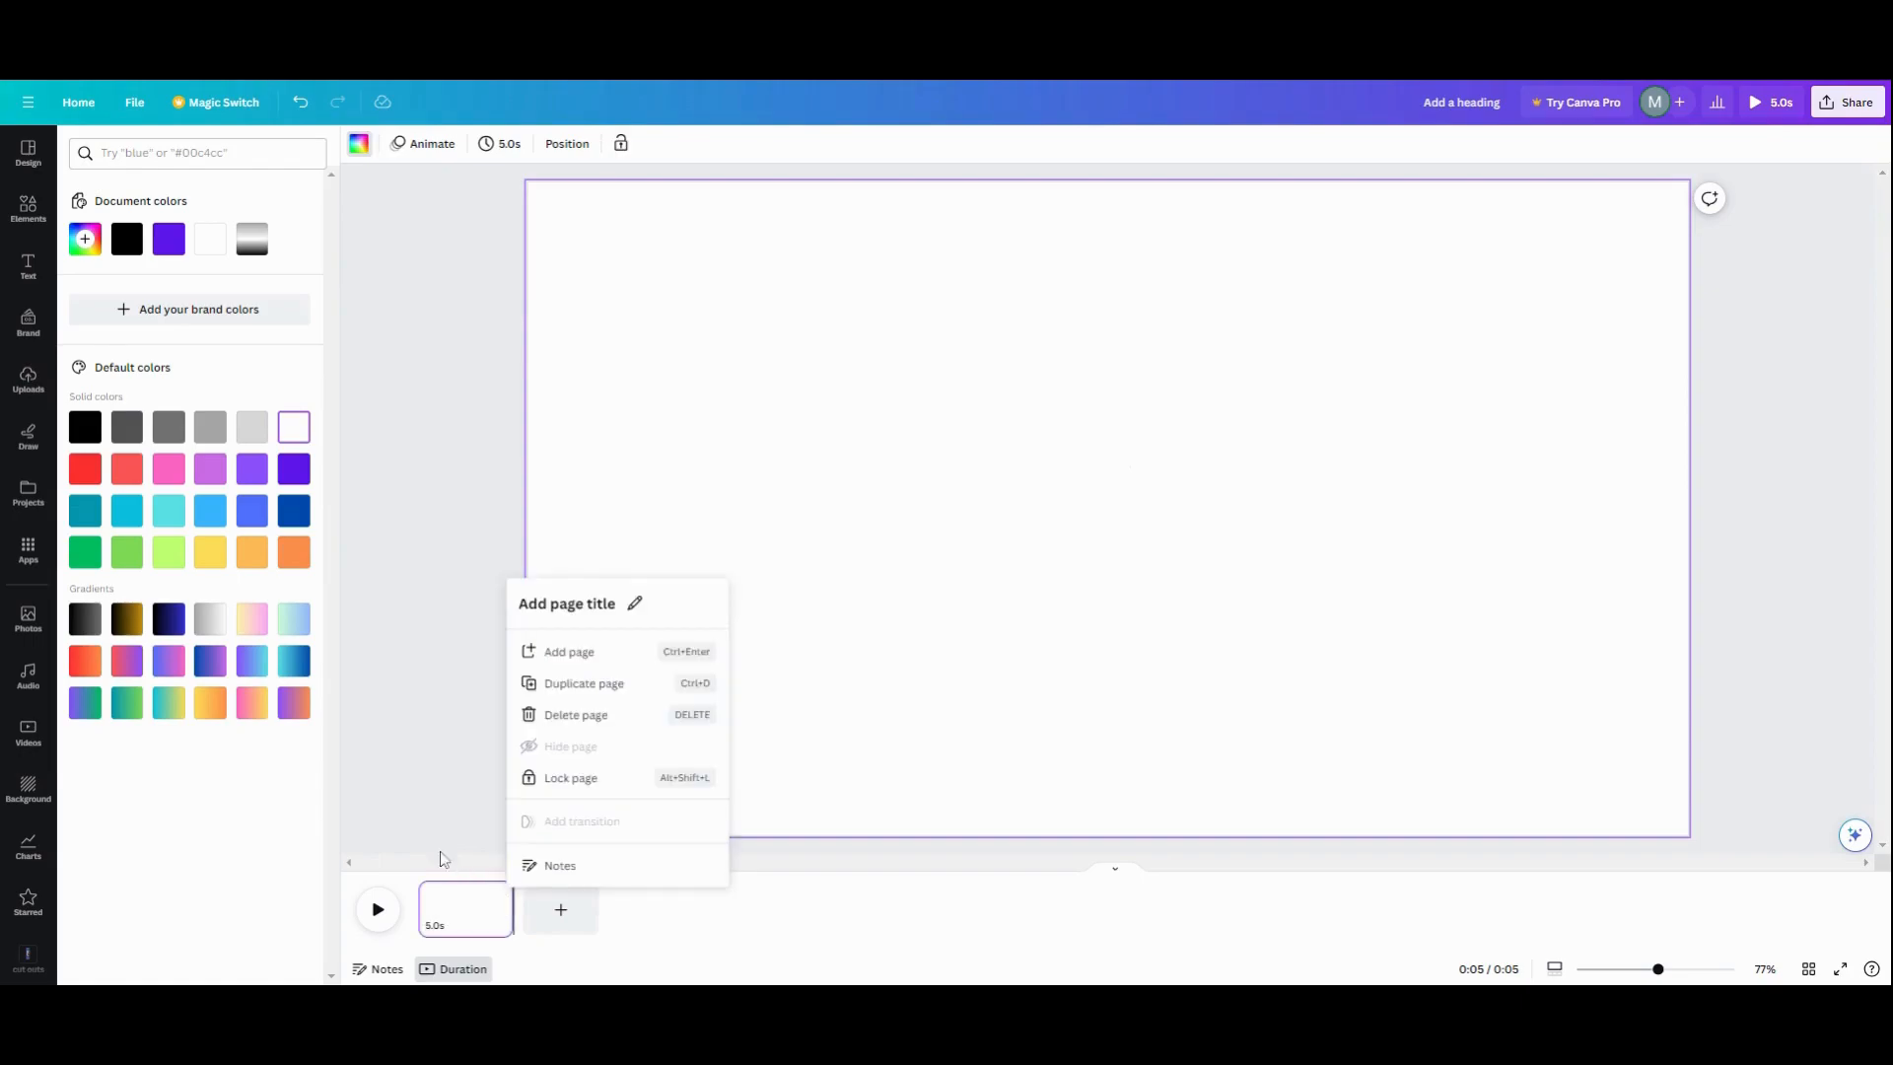
left_click(568, 650)
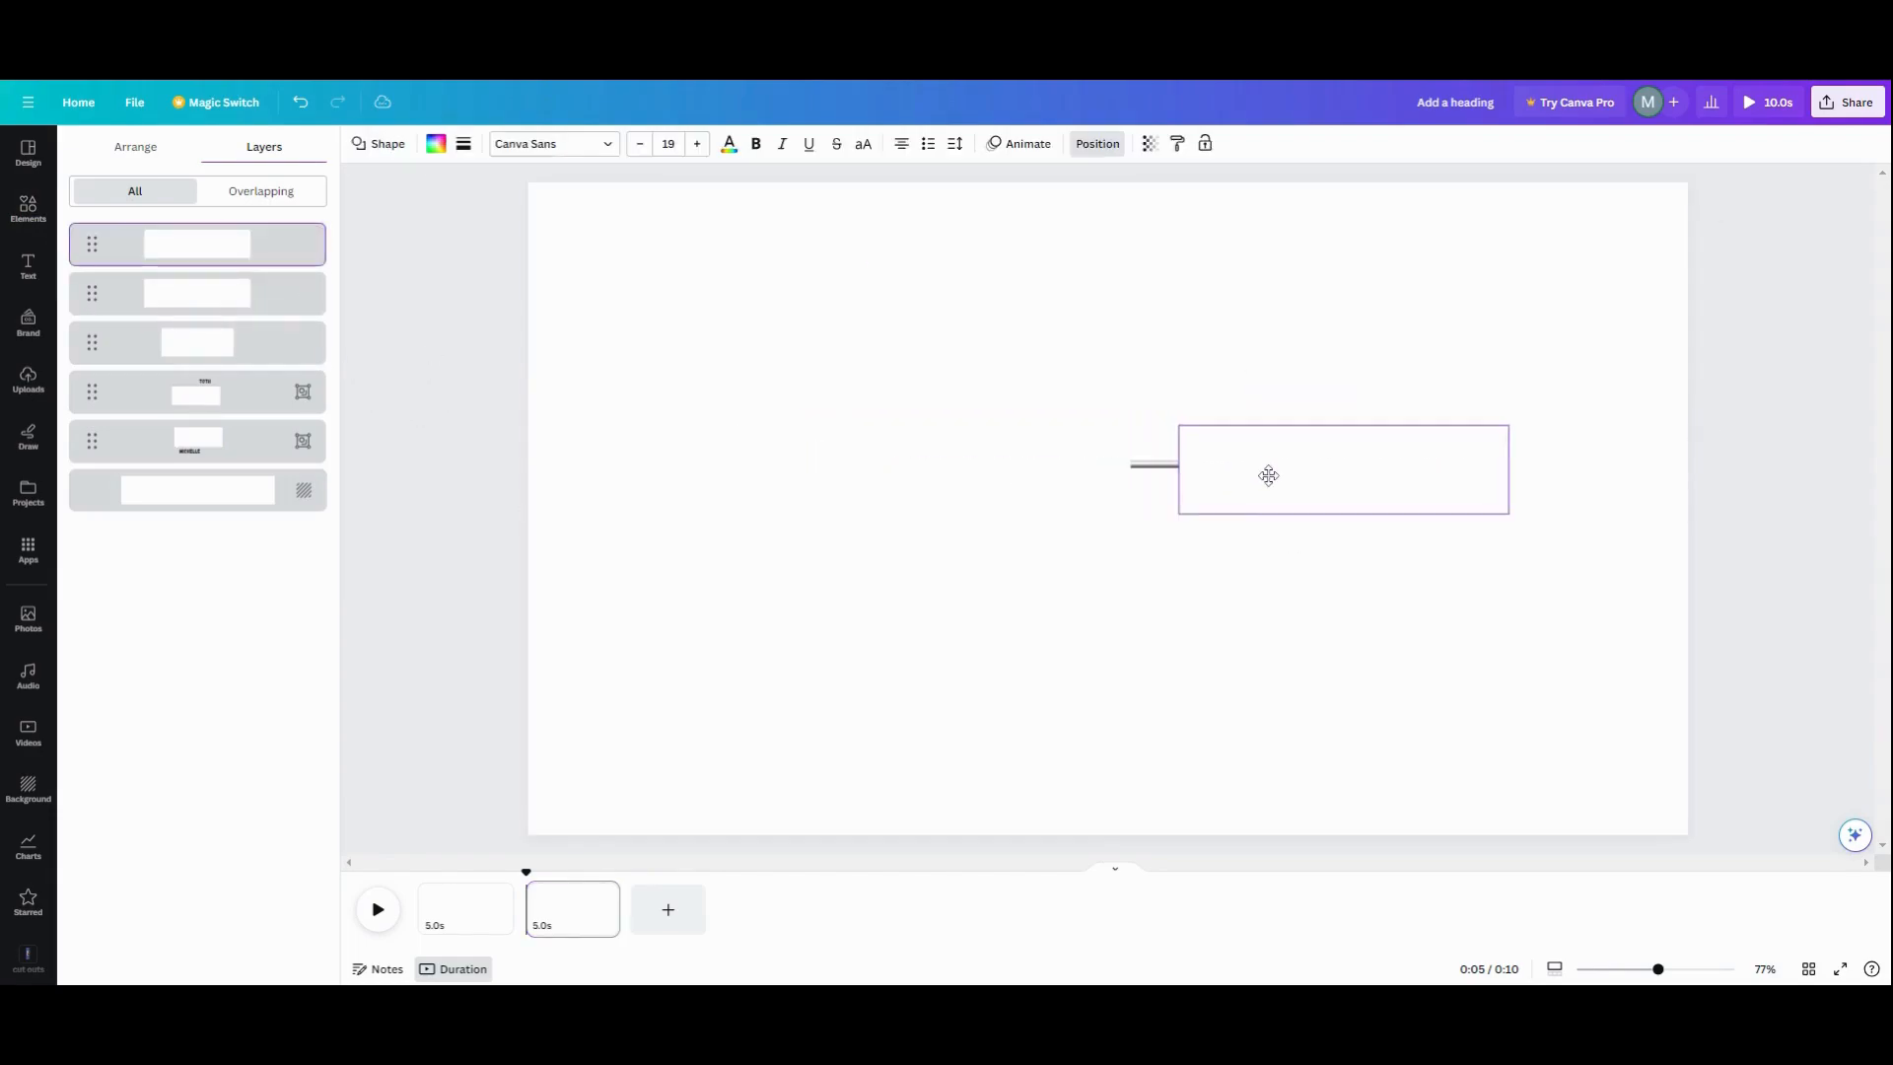
left_click_drag(1268, 476, 1437, 471)
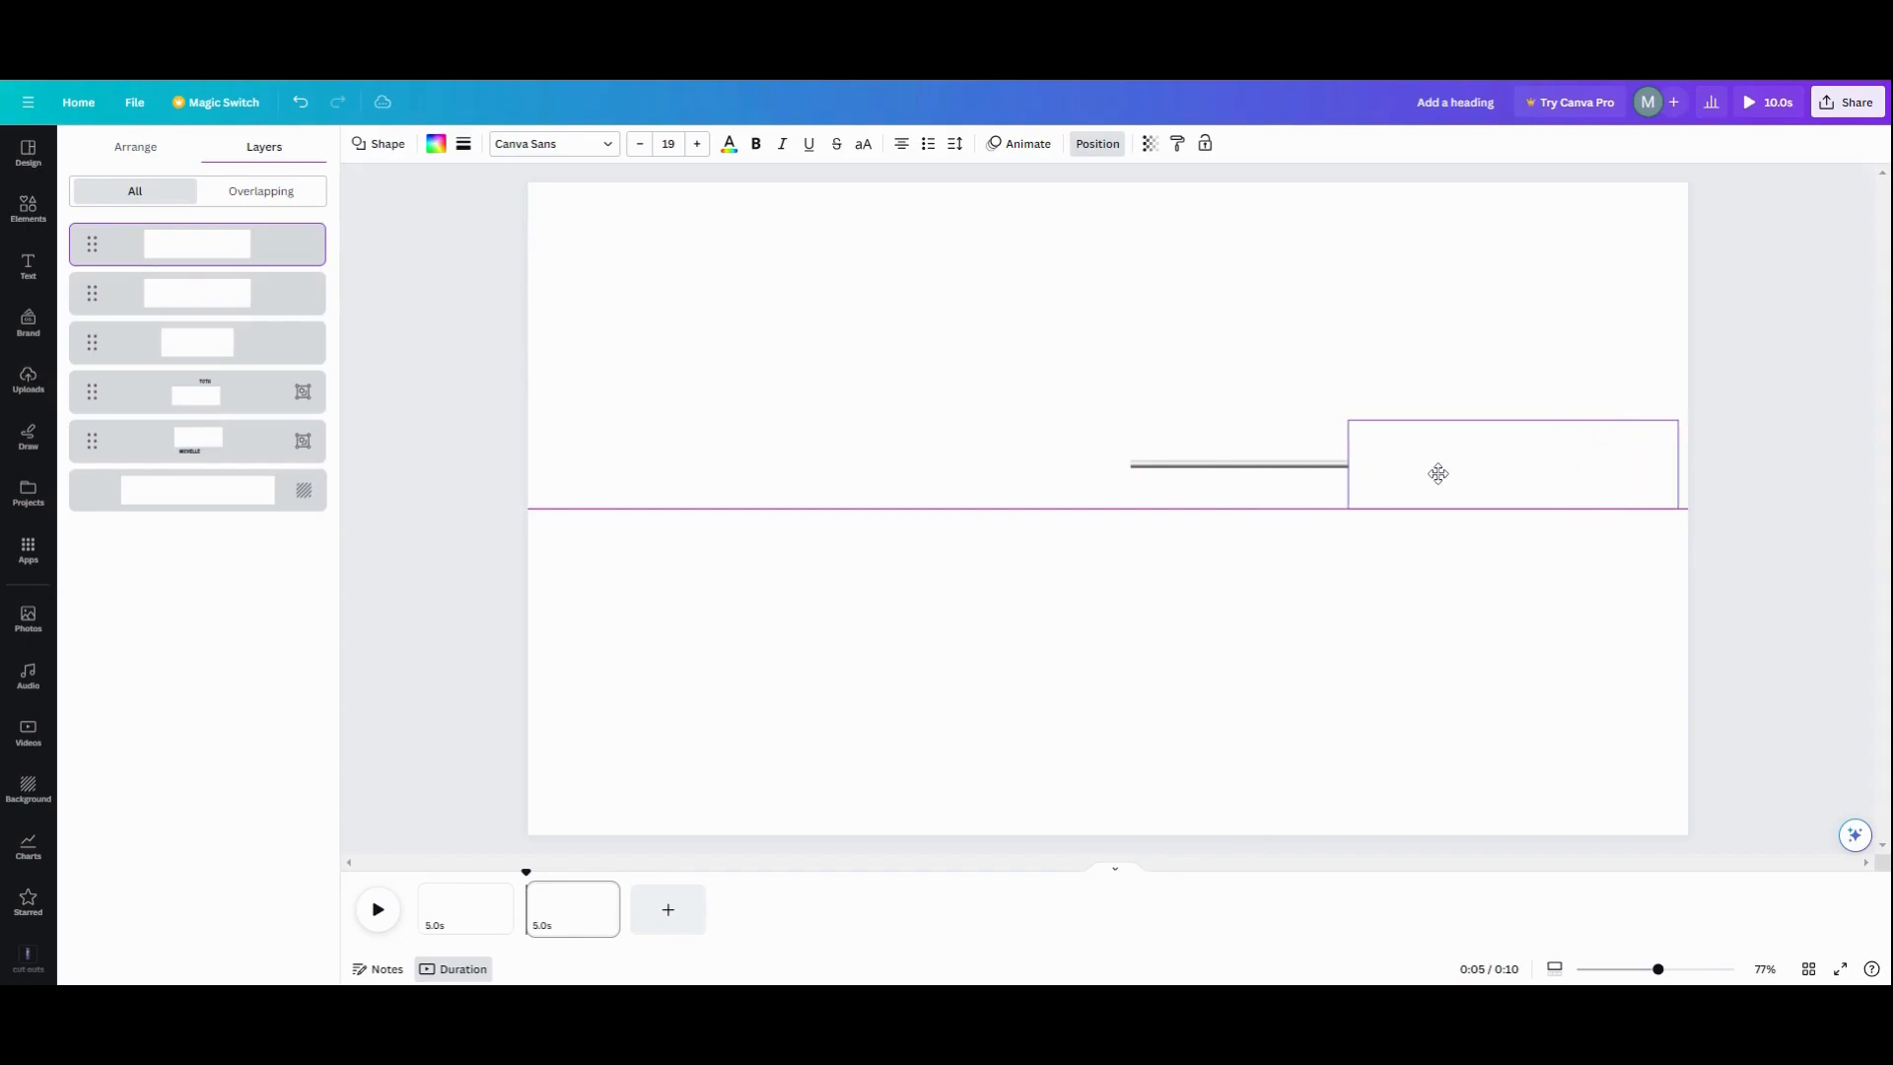
left_click_drag(1437, 471, 1601, 471)
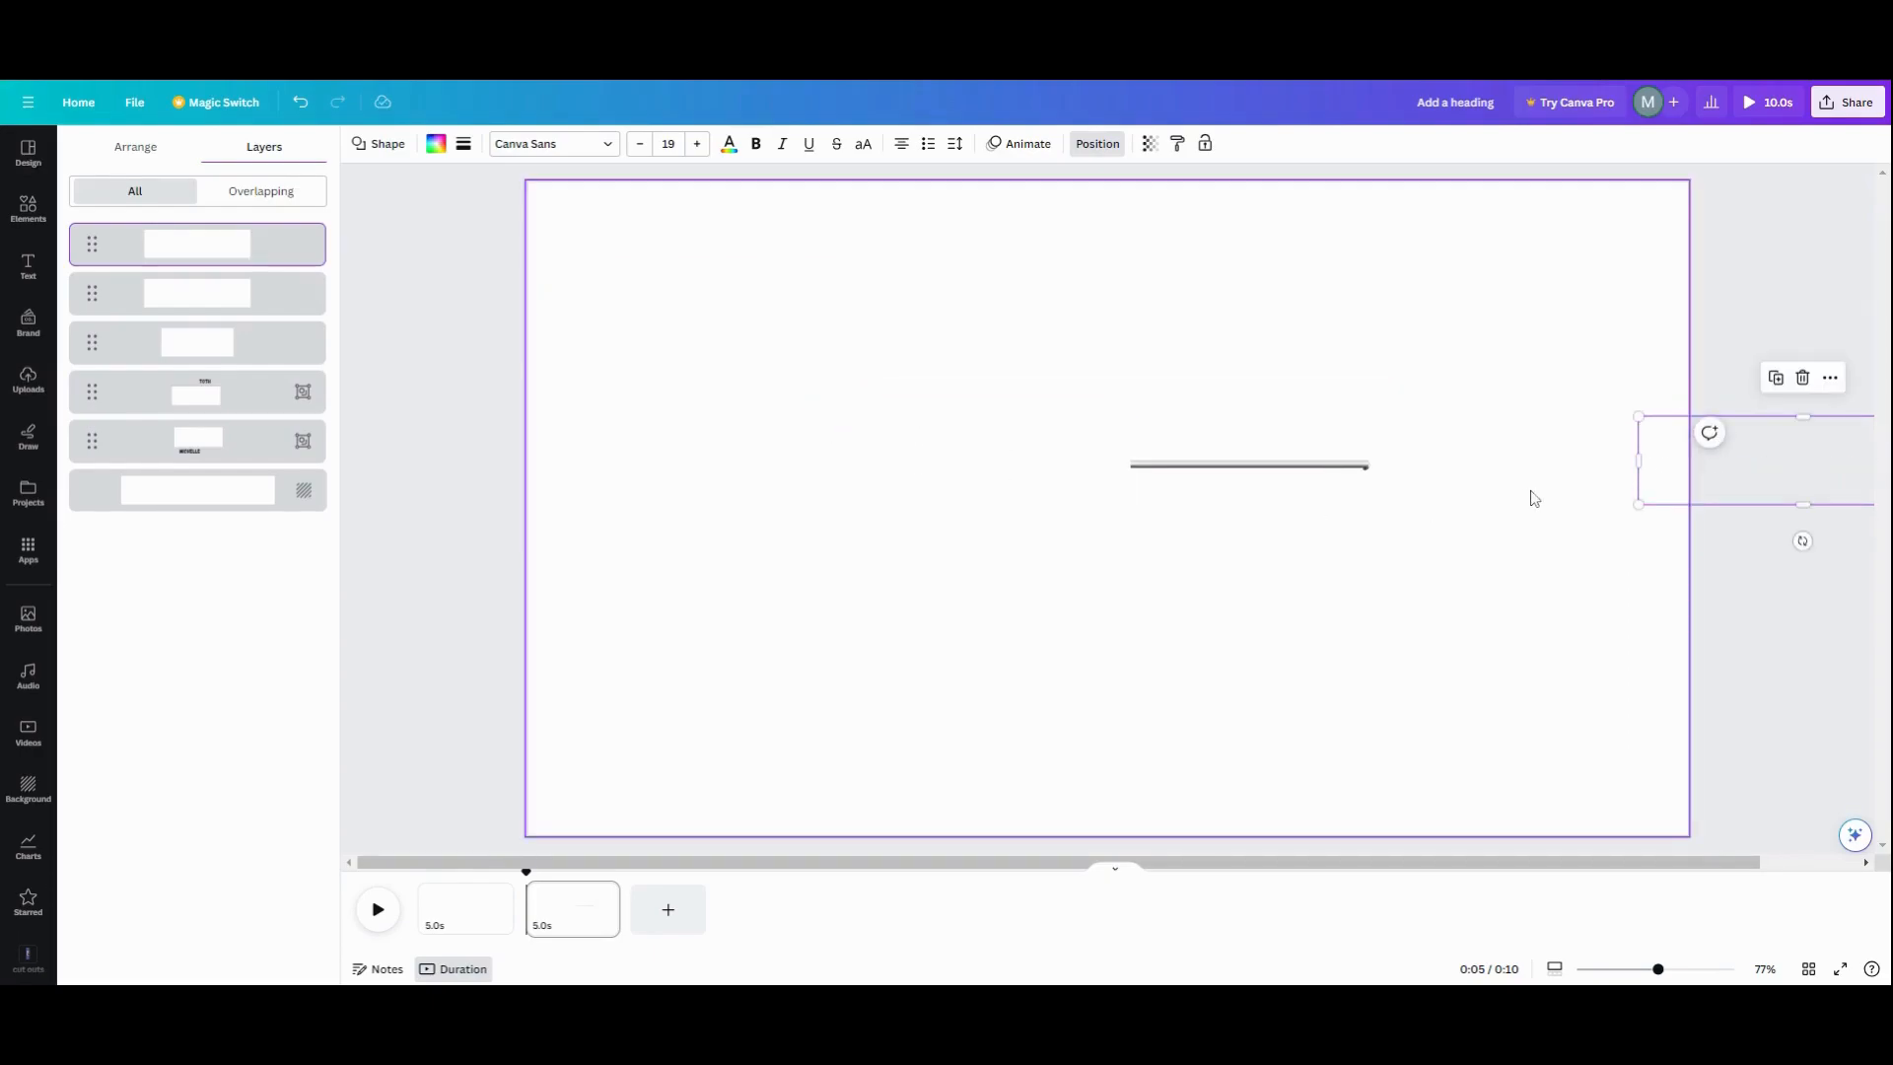
mouse_move(797, 398)
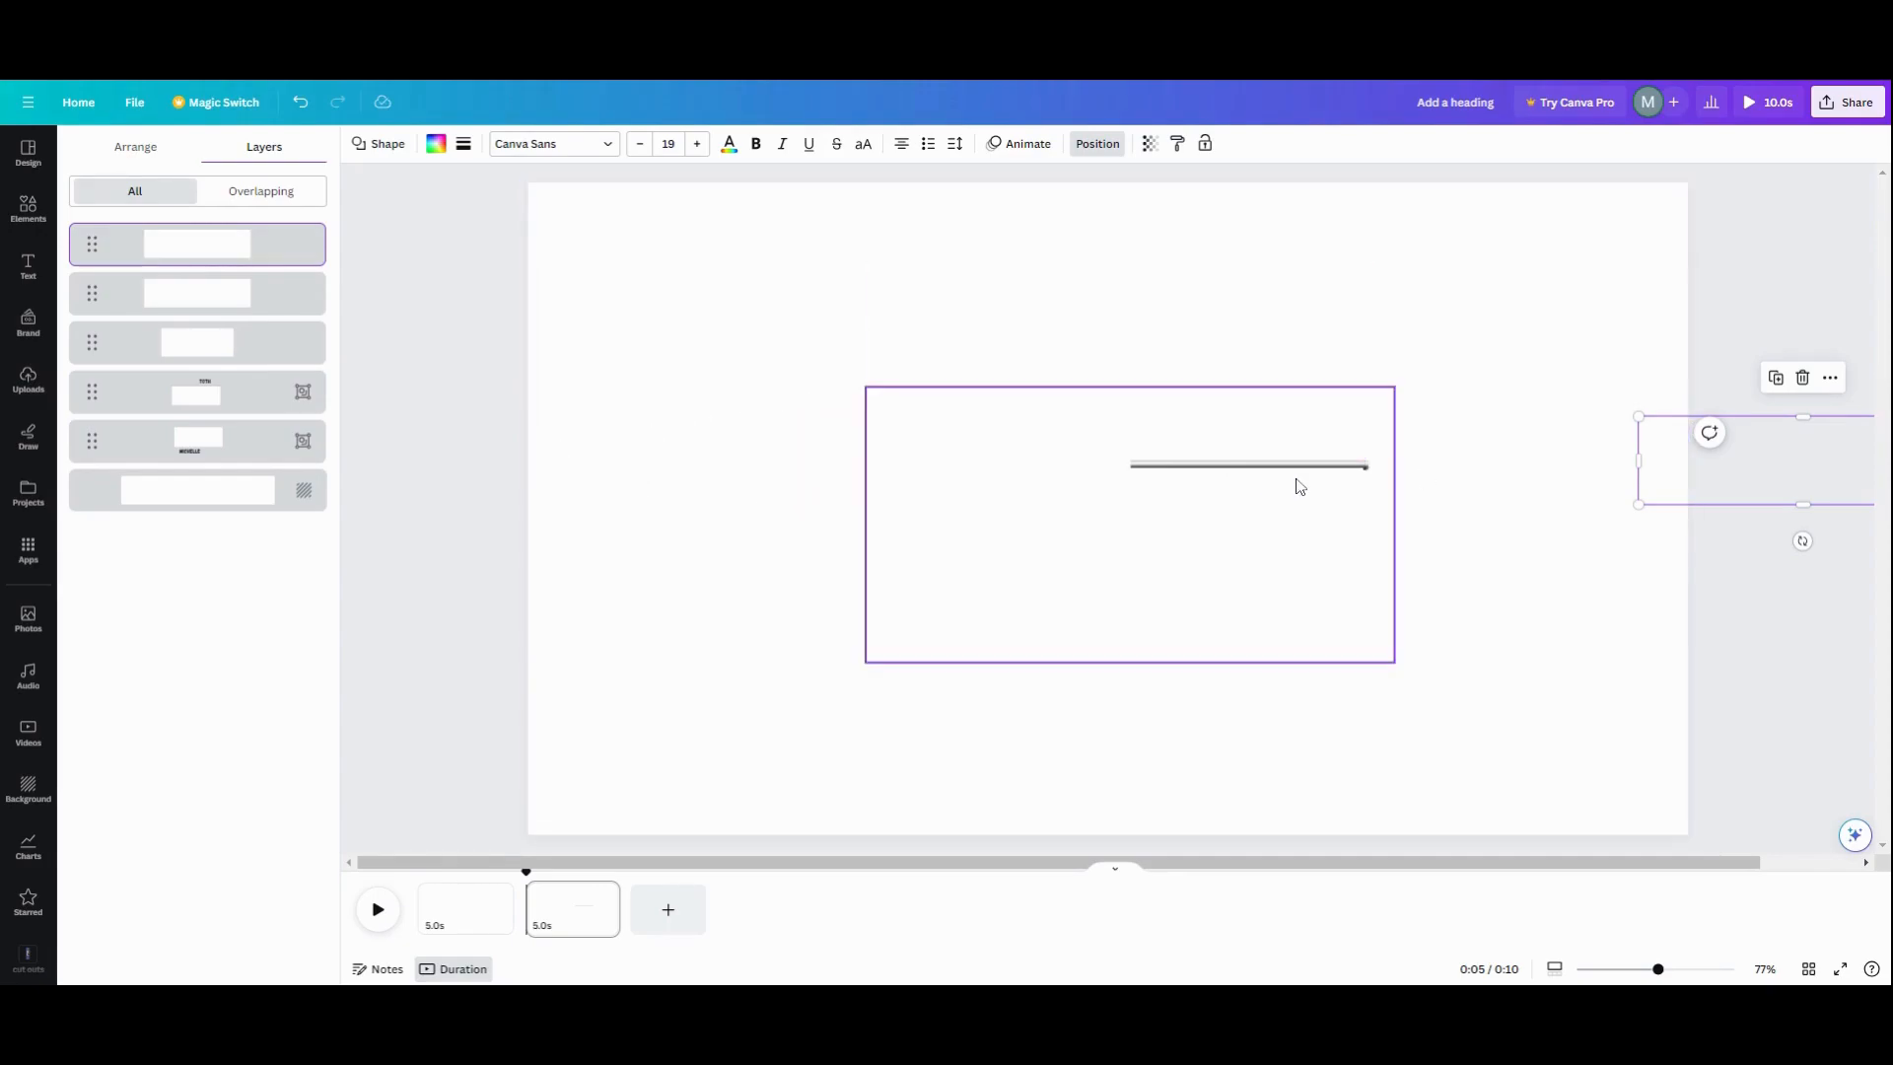
Slide the second white mask leftward past the page's left edge, uncovering the line
left_click(489, 274)
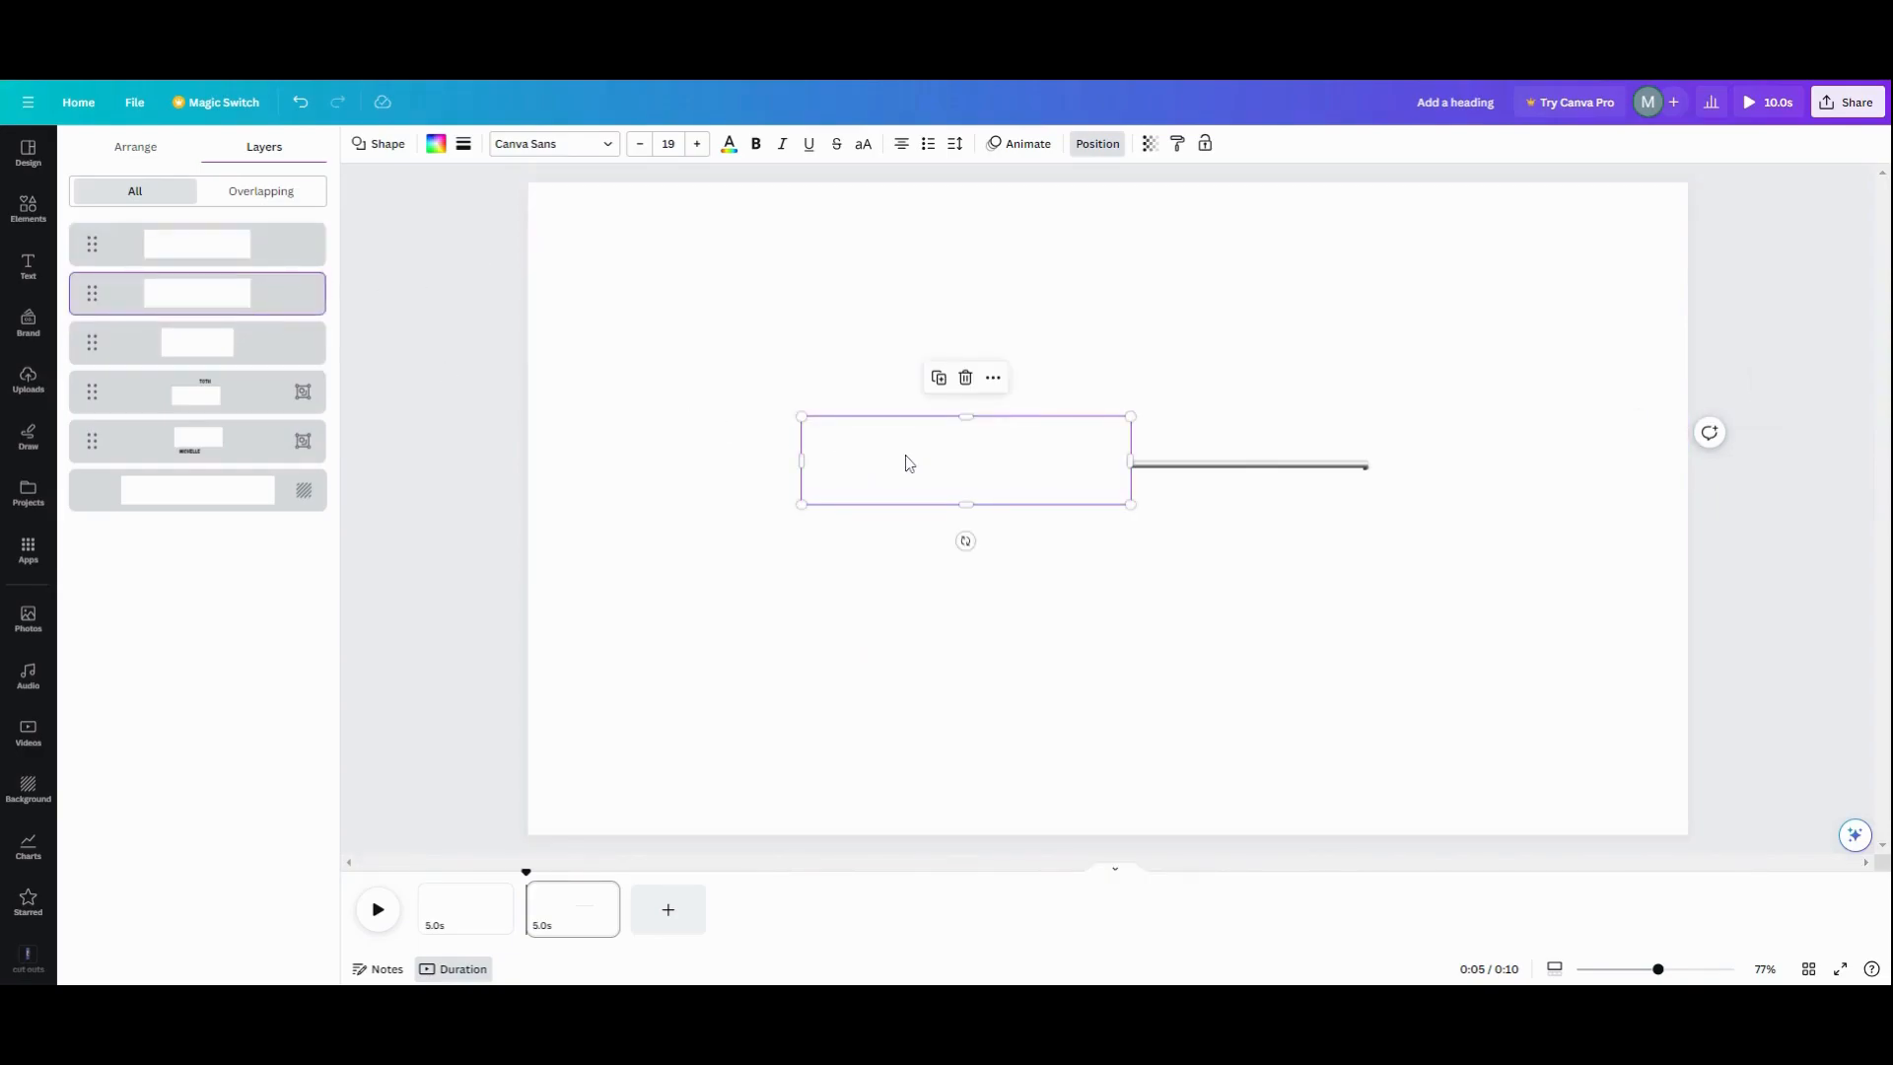
left_click_drag(966, 462, 905, 447)
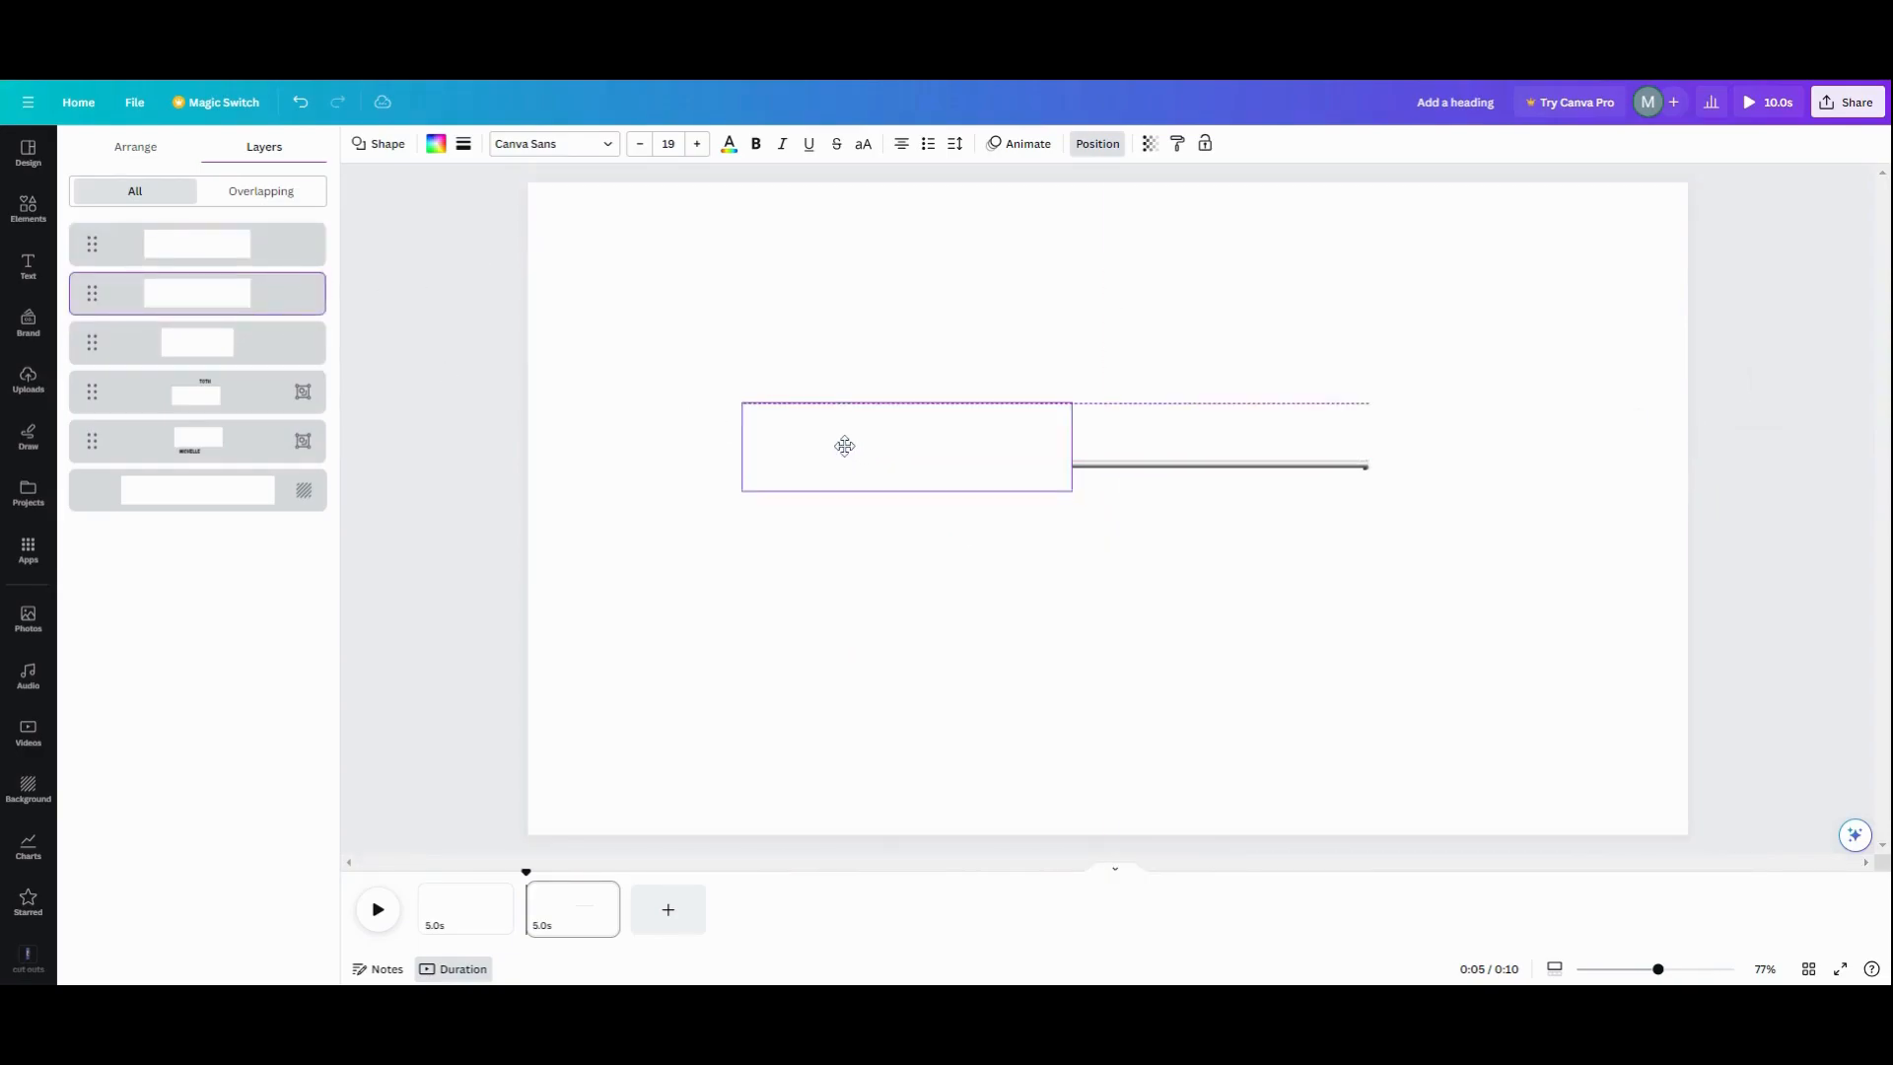
left_click_drag(845, 445, 713, 450)
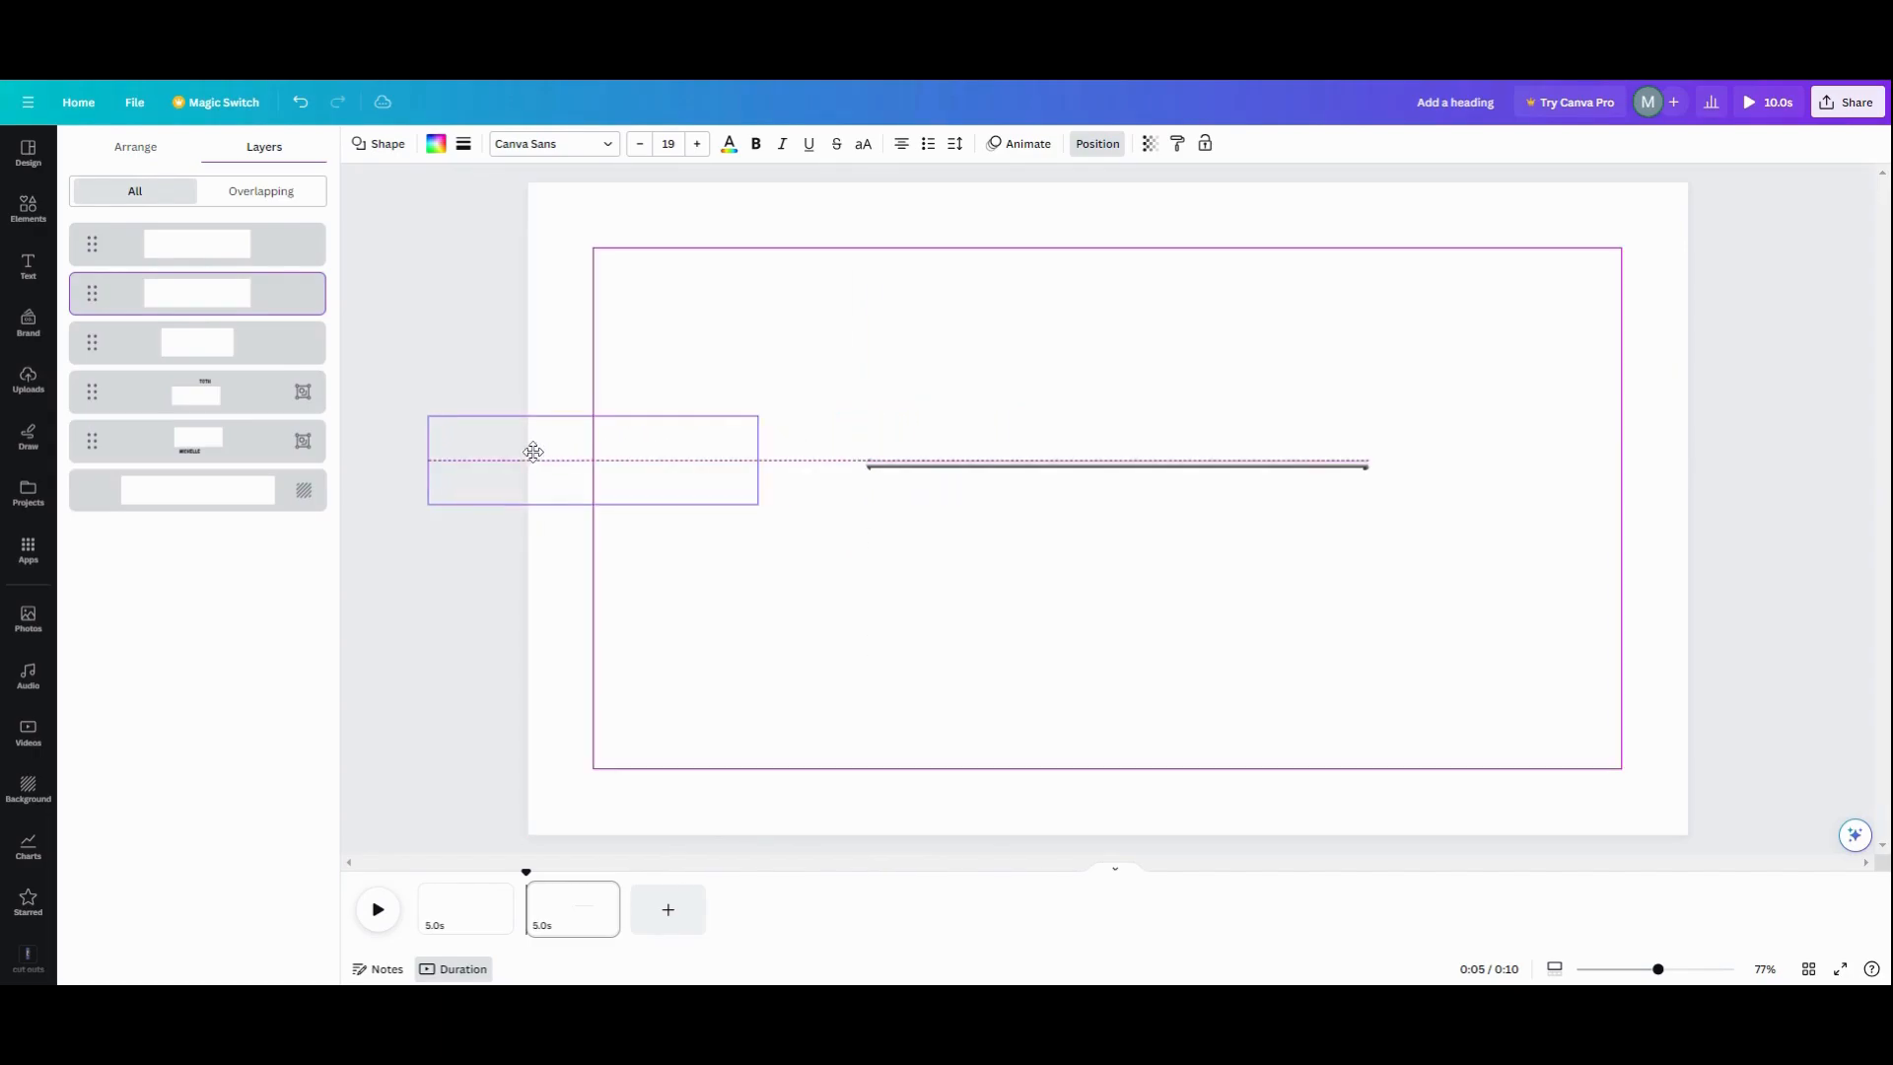
left_click_drag(532, 459, 544, 469)
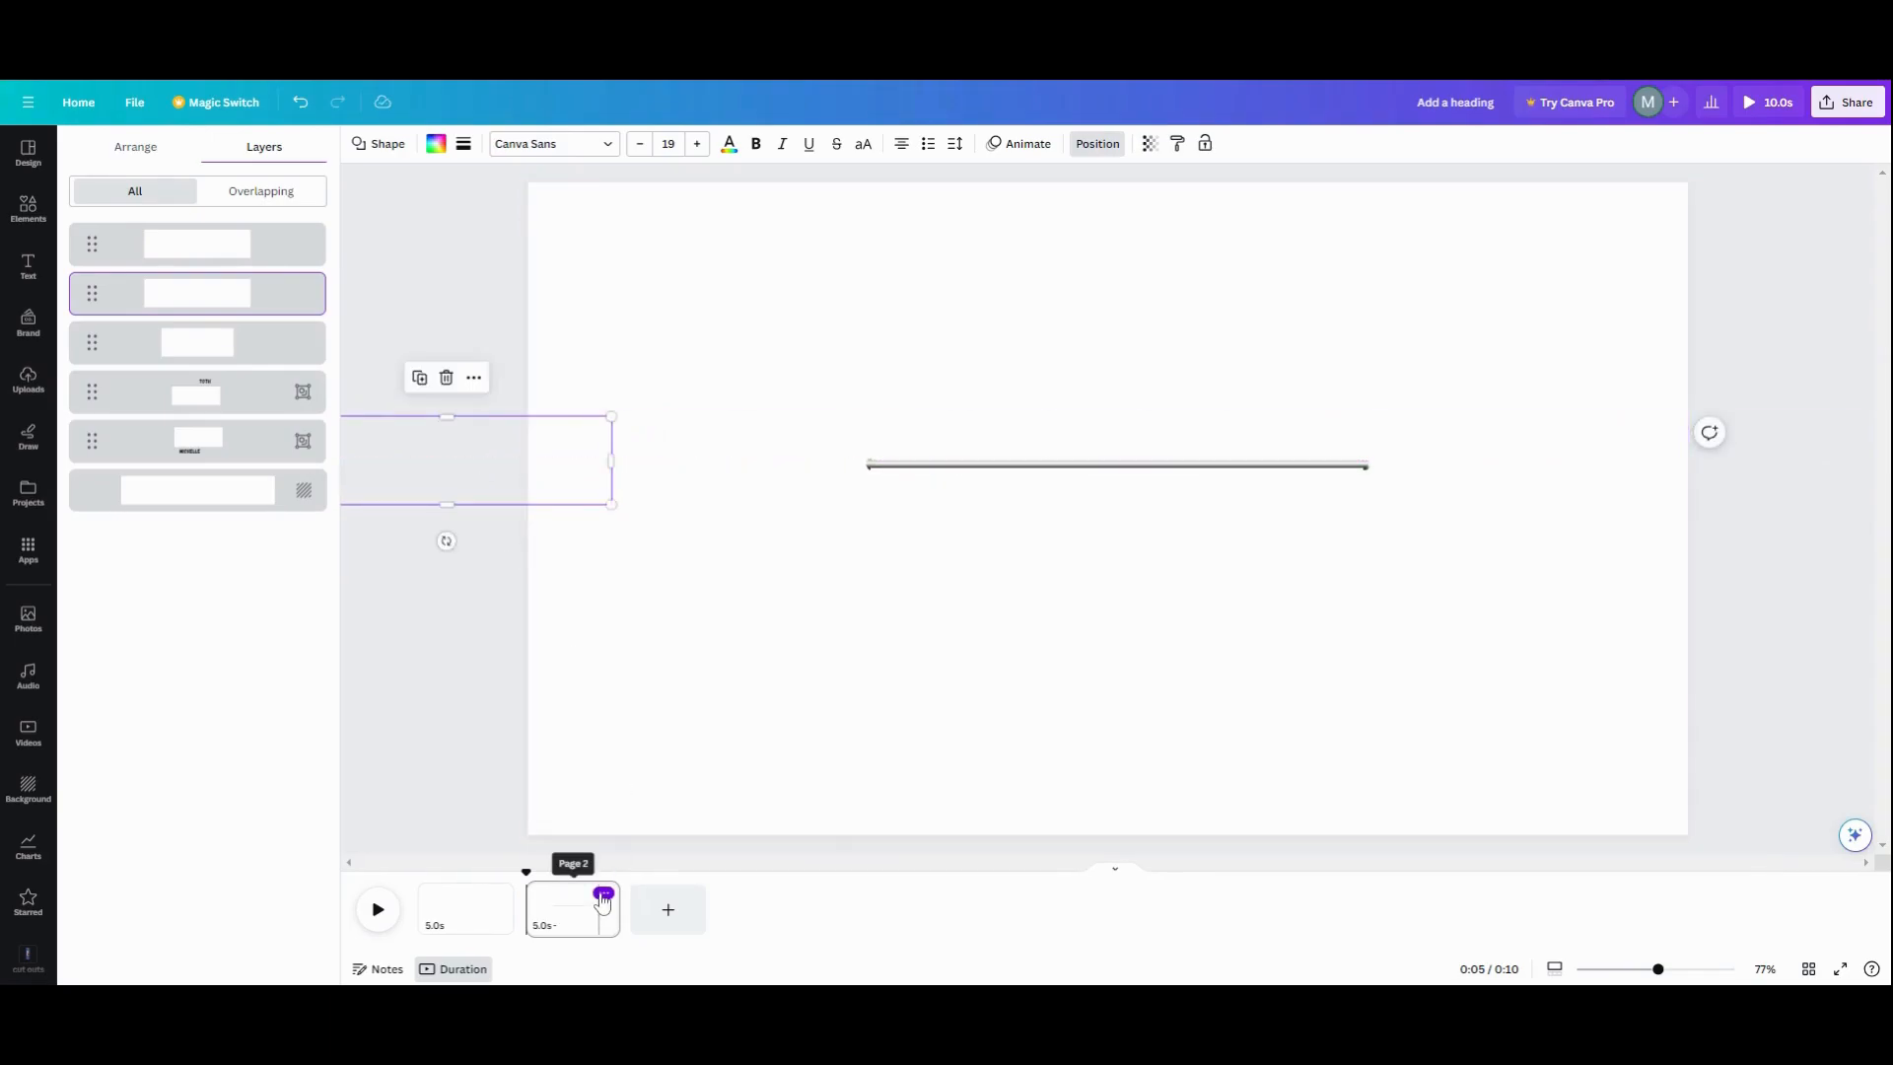
Bring up page options on the second page to add the final page
left_click(667, 909)
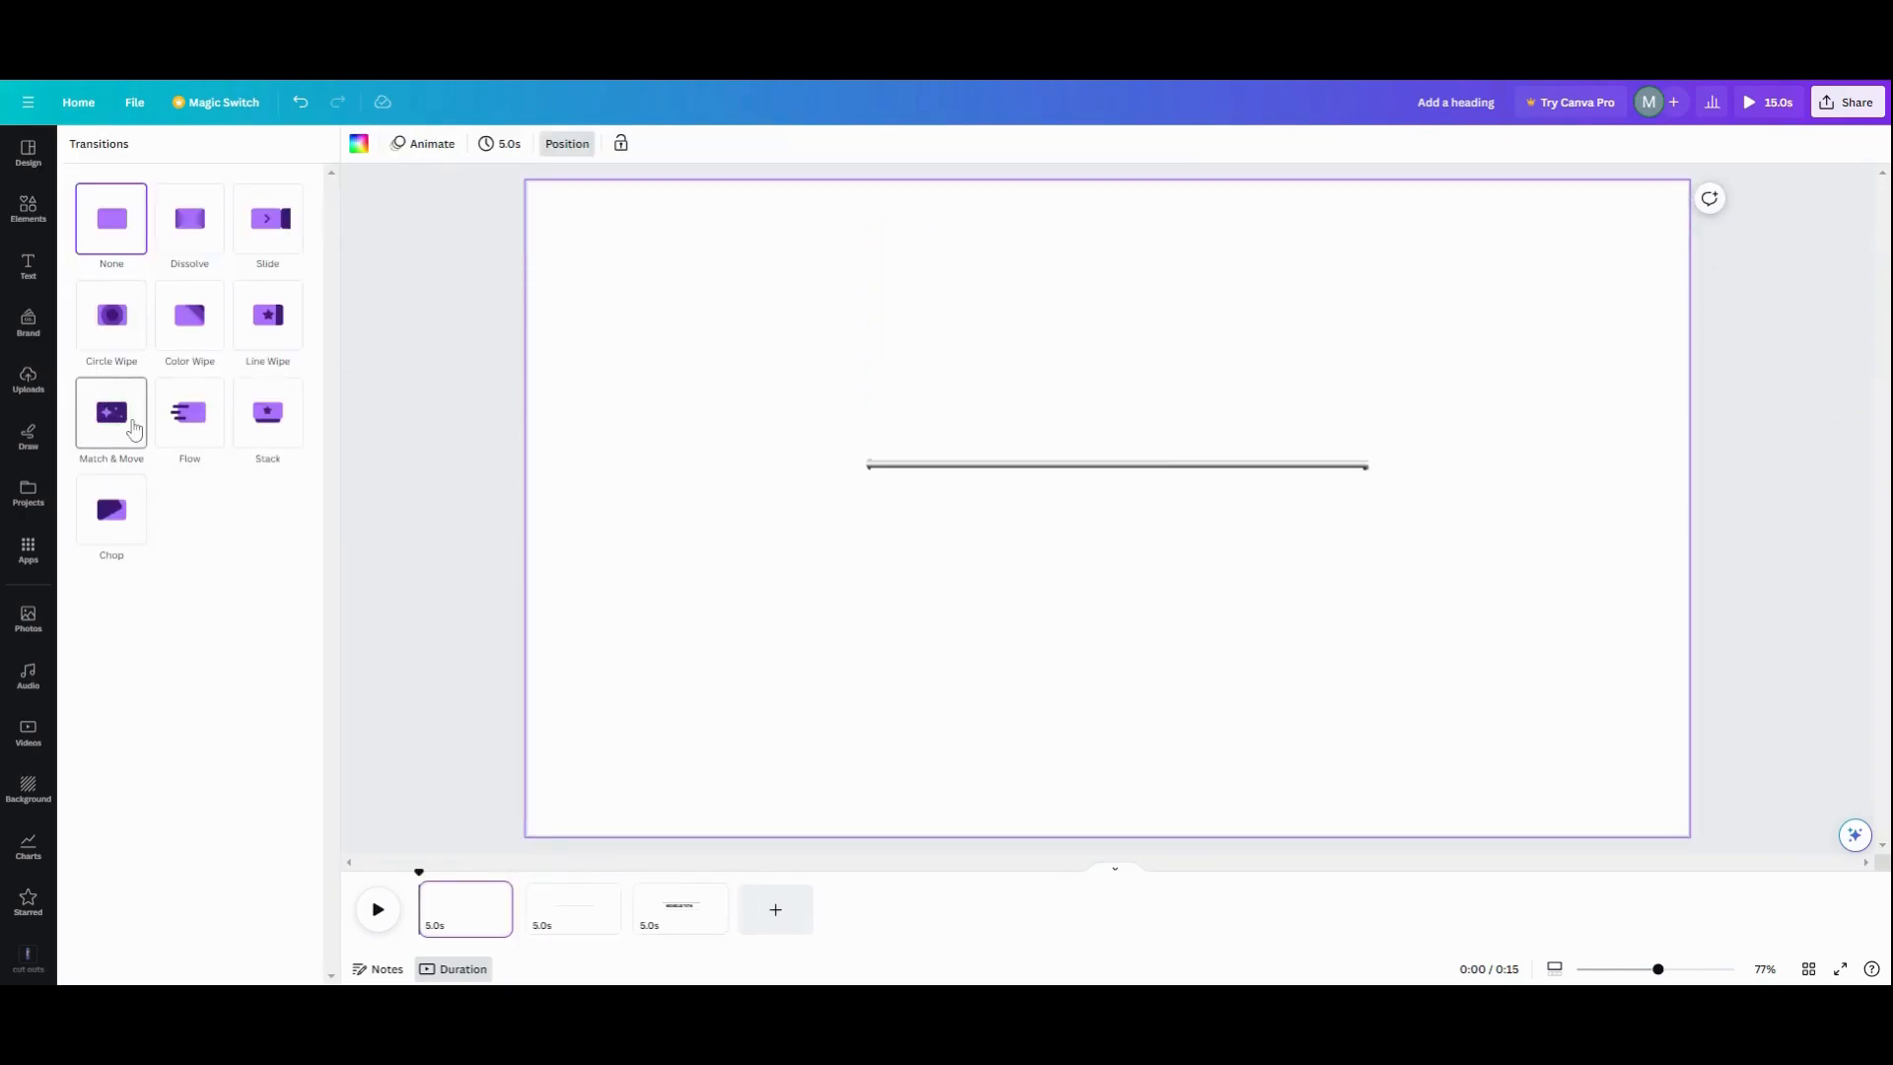
Apply Match & Move between all pages and set a 1-second timing for every page
left_click(111, 412)
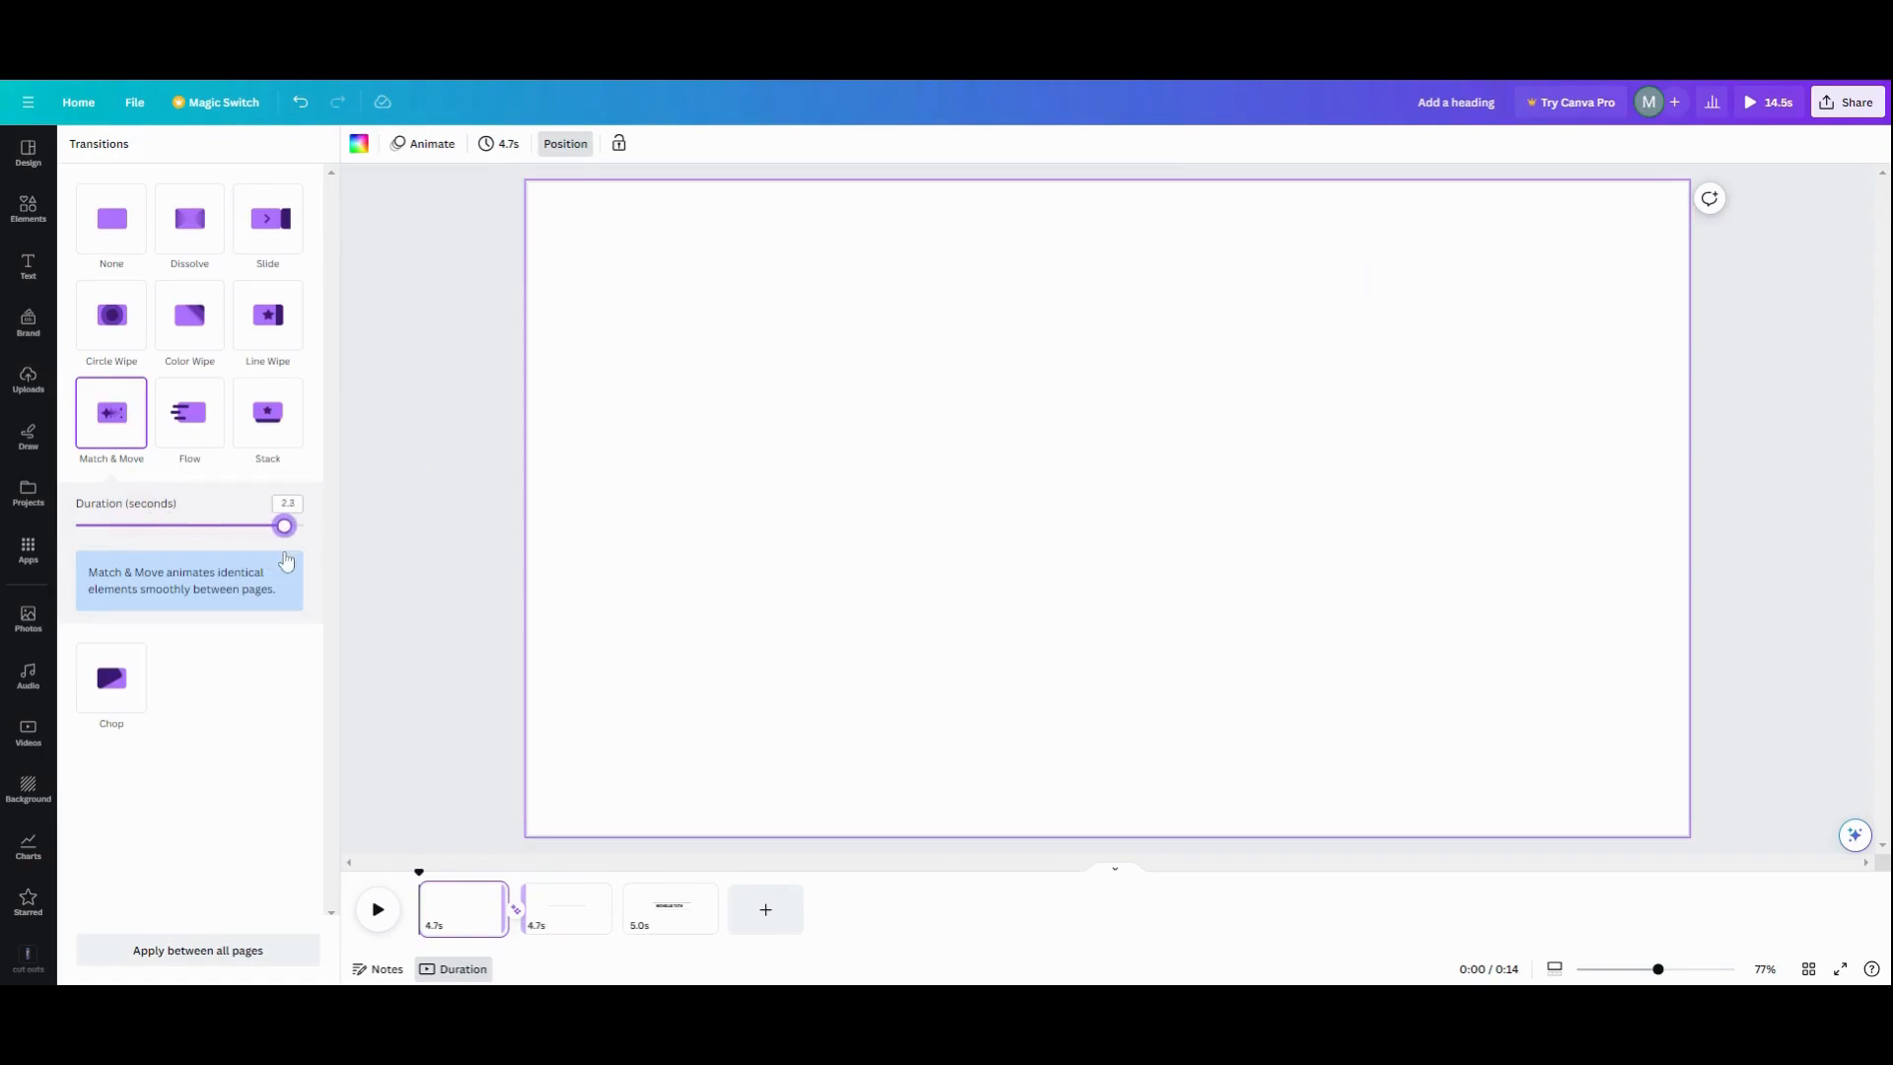
left_click(198, 951)
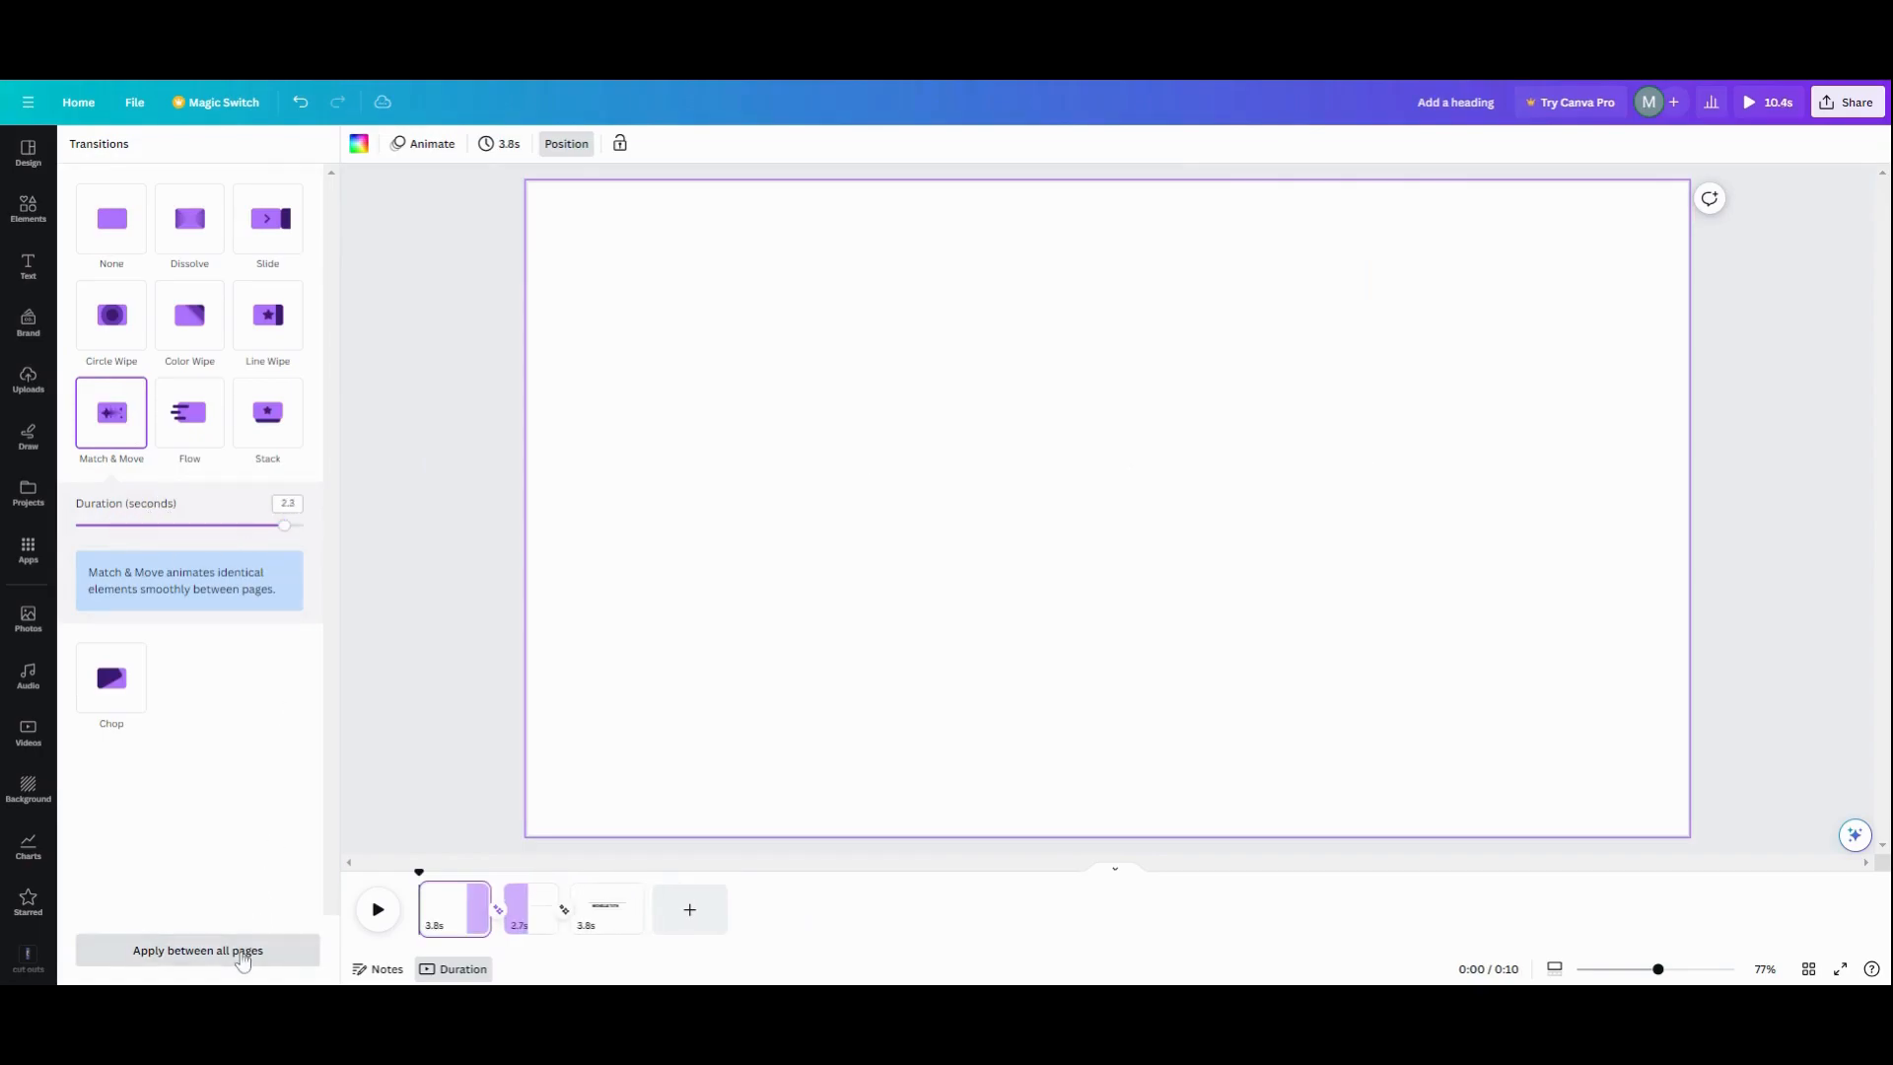
left_click(197, 950)
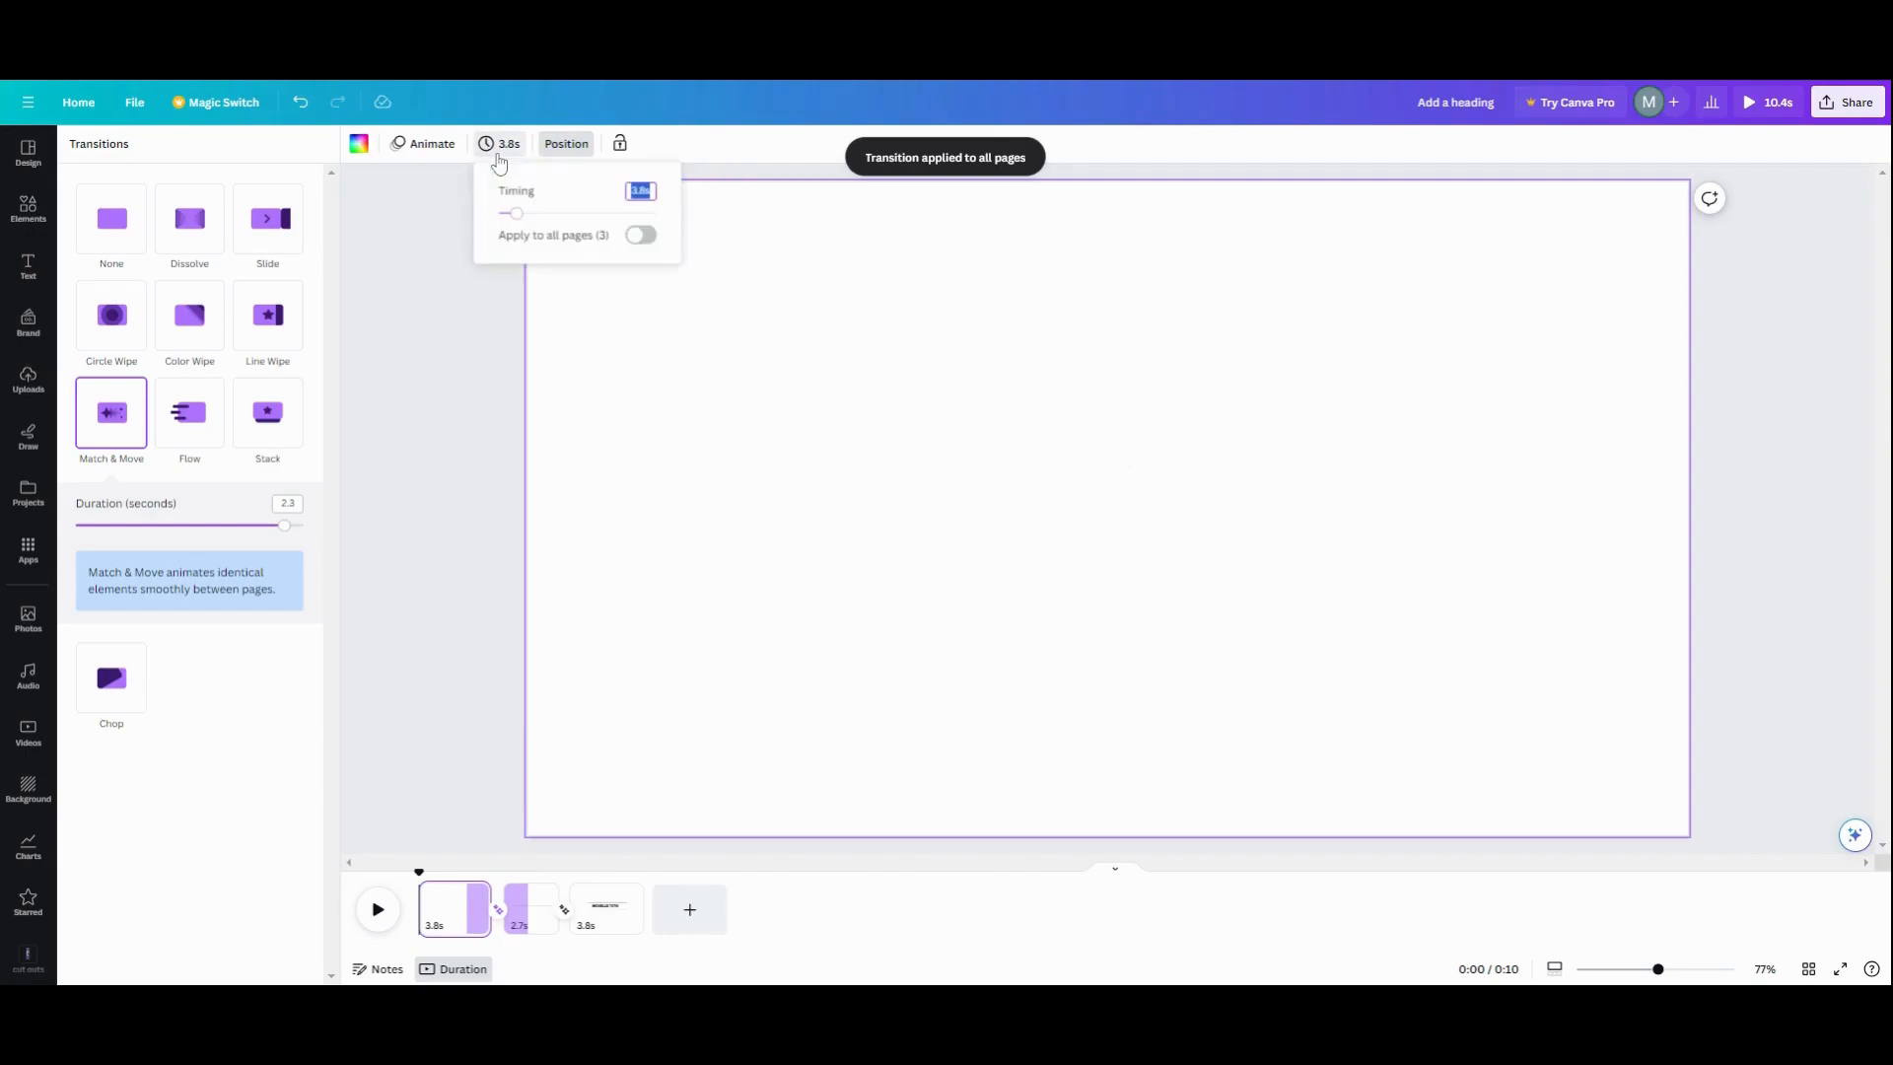
type("1")
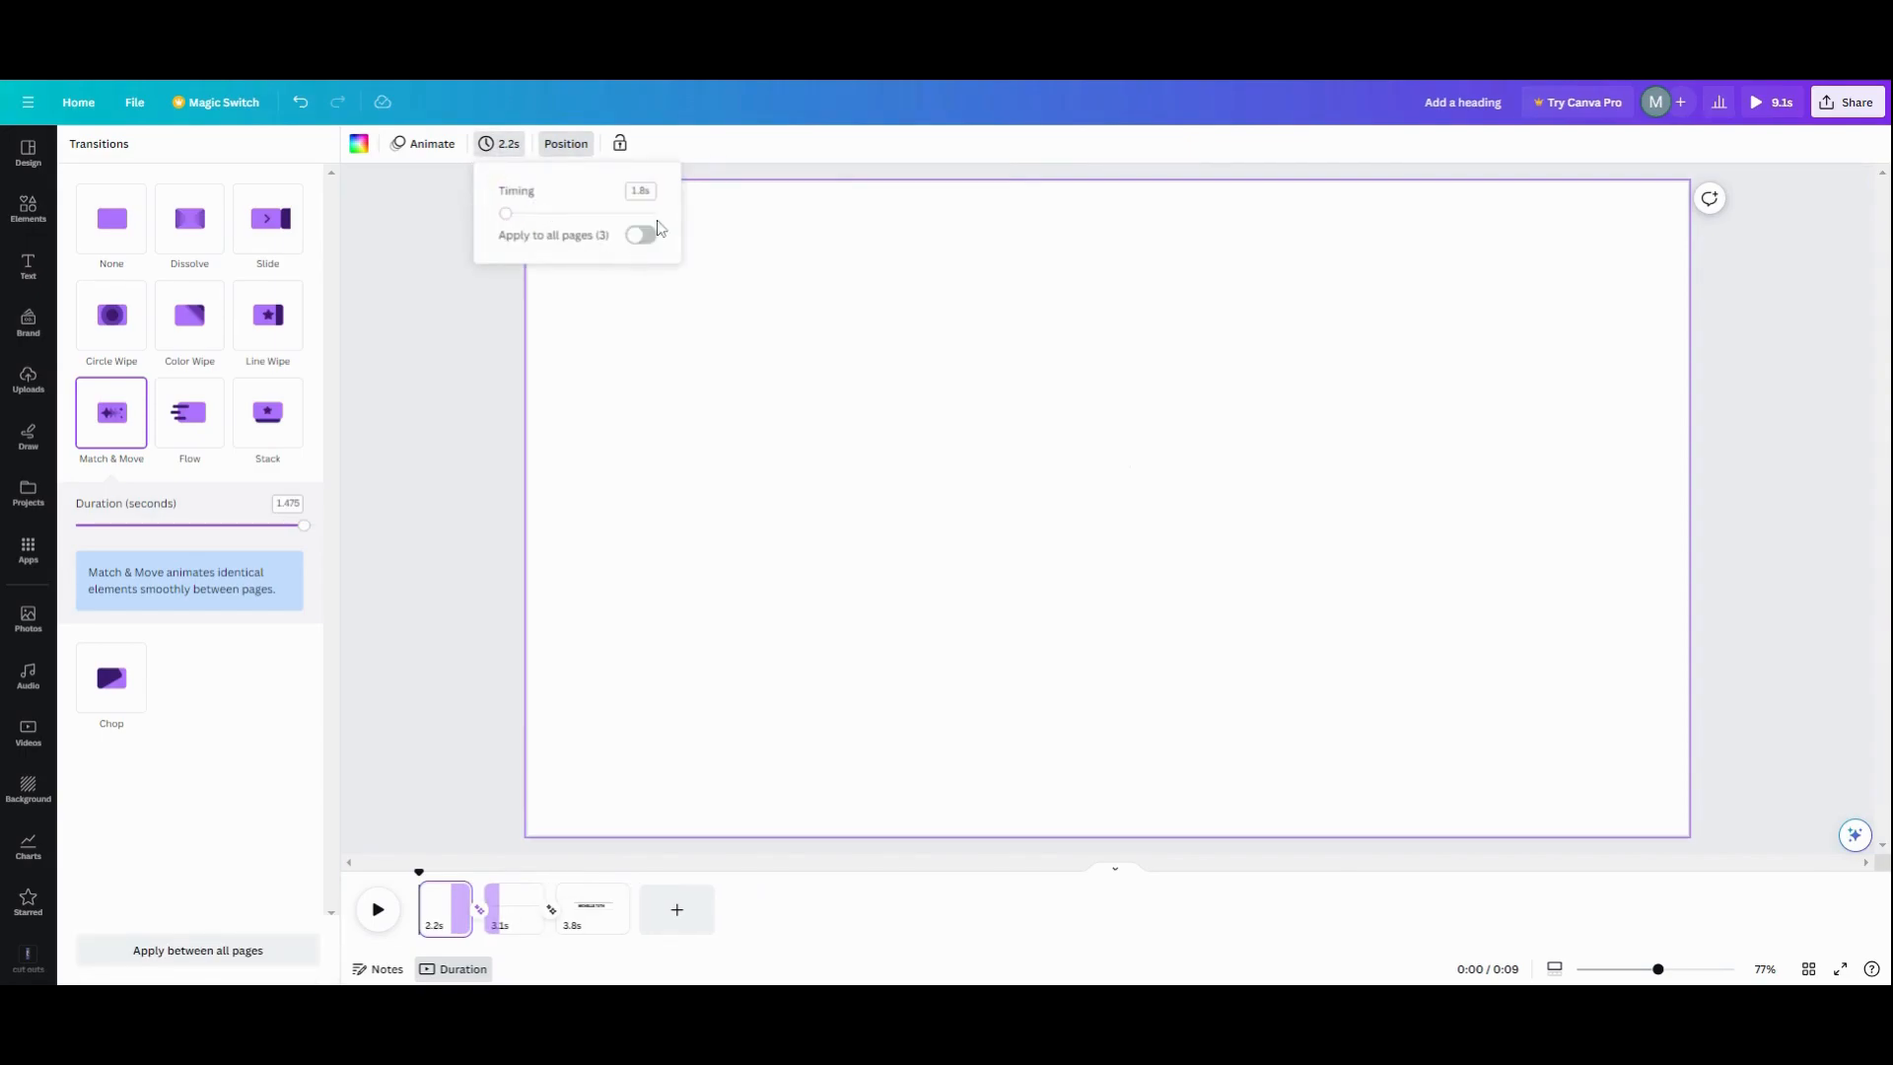
left_click(640, 235)
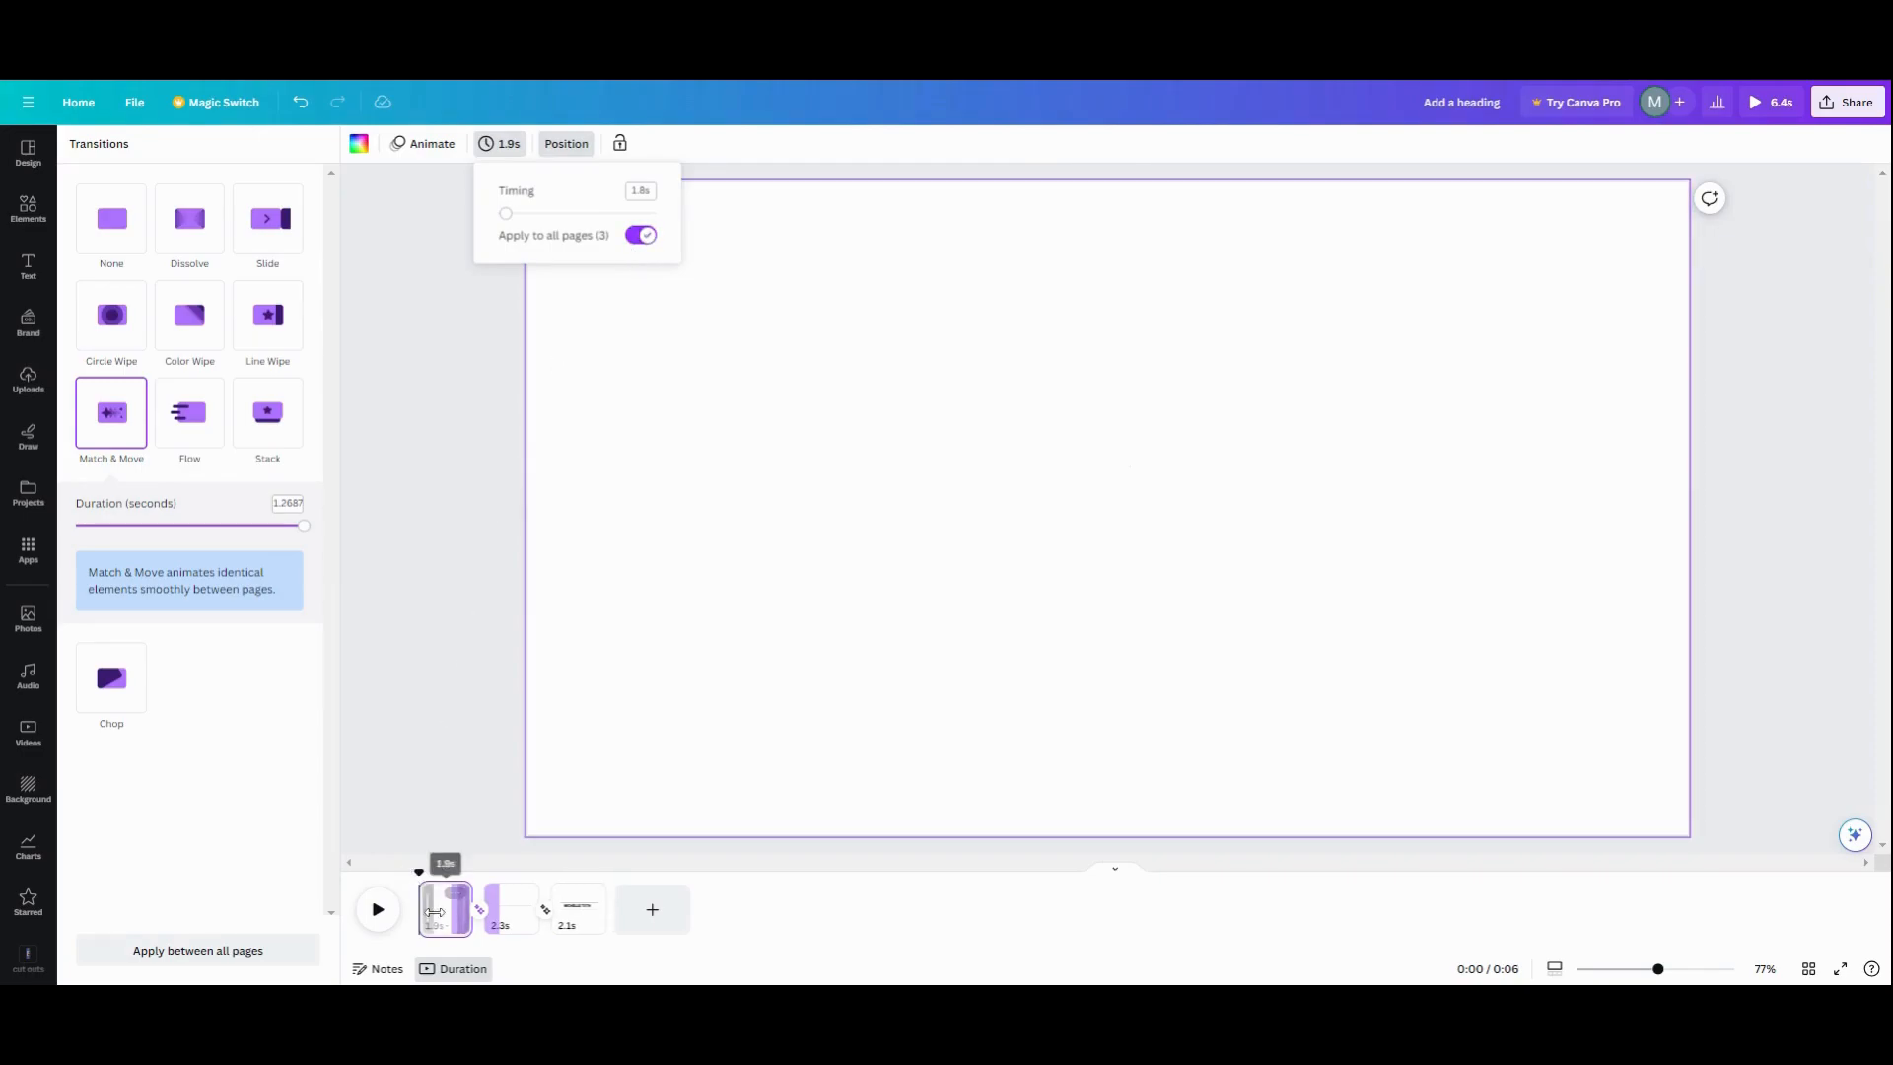
mouse_move(519, 927)
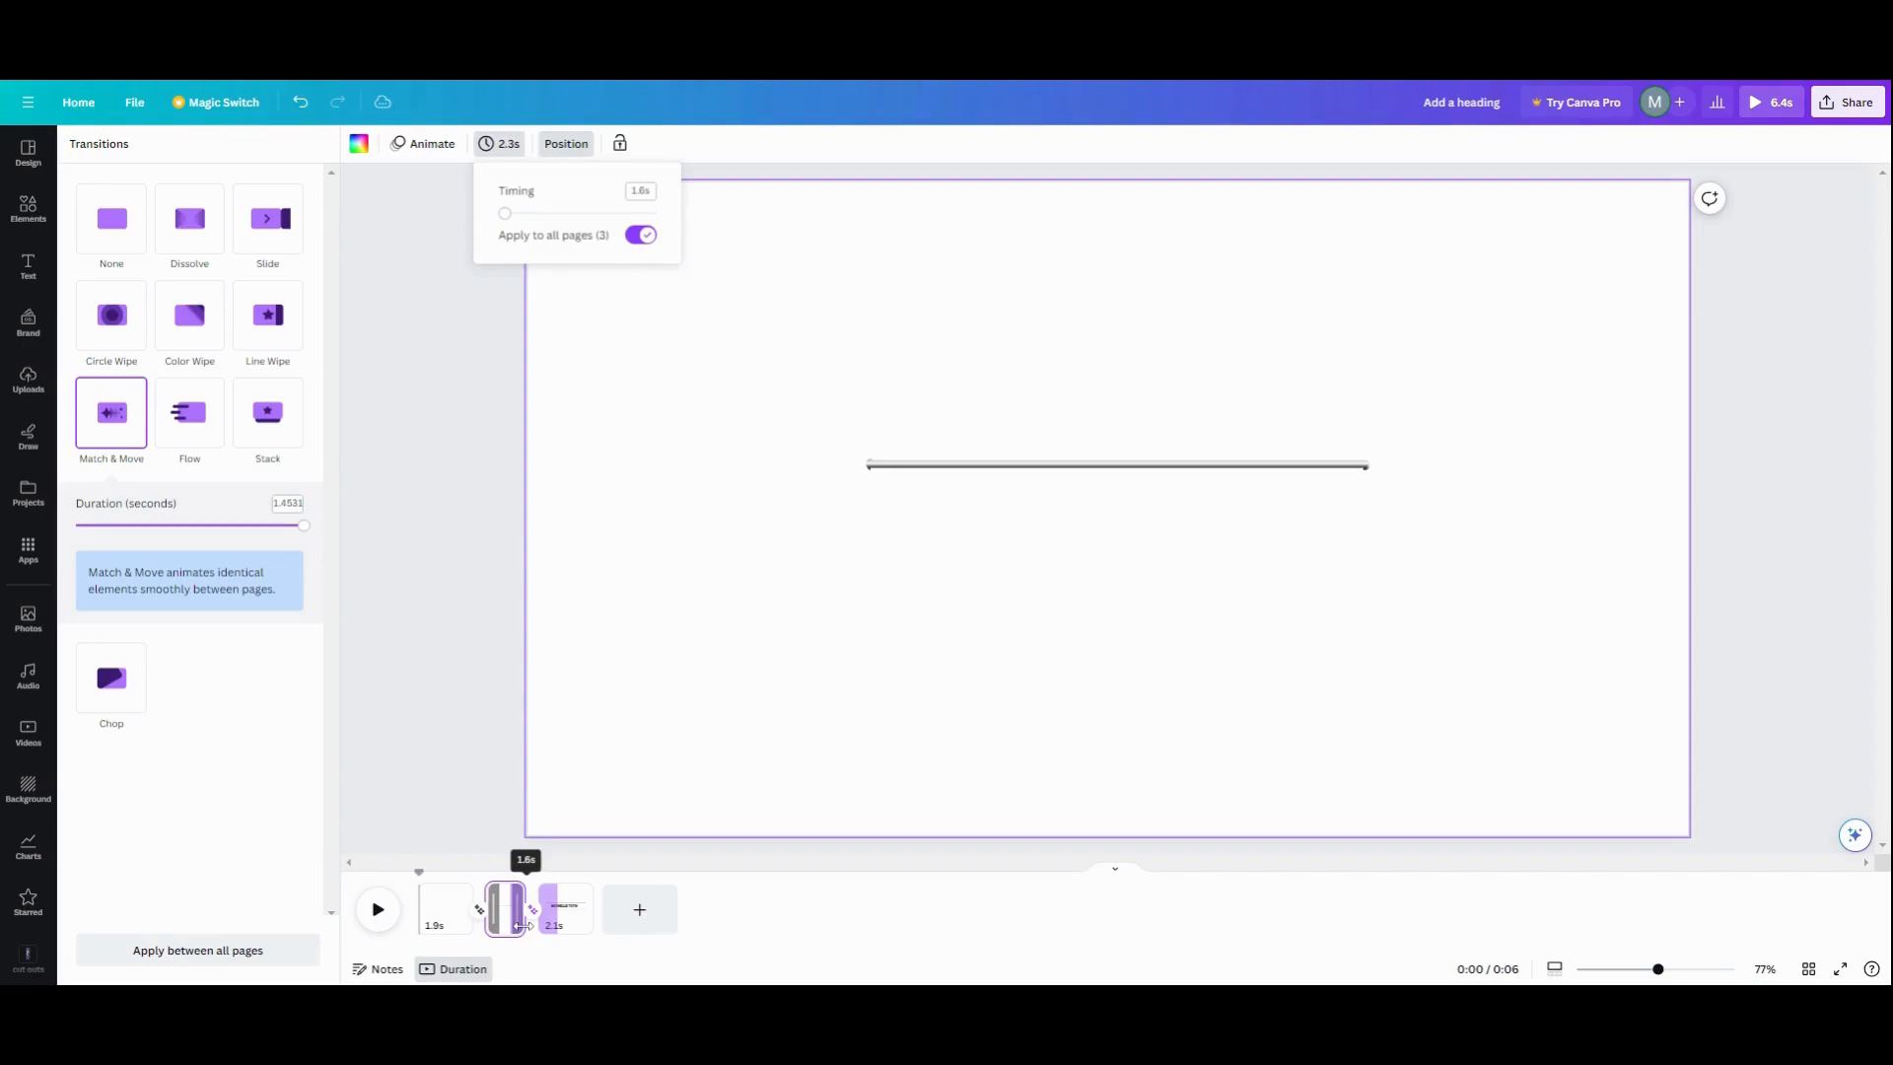
Trim the page durations in the timeline down to about 1.4 seconds each
left_click_drag(503, 213, 499, 213)
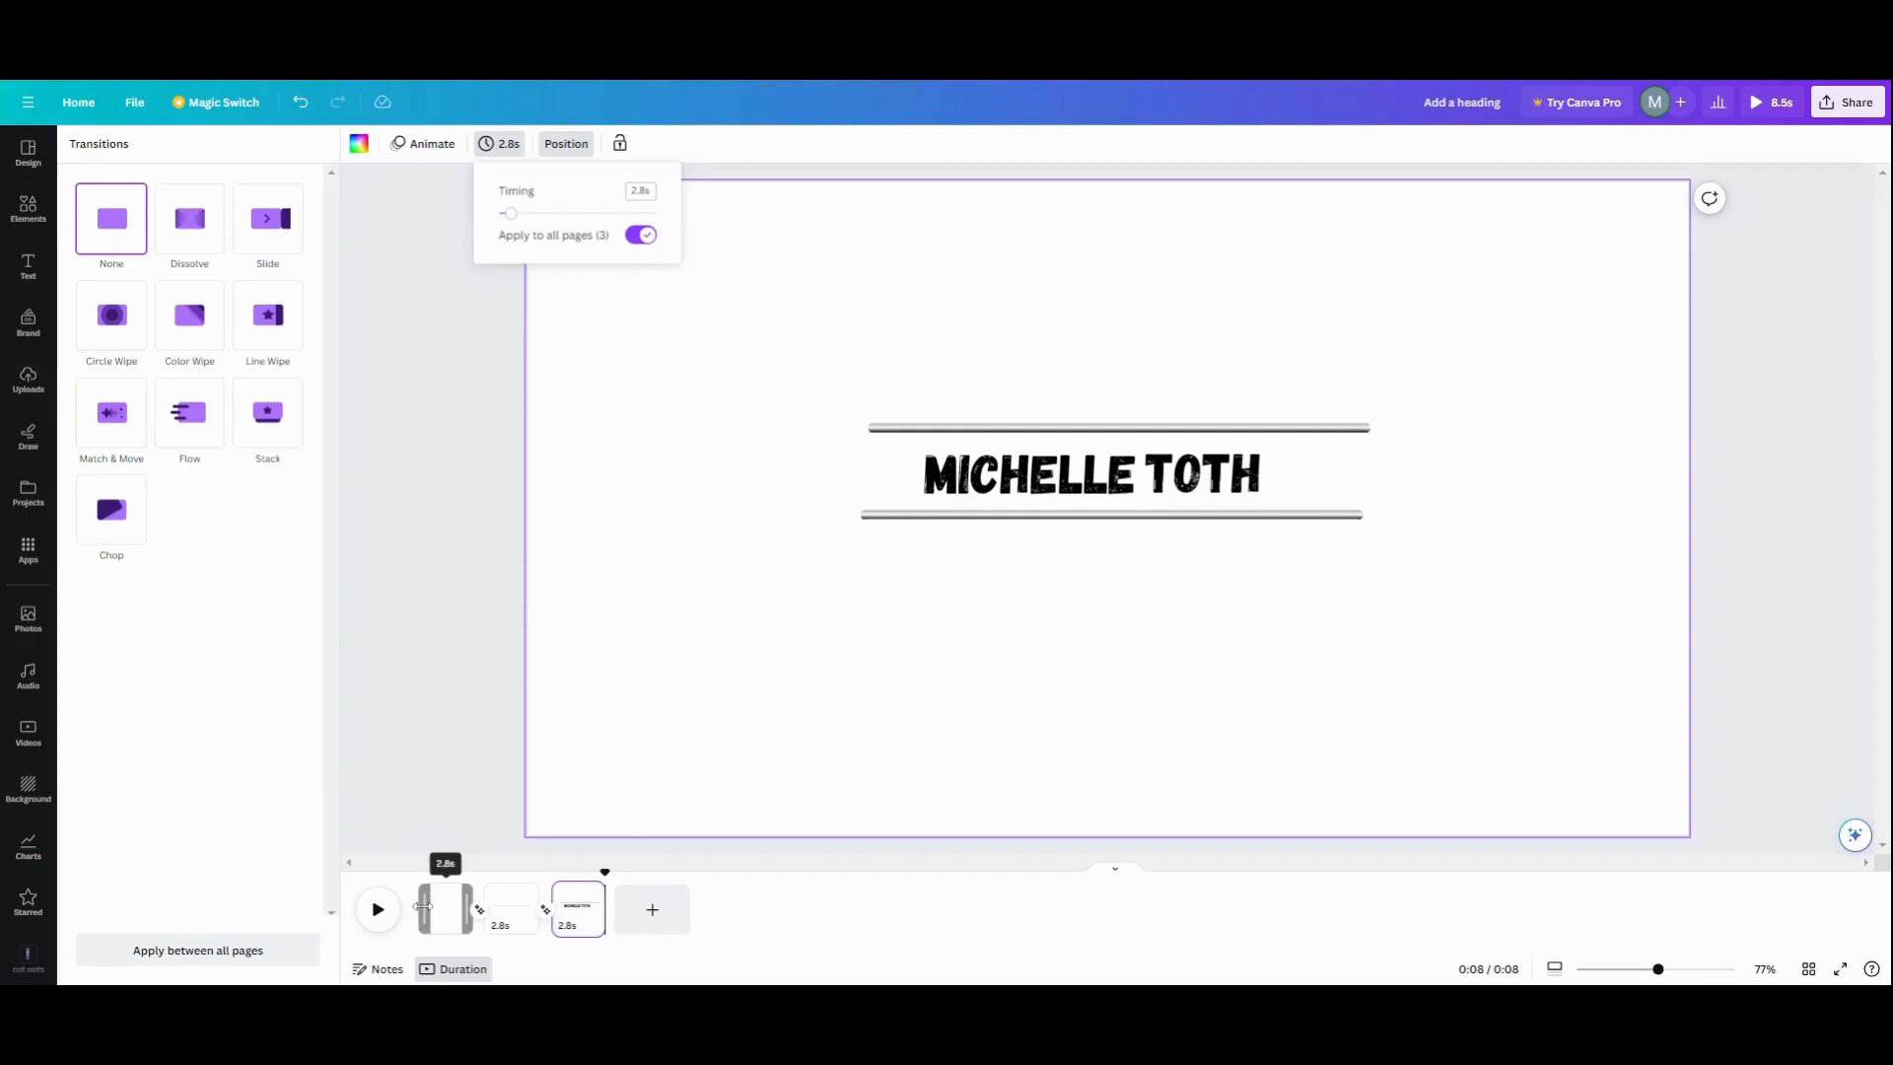
left_click(111, 412)
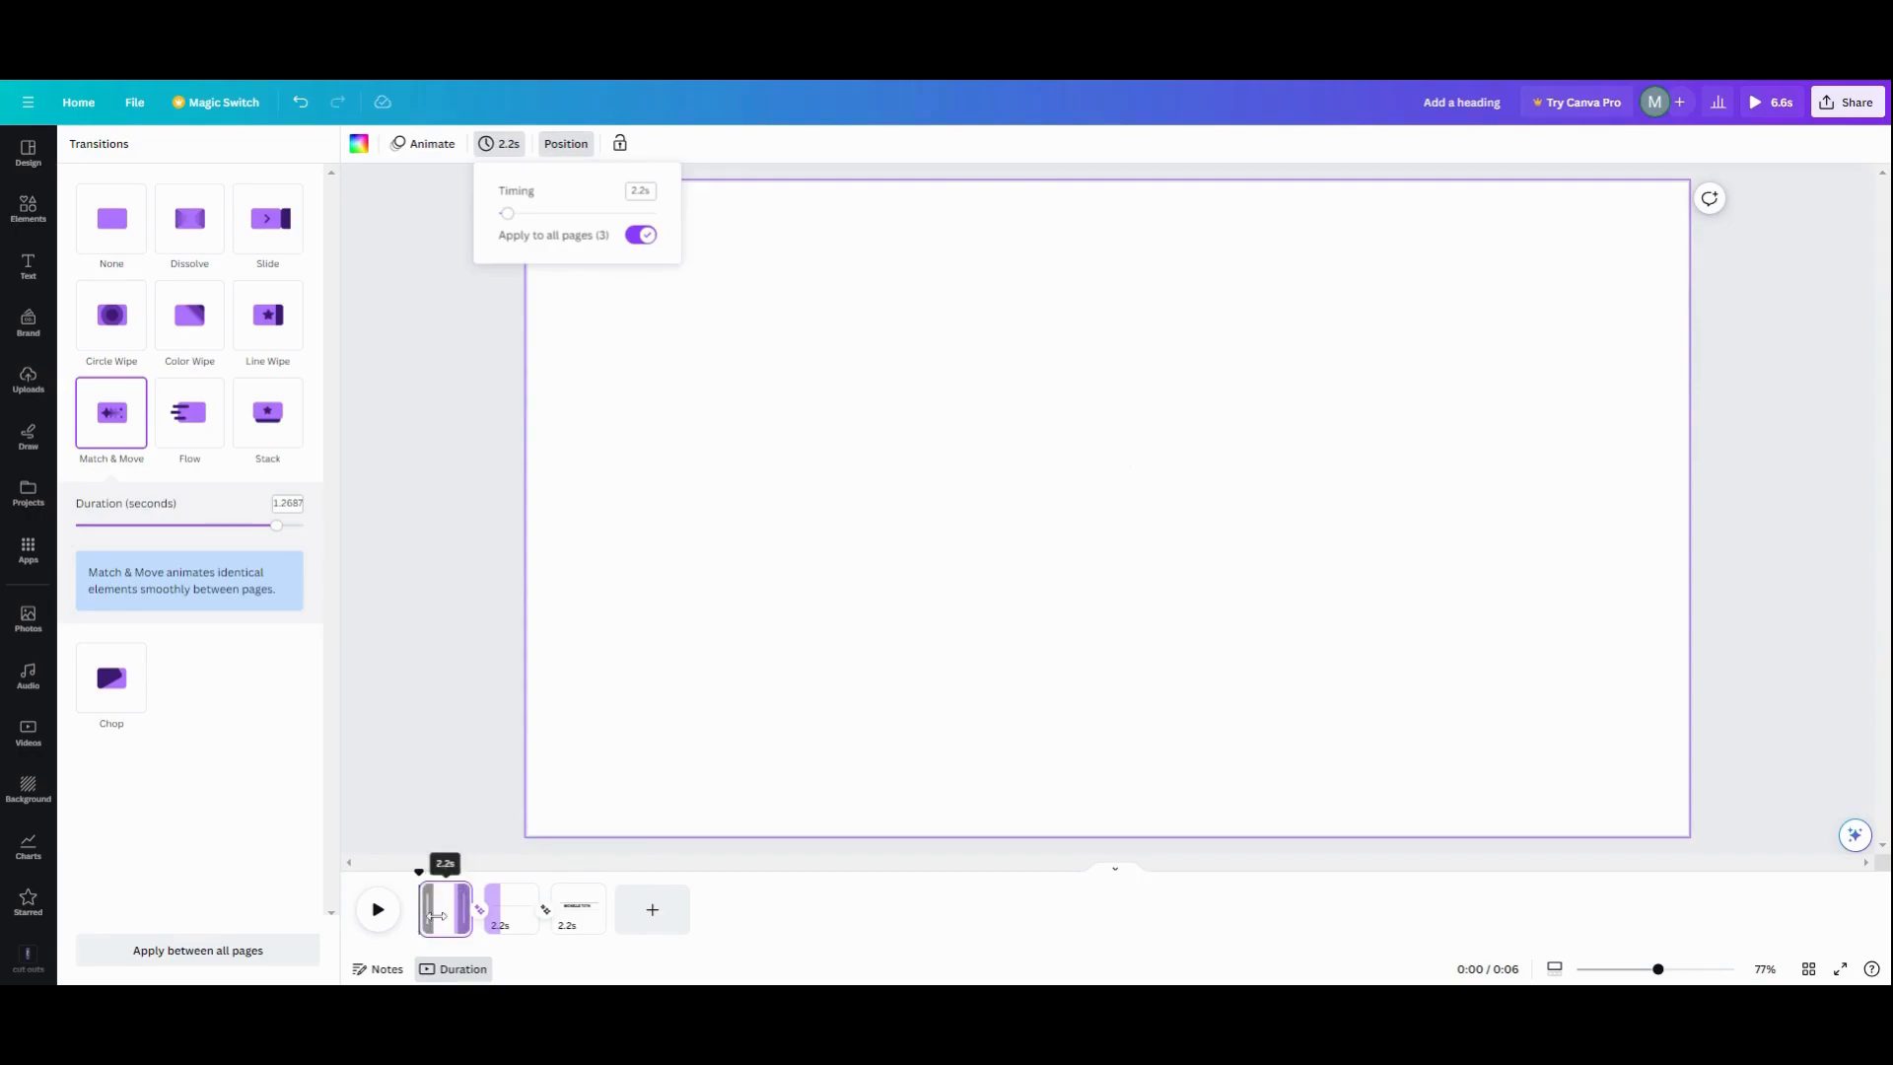
left_click_drag(276, 525, 304, 524)
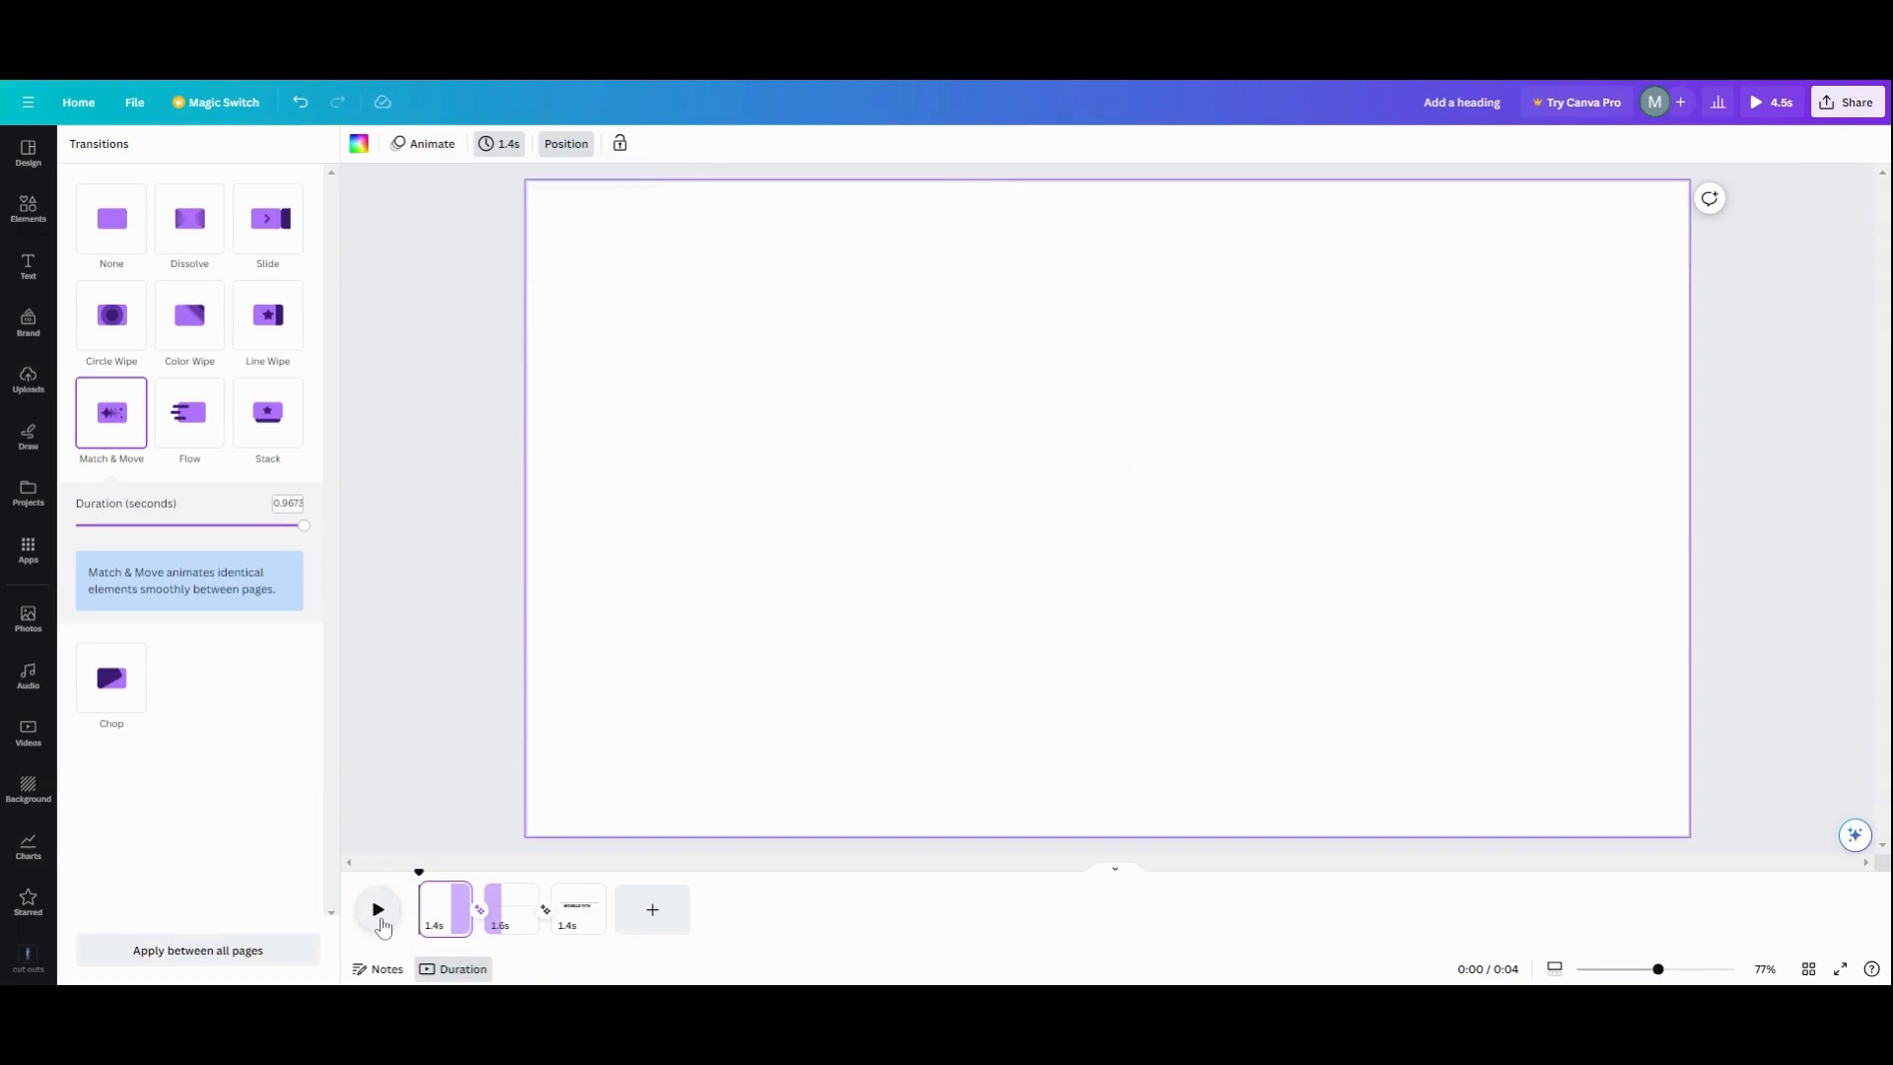
left_click(376, 909)
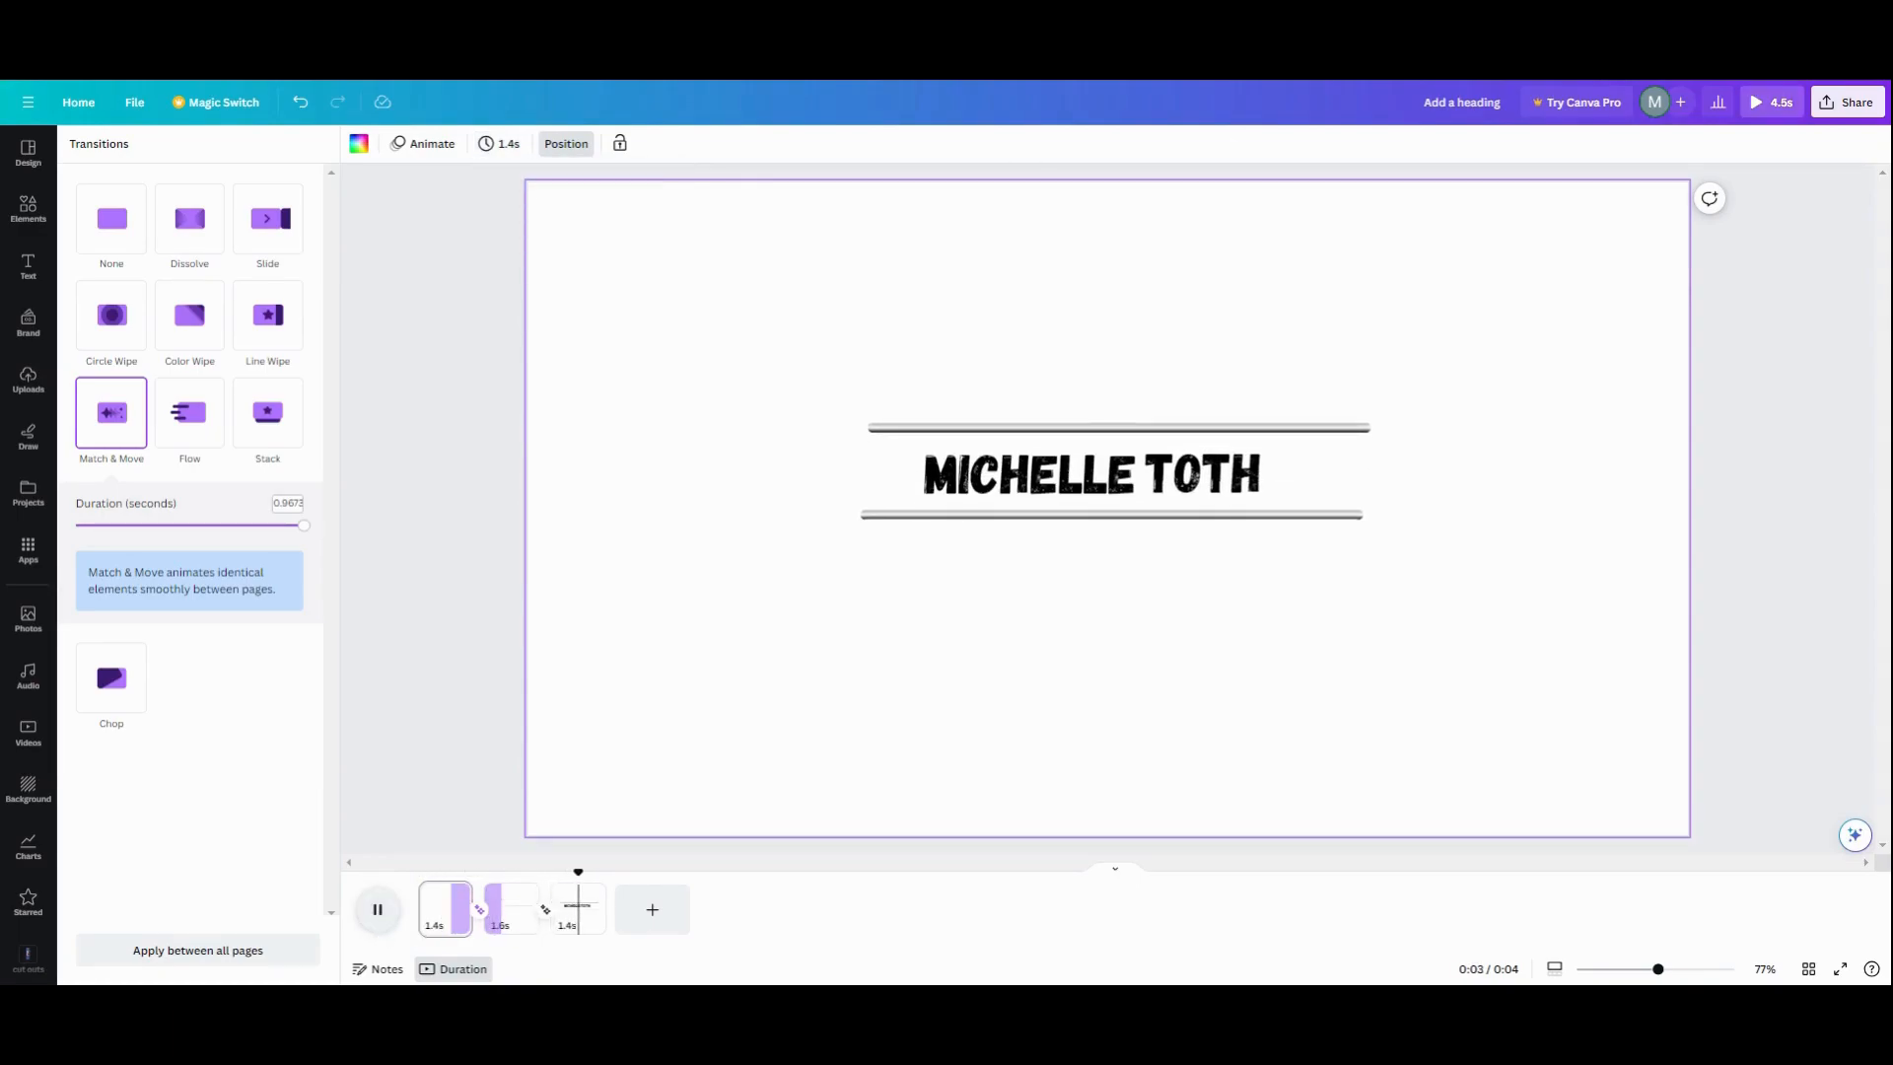
left_click(377, 907)
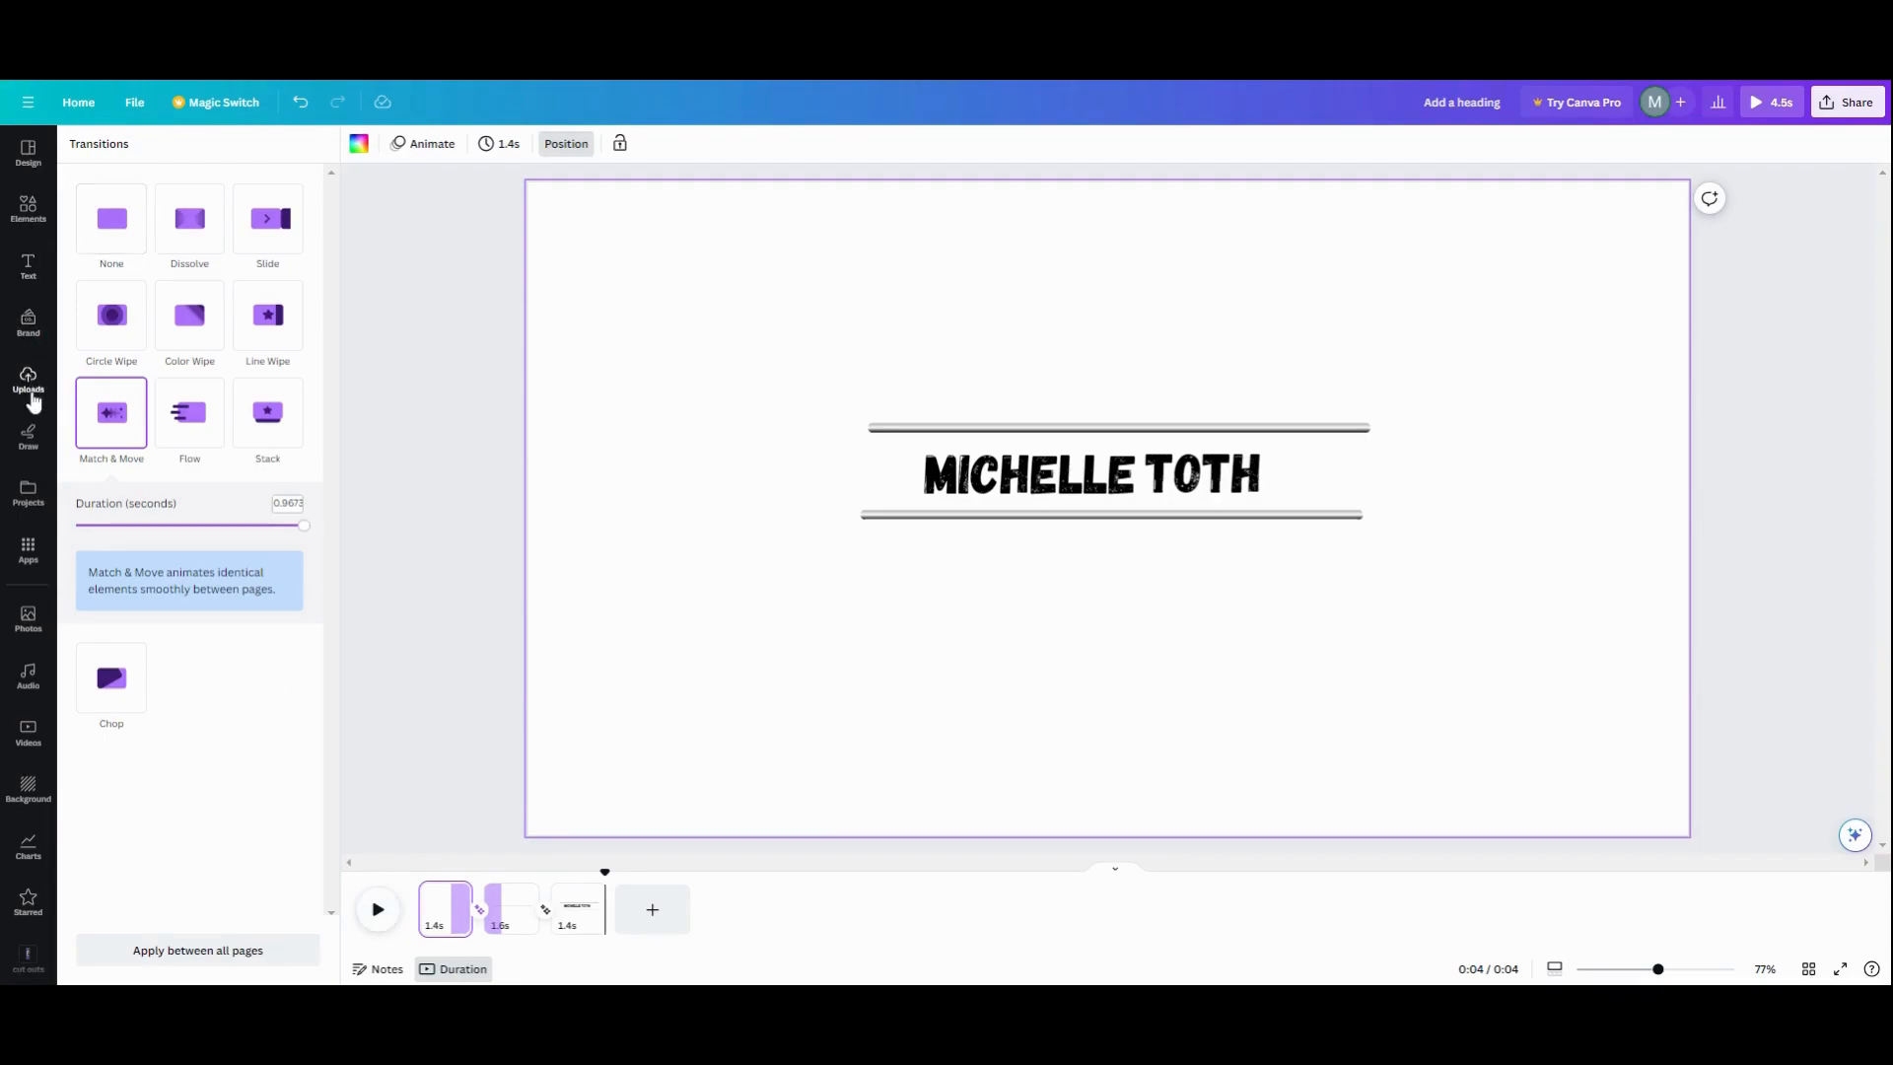
Add the uploaded bars animation clip from Uploads > Videos onto the first page
left_click(27, 381)
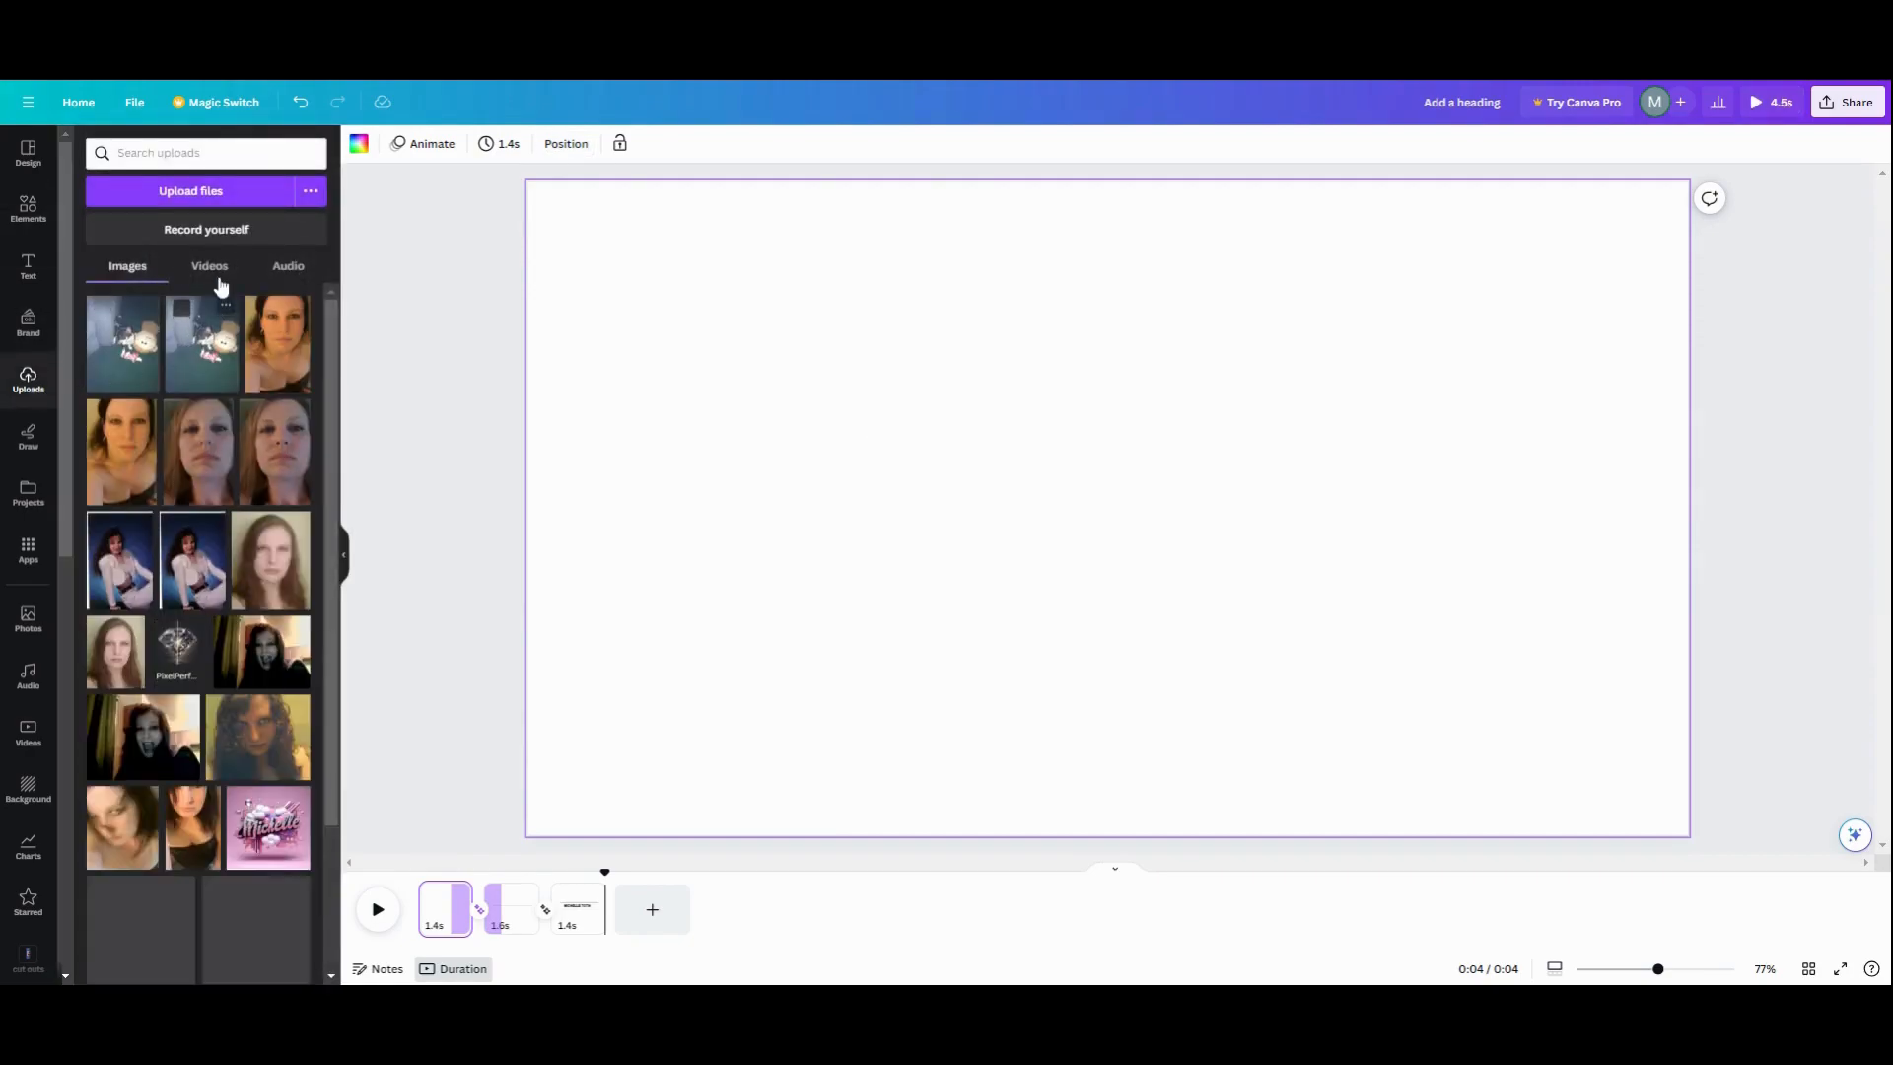
left_click(209, 266)
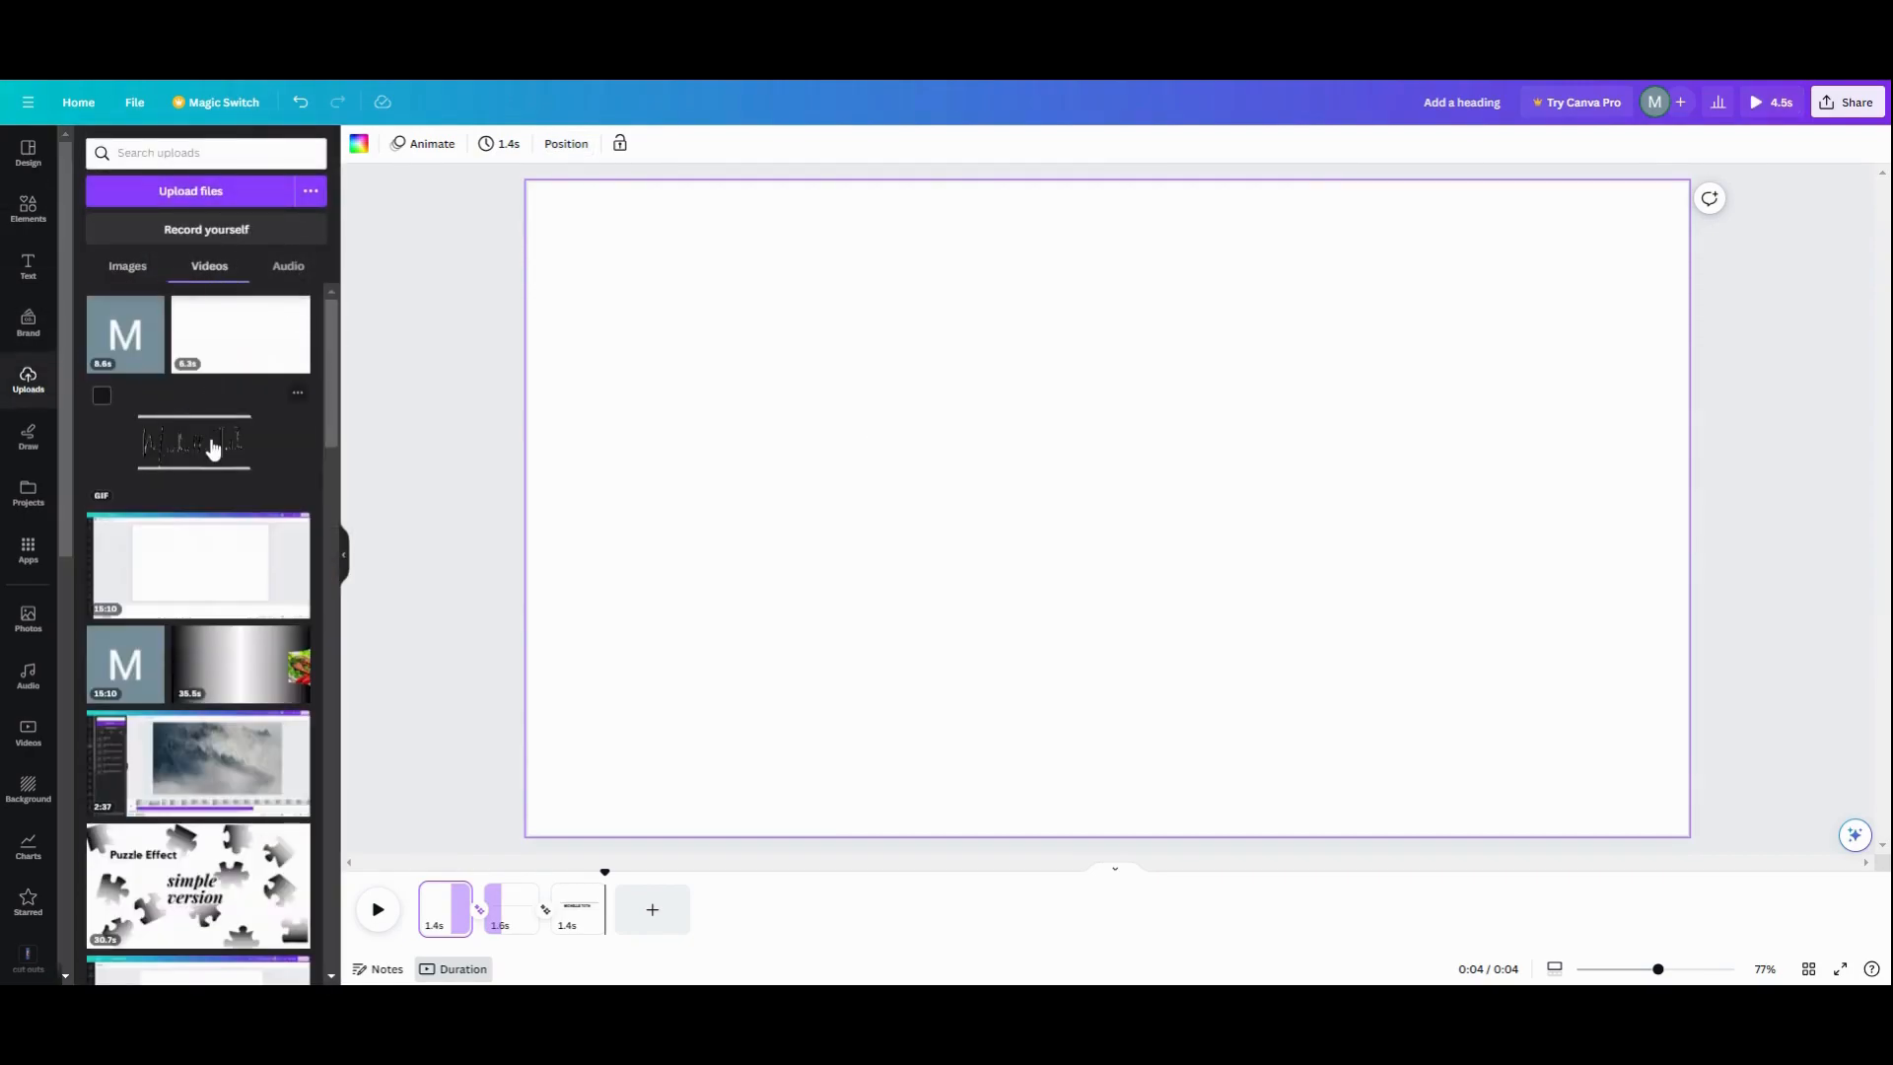
left_click(445, 908)
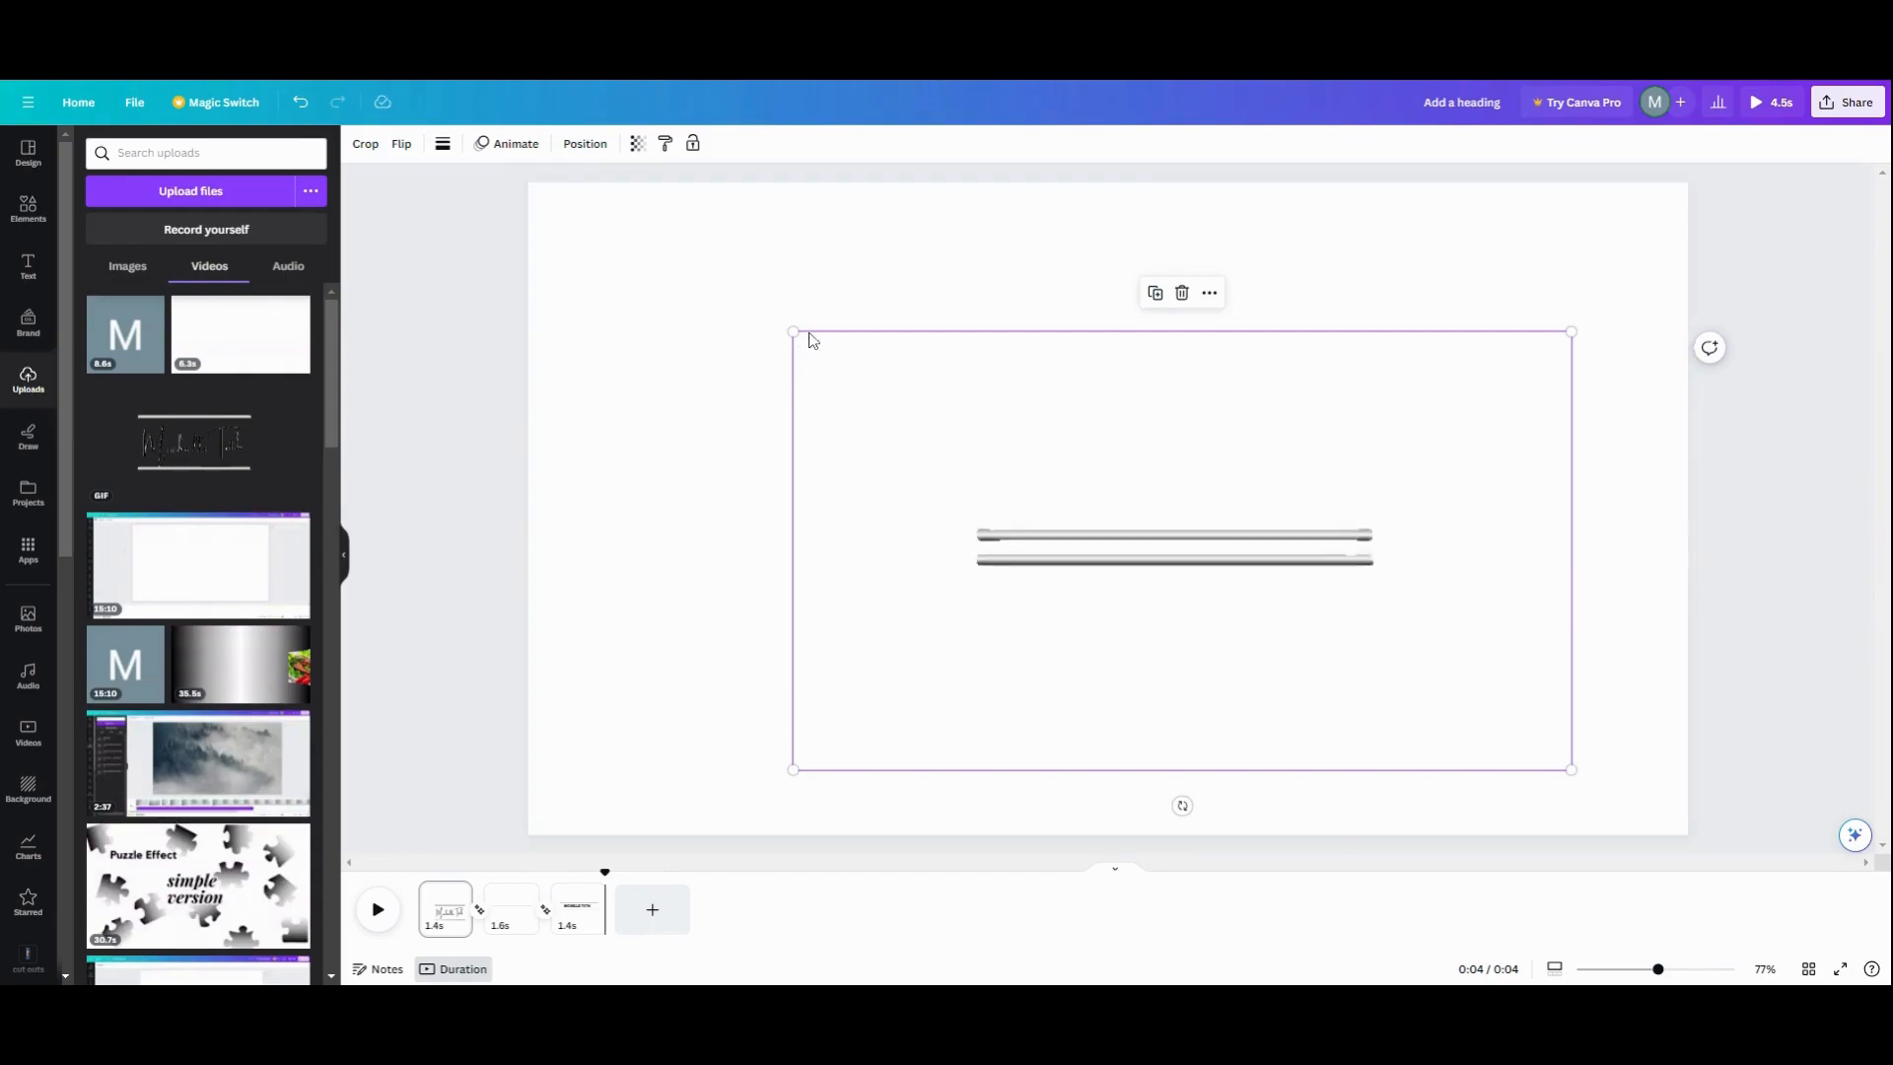
Shrink the bars graphic and place it tilted near the lower-right corner
left_click_drag(1569, 768, 1406, 676)
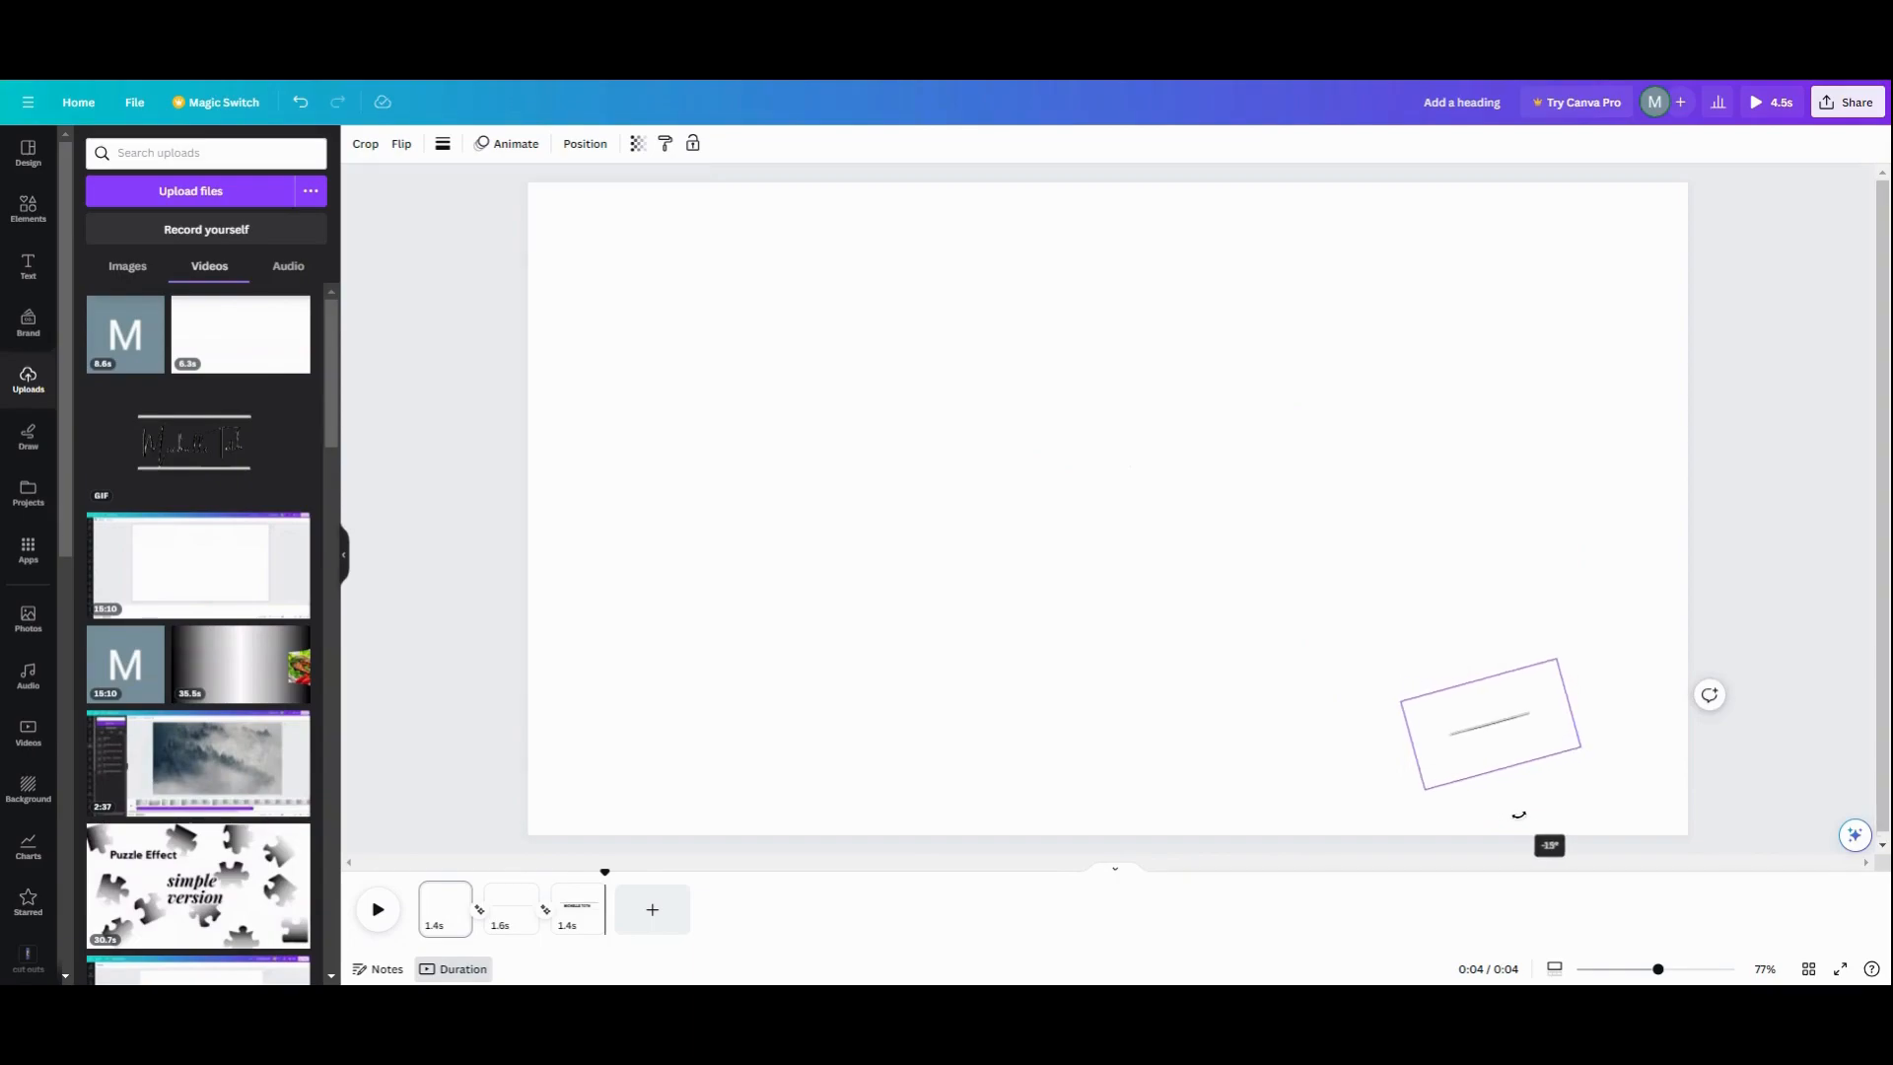
left_click_drag(1486, 722, 1579, 755)
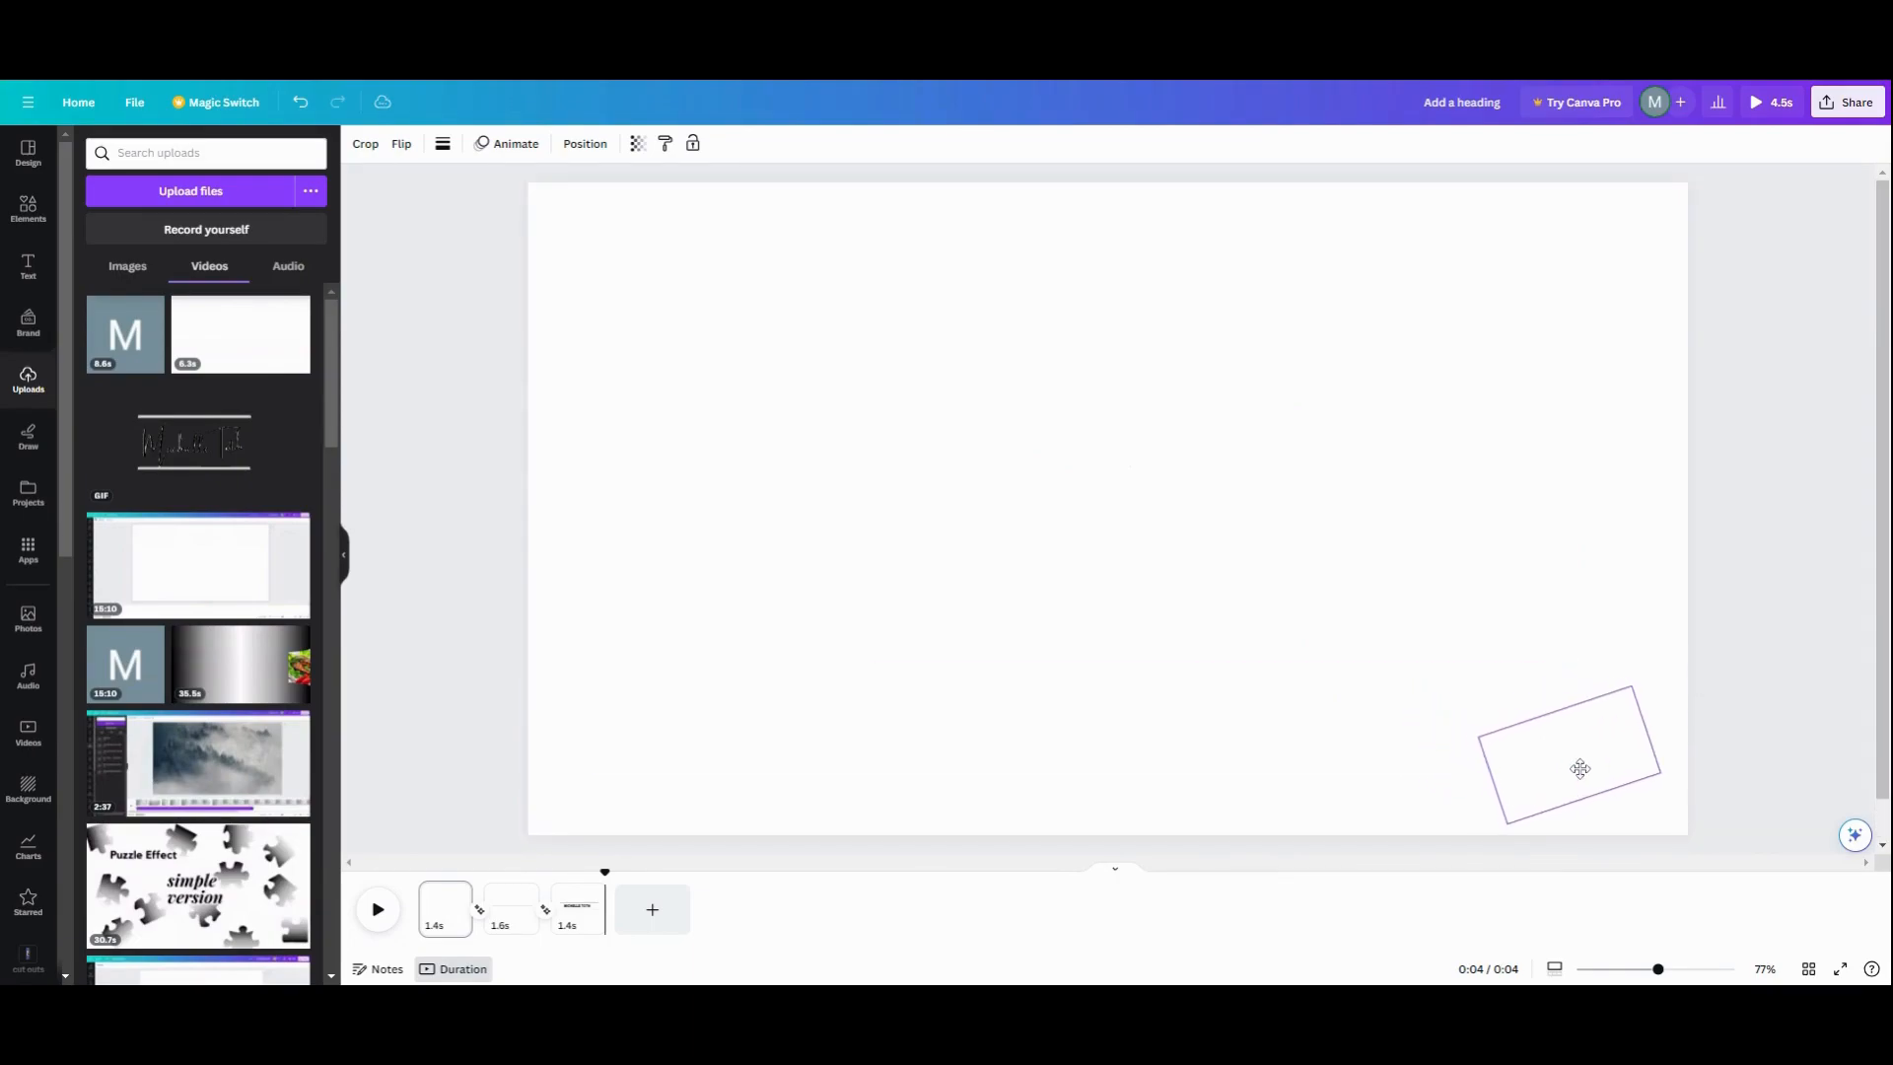
left_click(1579, 755)
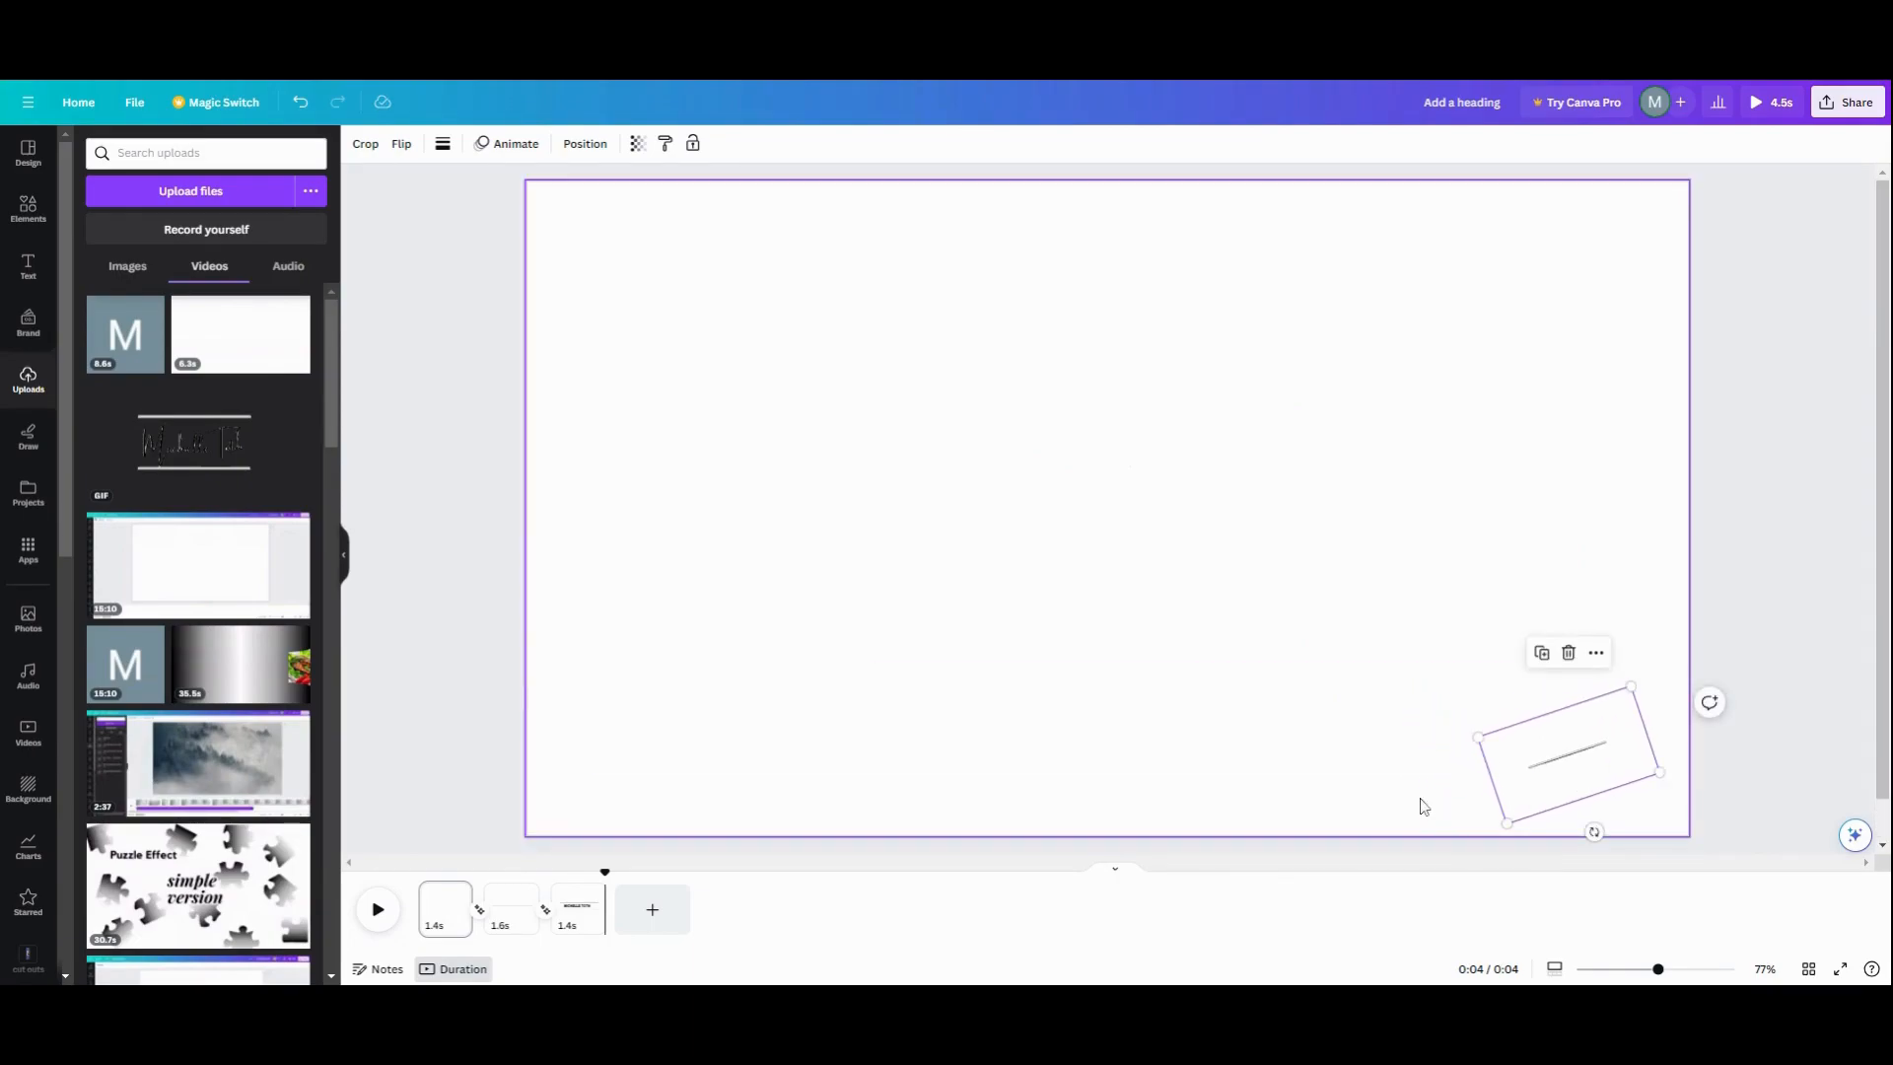